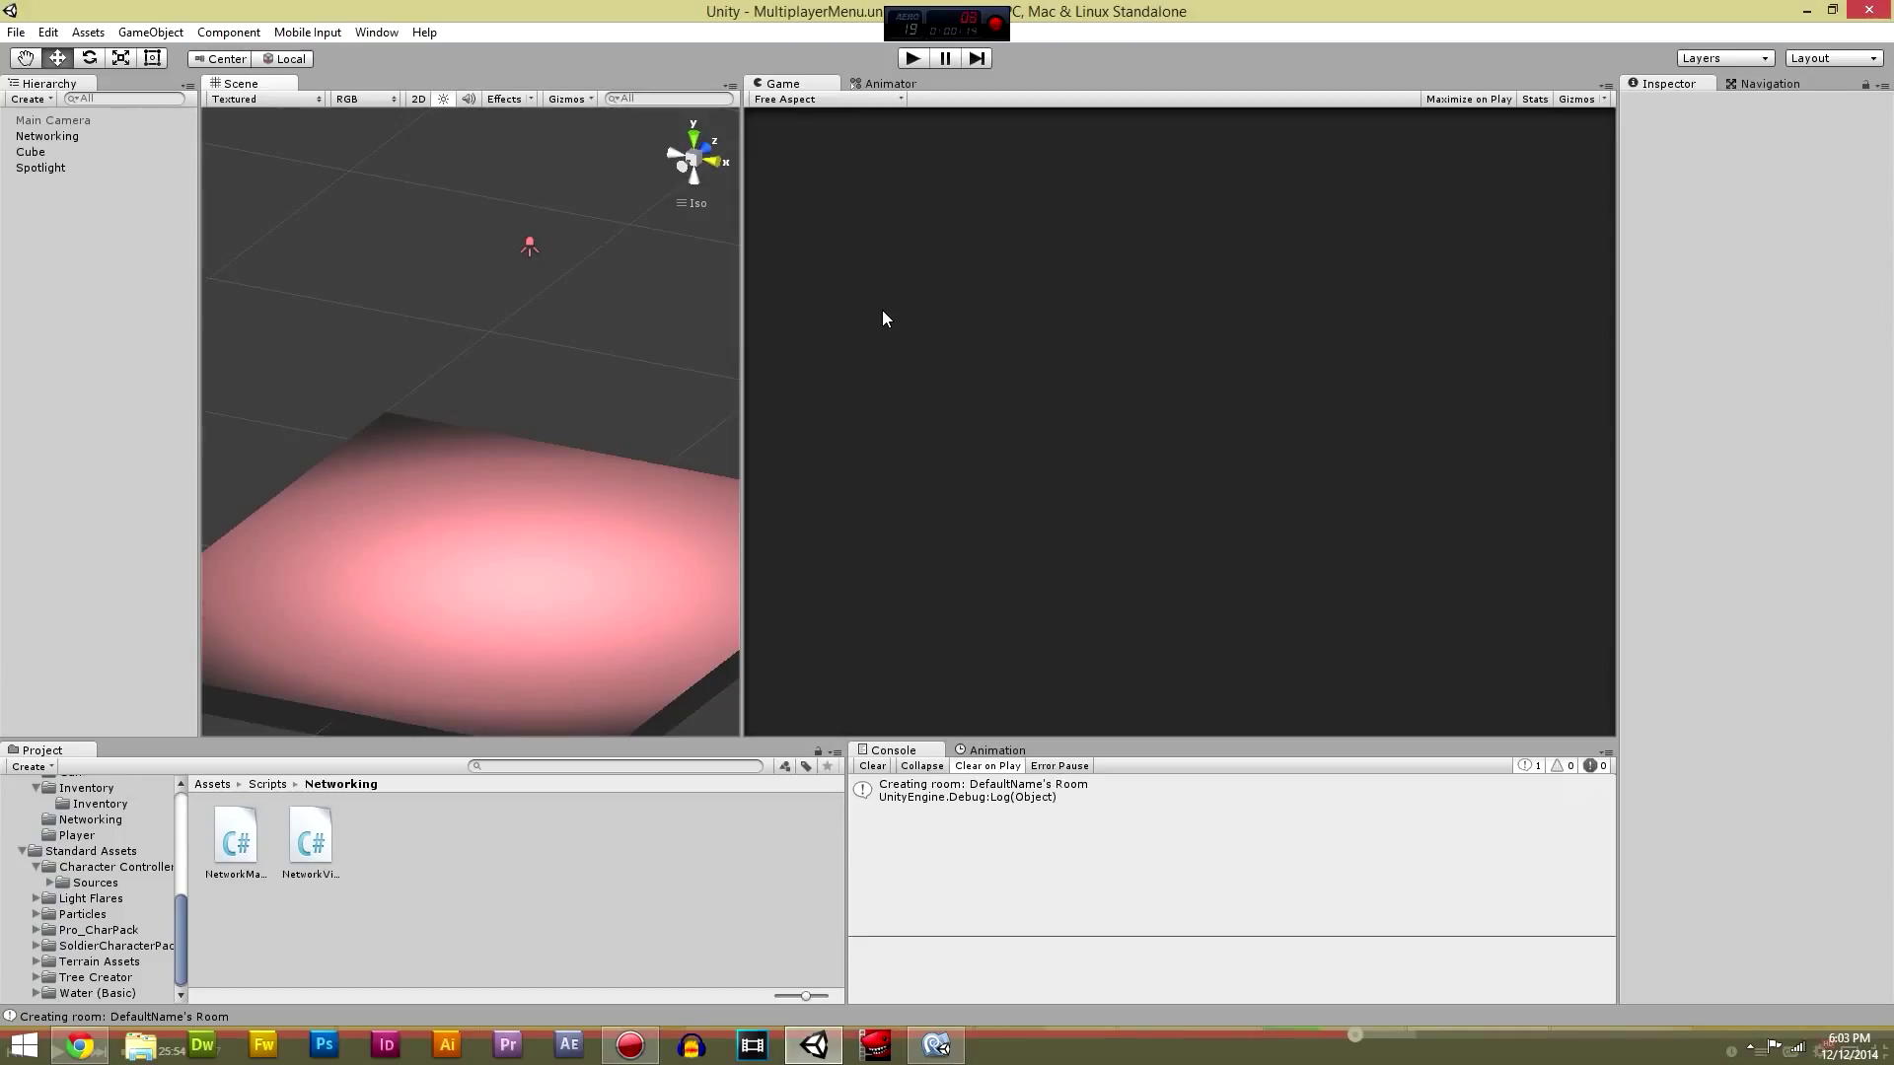
pyautogui.moveTo(830, 649)
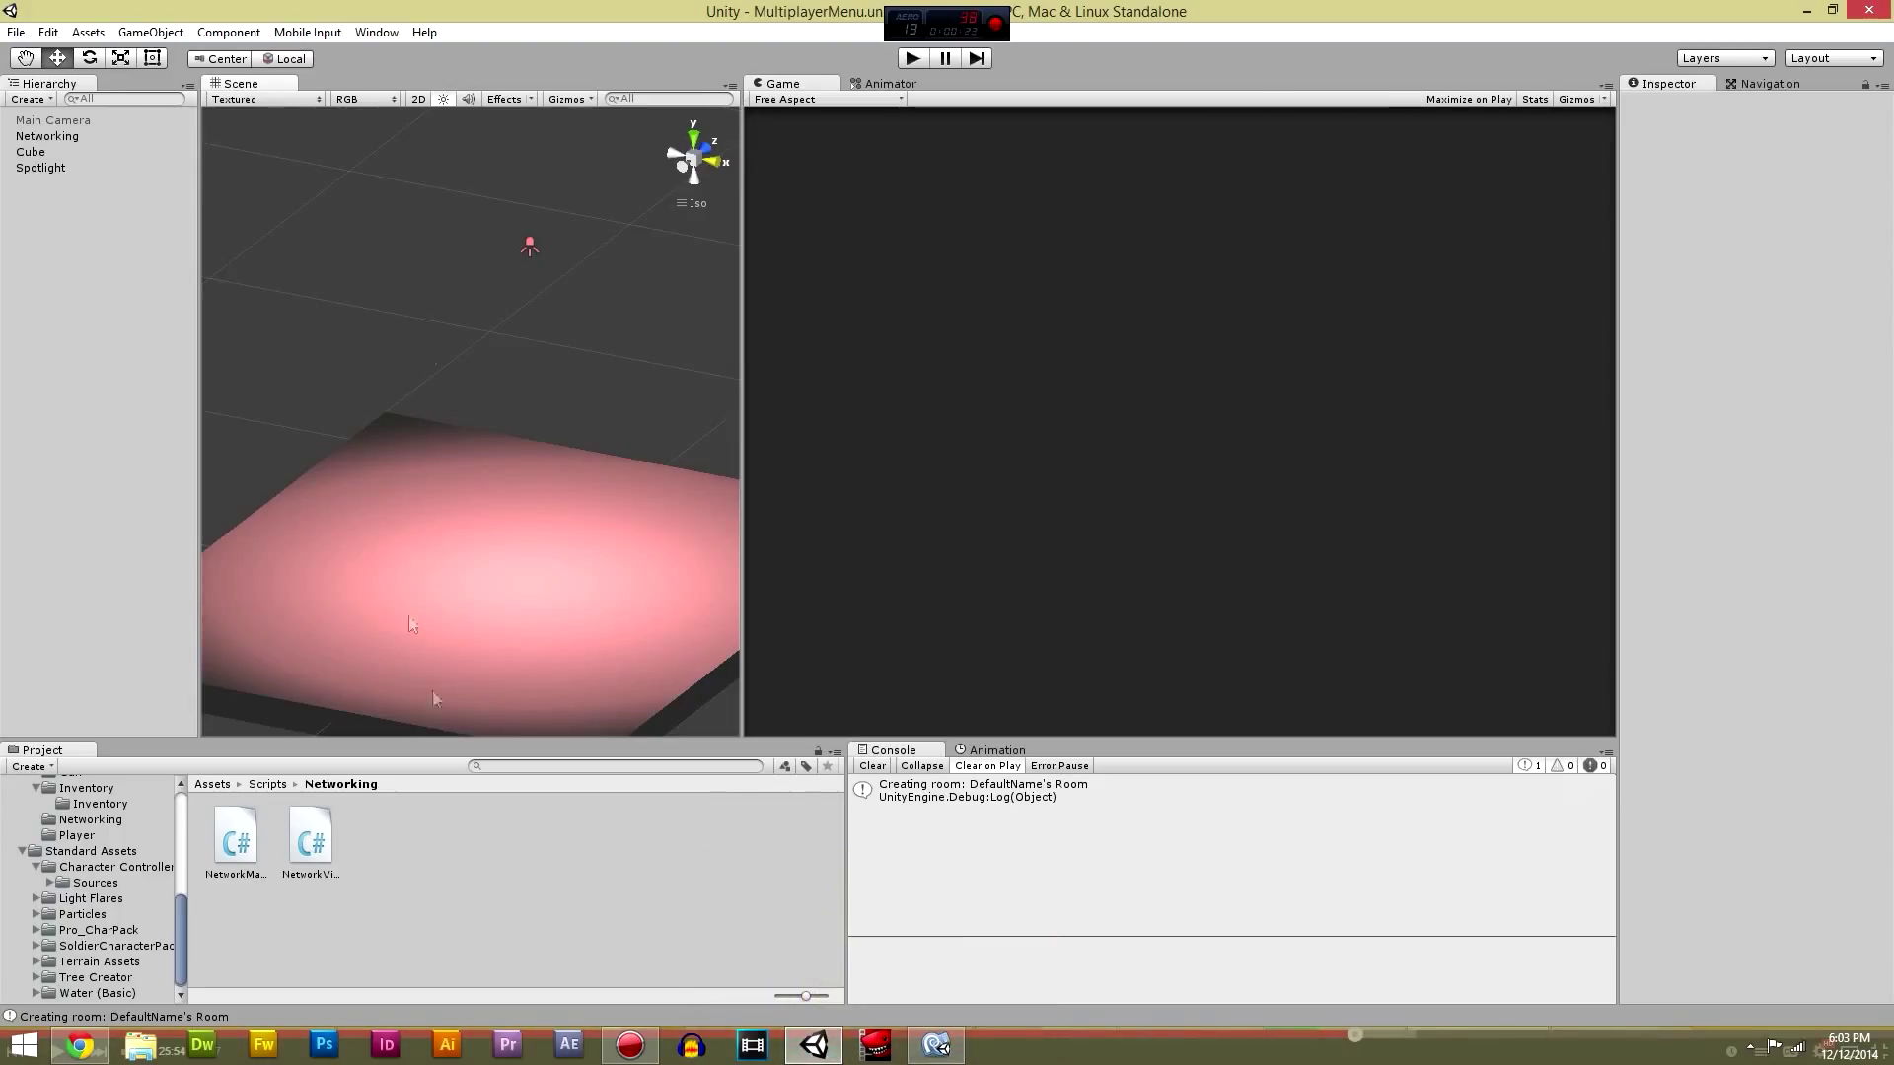
# Step: Open the NetworkView1 script from the Networking folder in MonoDevelop
pyautogui.click(933, 1044)
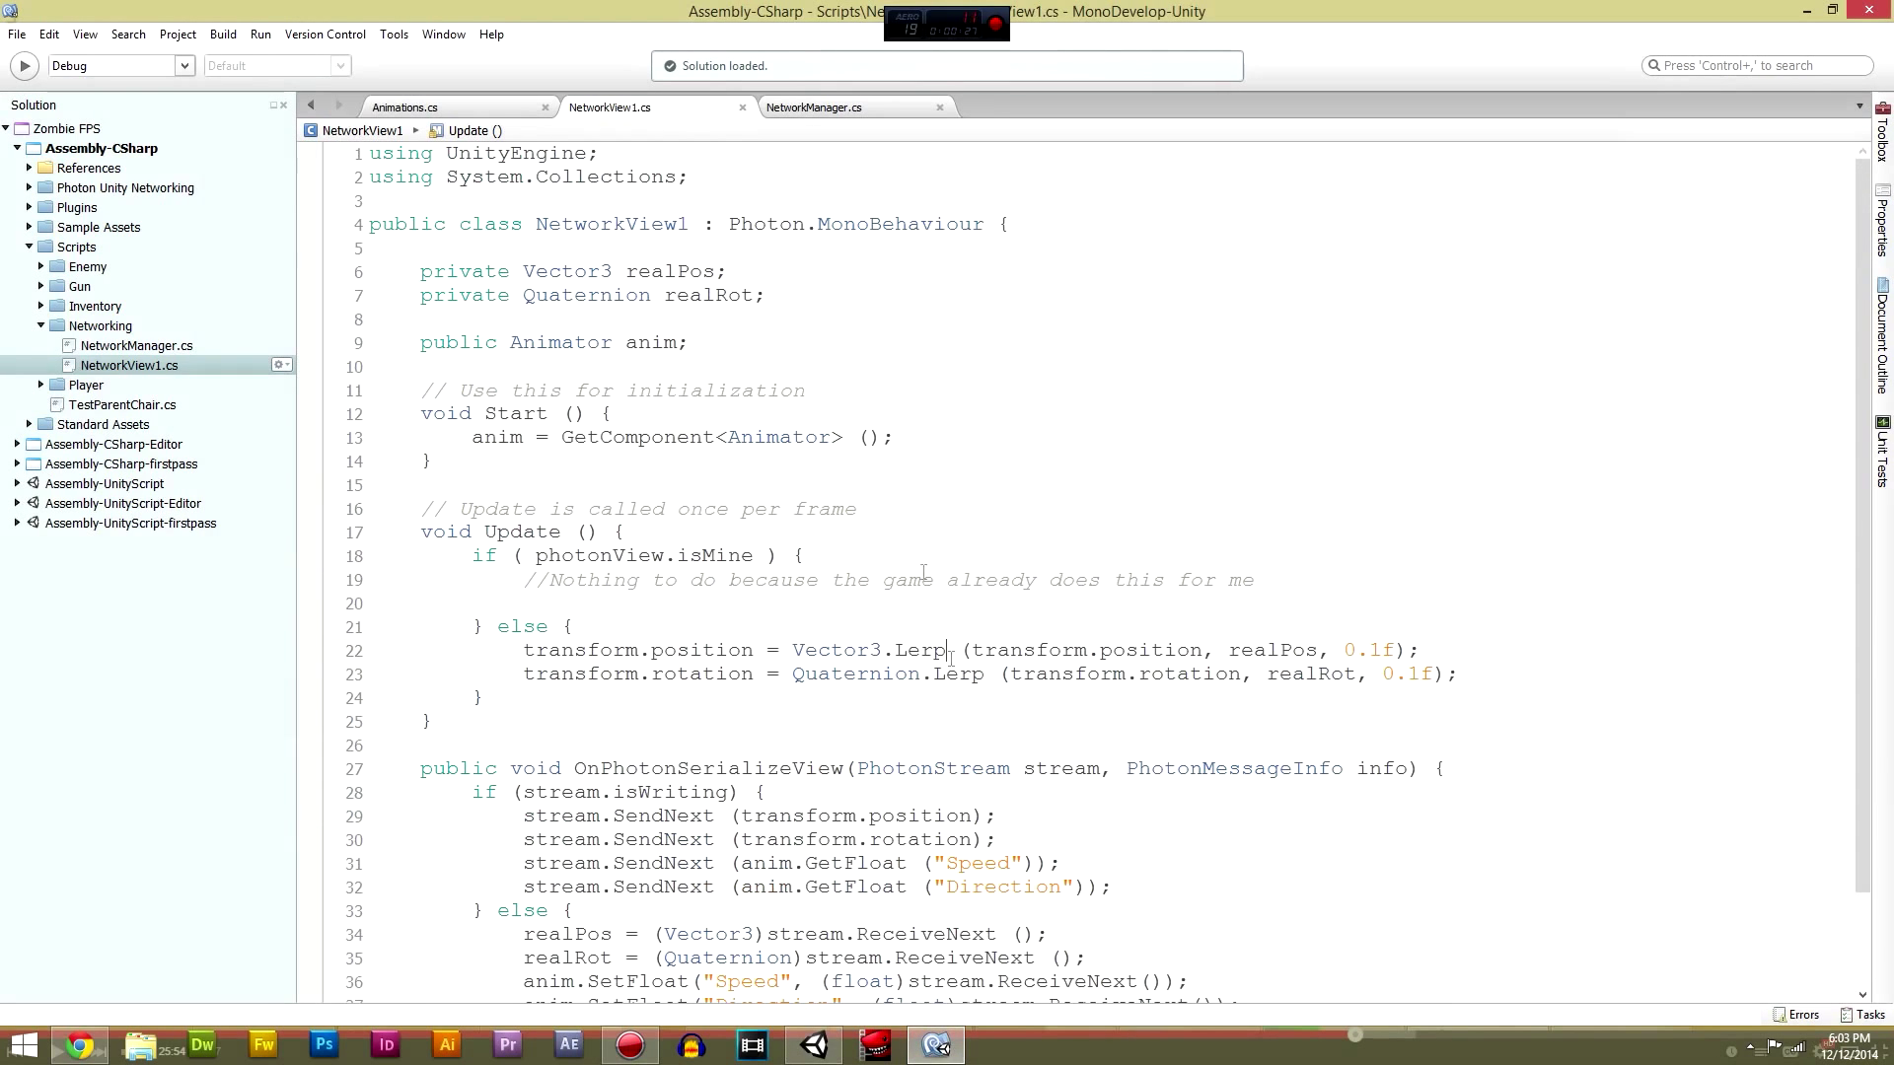
pyautogui.click(402, 107)
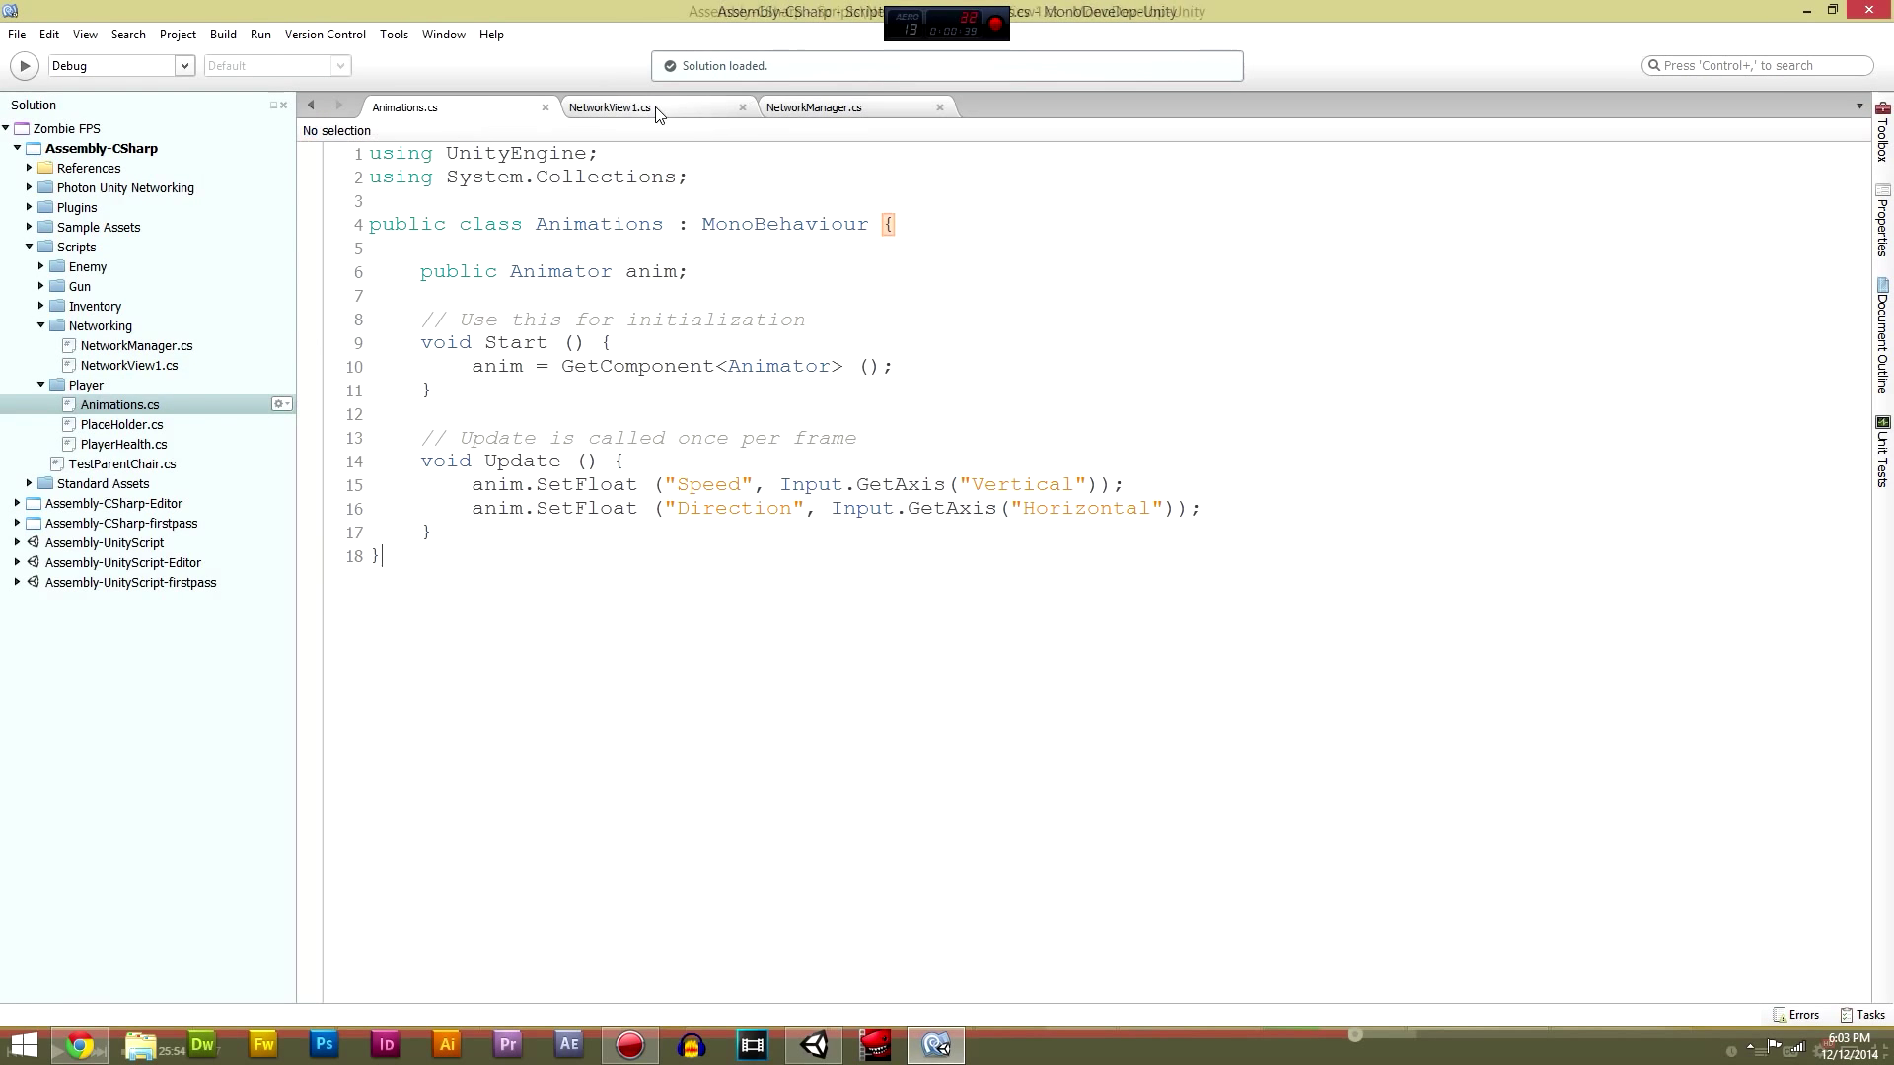
pyautogui.click(608, 107)
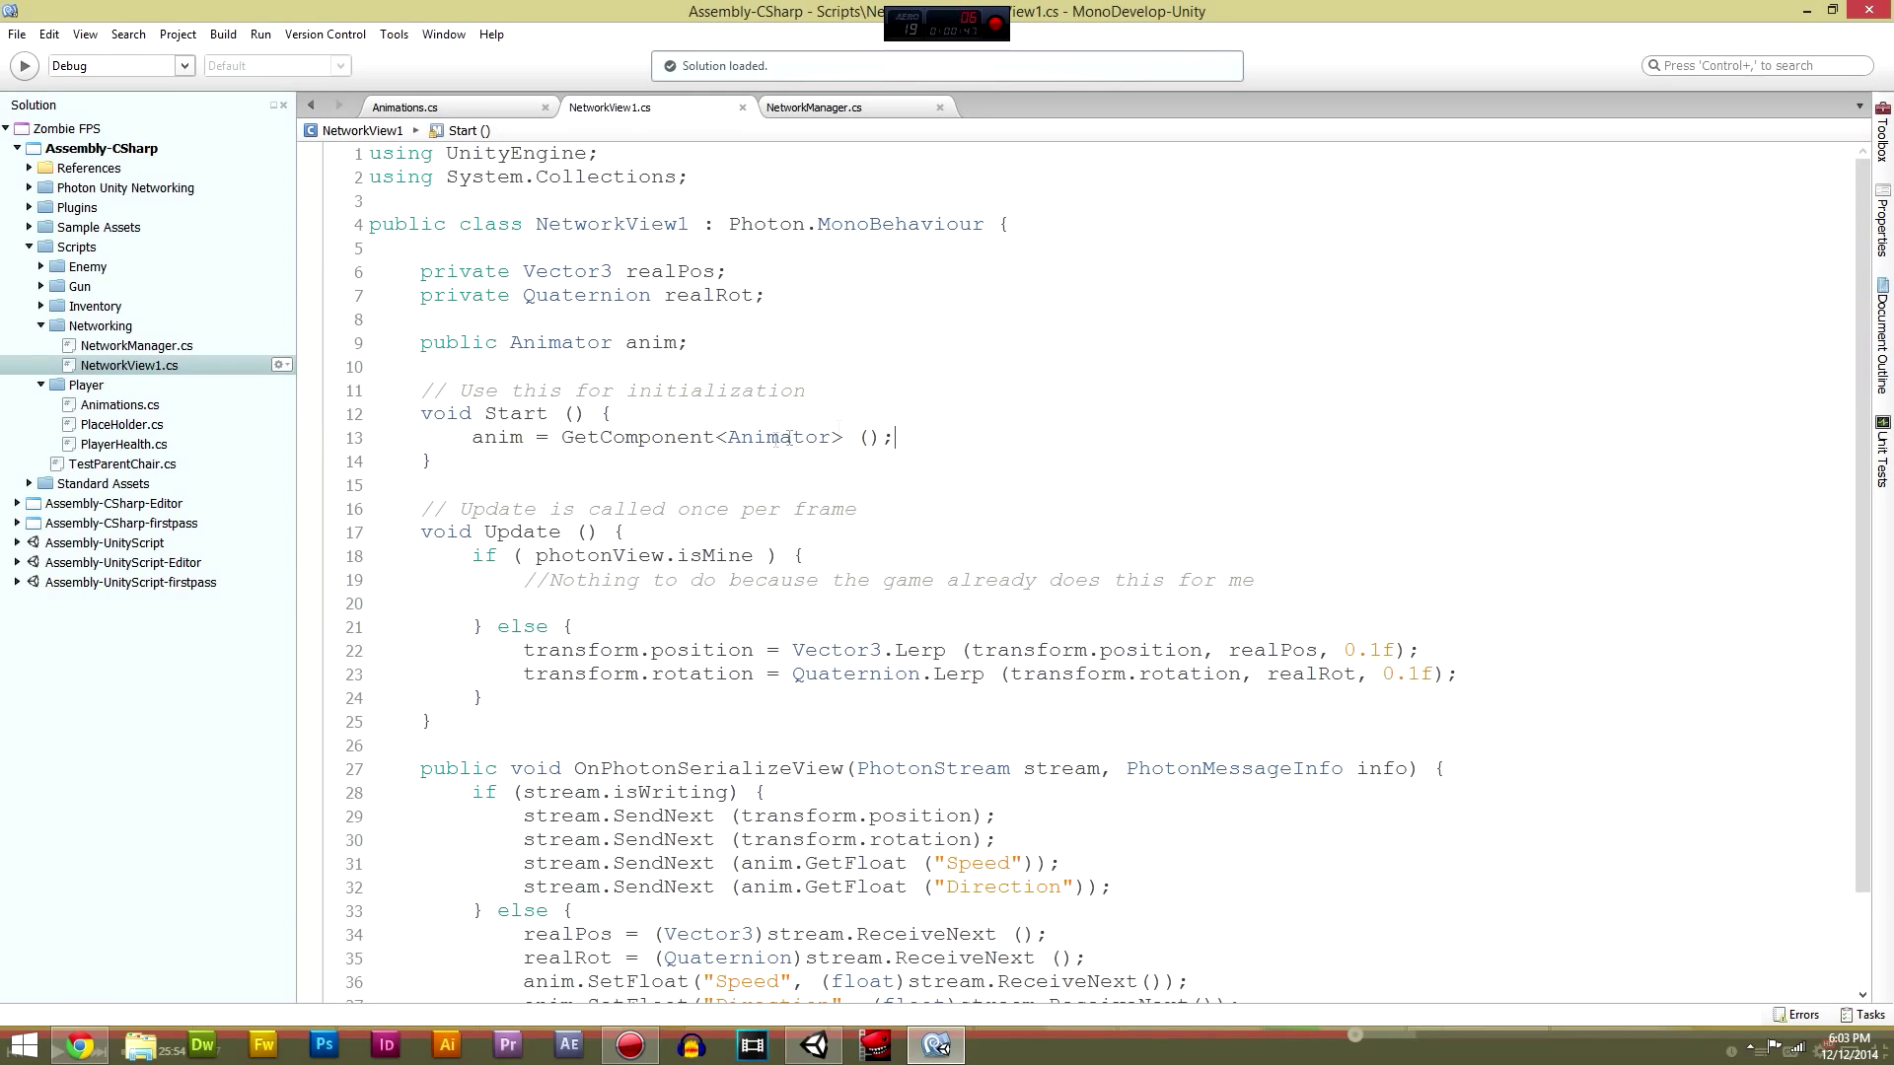
# Step: Review NetworkView1's Speed/Direction sync code, then move to the NetworkManager script
pyautogui.scroll(-3)
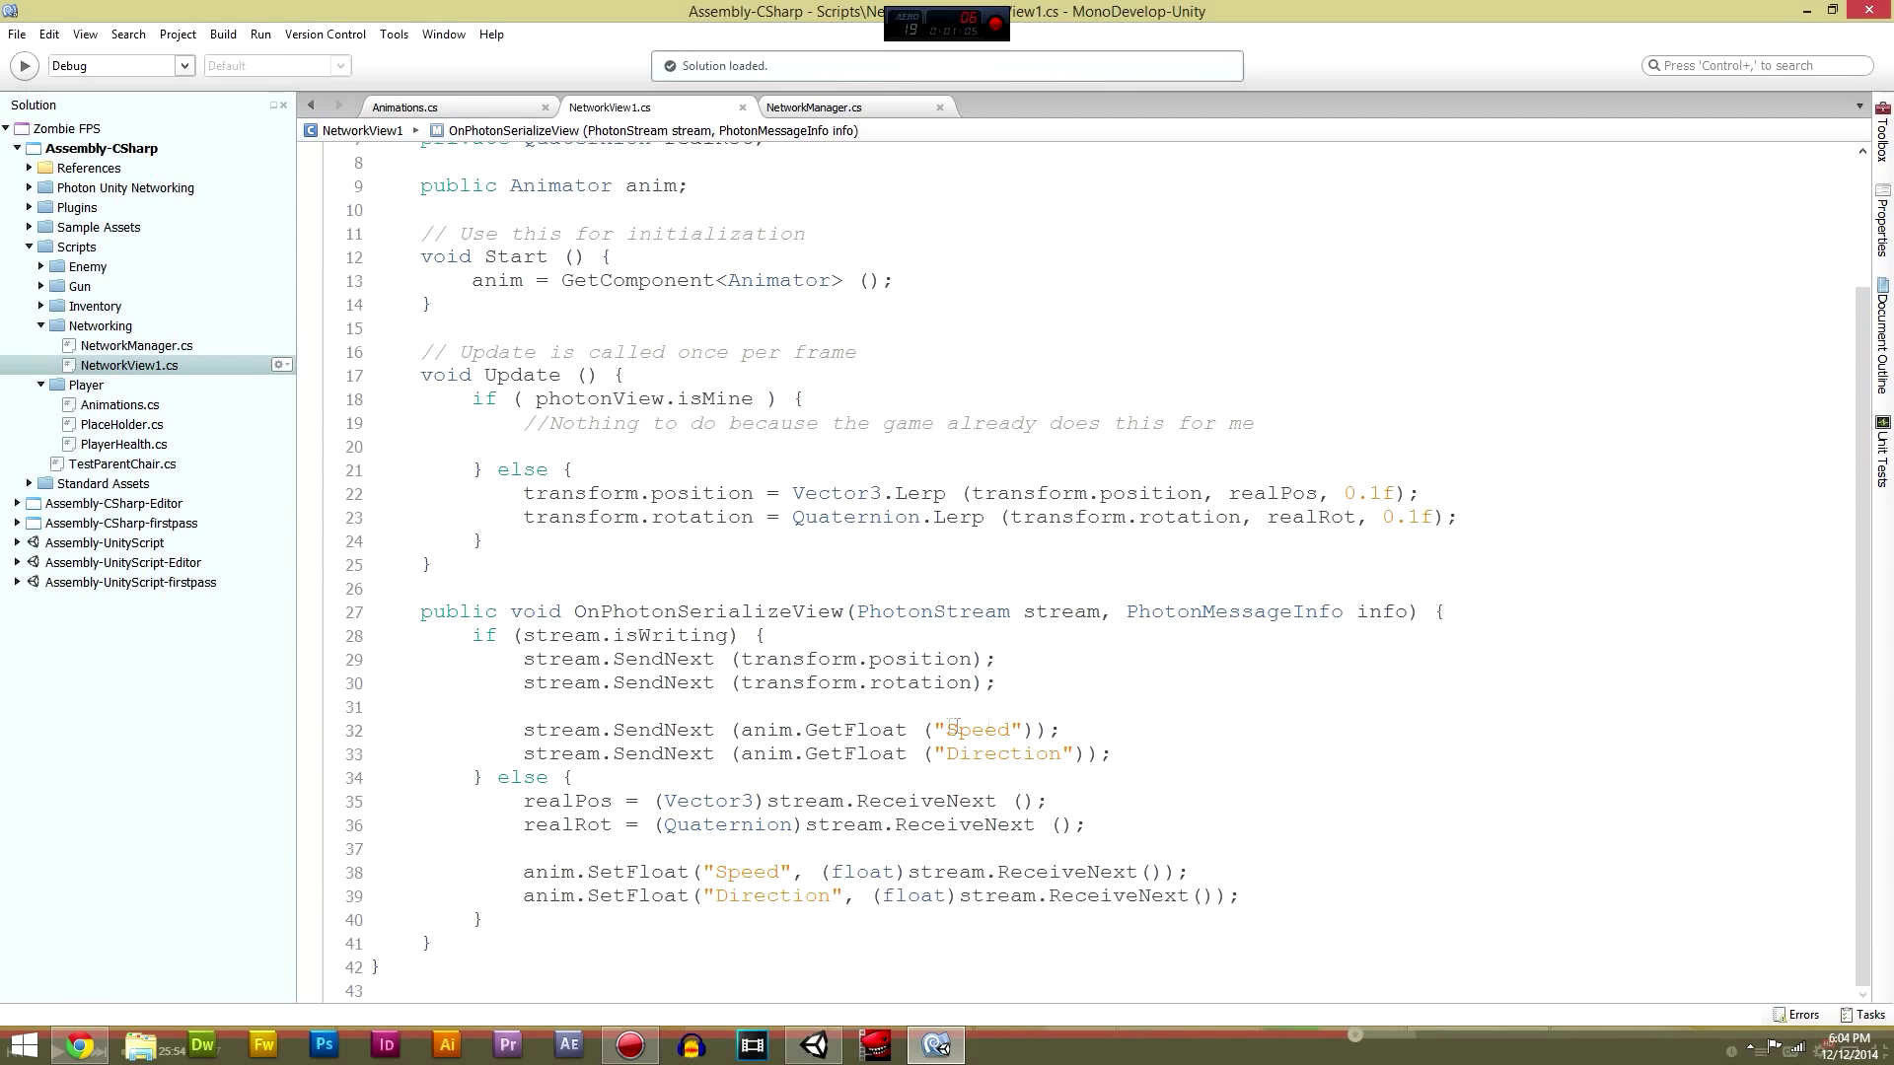
pyautogui.moveTo(743, 730); pyautogui.dragTo(1026, 730)
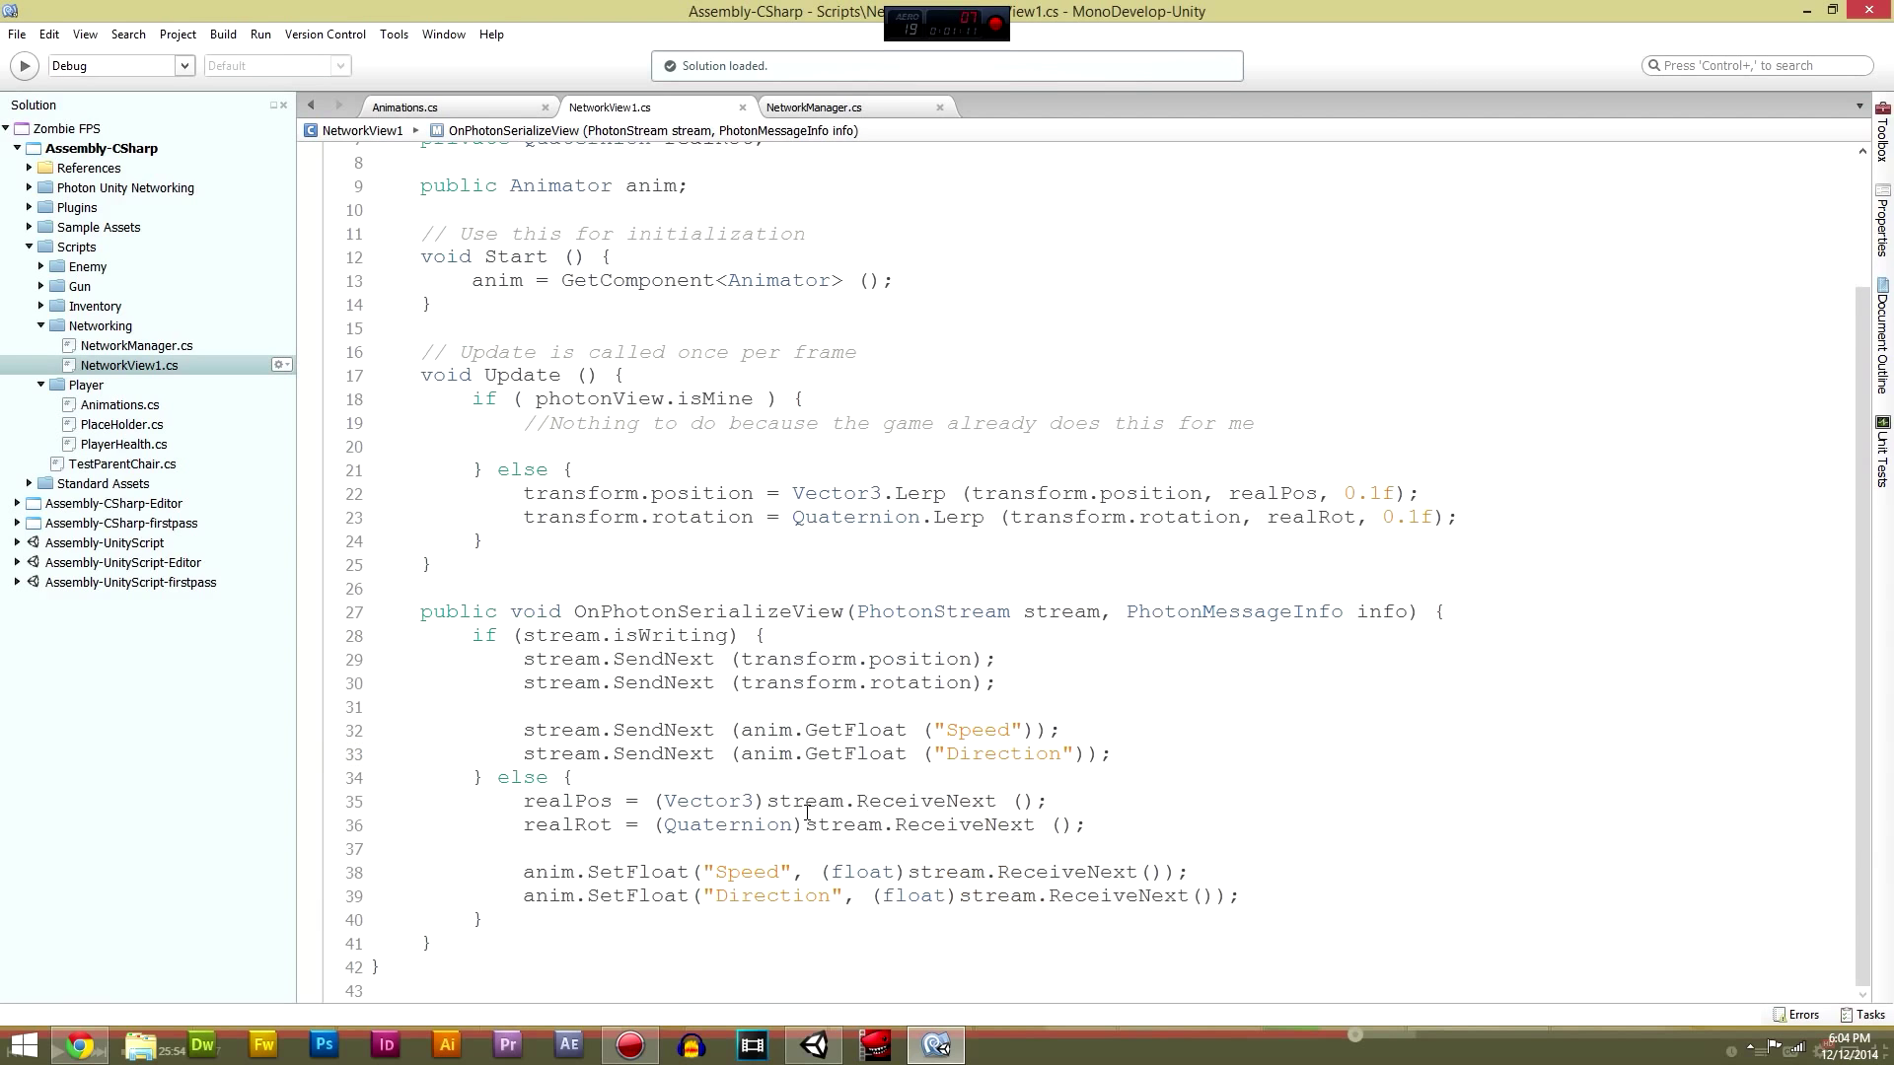
pyautogui.doubleClick(978, 729)
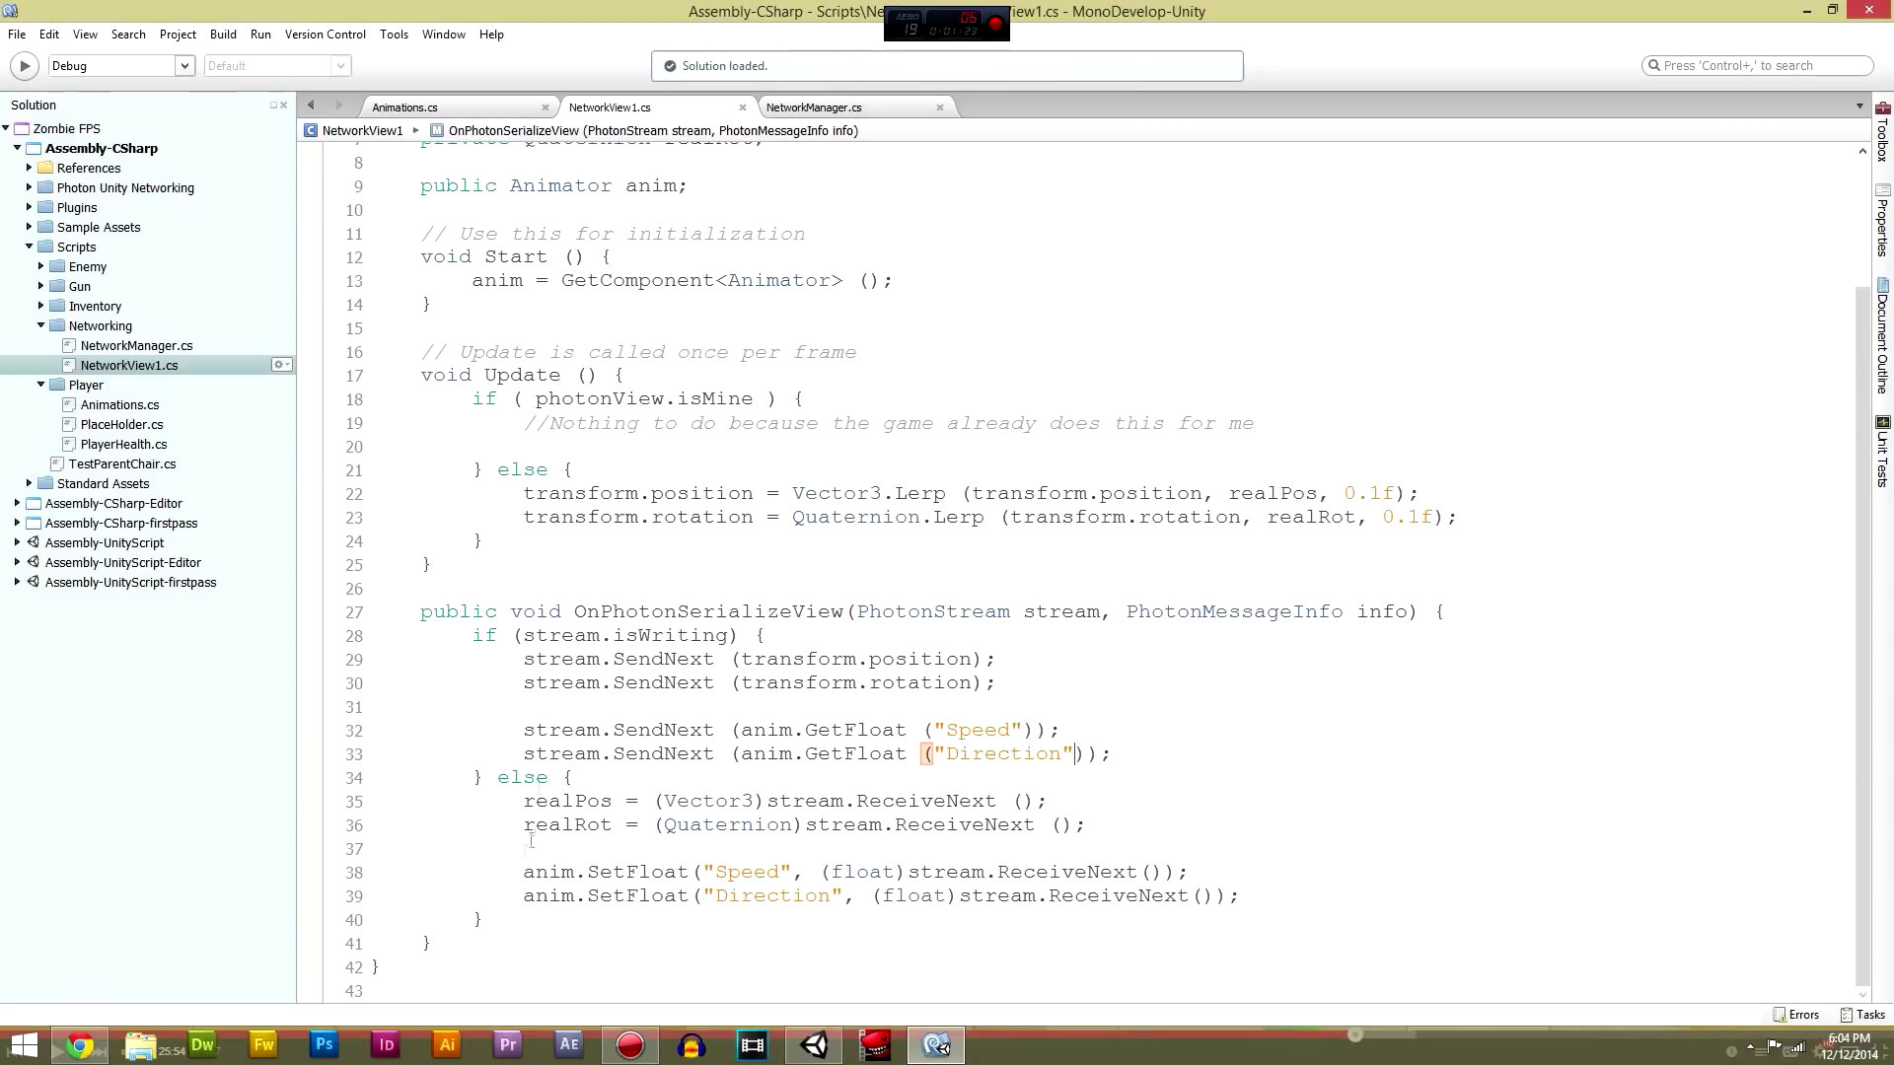
pyautogui.moveTo(521, 799); pyautogui.dragTo(730, 896)
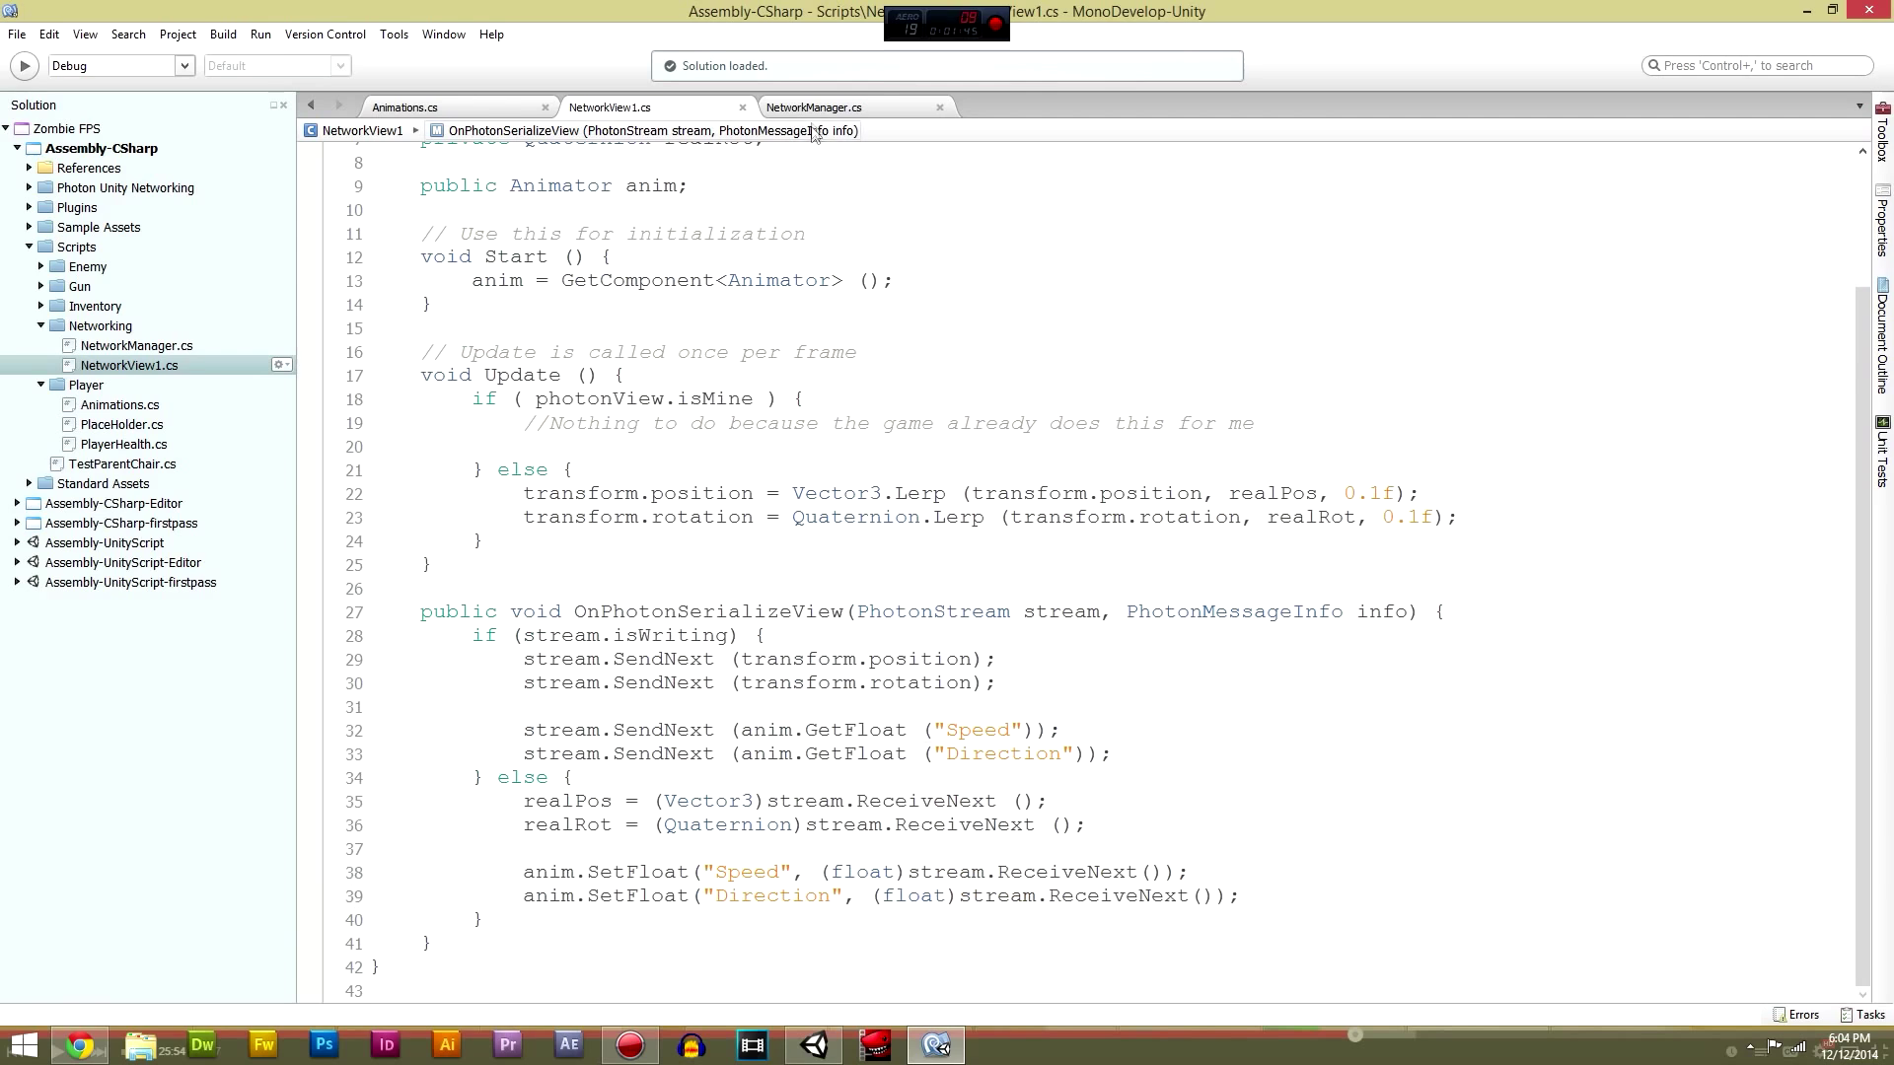
pyautogui.click(814, 106)
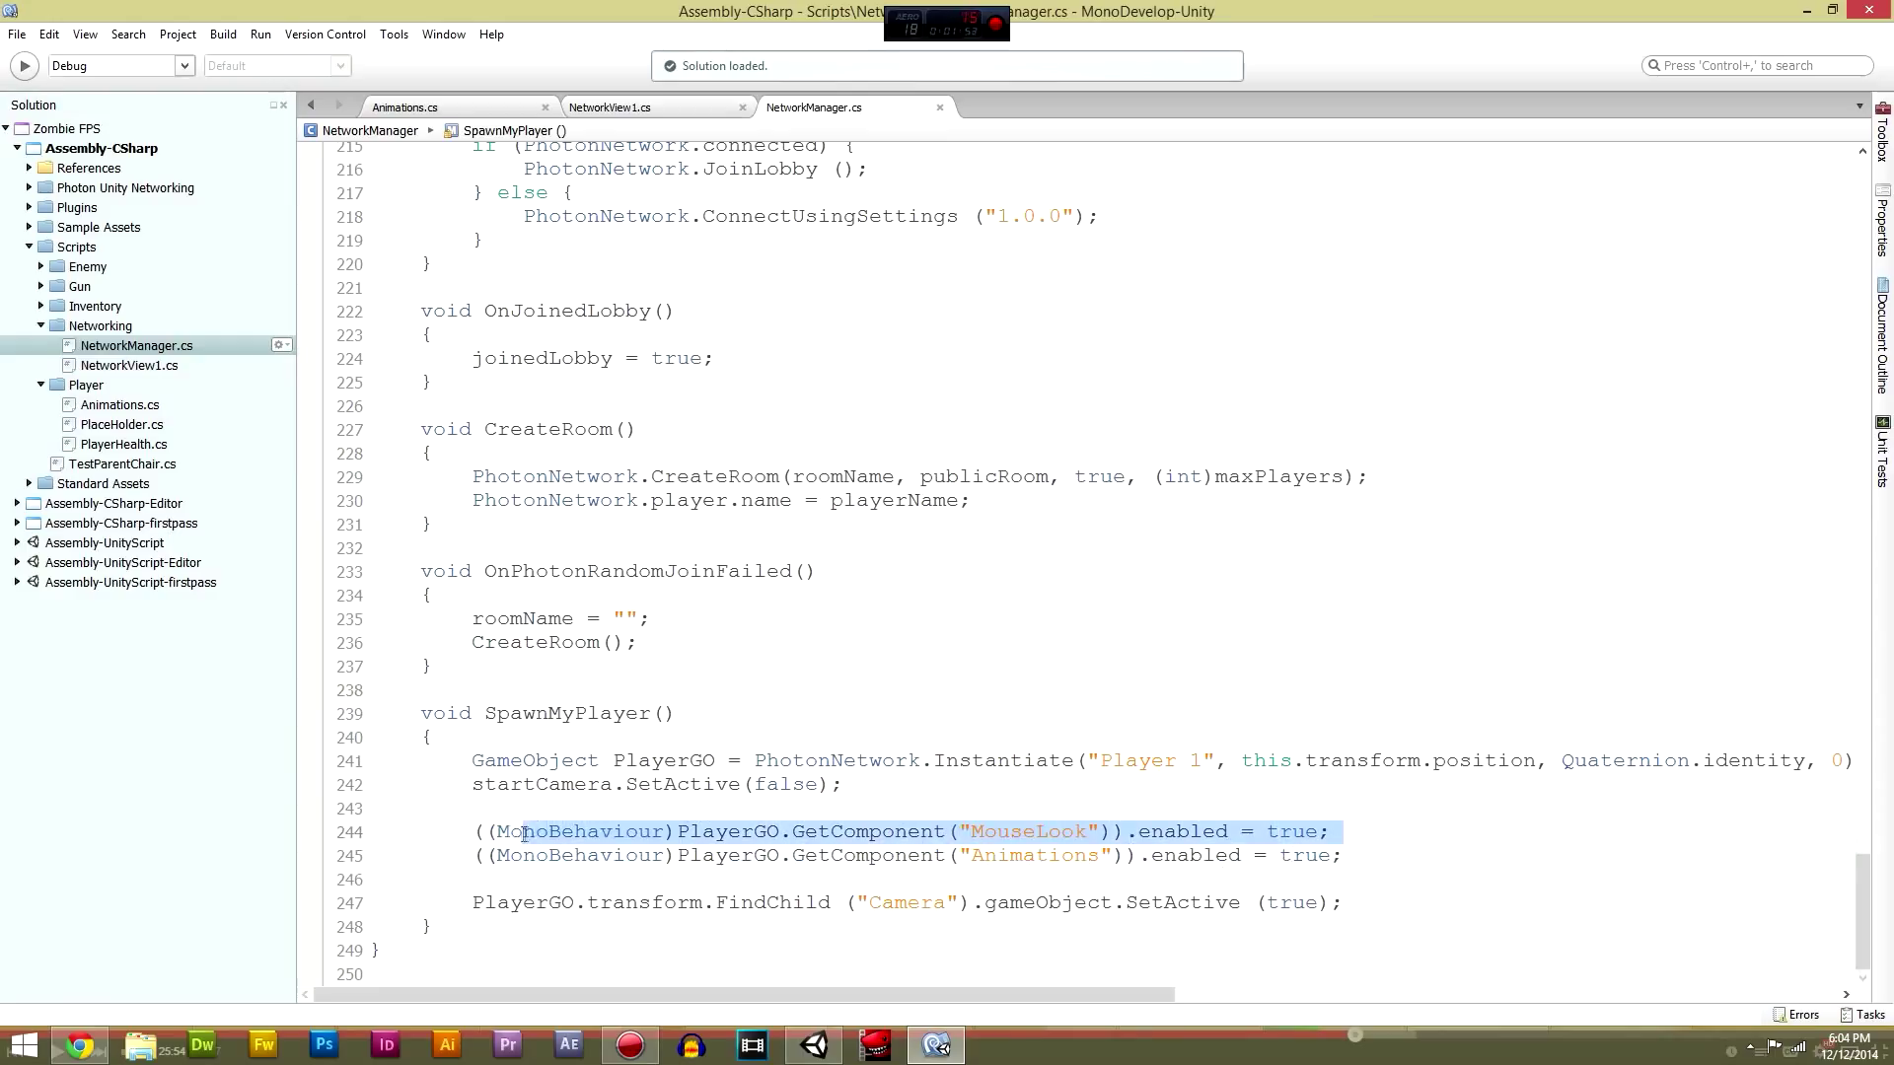
# Step: Review SpawnMyPlayer in NetworkManager and return to the Unity editor
pyautogui.click(1338, 831)
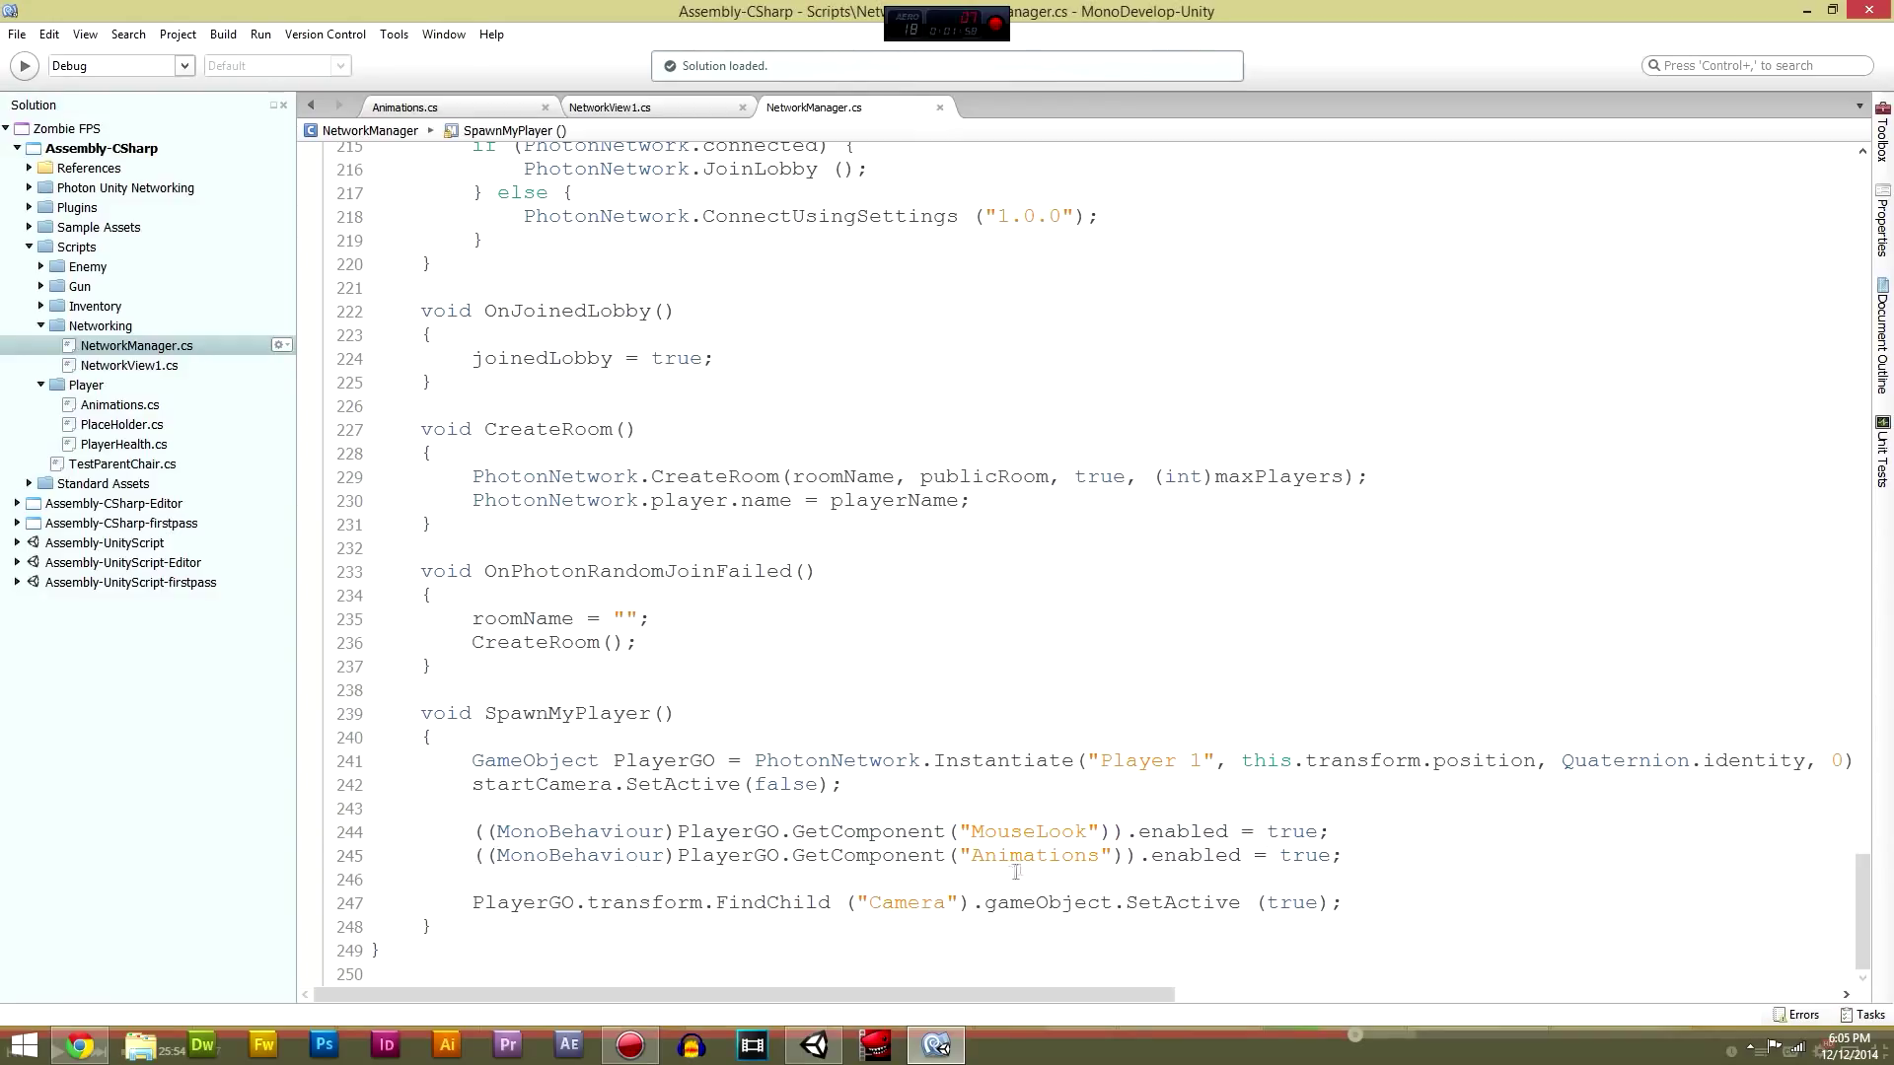
pyautogui.doubleClick(1032, 855)
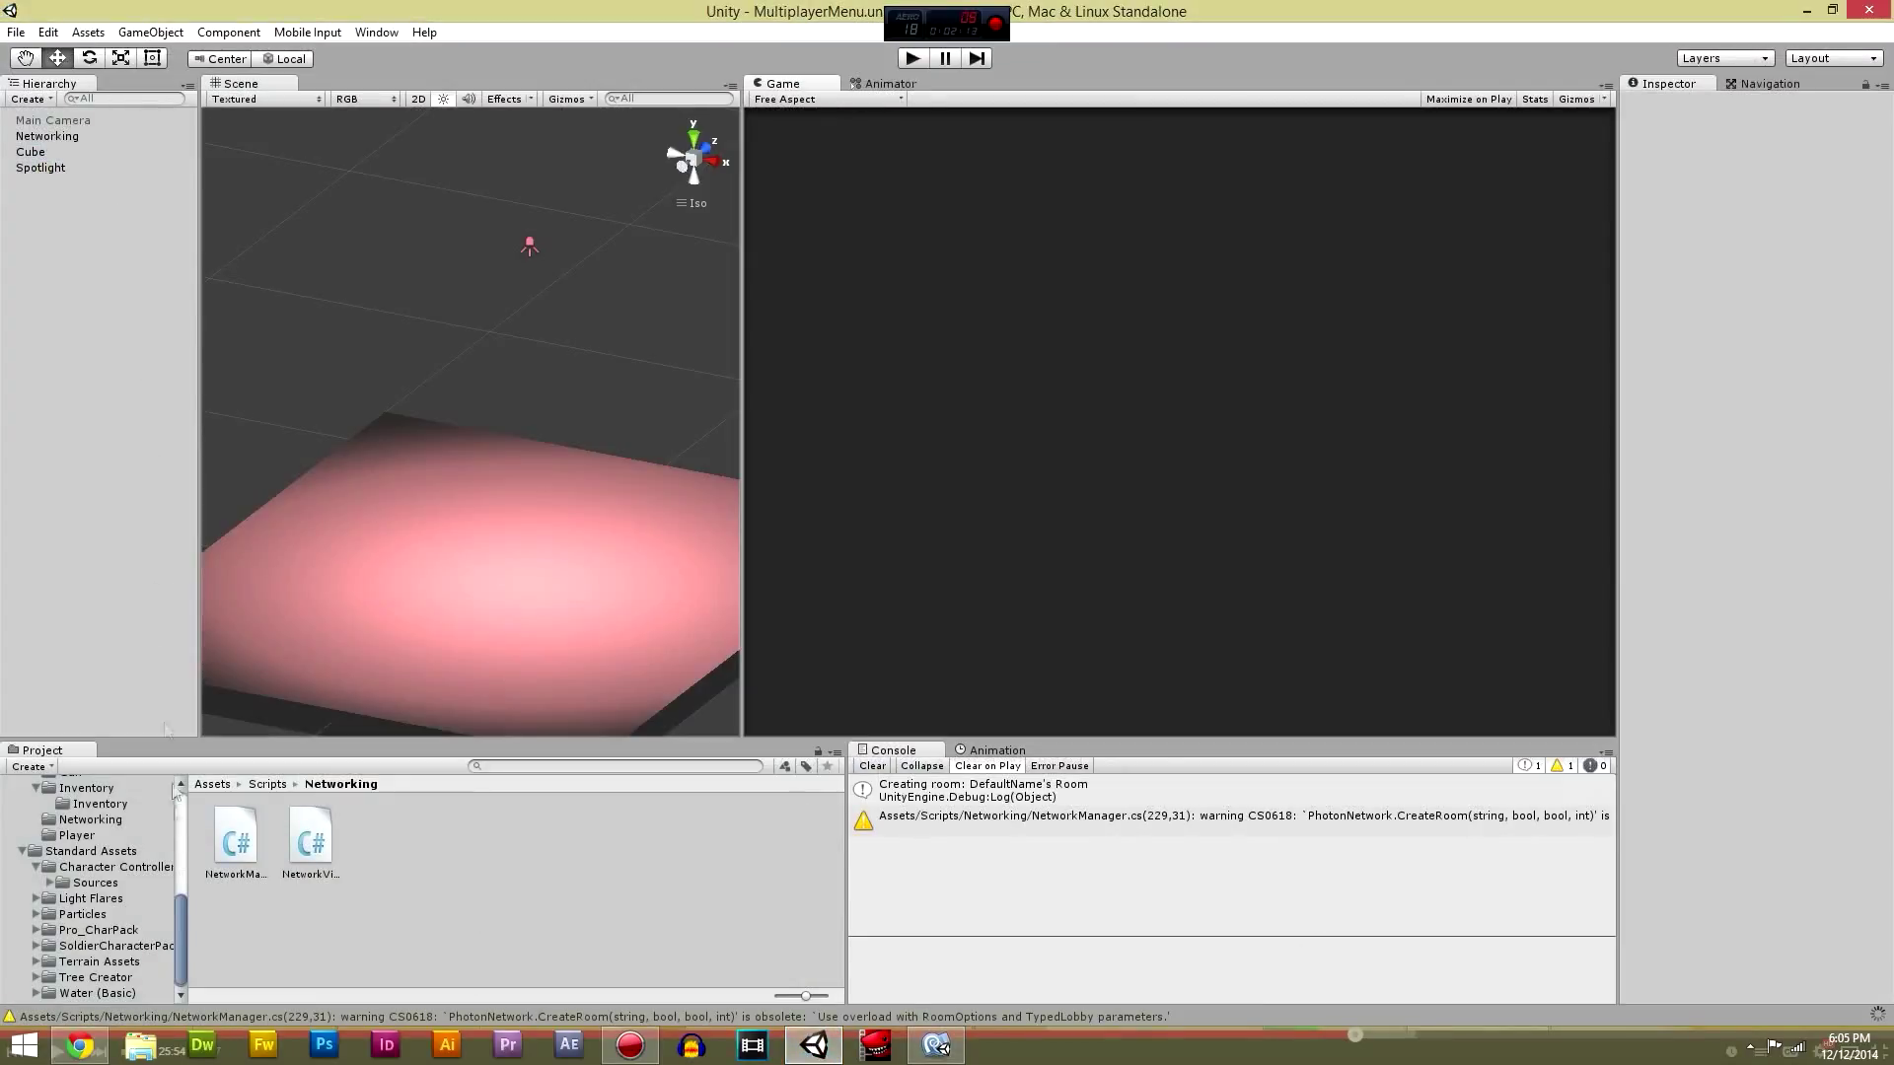
# Step: Select the Player 1 prefab in Prefabs/Resources and inspect its Animator and Animations script
pyautogui.click(83, 914)
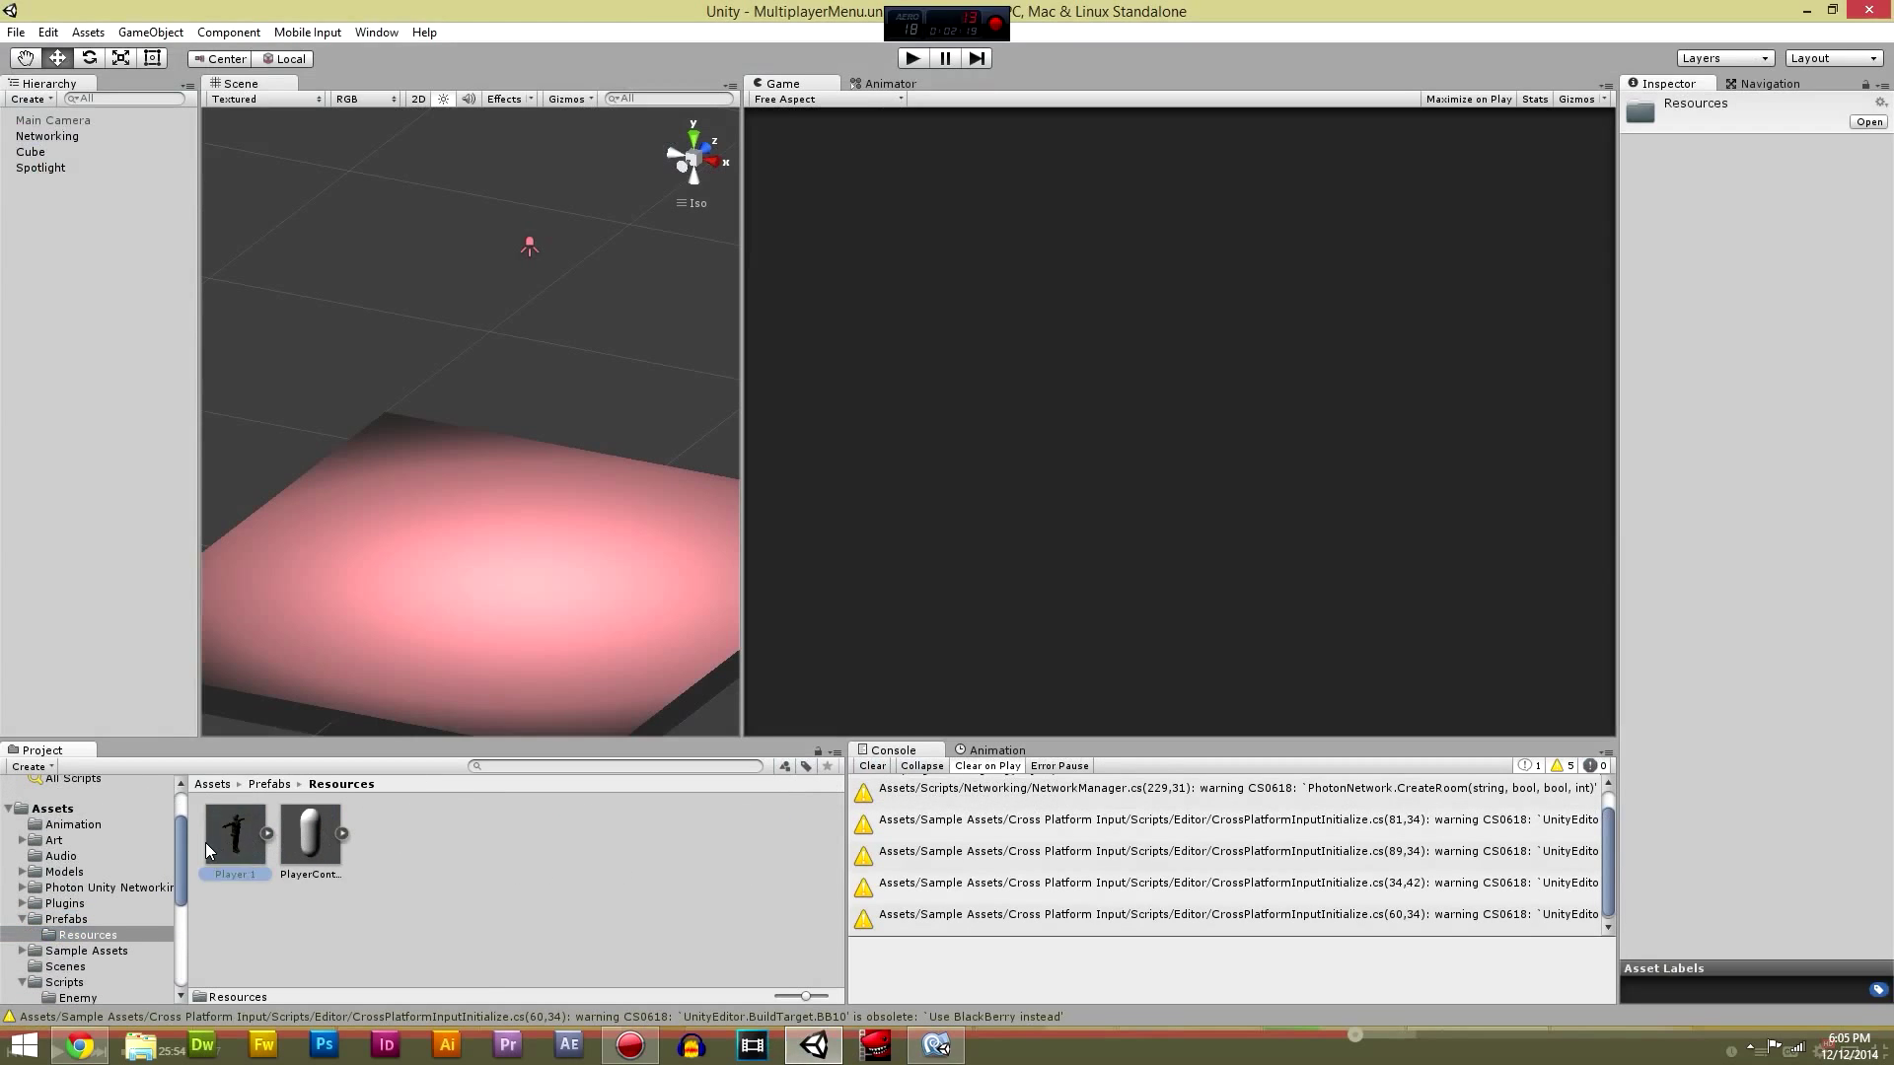
pyautogui.click(235, 833)
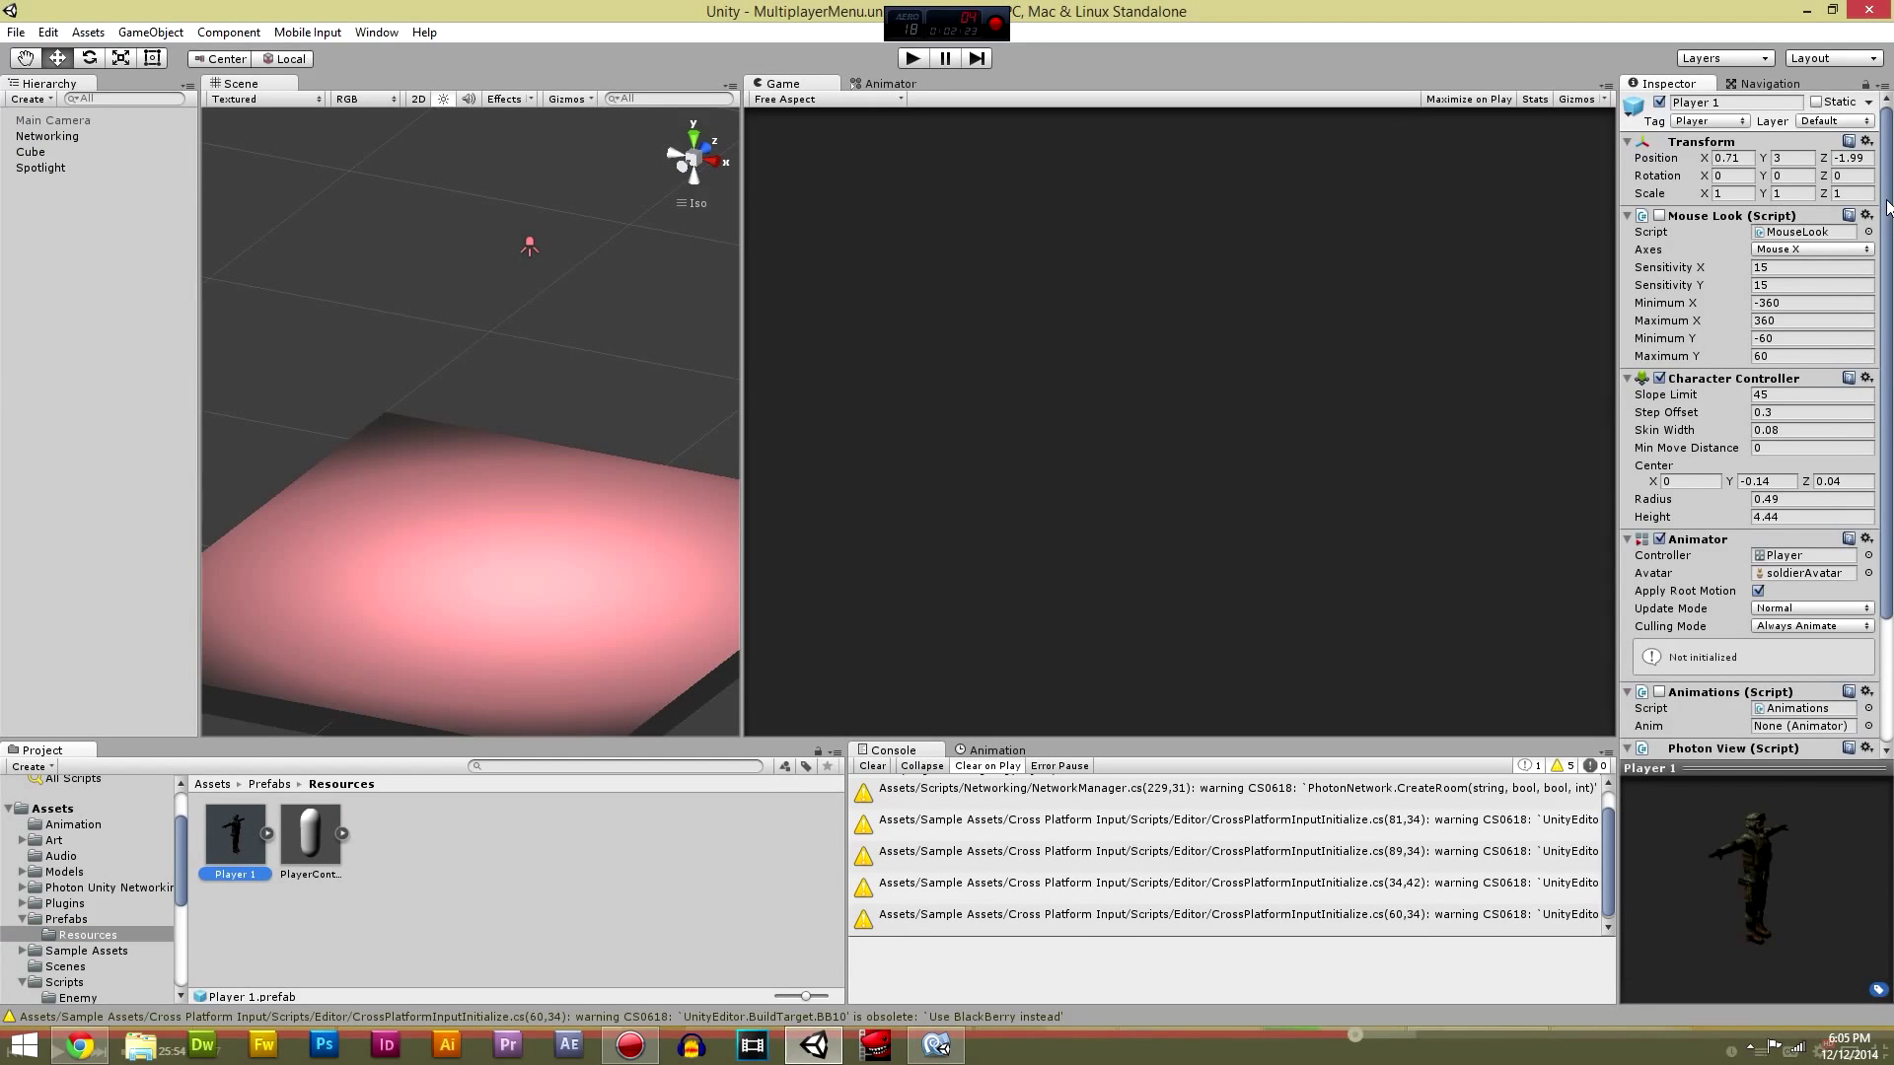
pyautogui.scroll(-3)
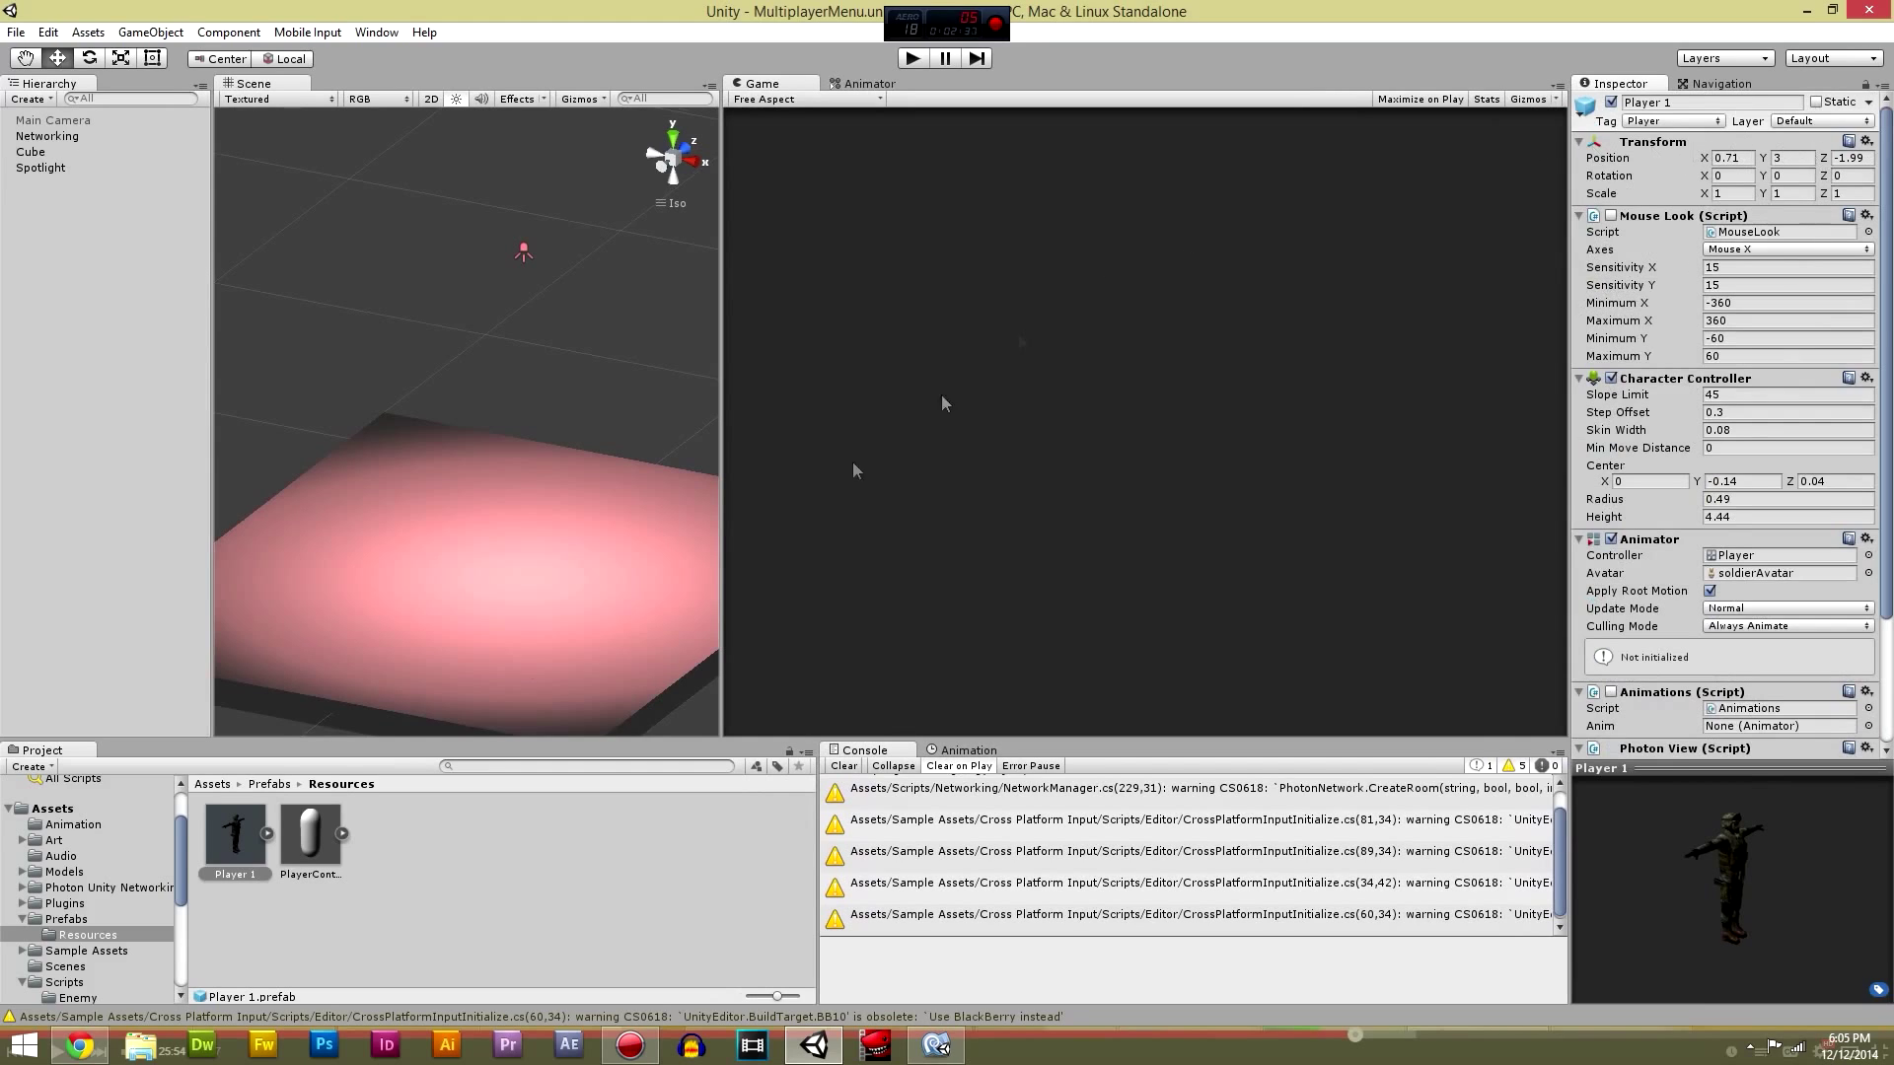
# Step: Inspect the prefab's Camera and soldier children, then reselect Player 1
pyautogui.click(384, 832)
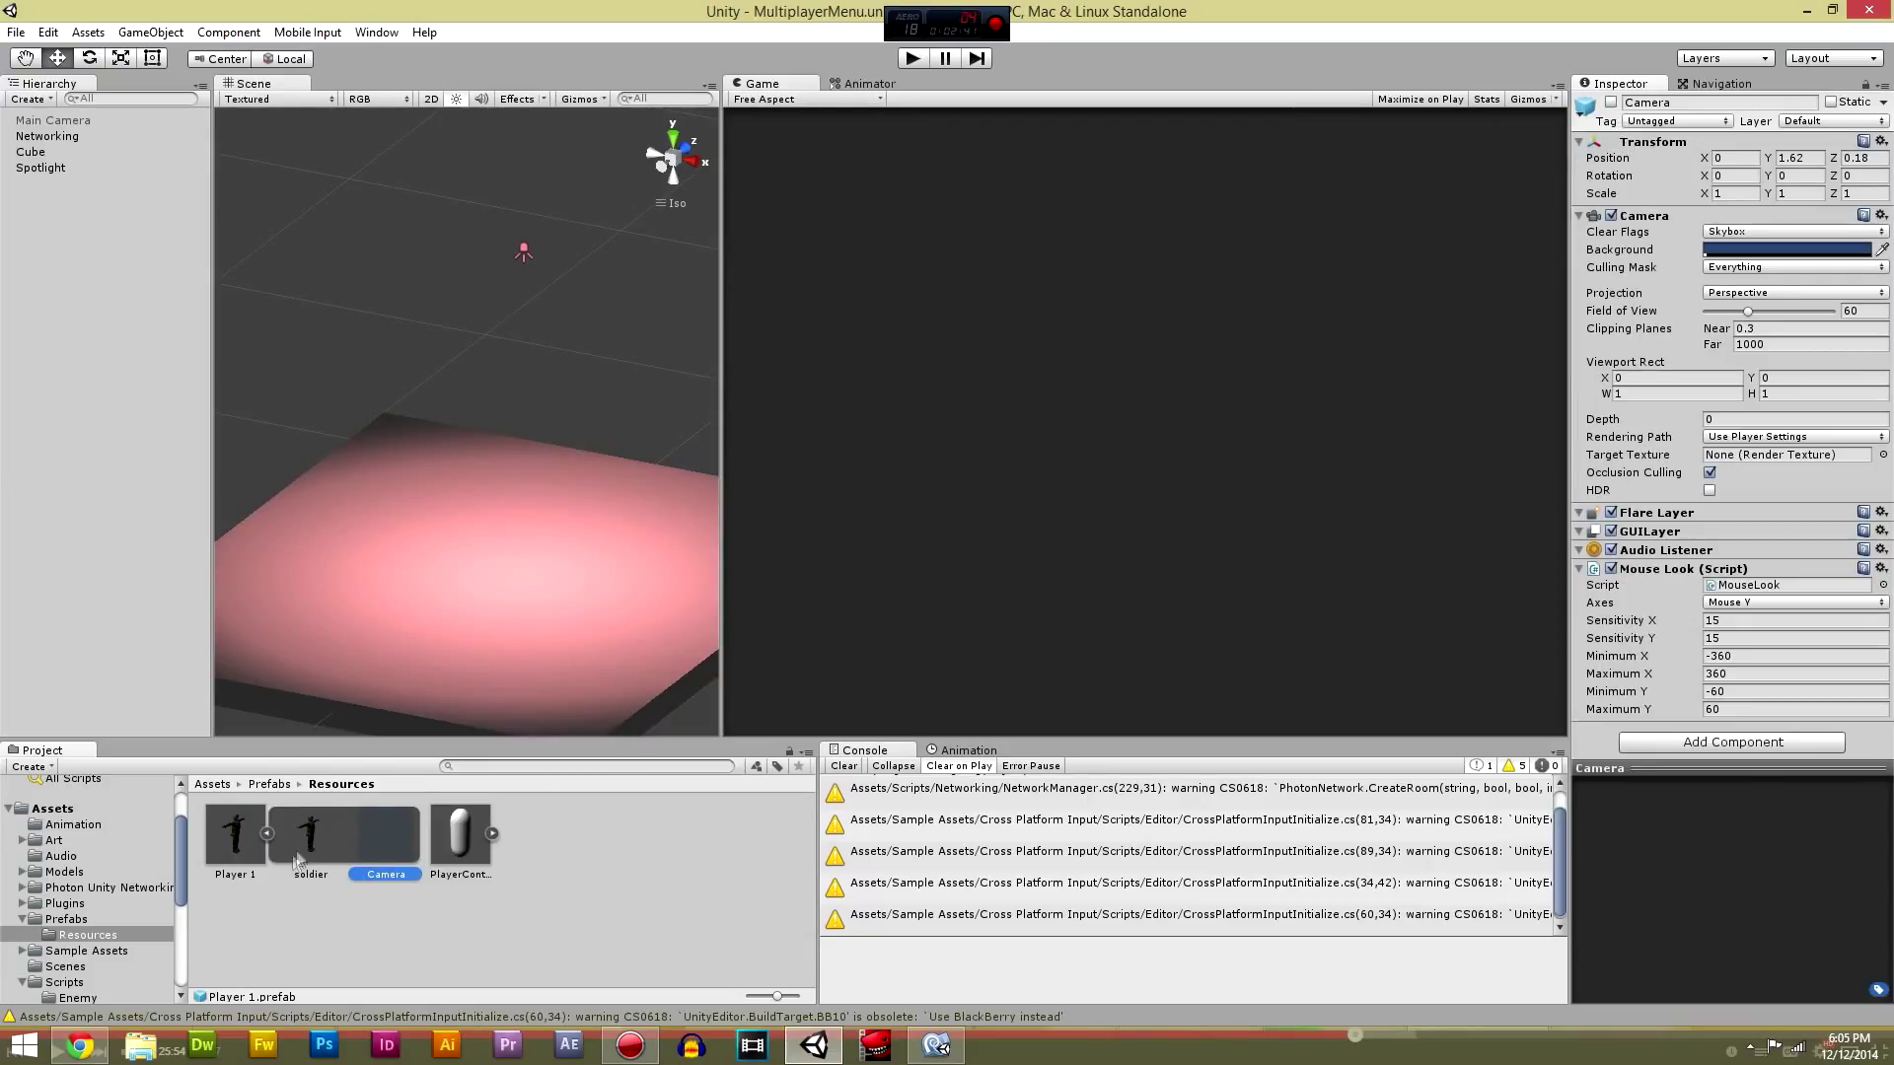
pyautogui.click(309, 832)
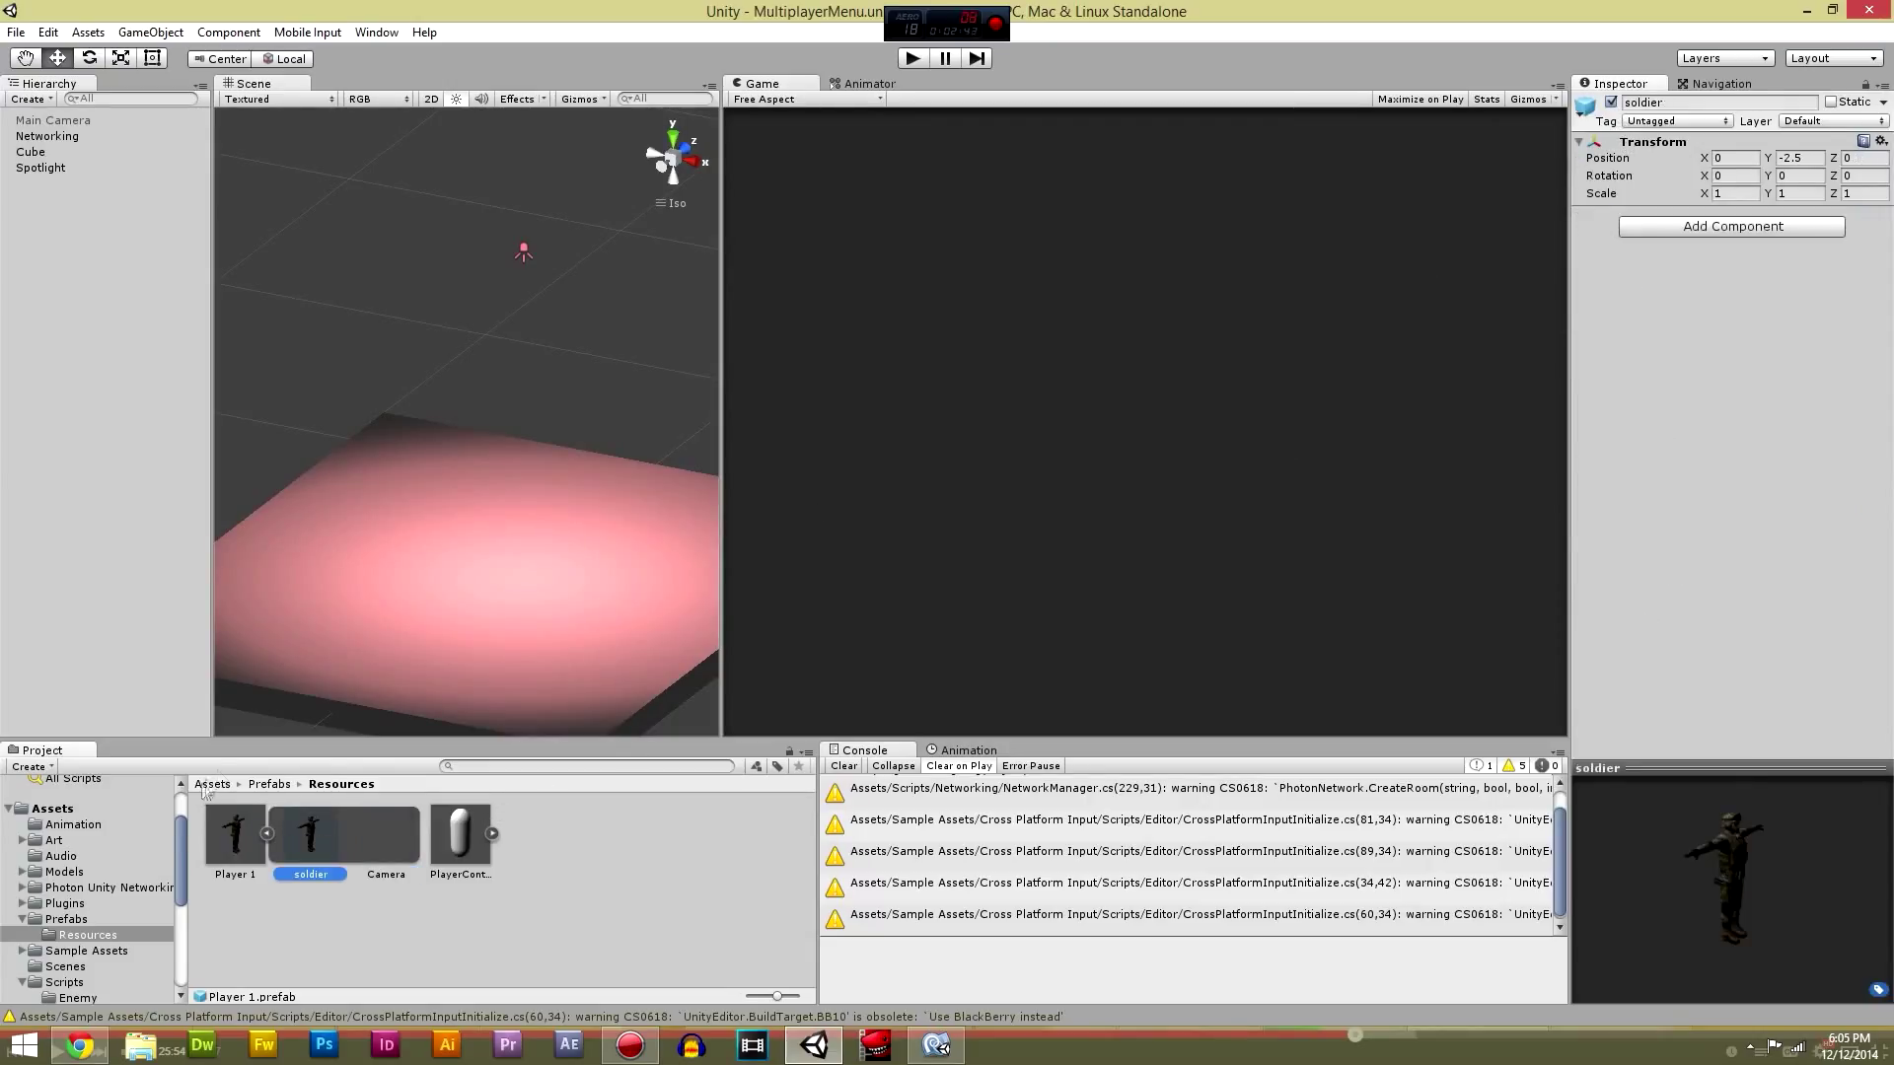
pyautogui.click(234, 832)
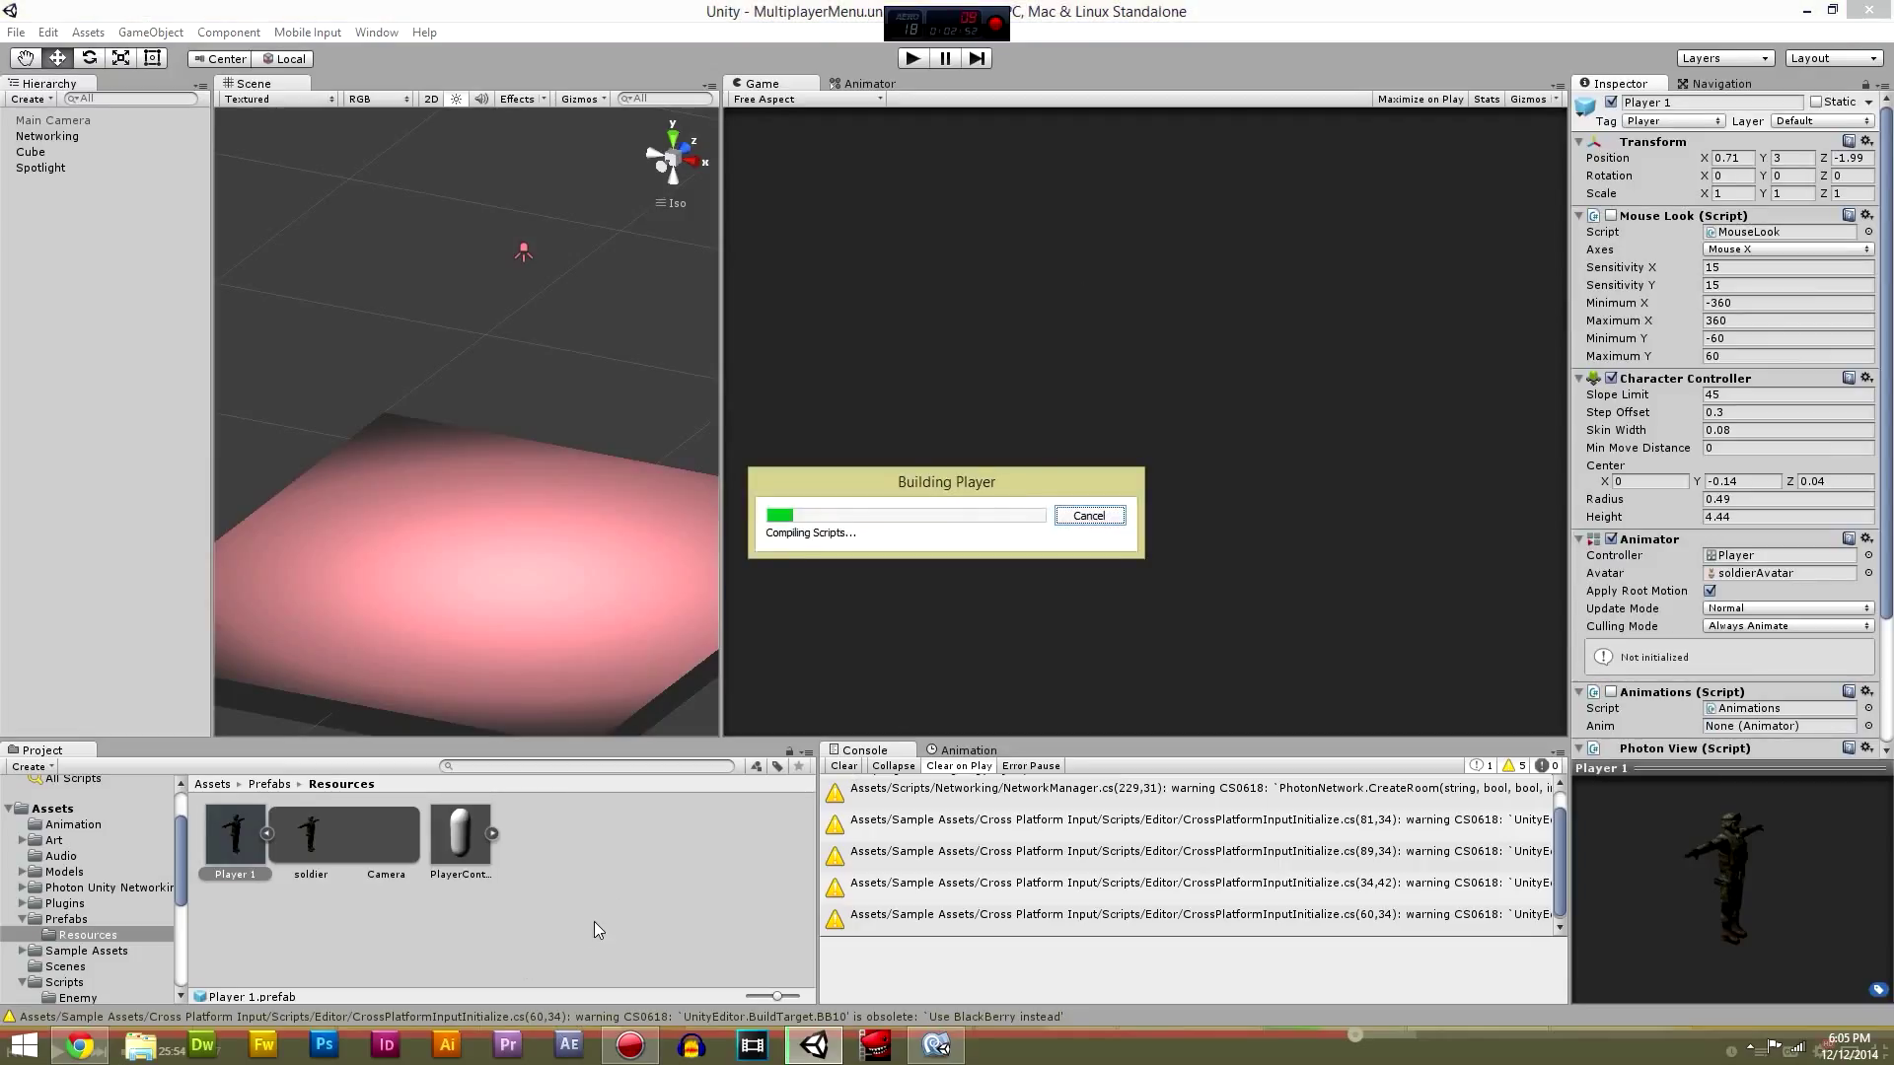
pyautogui.moveTo(996, 466)
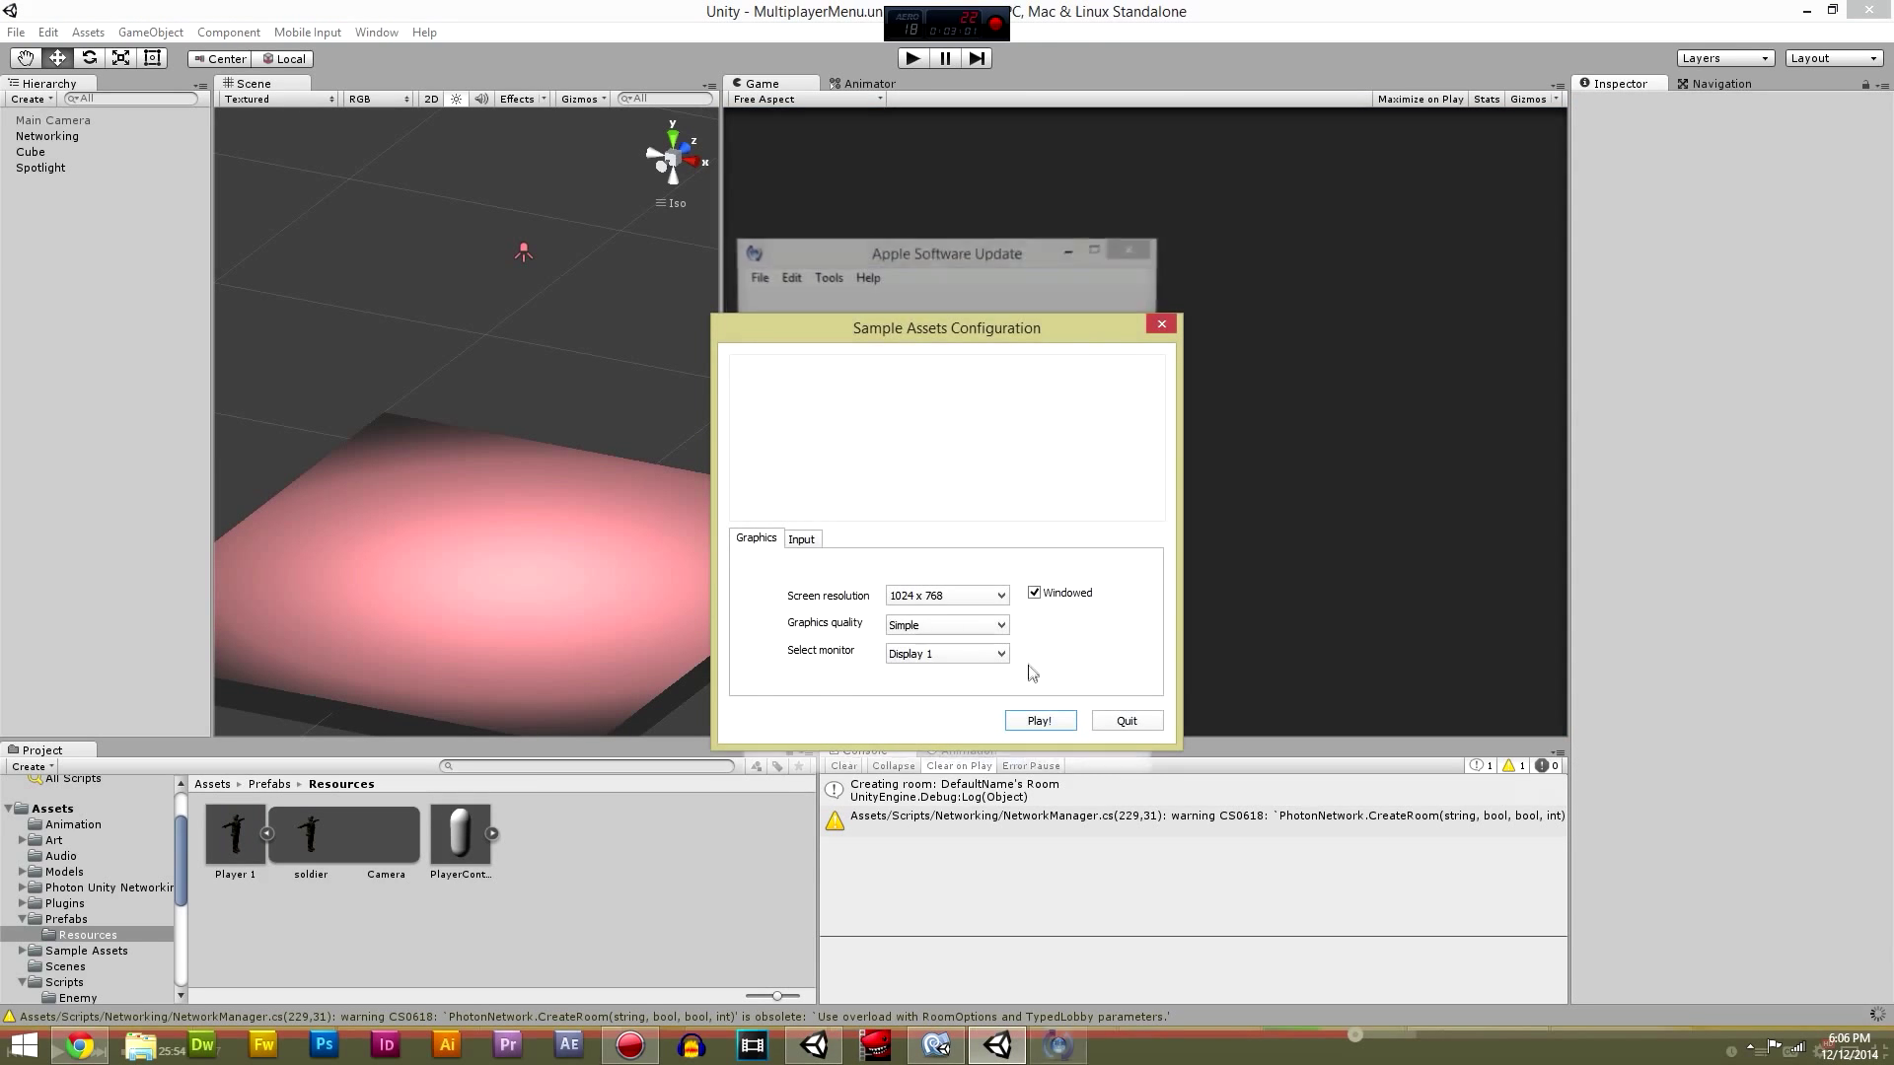
# Step: Launch the built game at 1024x768 windowed and return focus to the editor
pyautogui.click(1040, 720)
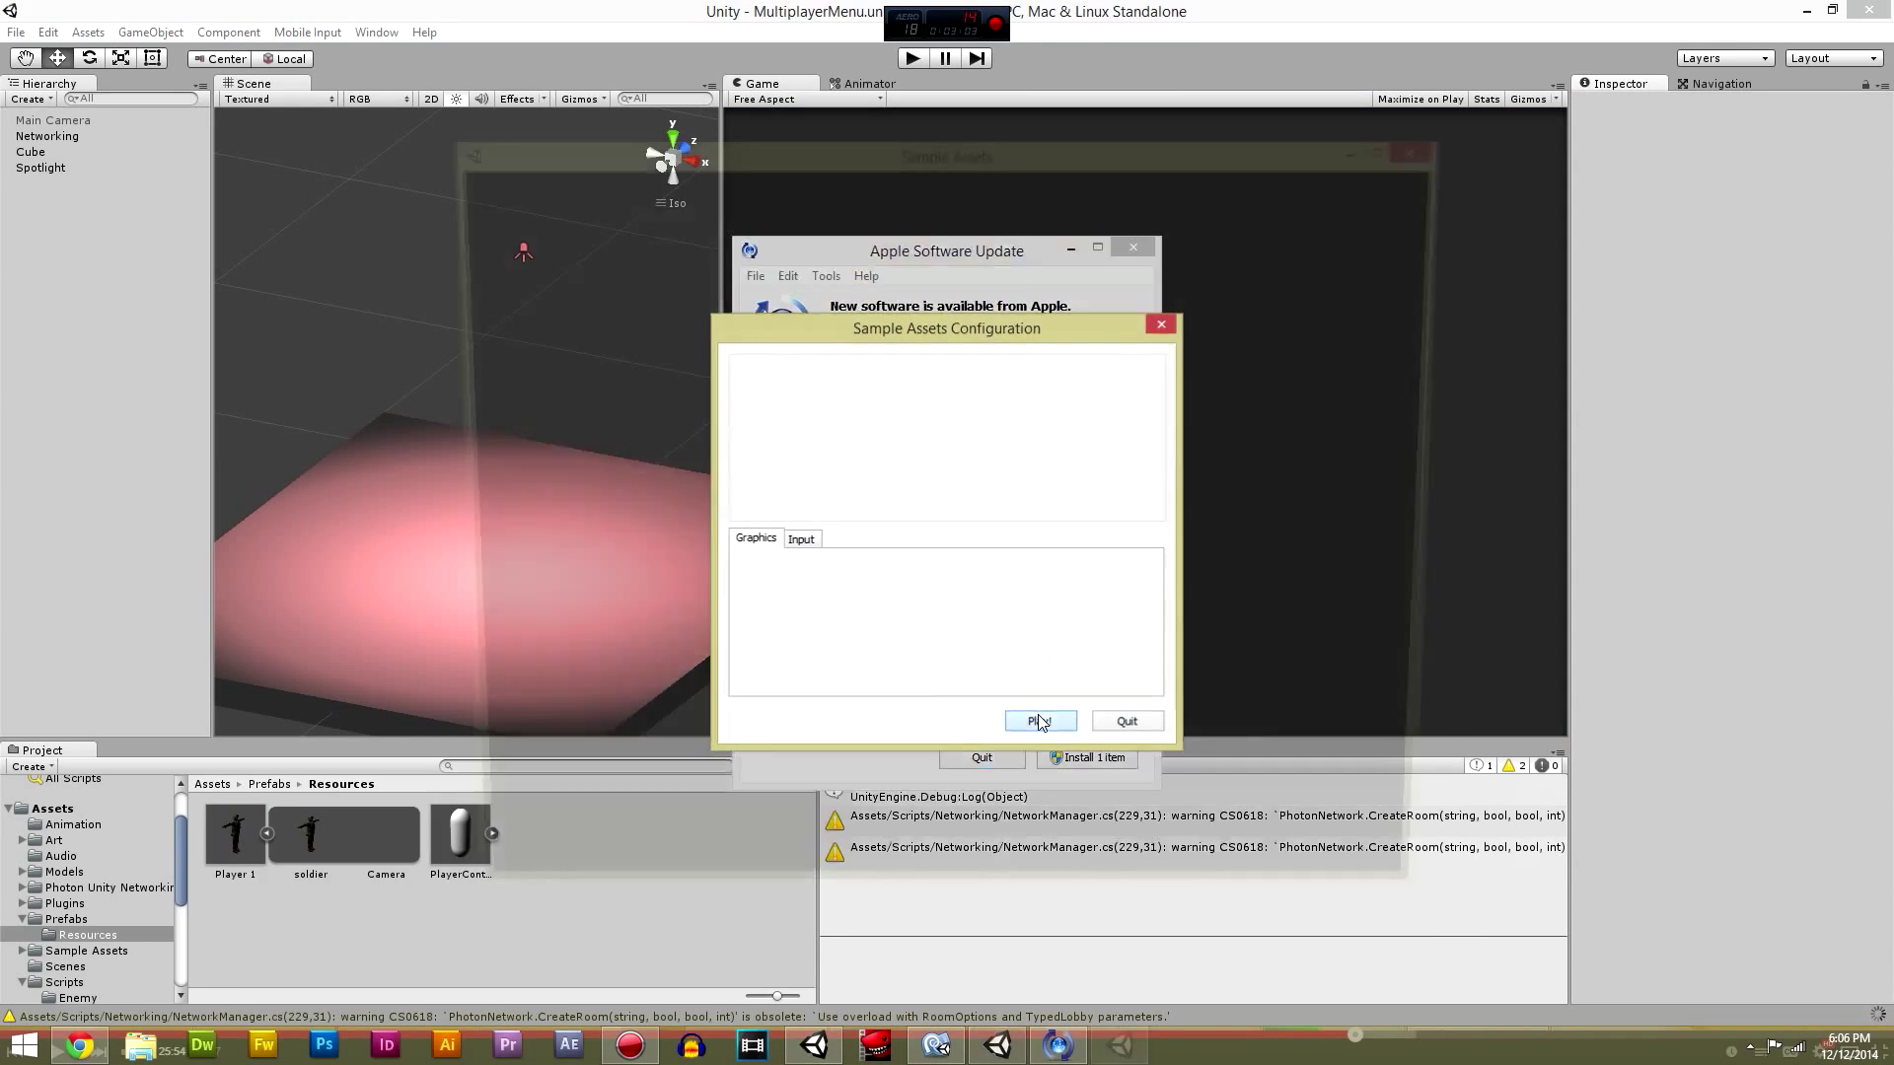
pyautogui.click(1040, 722)
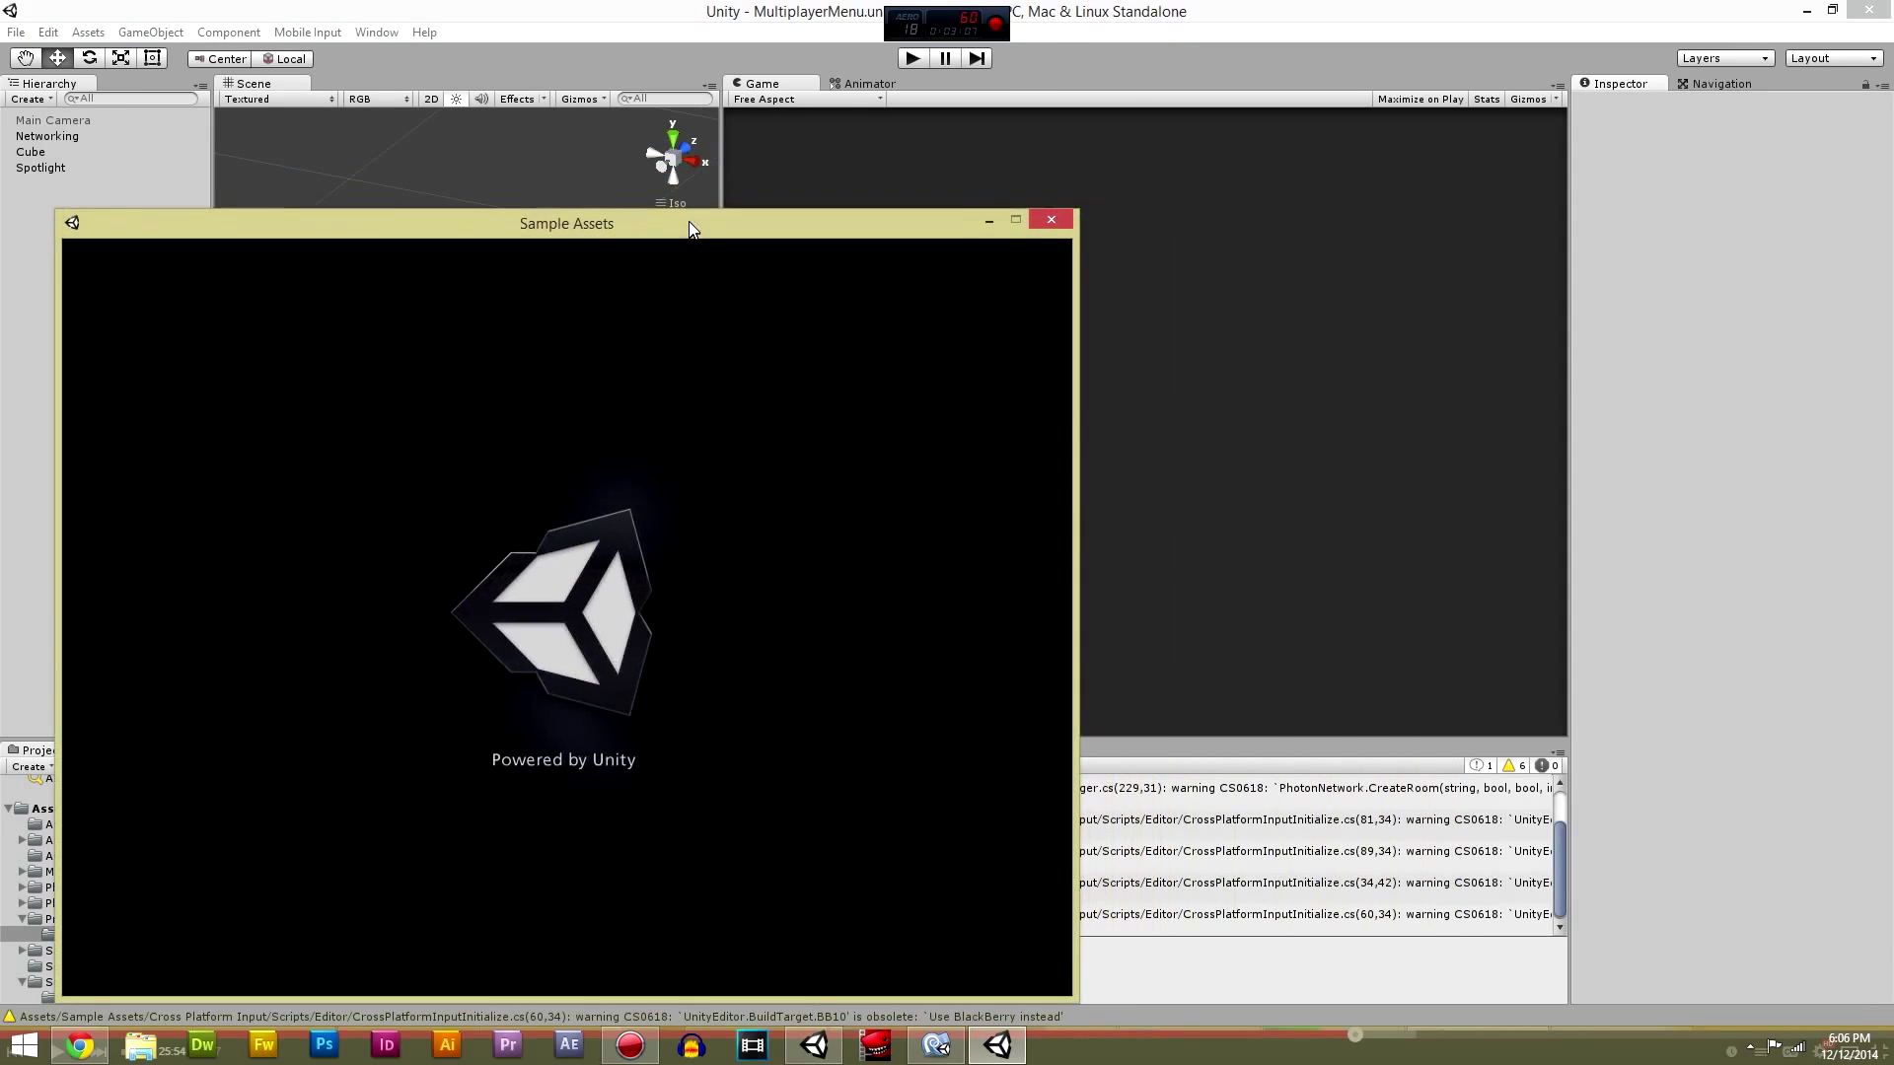
pyautogui.click(1048, 219)
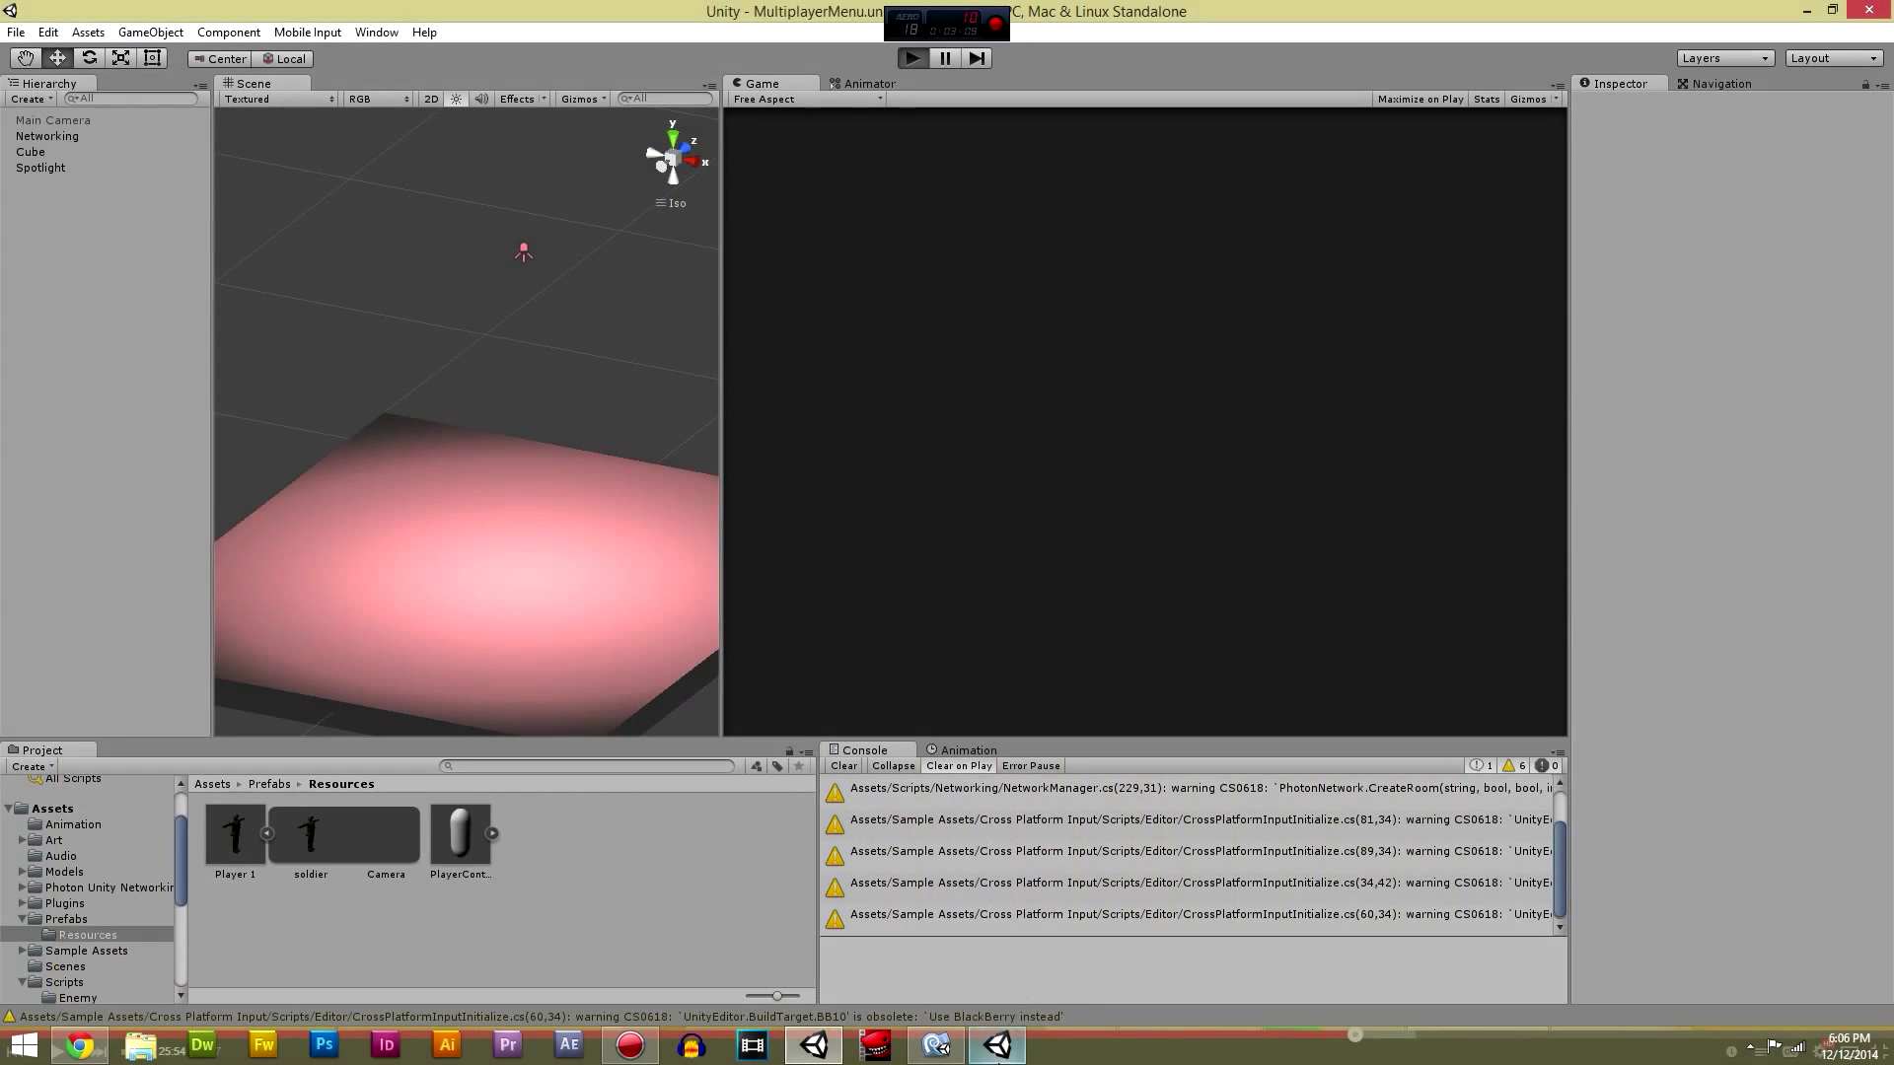
# Step: Start play mode and create a new networked multiplayer room from the menu
pyautogui.click(911, 57)
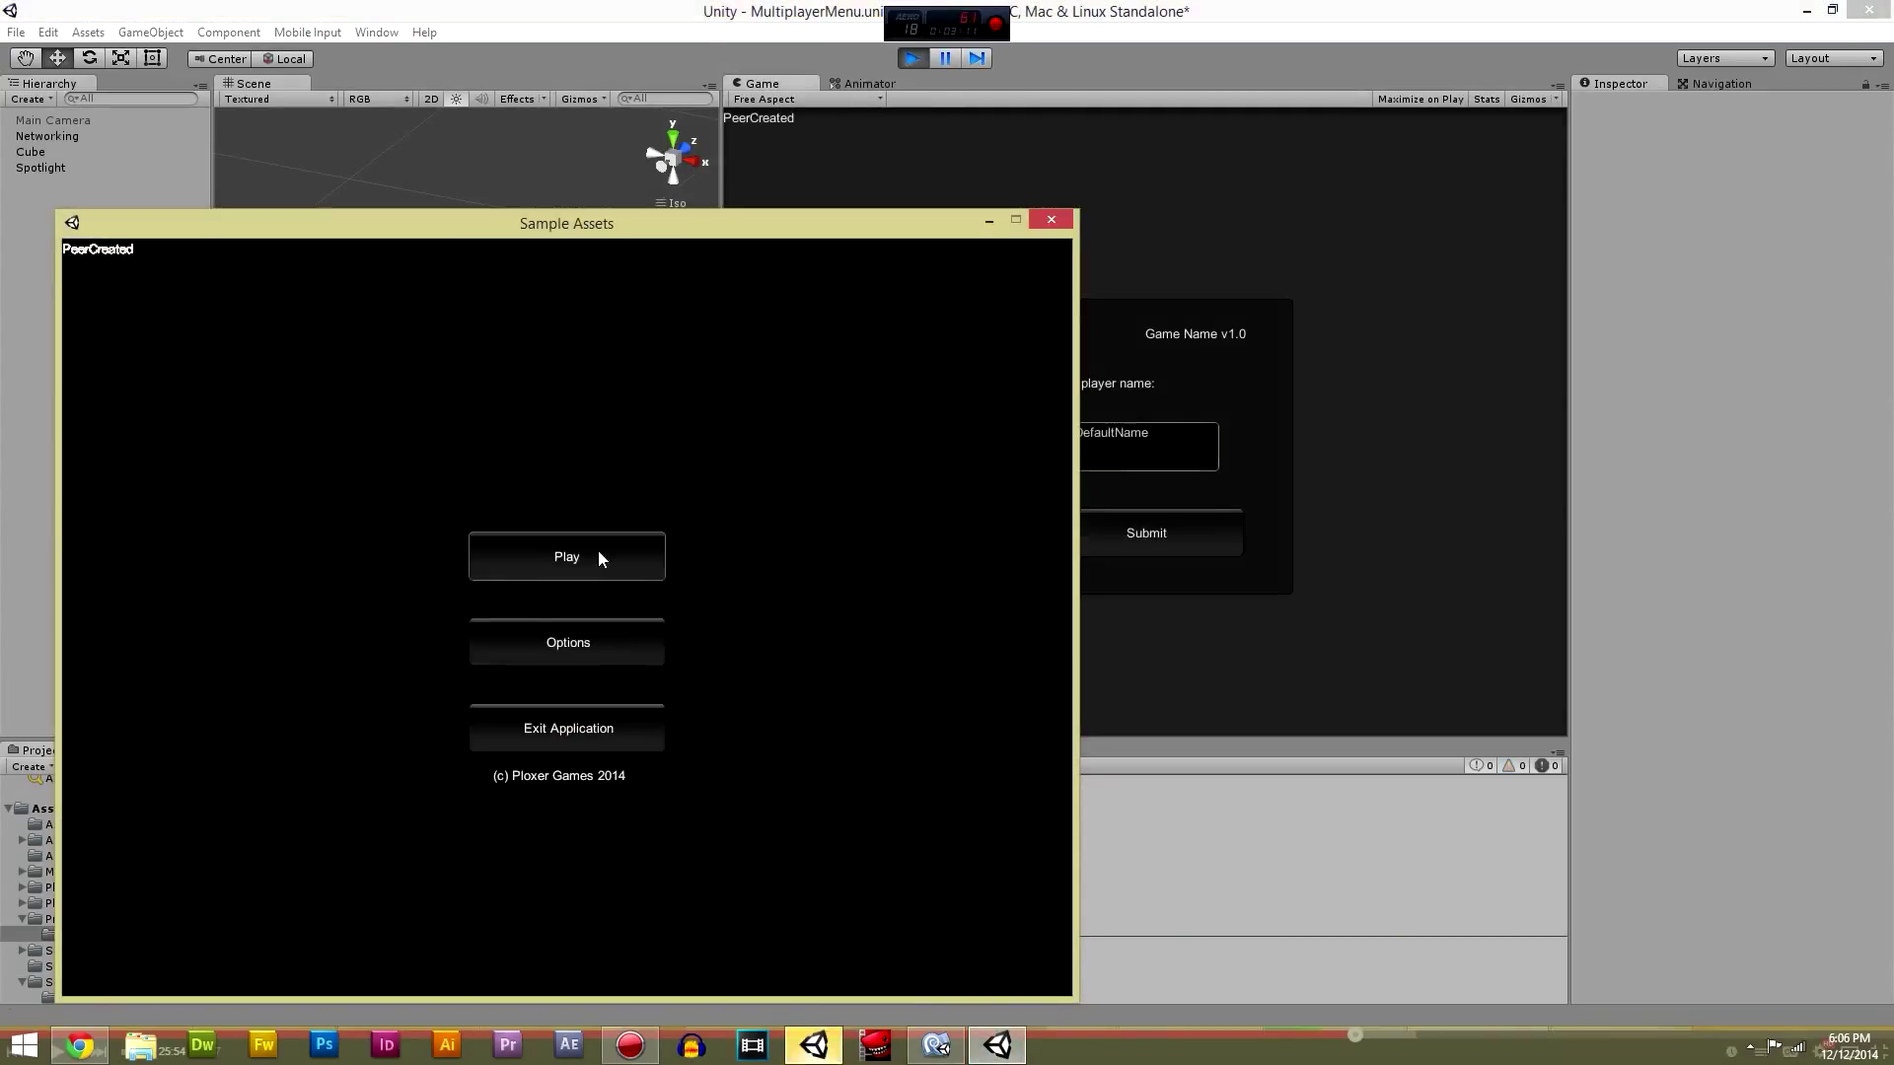
pyautogui.click(566, 556)
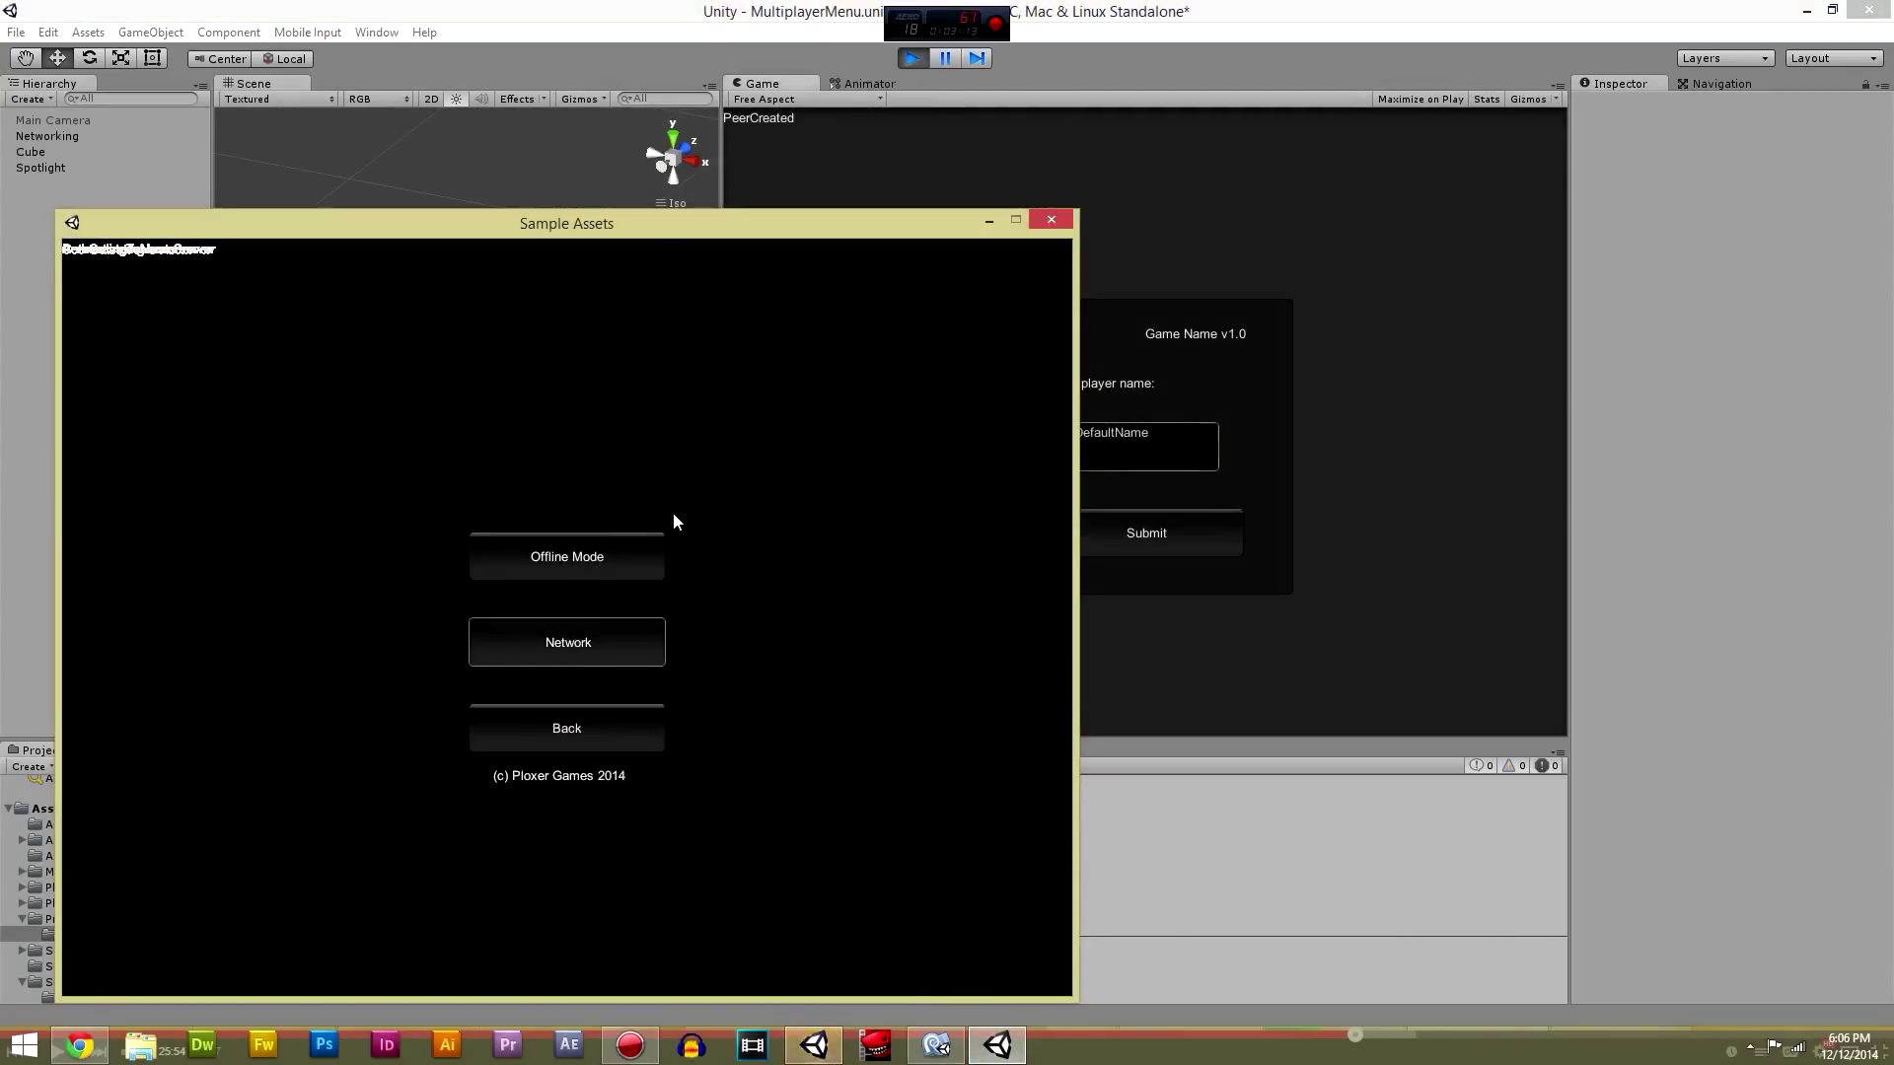
pyautogui.click(566, 641)
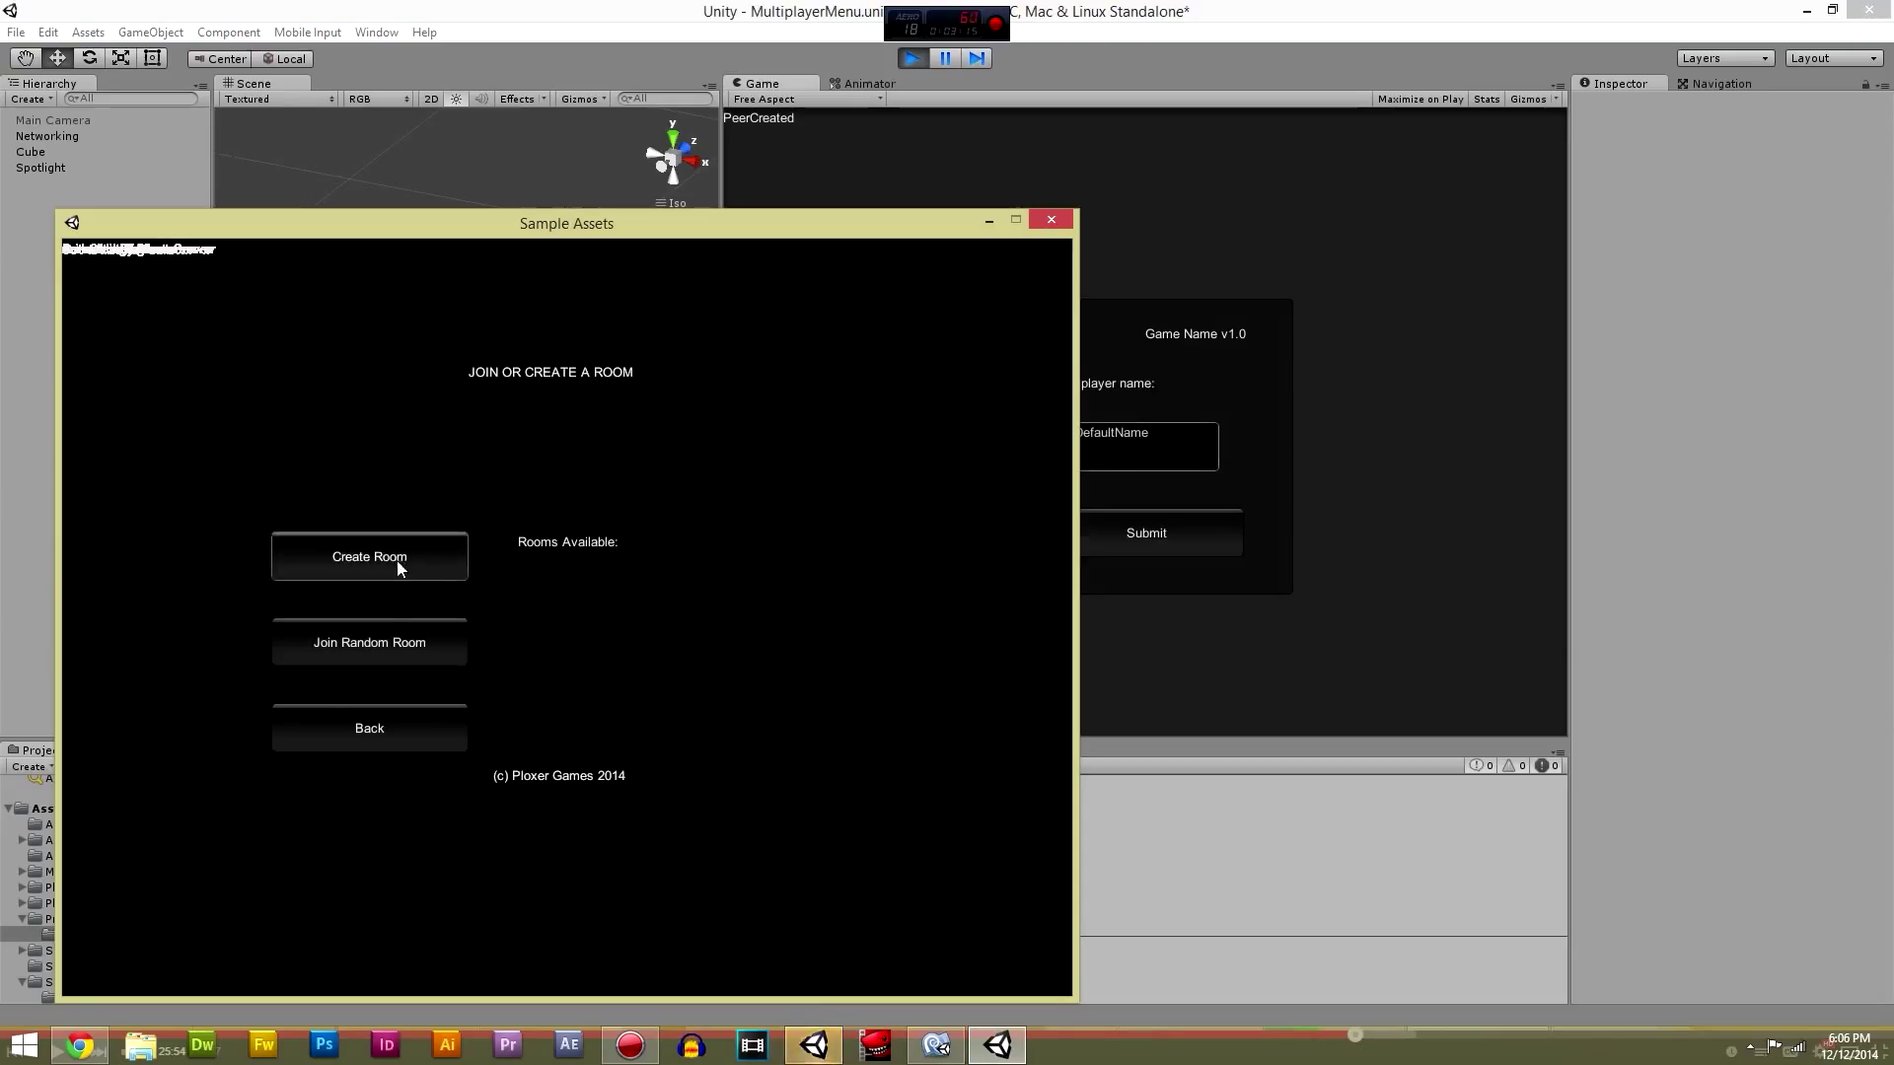
pyautogui.click(369, 556)
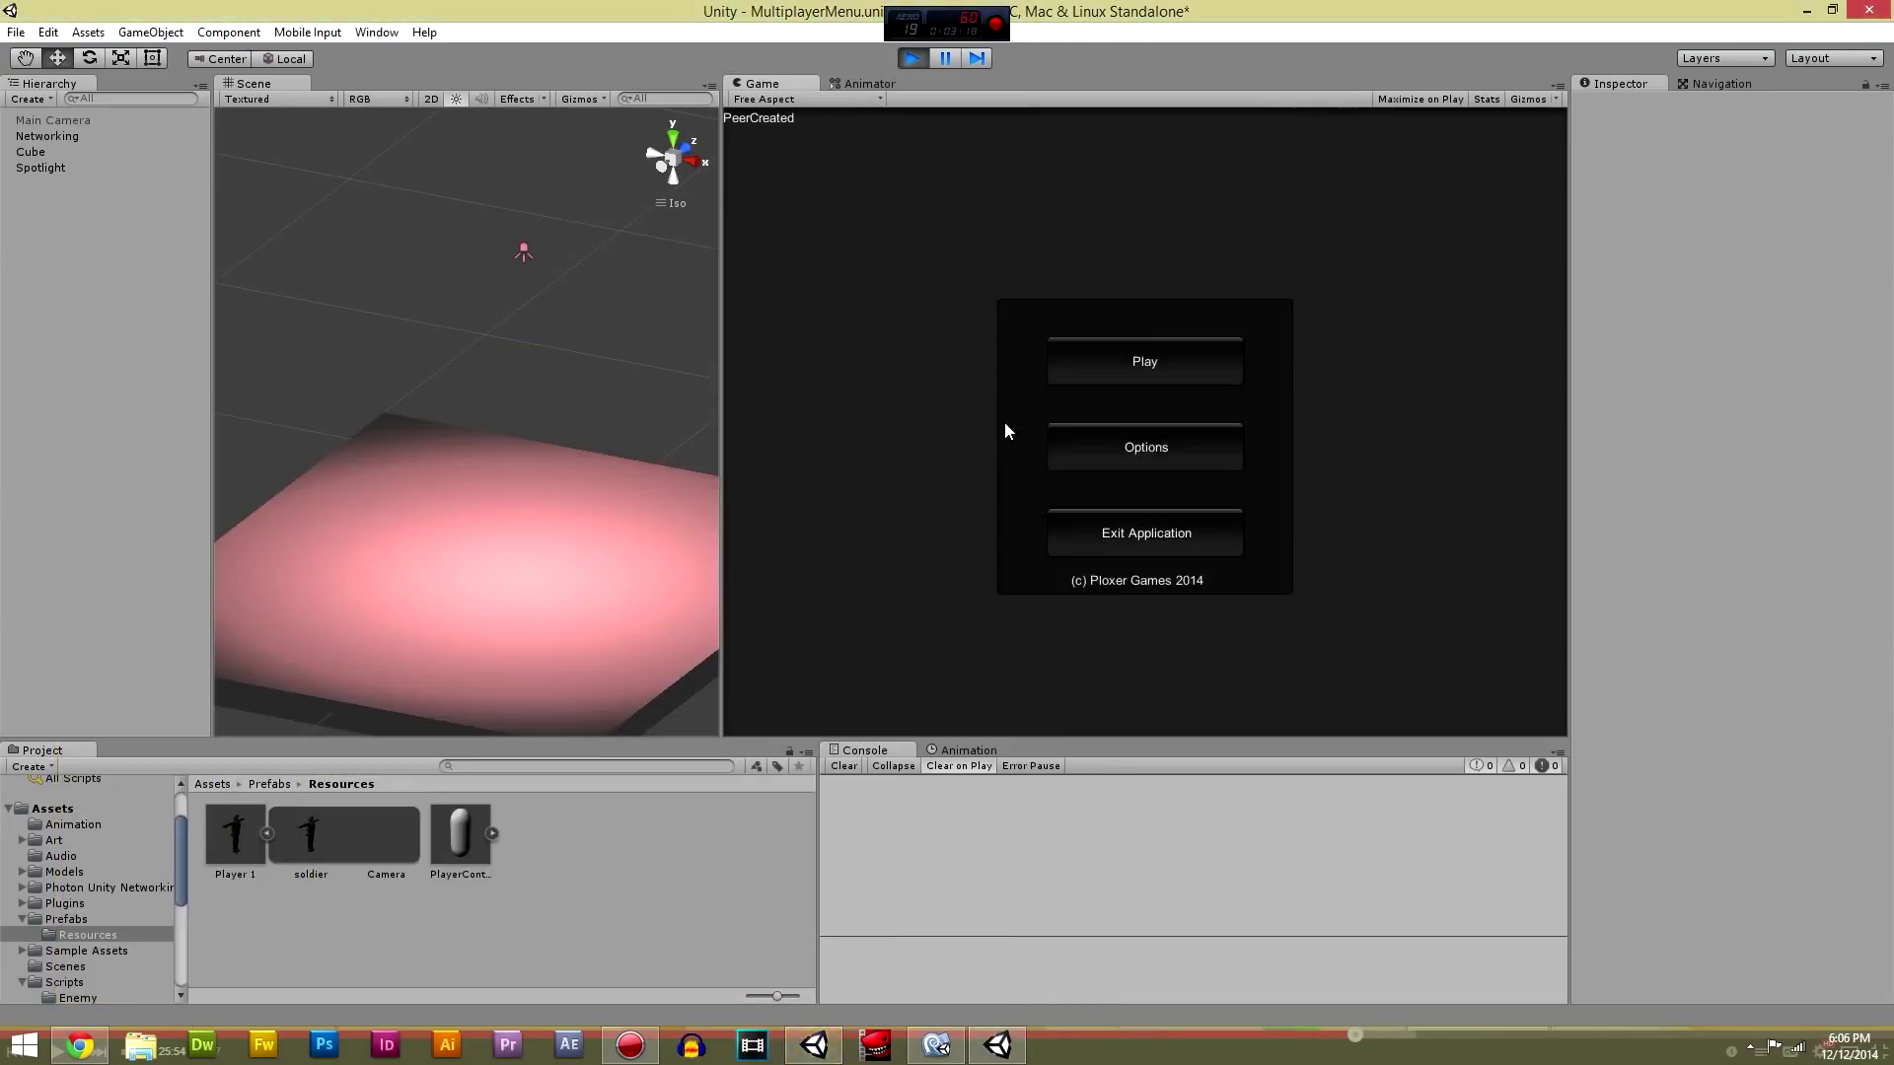
# Step: Join DefaultName's Room and spawn the player in the standalone build
pyautogui.click(1142, 361)
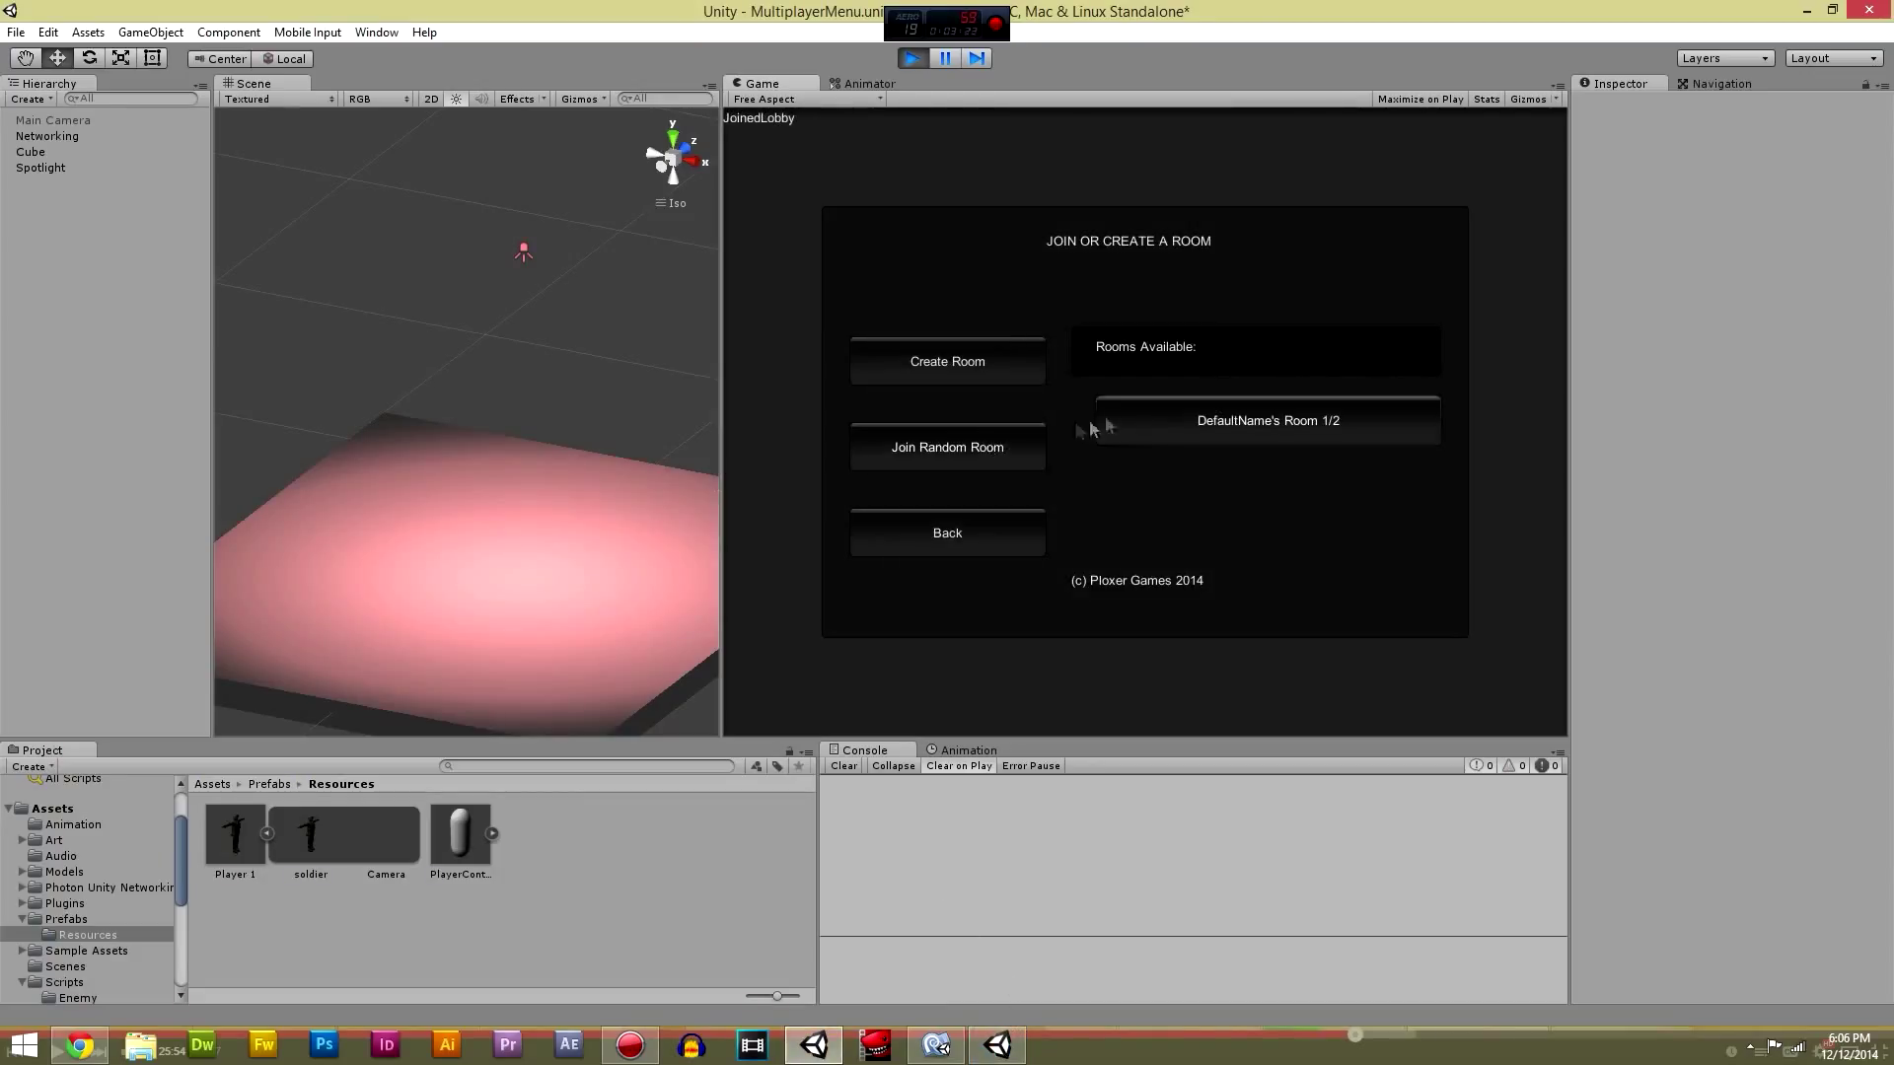
pyautogui.click(1267, 421)
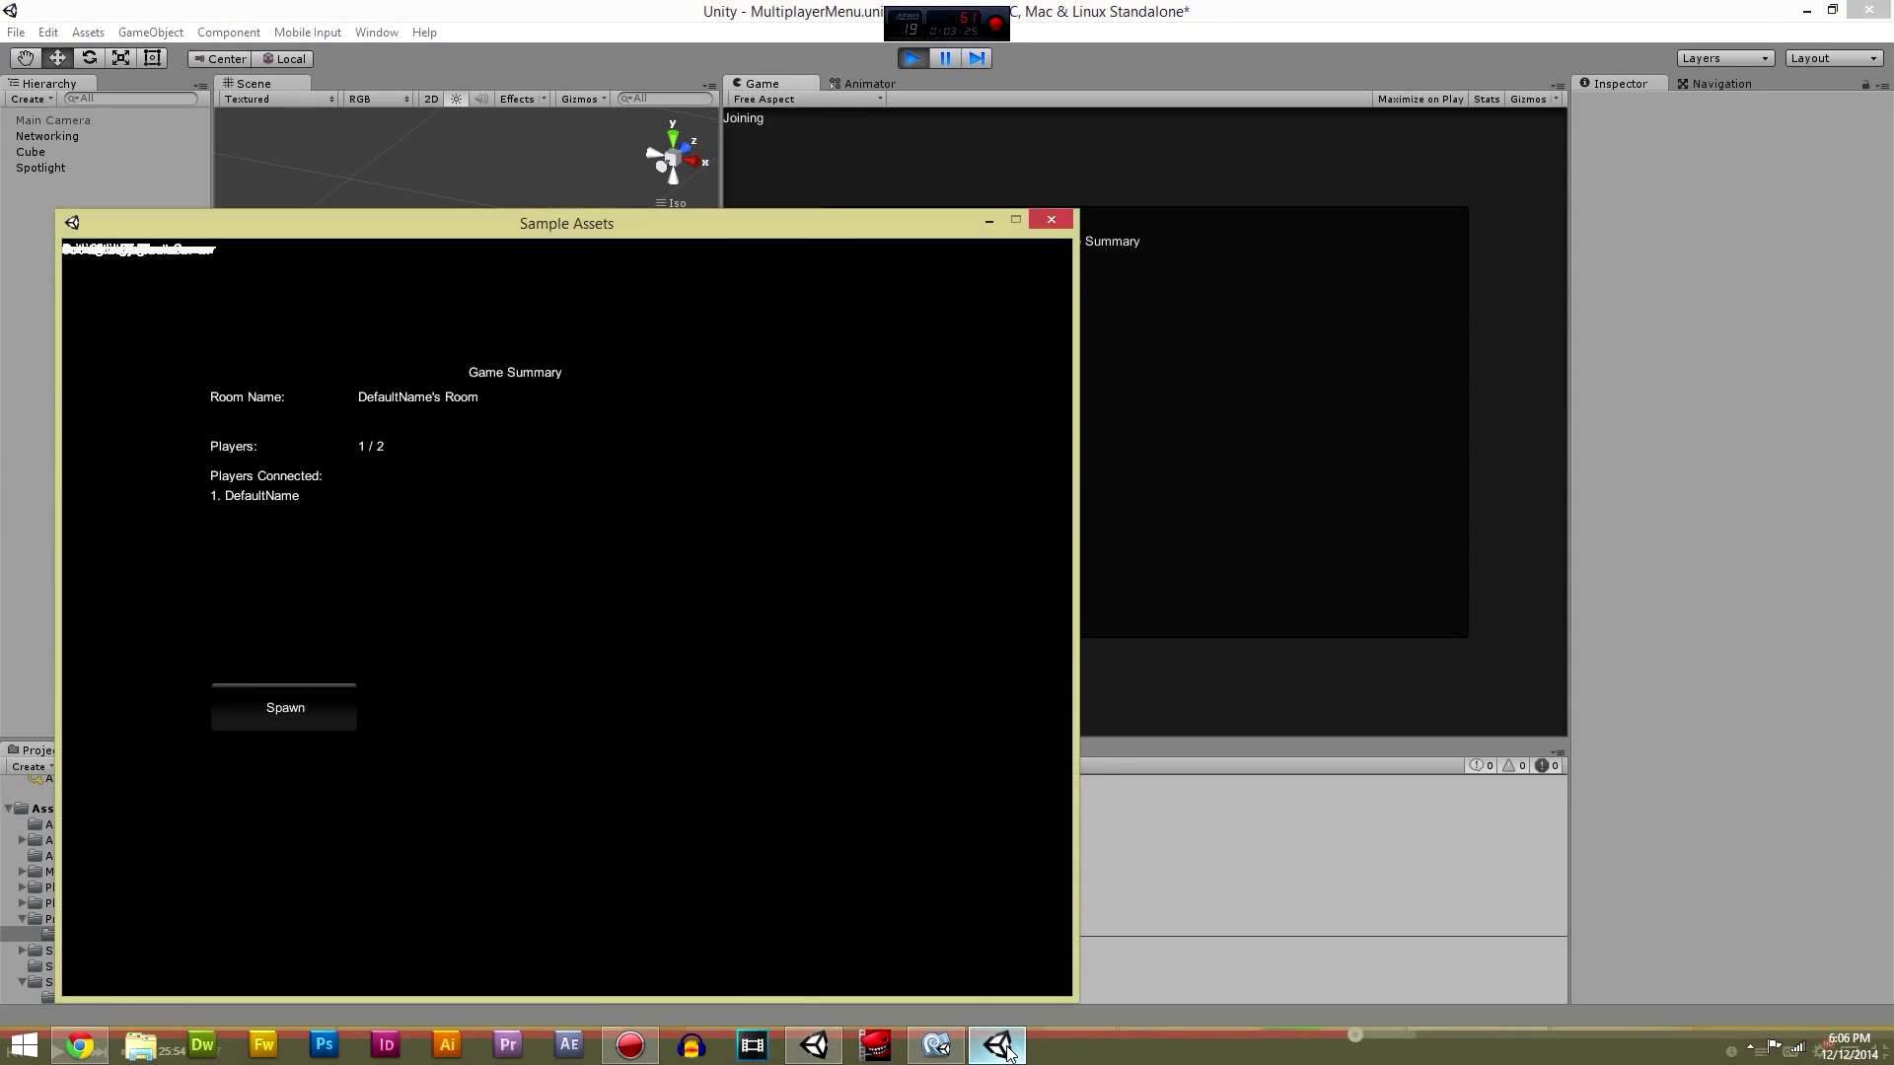
pyautogui.click(284, 706)
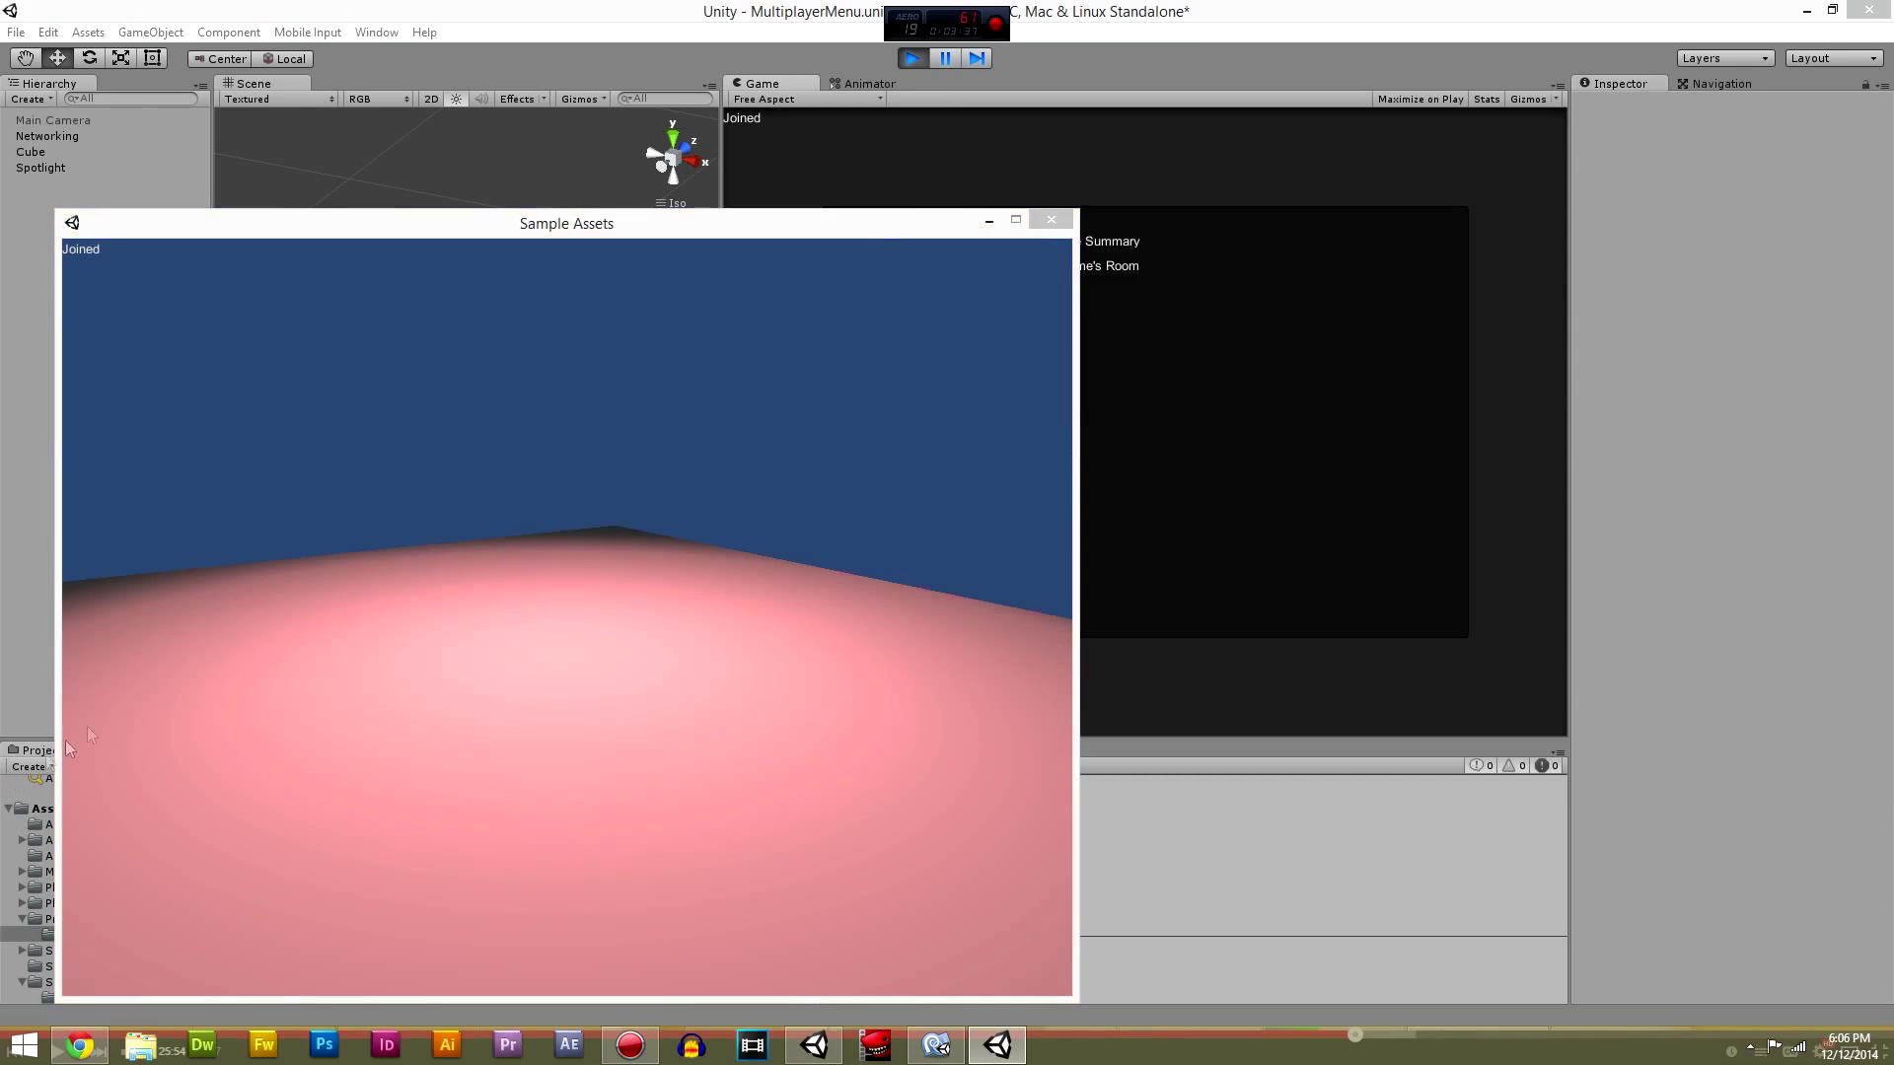
pyautogui.moveTo(1194, 142)
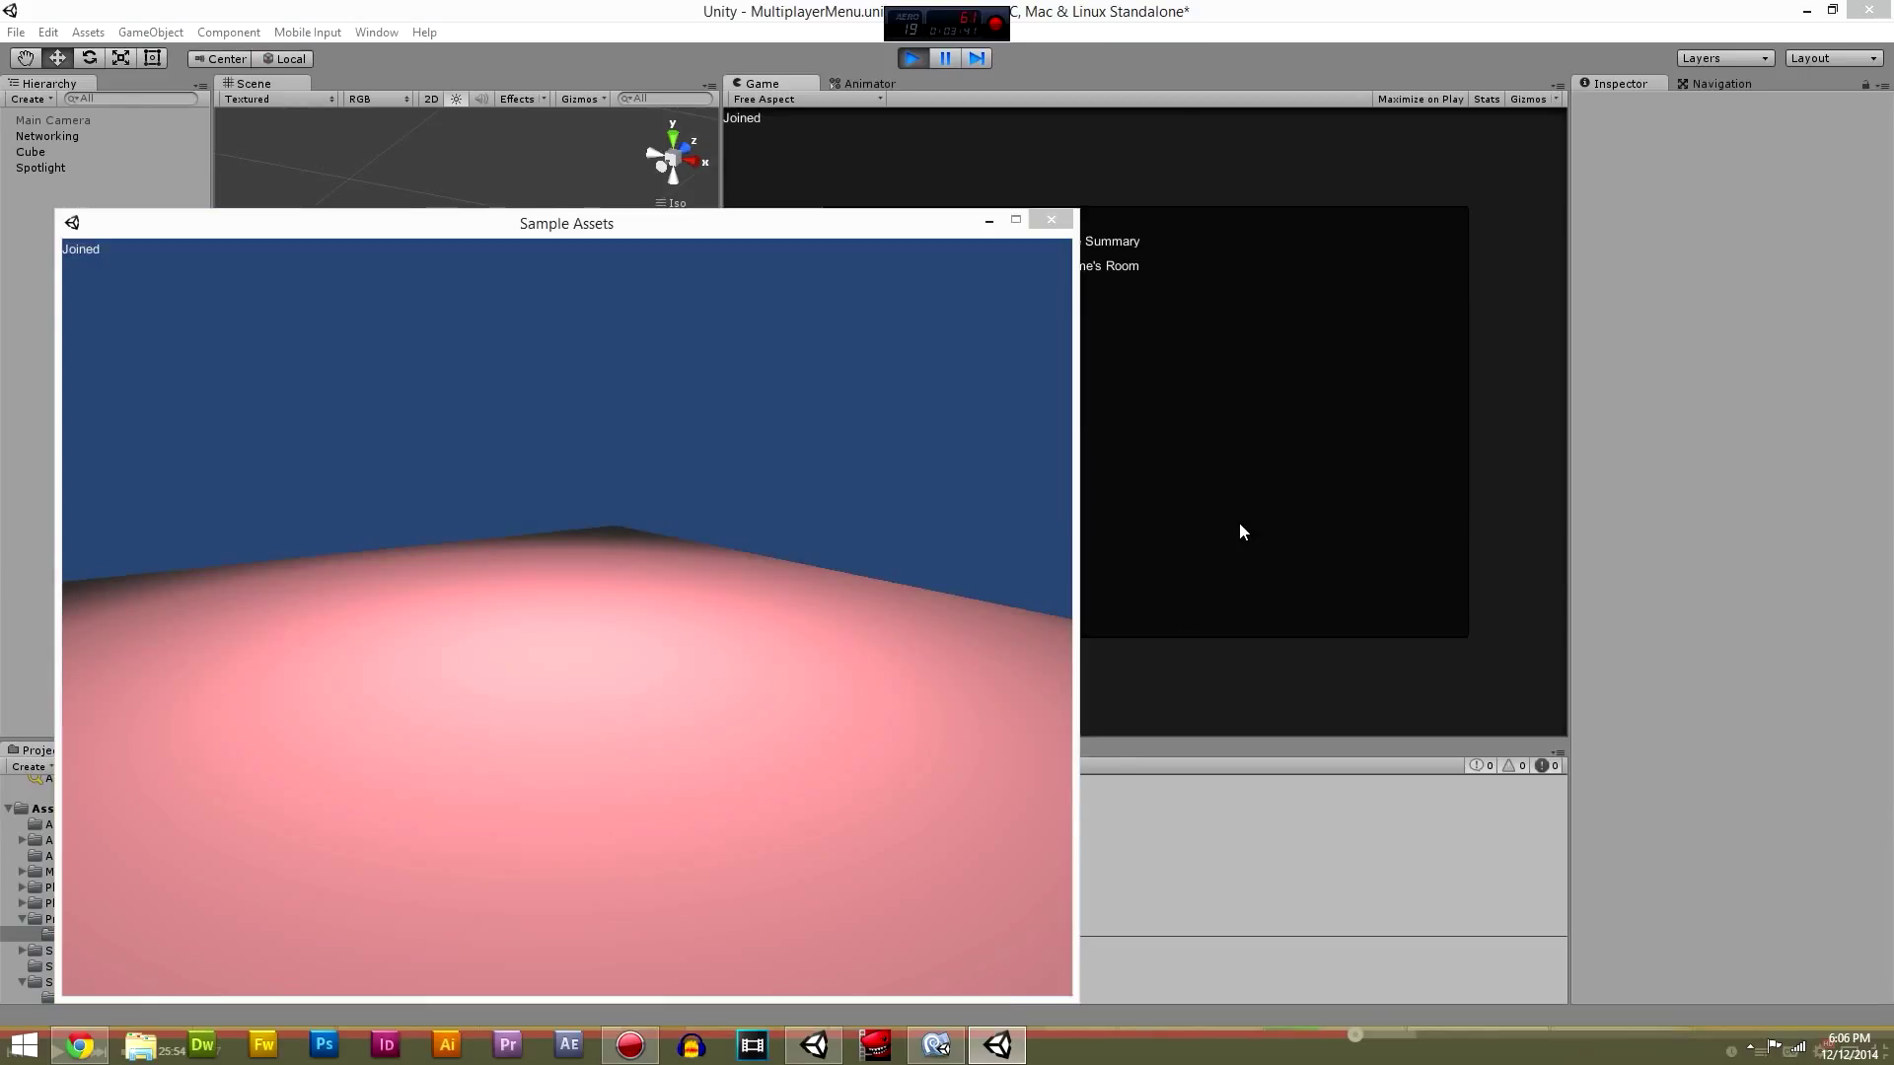
pyautogui.moveTo(1202, 580)
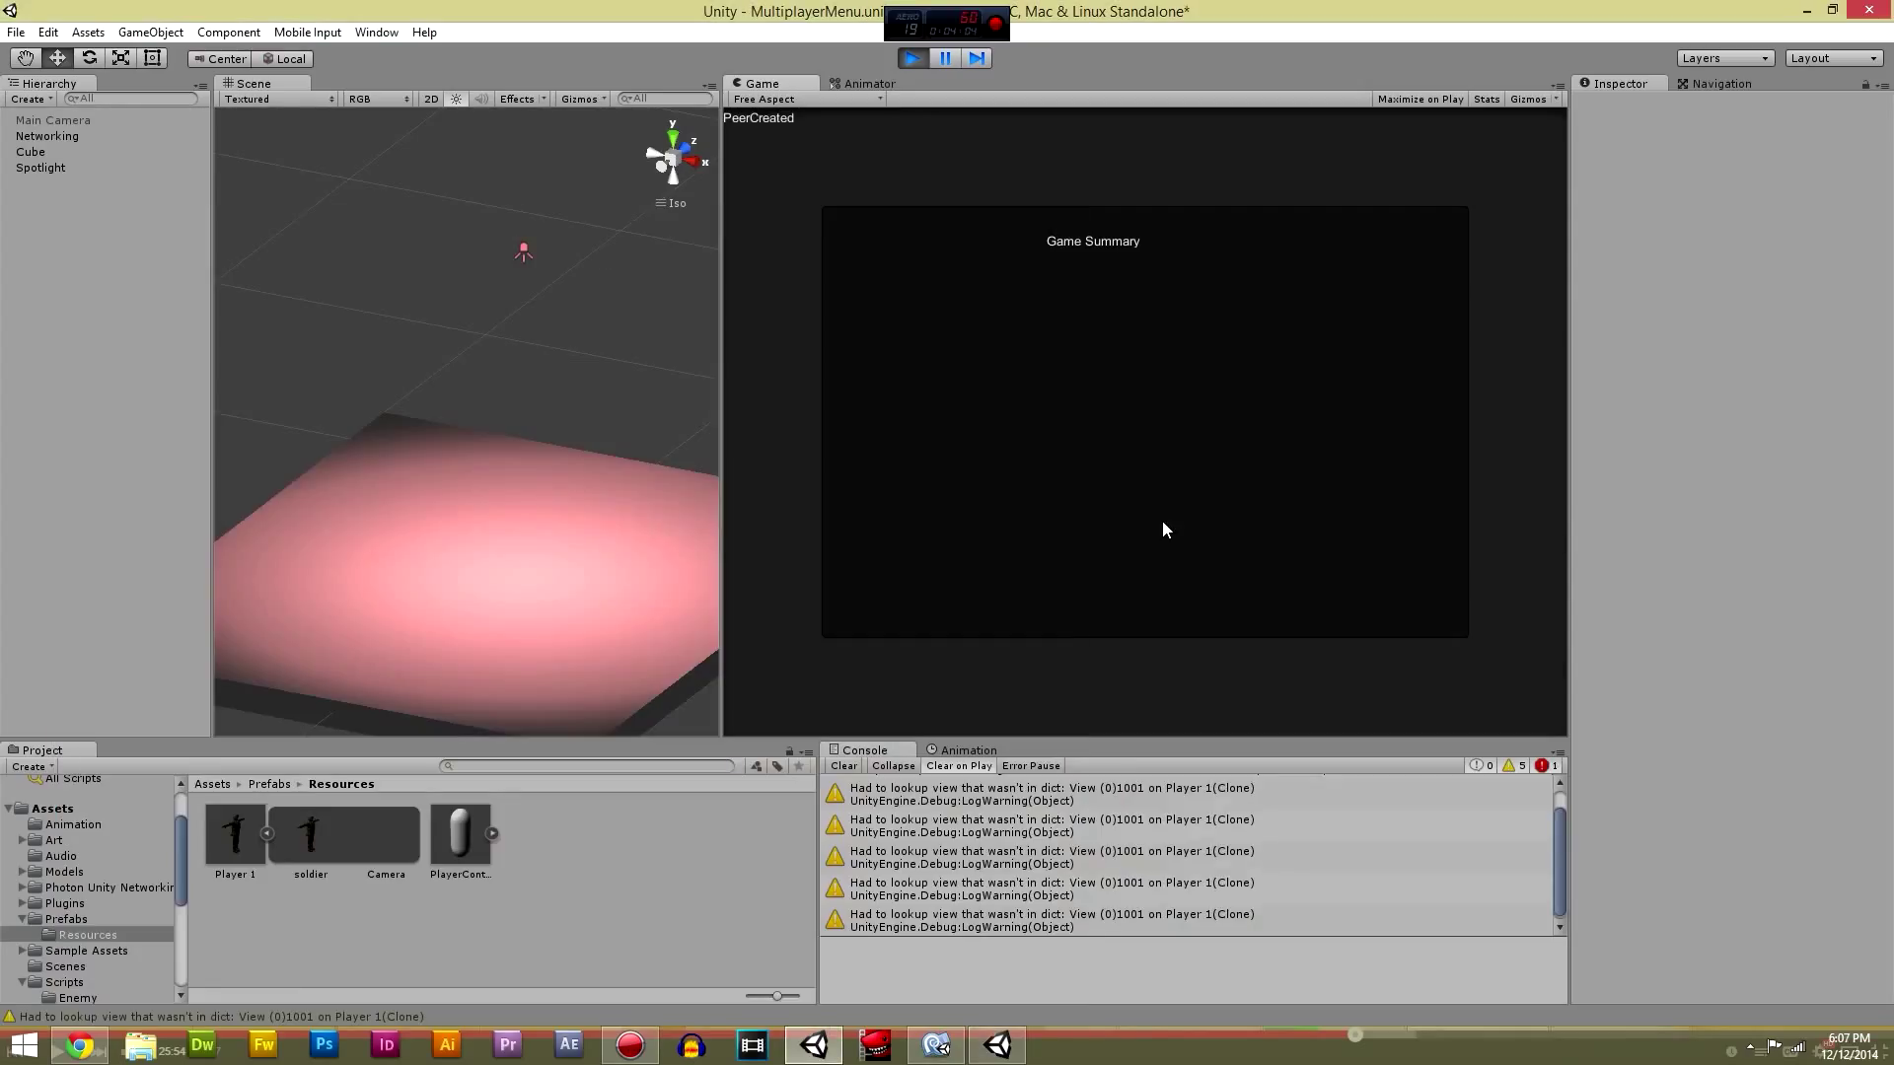
# Step: Restart play mode and rejoin DefaultName's Room from the lobby
pyautogui.click(842, 766)
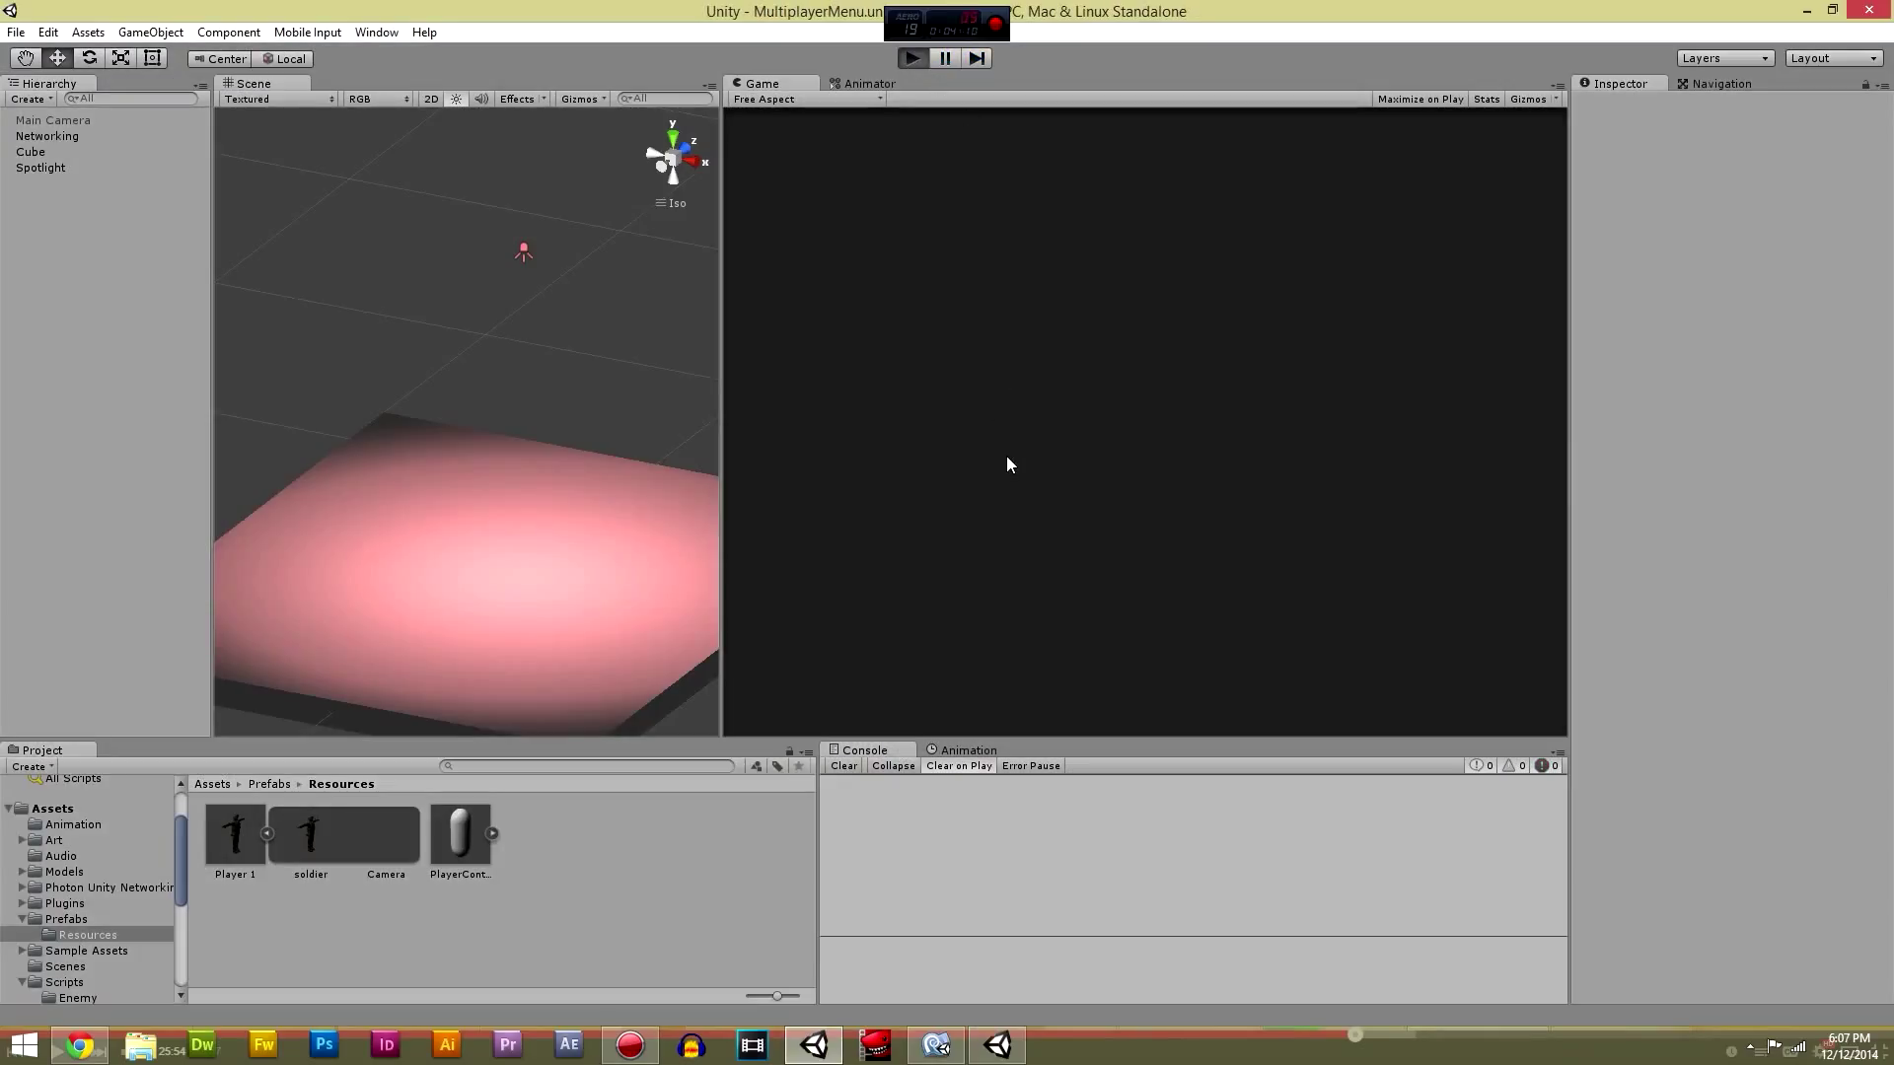
pyautogui.click(912, 57)
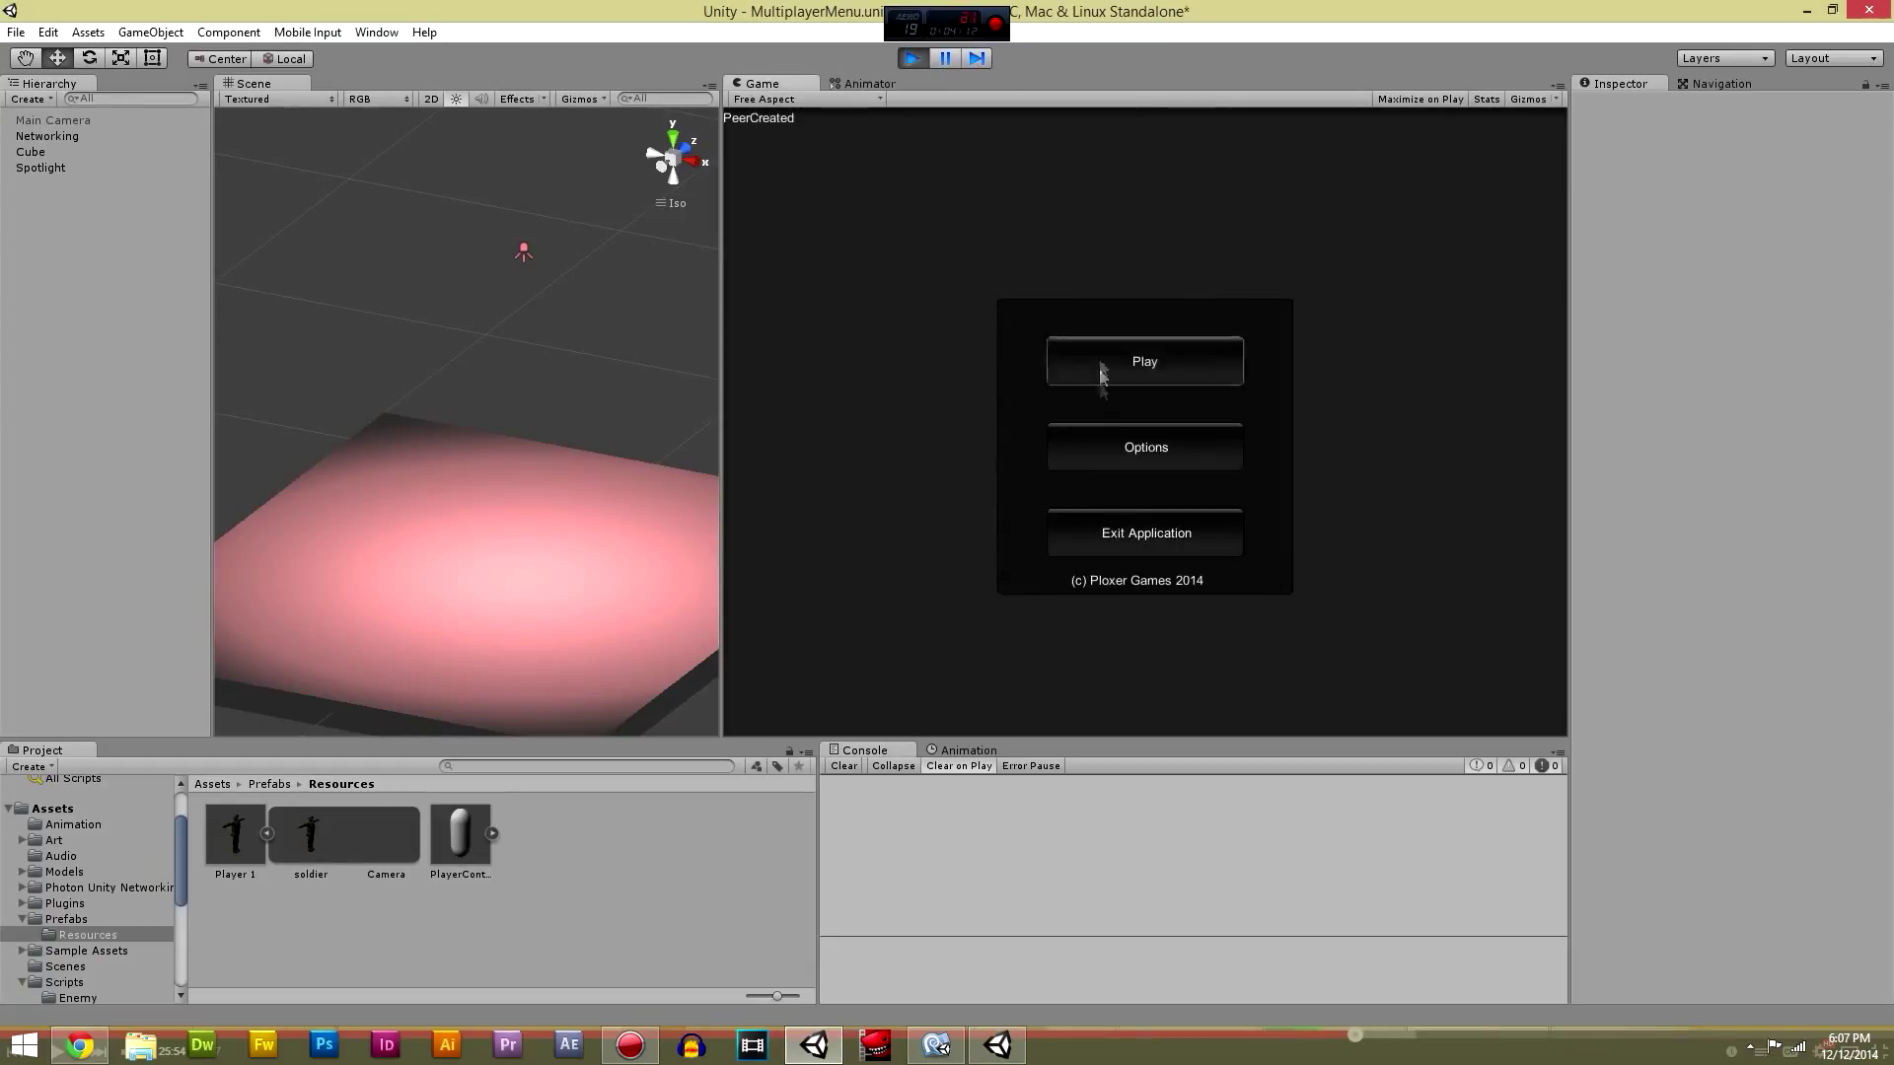
pyautogui.click(1143, 361)
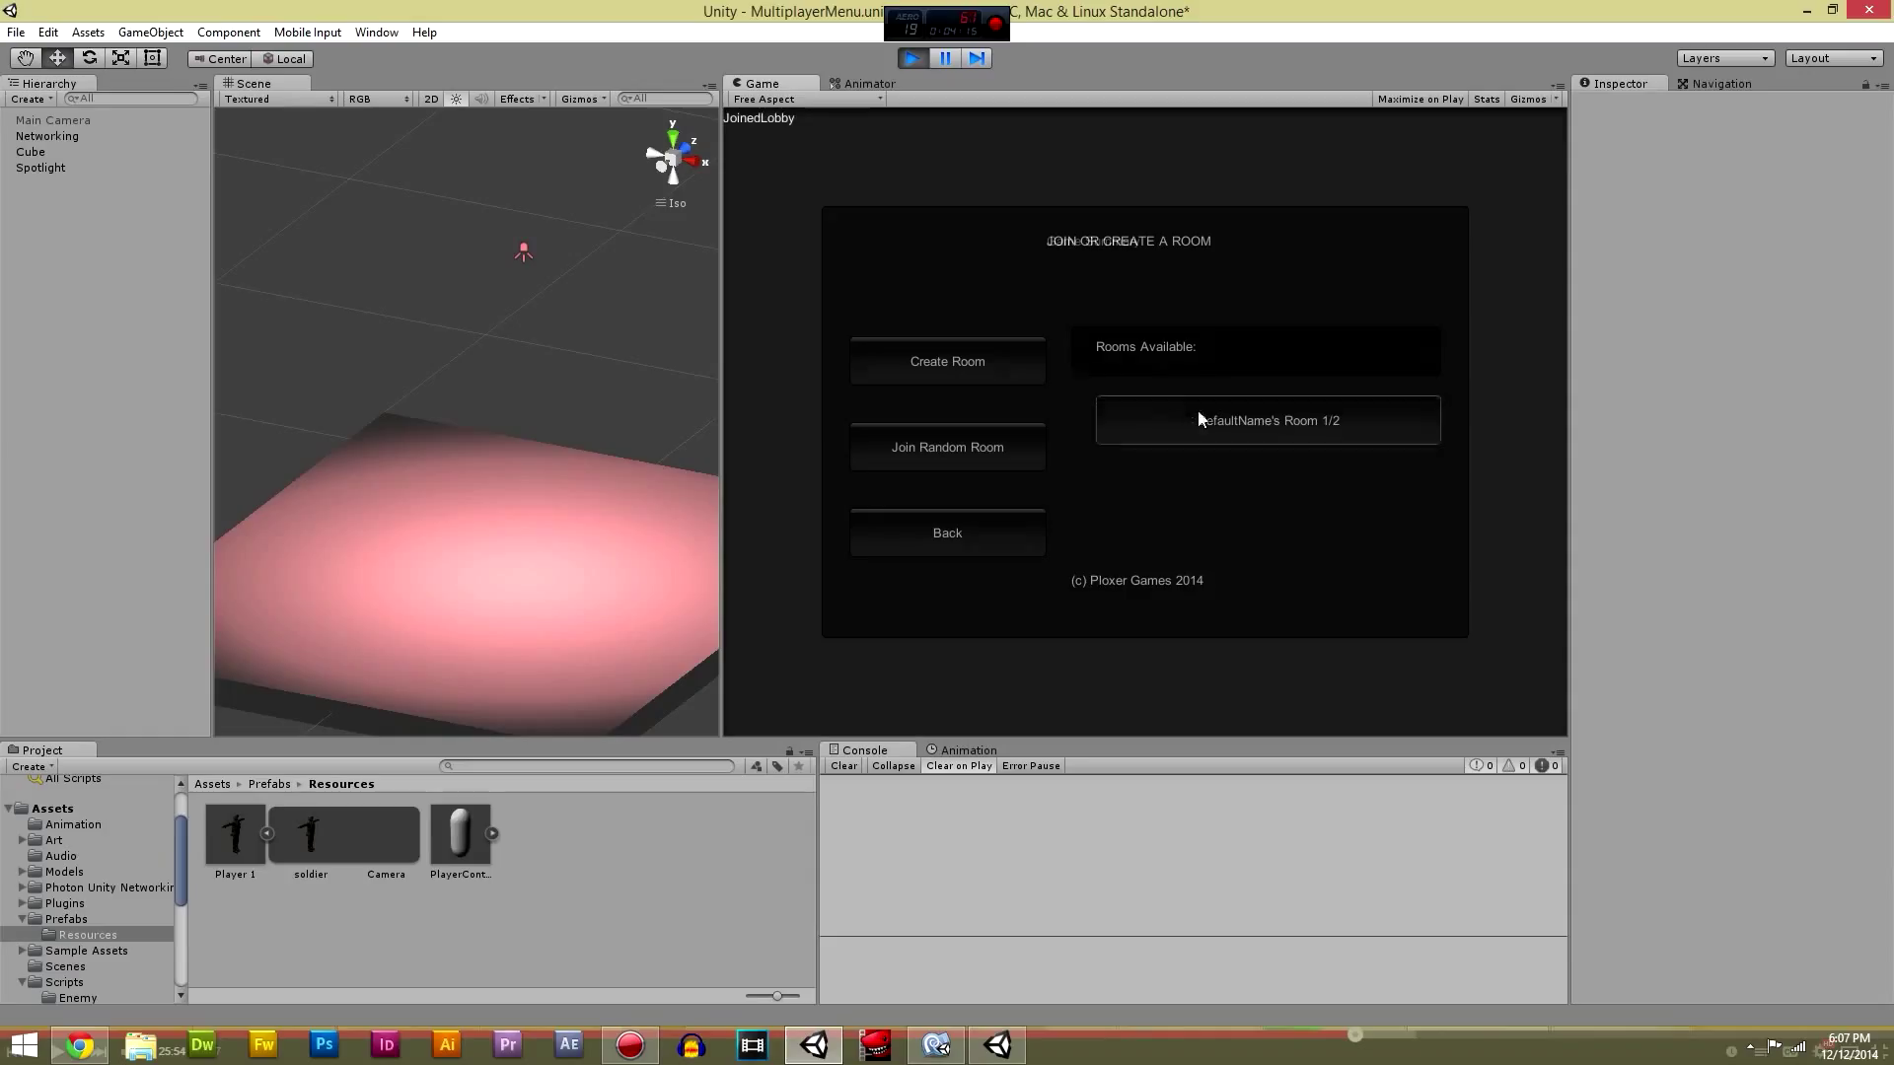
pyautogui.click(1267, 420)
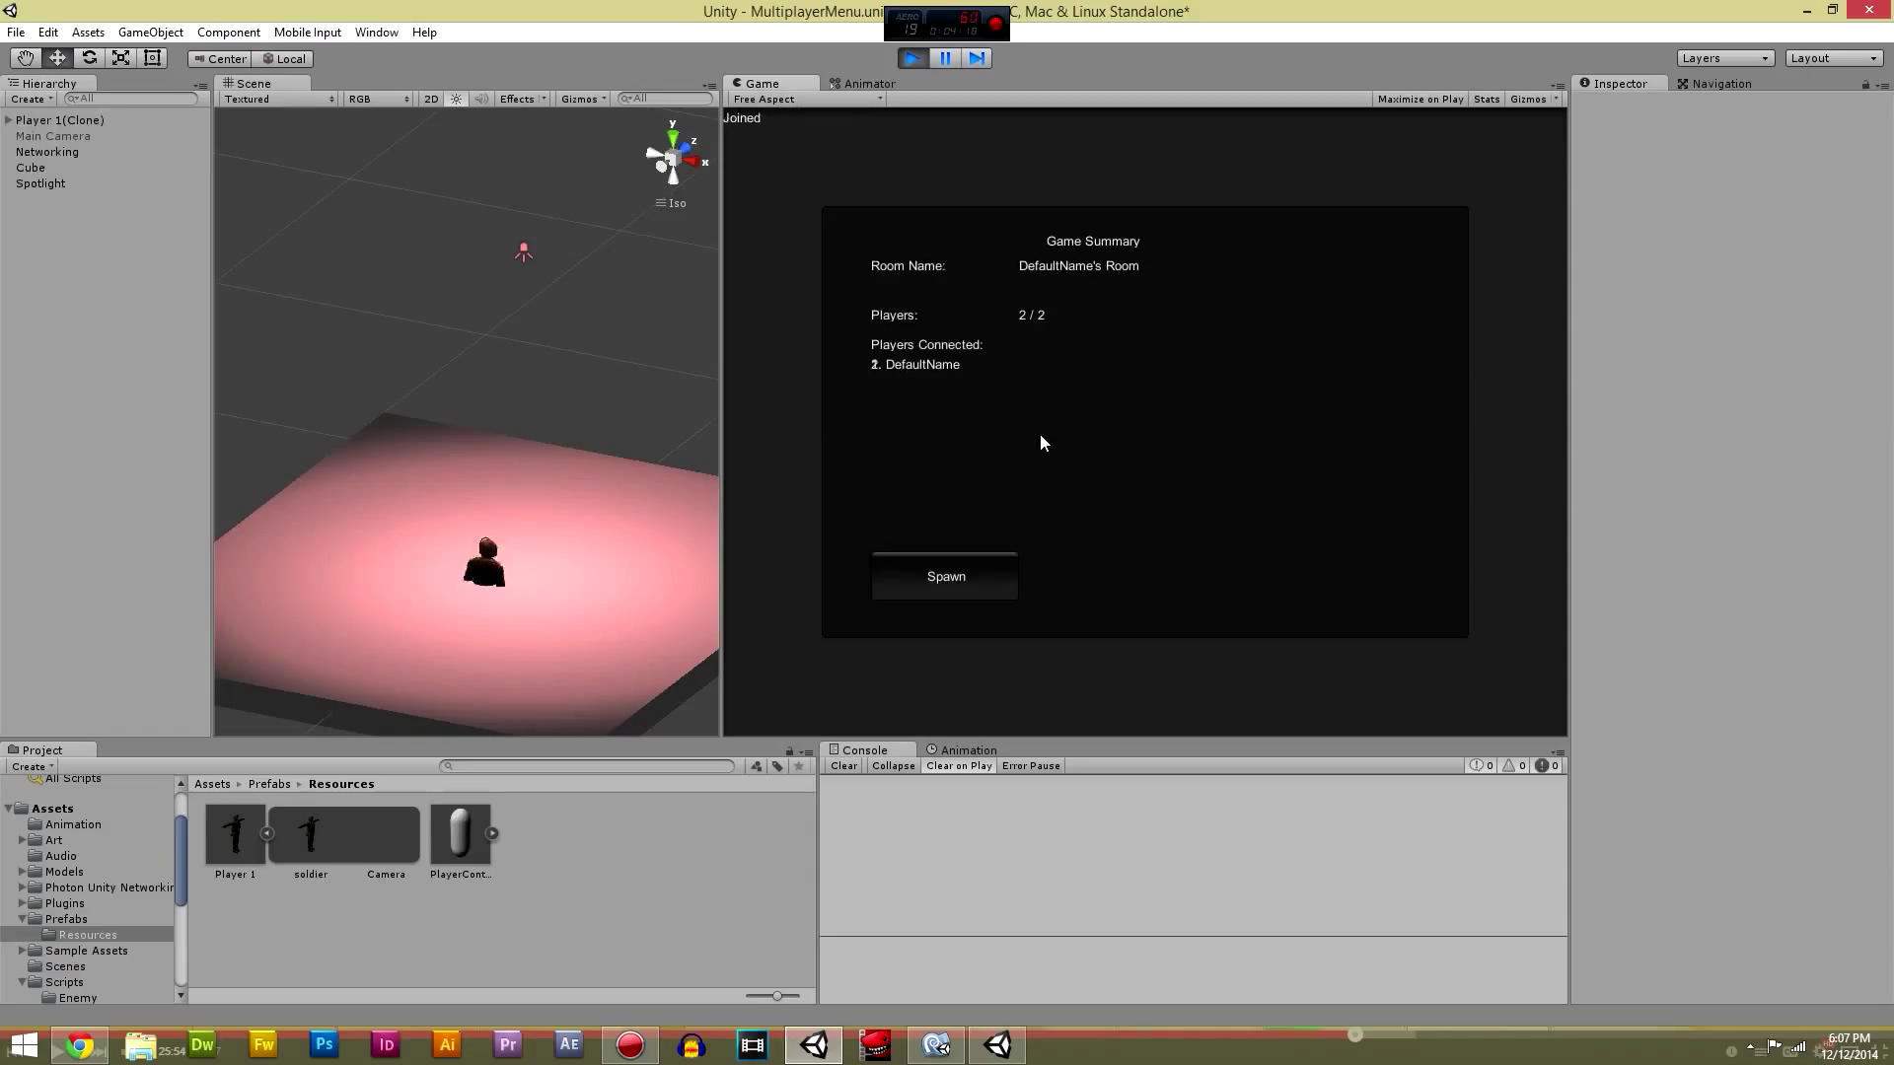
# Step: Spawn the soldier player, try it out on the floor, then stop play mode
pyautogui.click(945, 576)
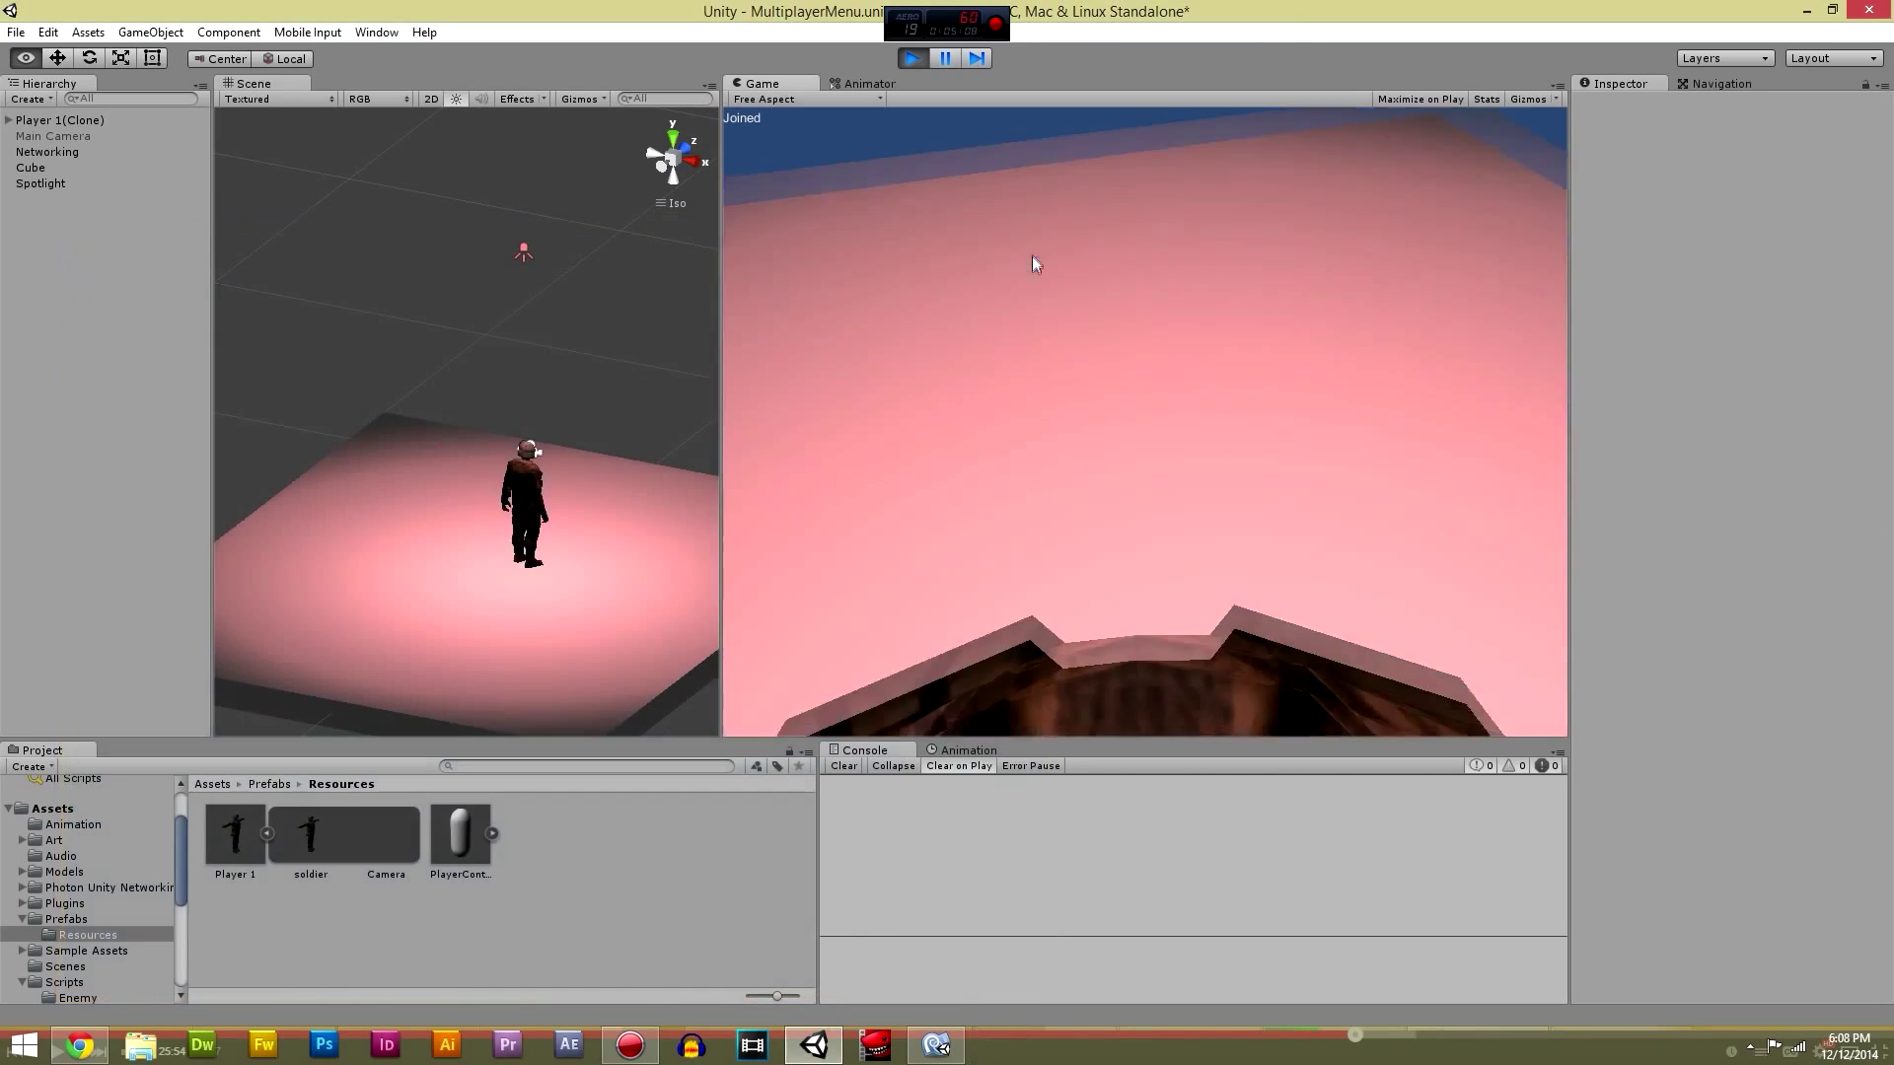
pyautogui.click(911, 57)
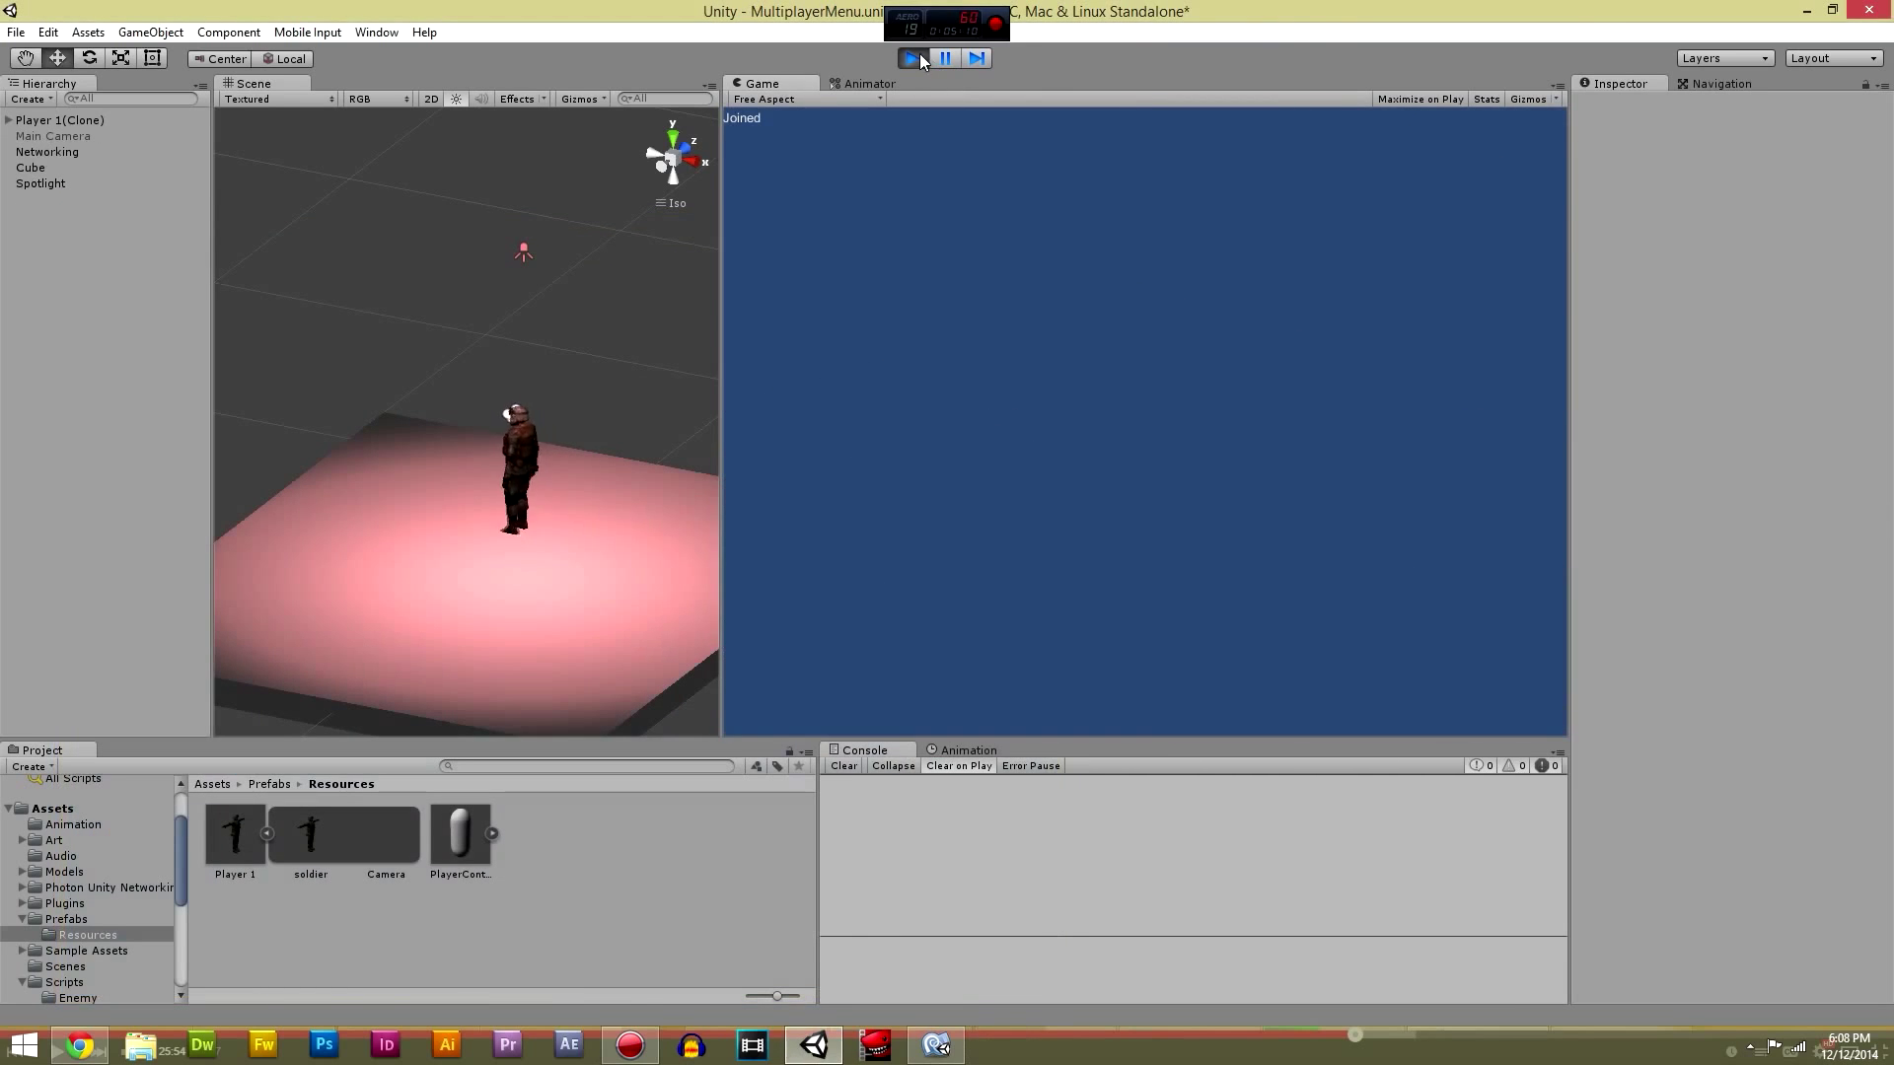
pyautogui.click(912, 57)
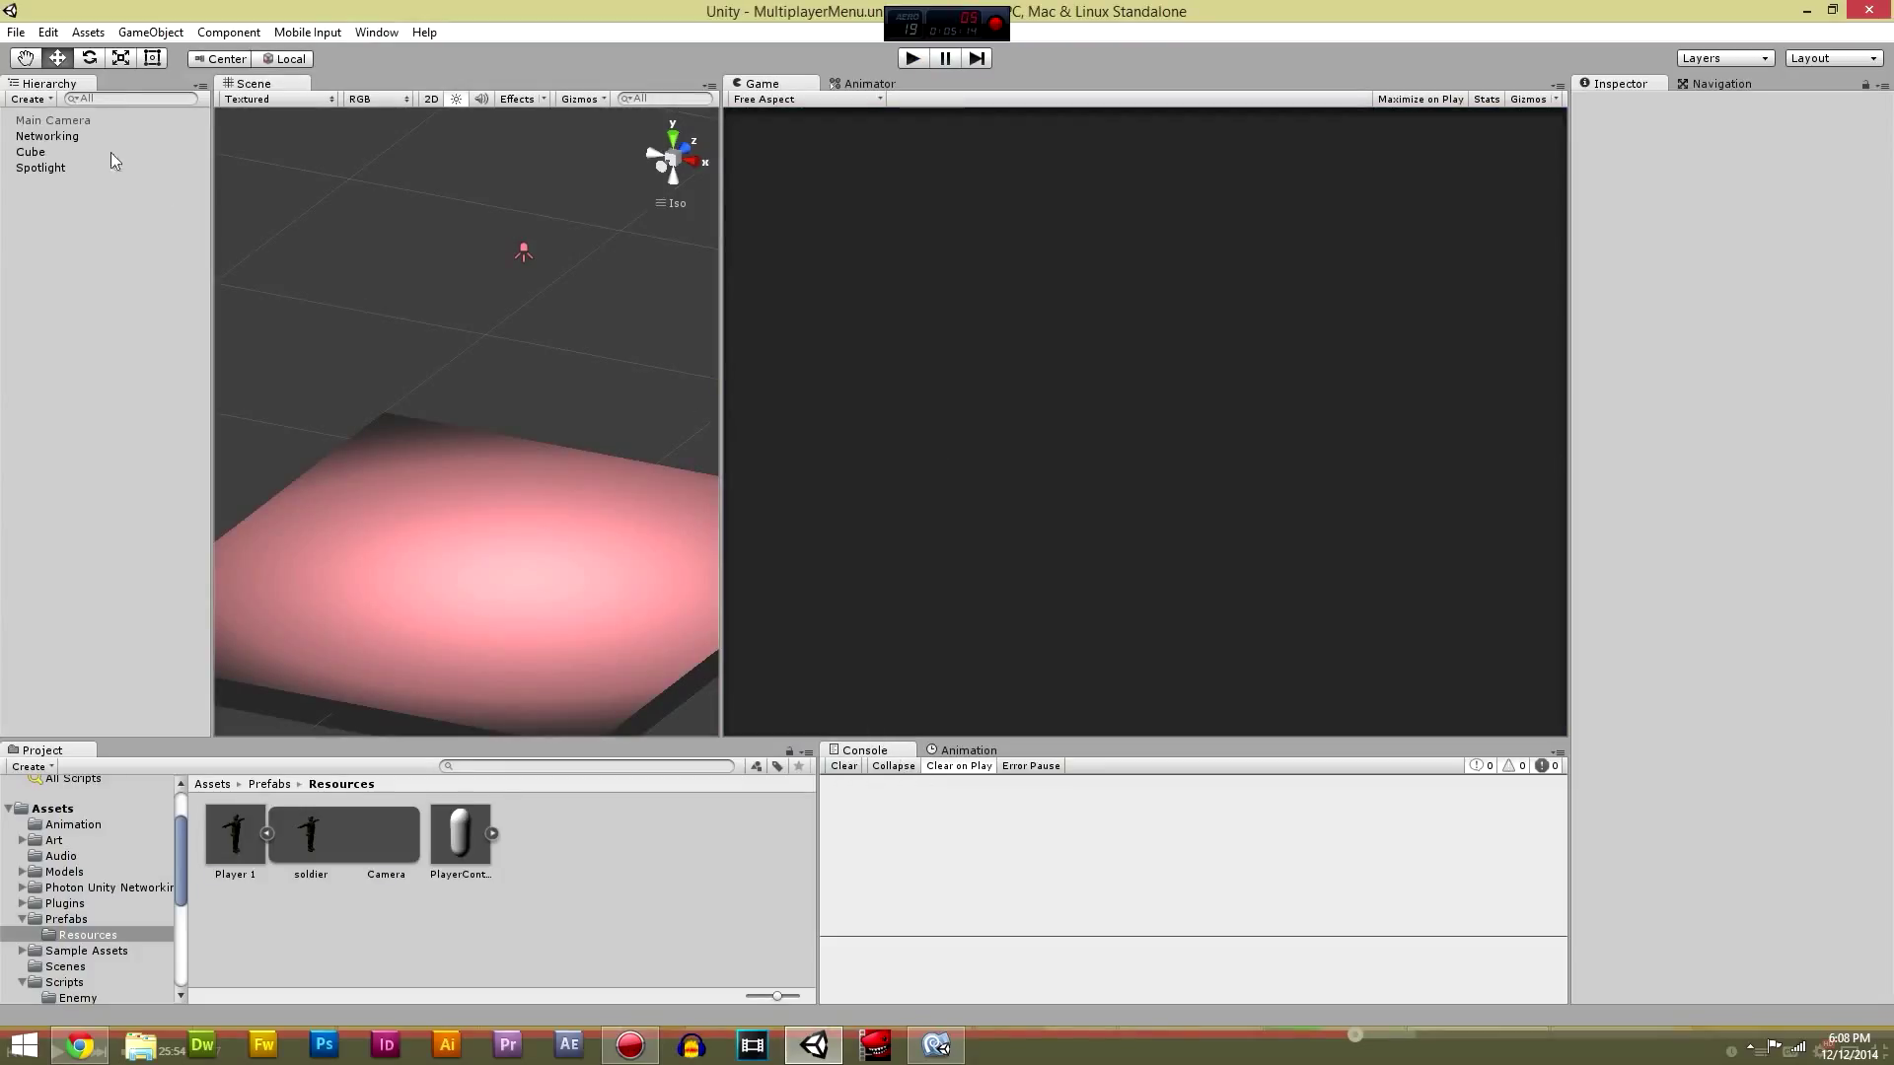
# Step: Create a new Blend Tree state in the Player controller and open it for editing
pyautogui.click(233, 833)
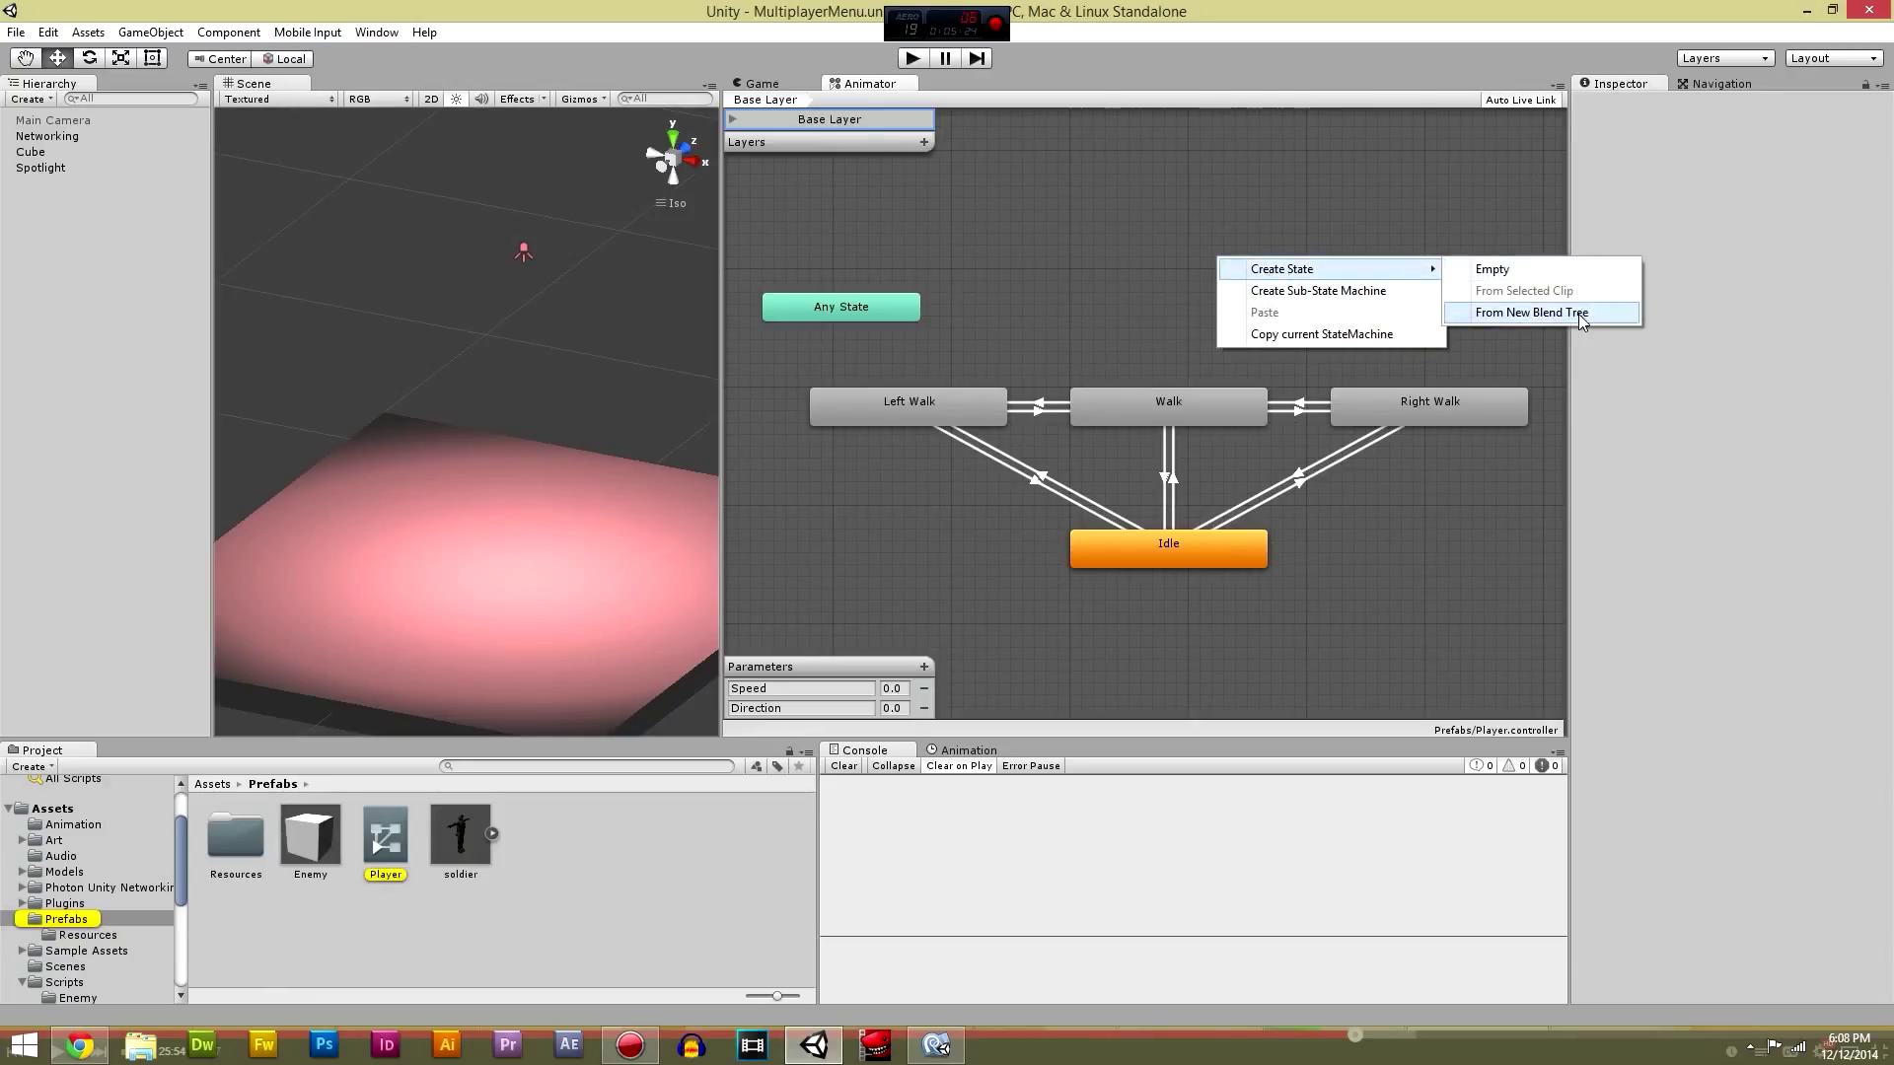
pyautogui.click(1529, 311)
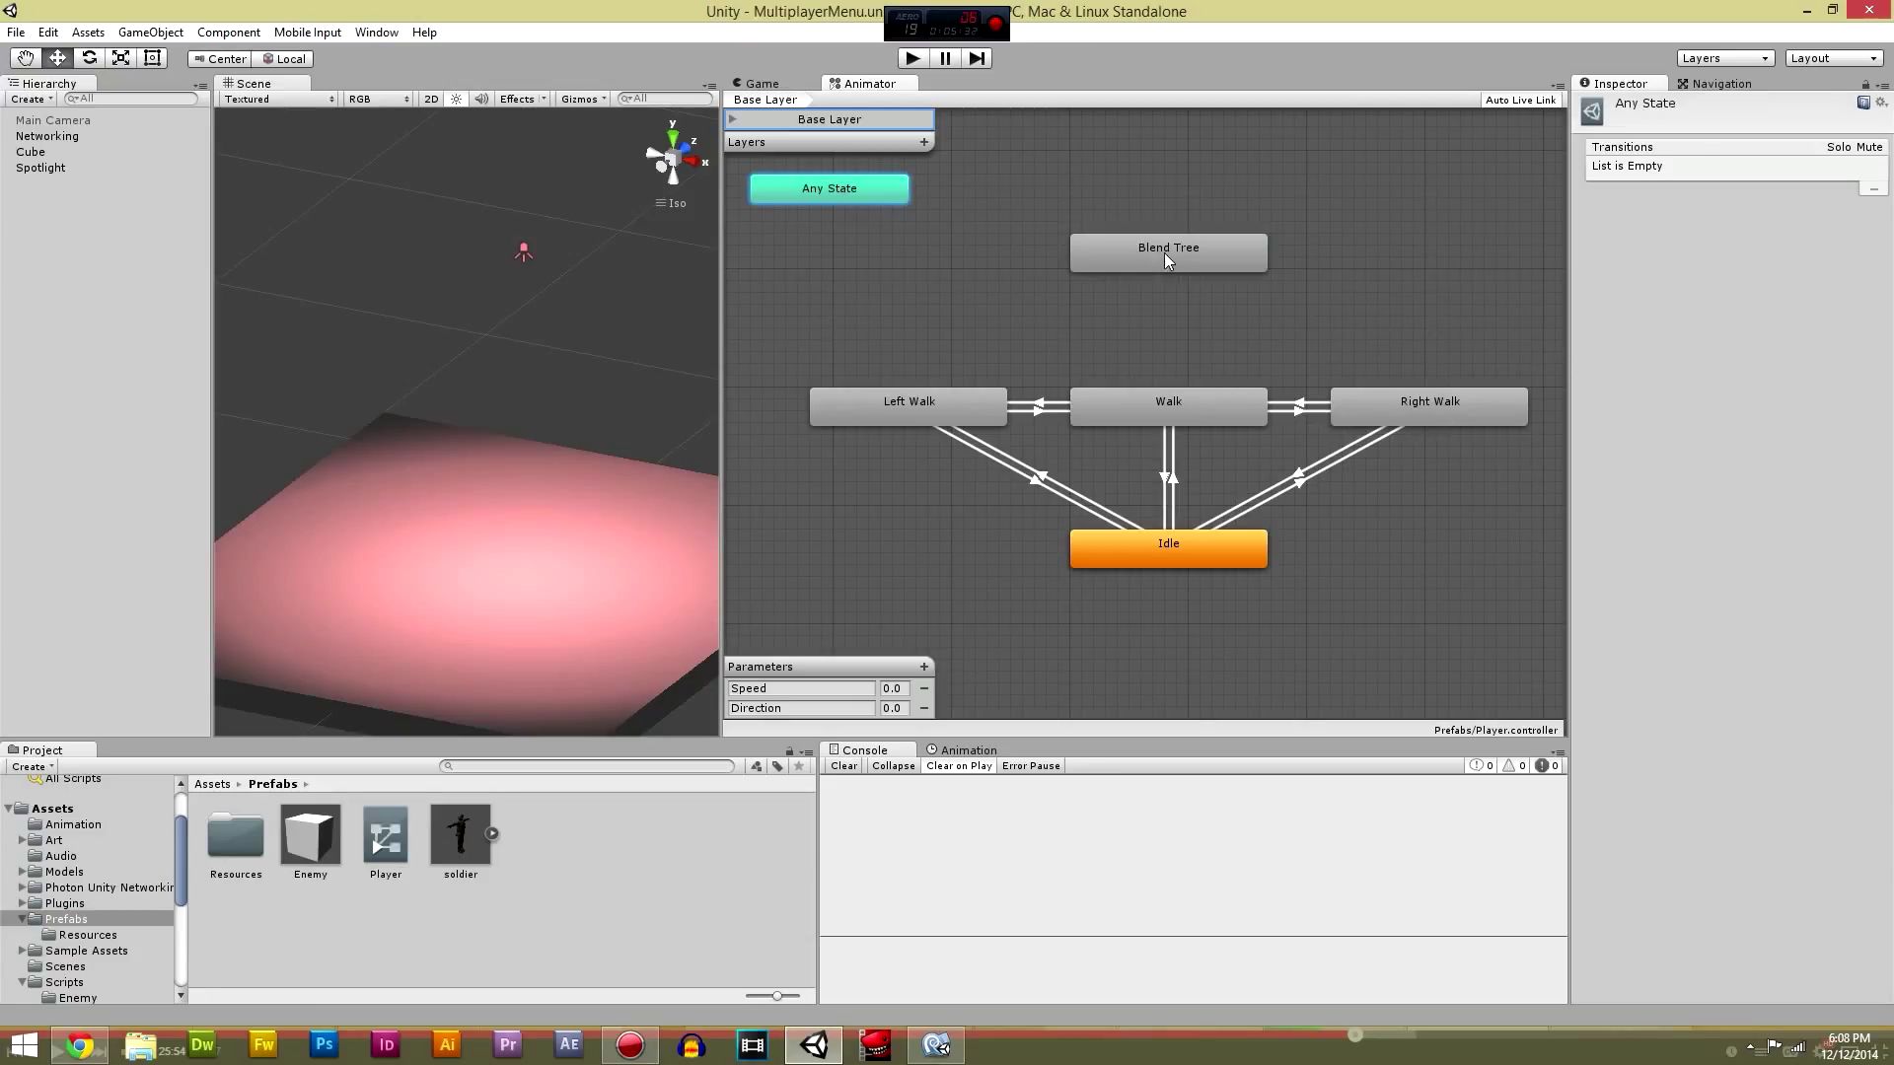
pyautogui.click(1166, 271)
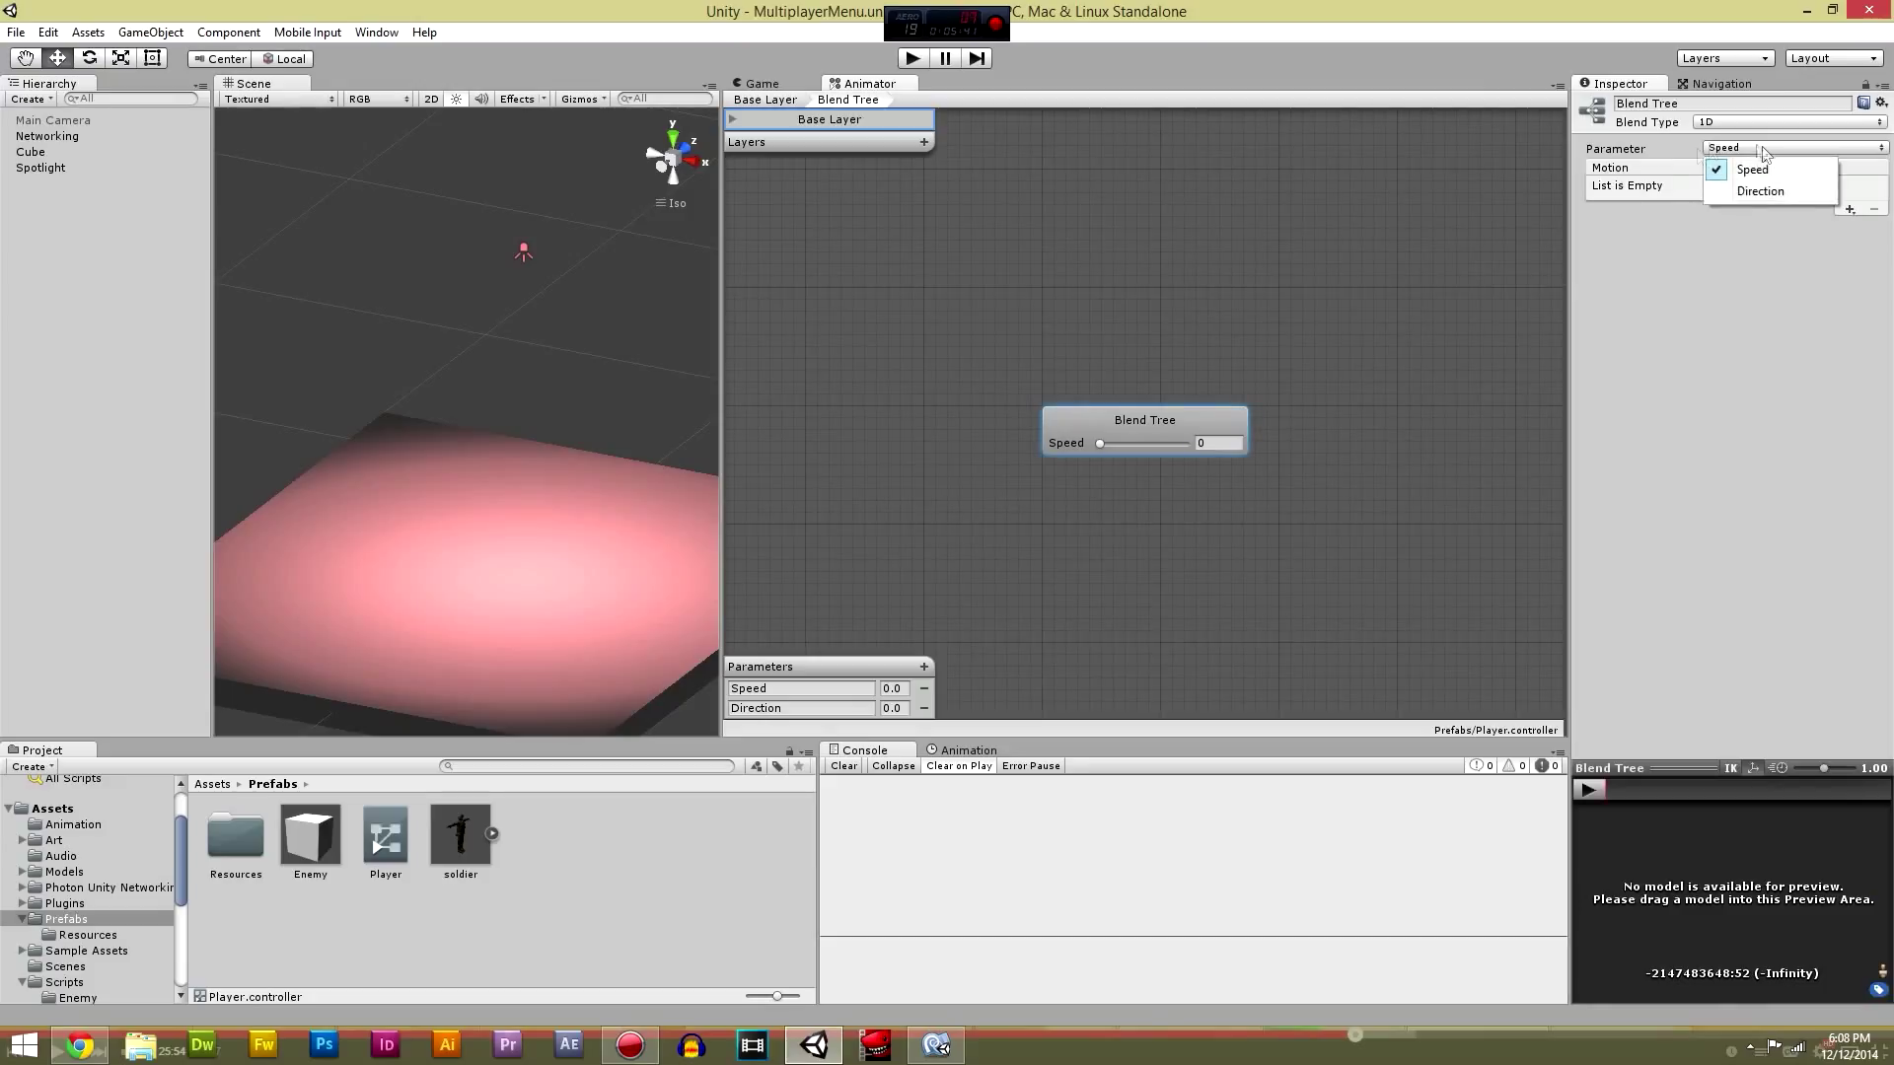
# Step: Drive the Blend Tree with the Direction parameter
pyautogui.click(1750, 170)
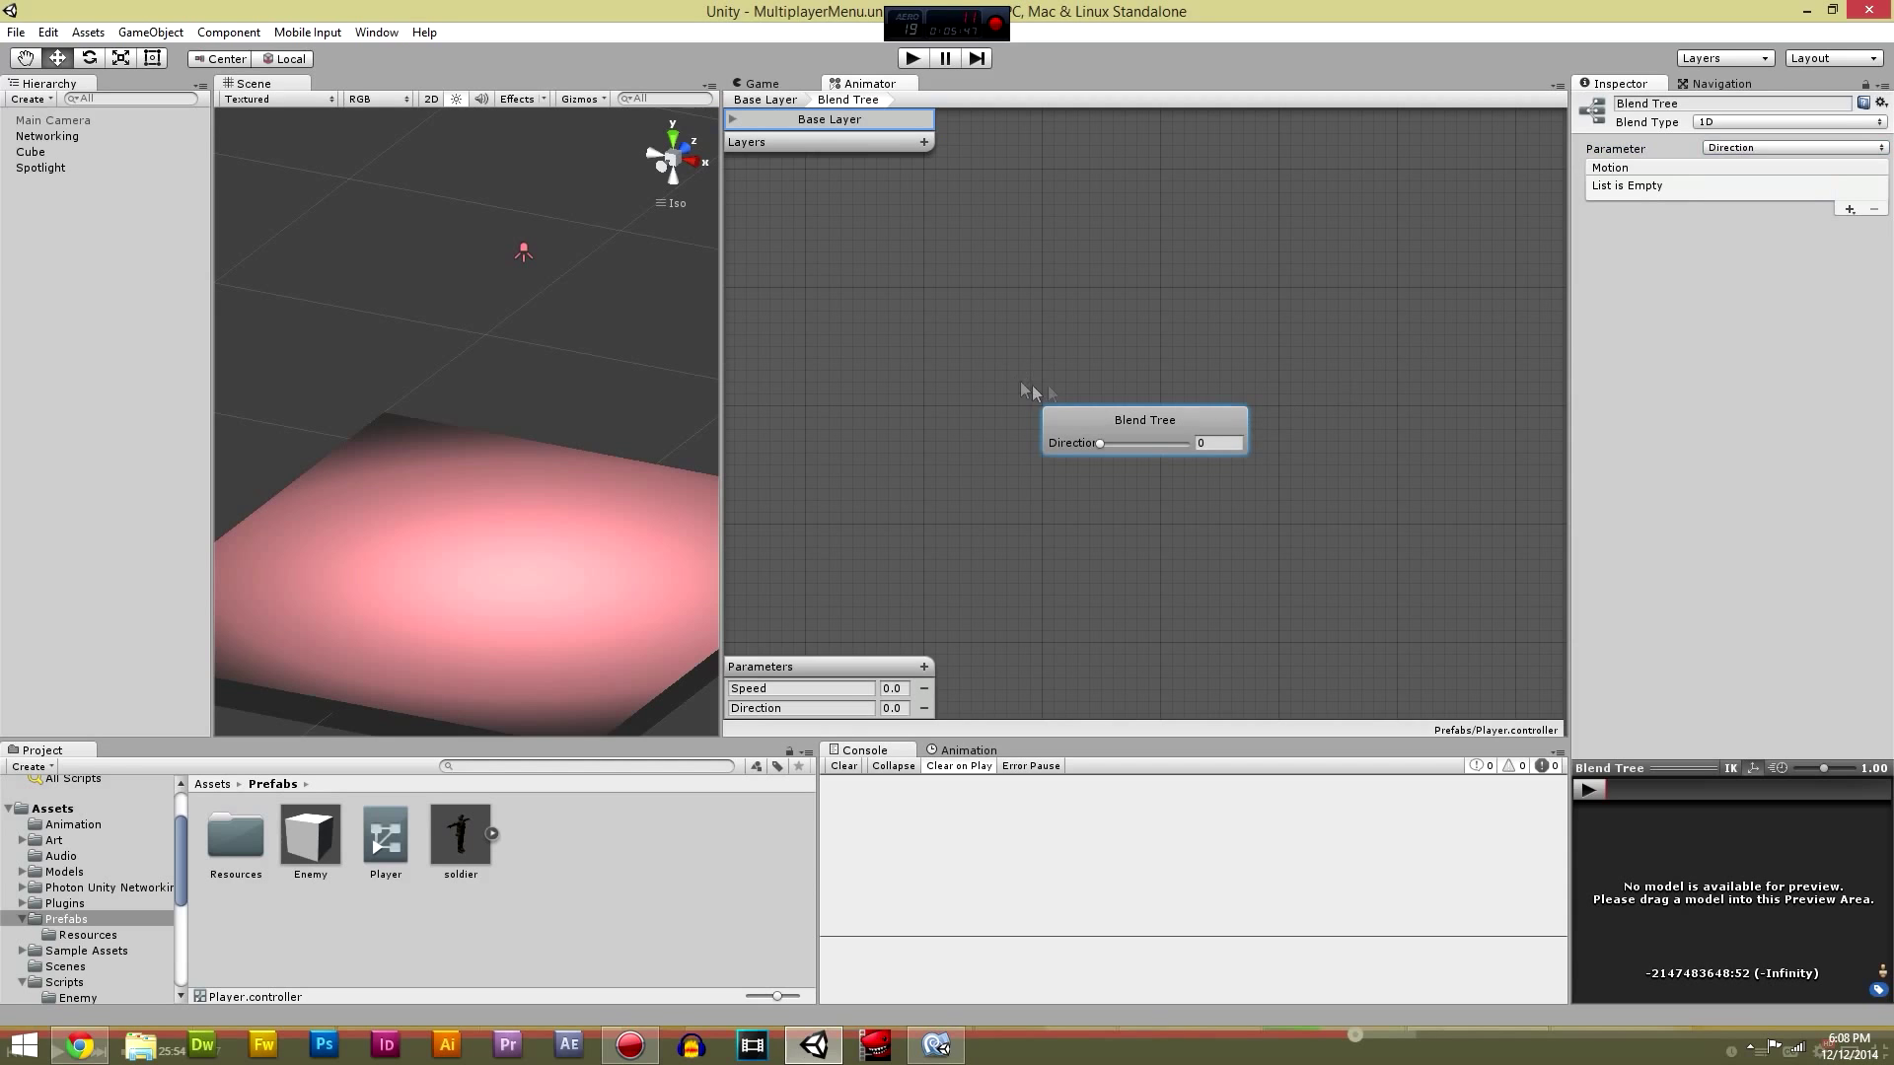
pyautogui.moveTo(1144, 418); pyautogui.dragTo(959, 371)
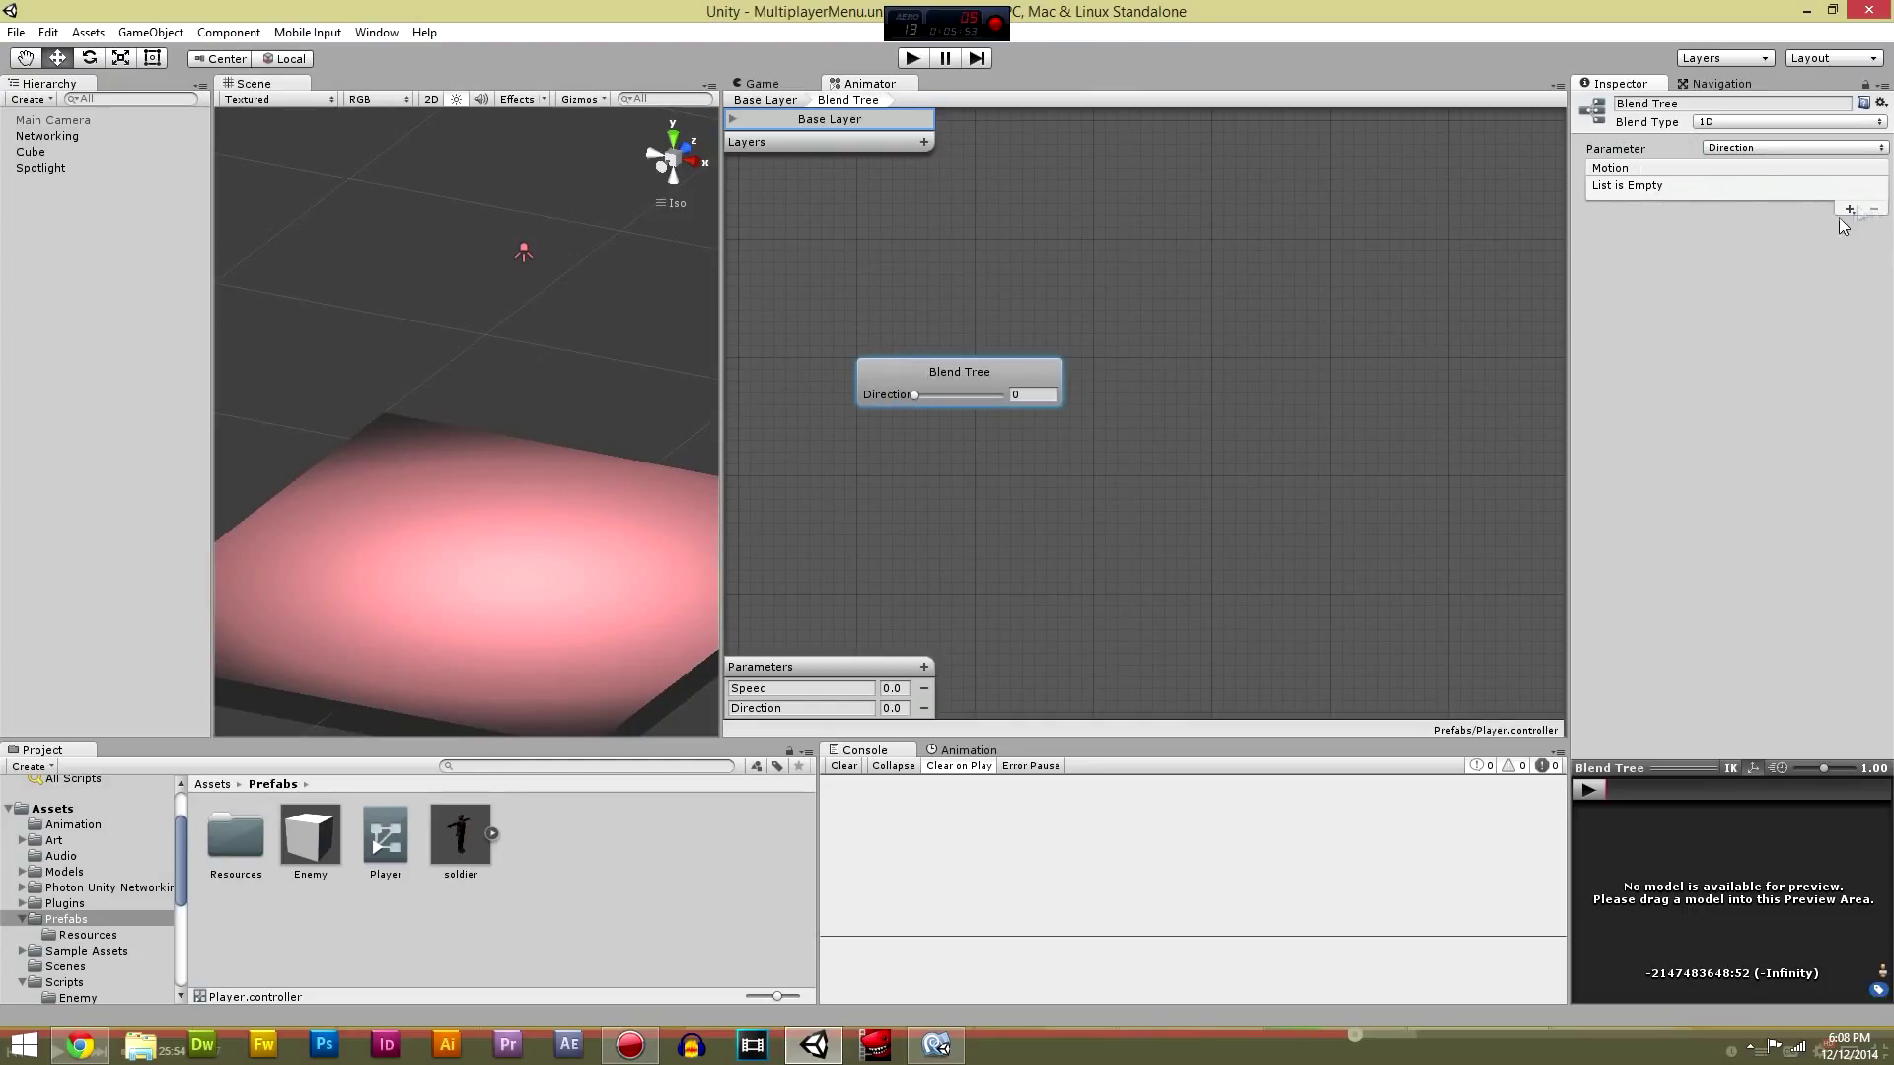
# Step: Add three empty motion slots with thresholds -1, 0 and 1
pyautogui.click(1848, 210)
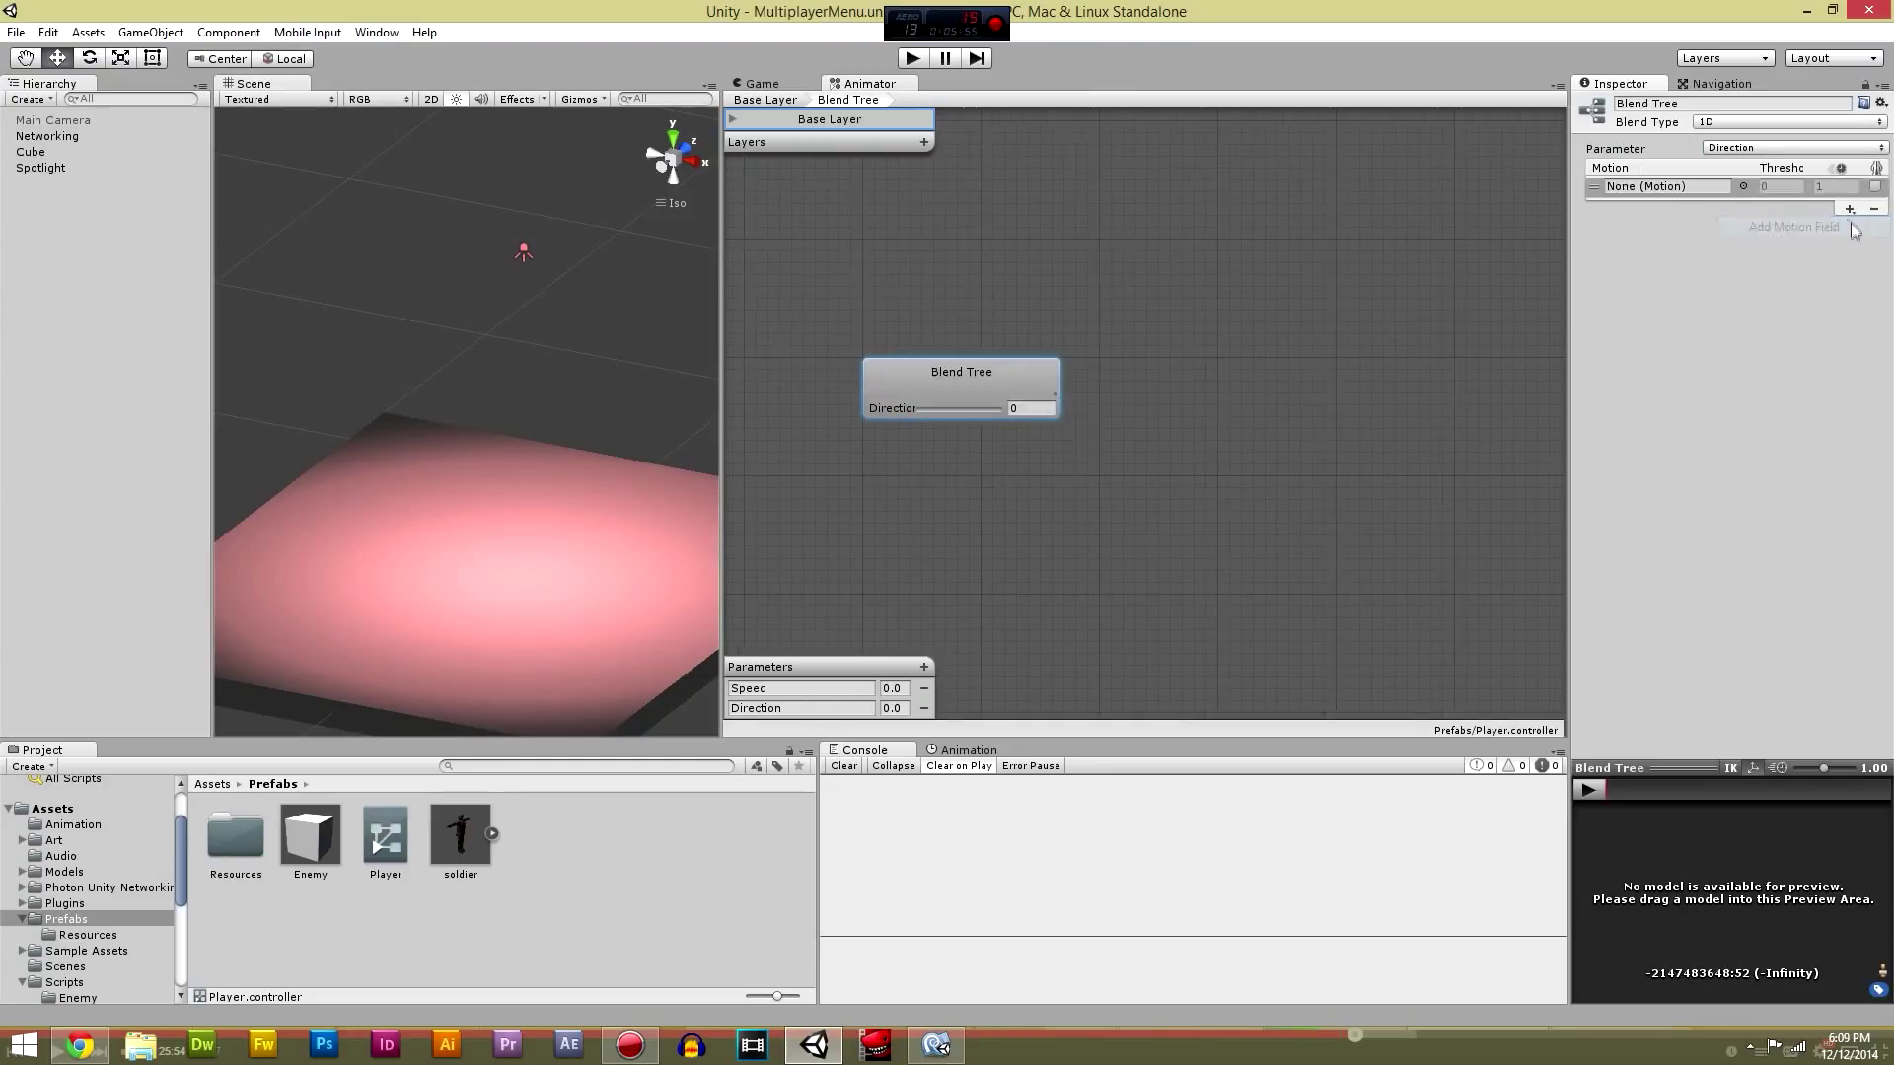
pyautogui.click(1848, 207)
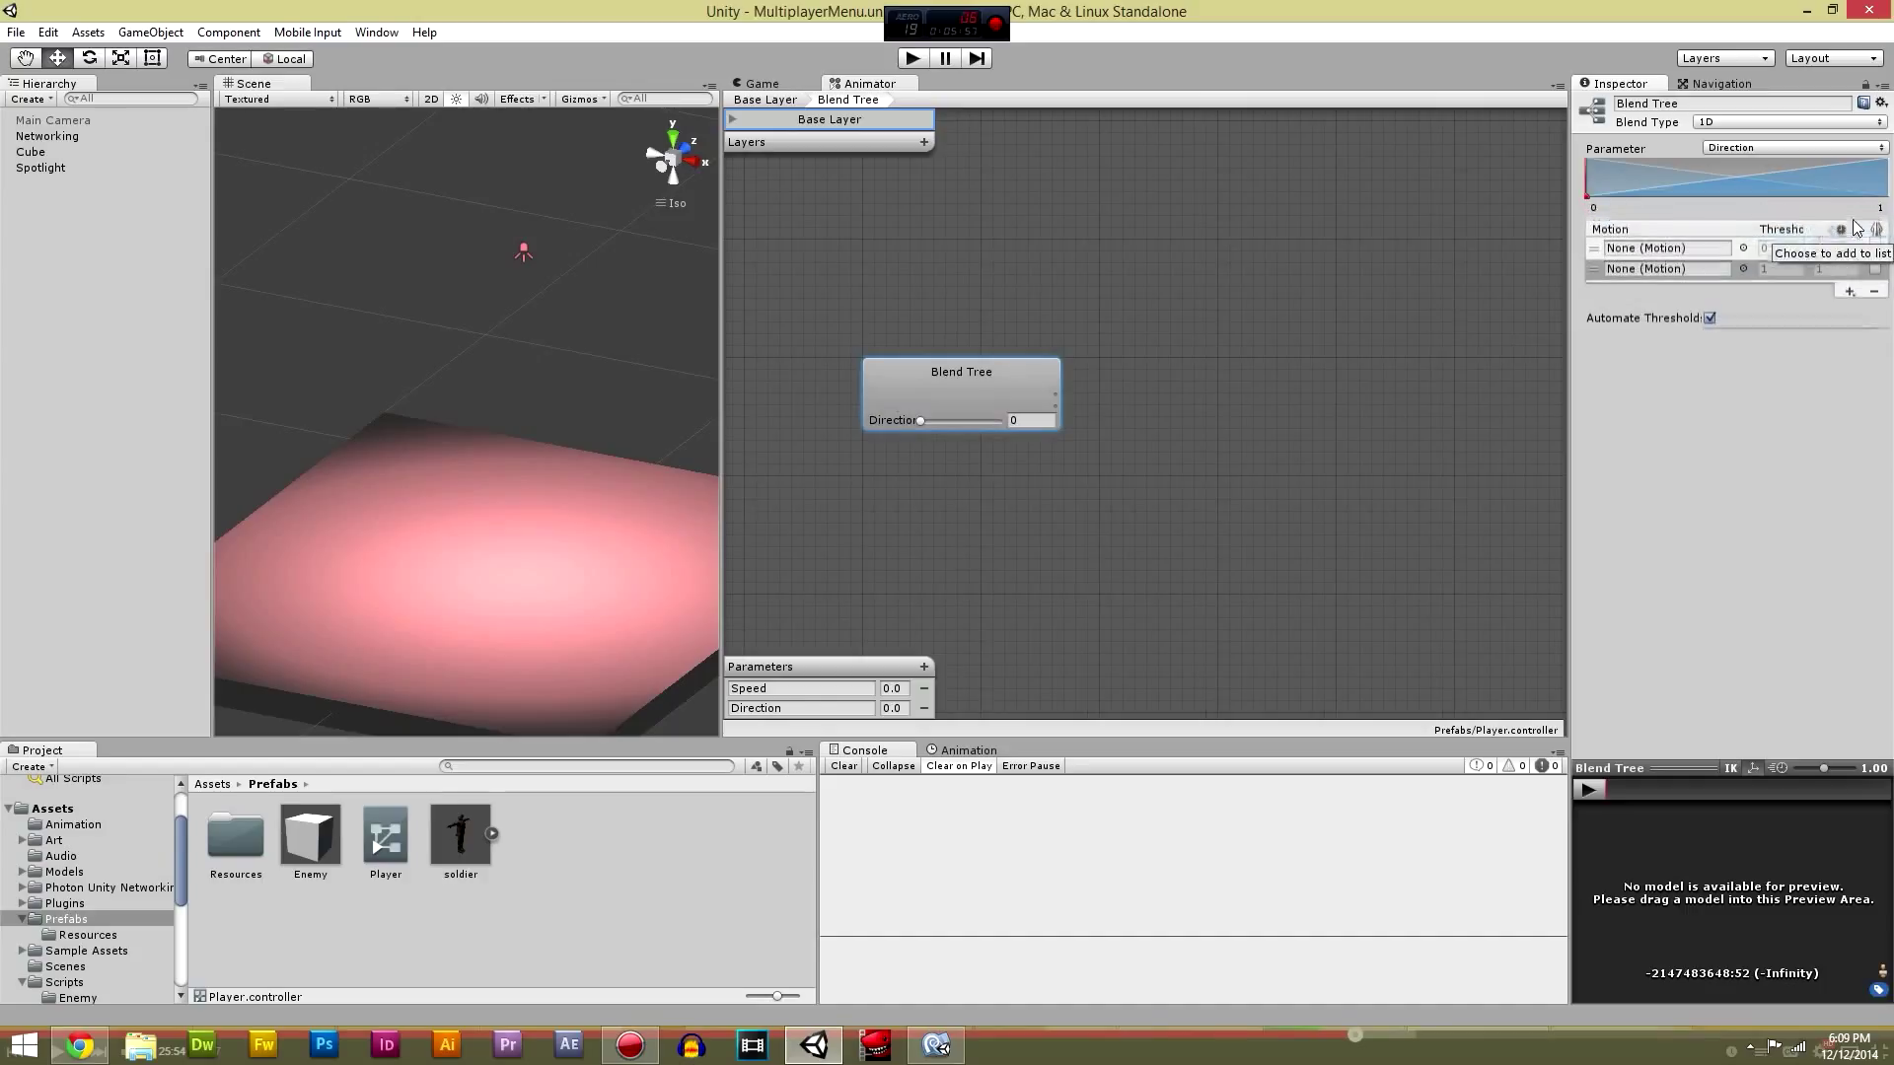
pyautogui.click(1848, 292)
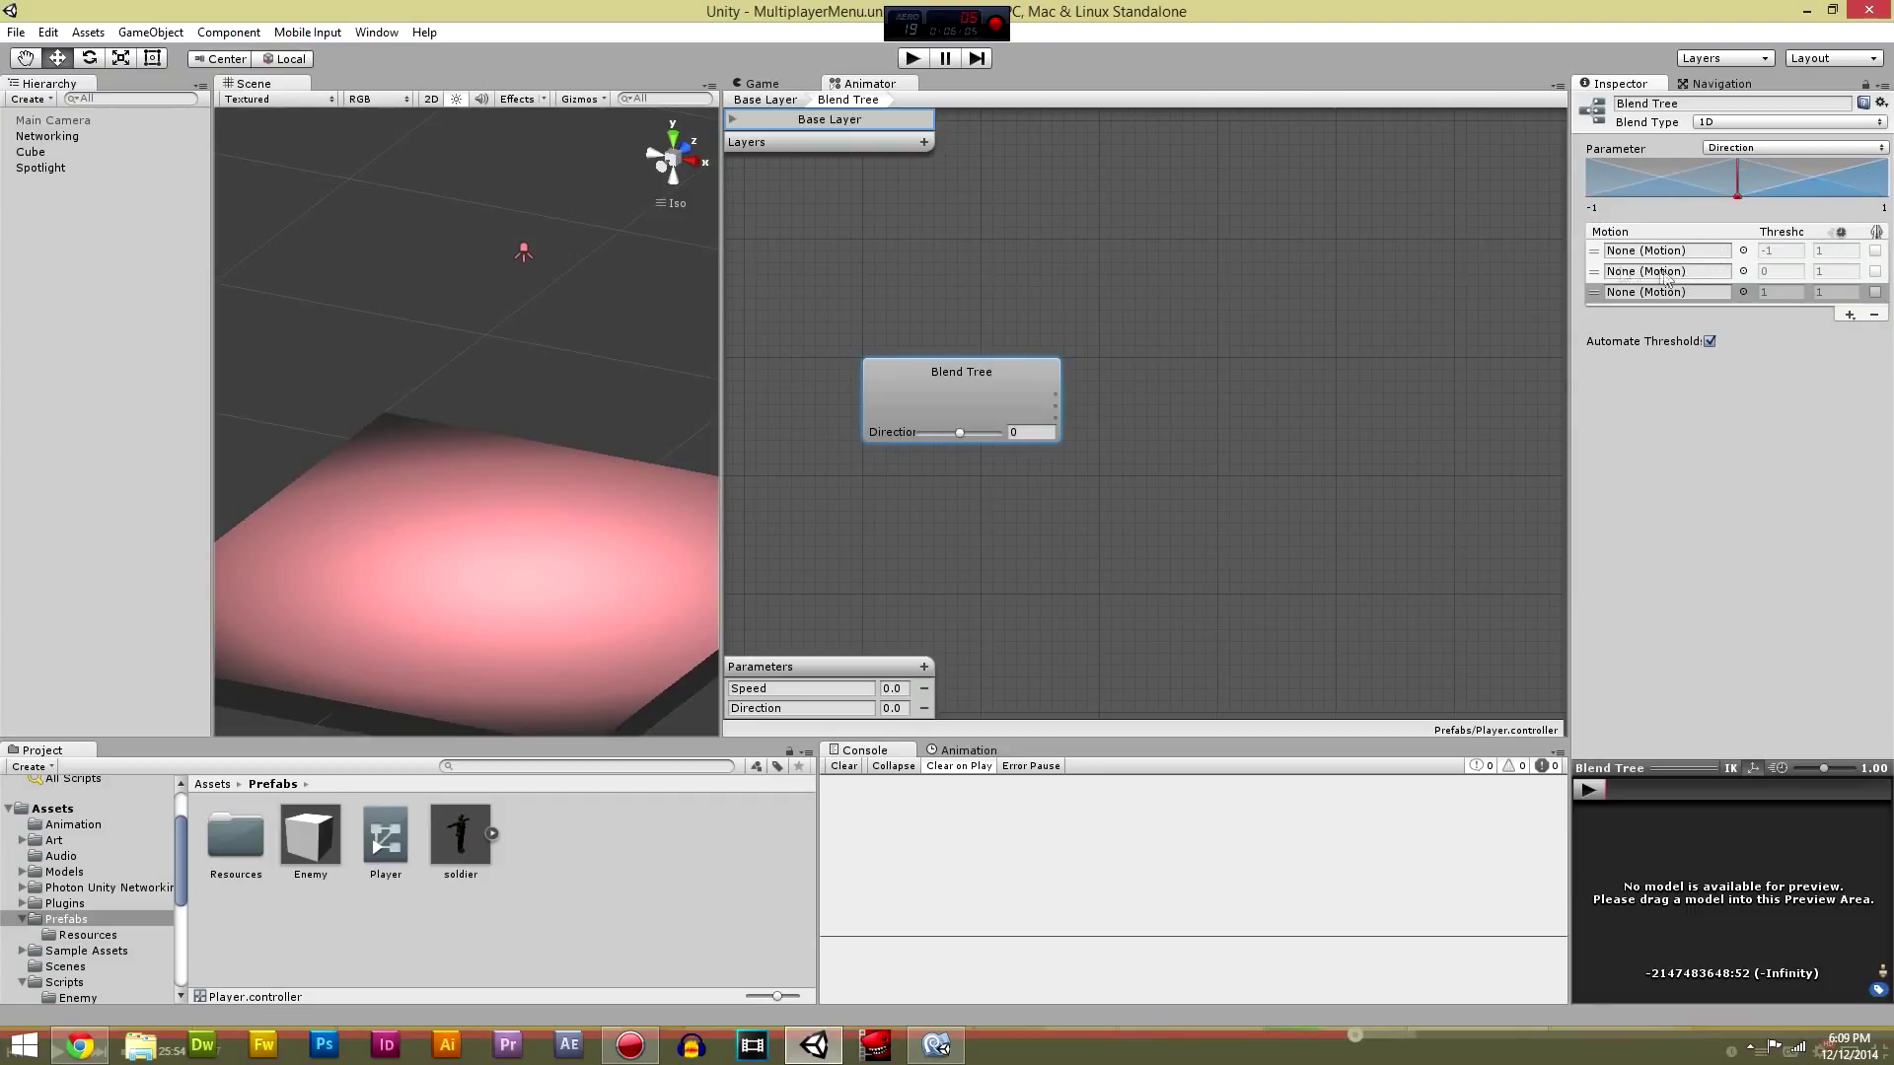
pyautogui.click(1667, 270)
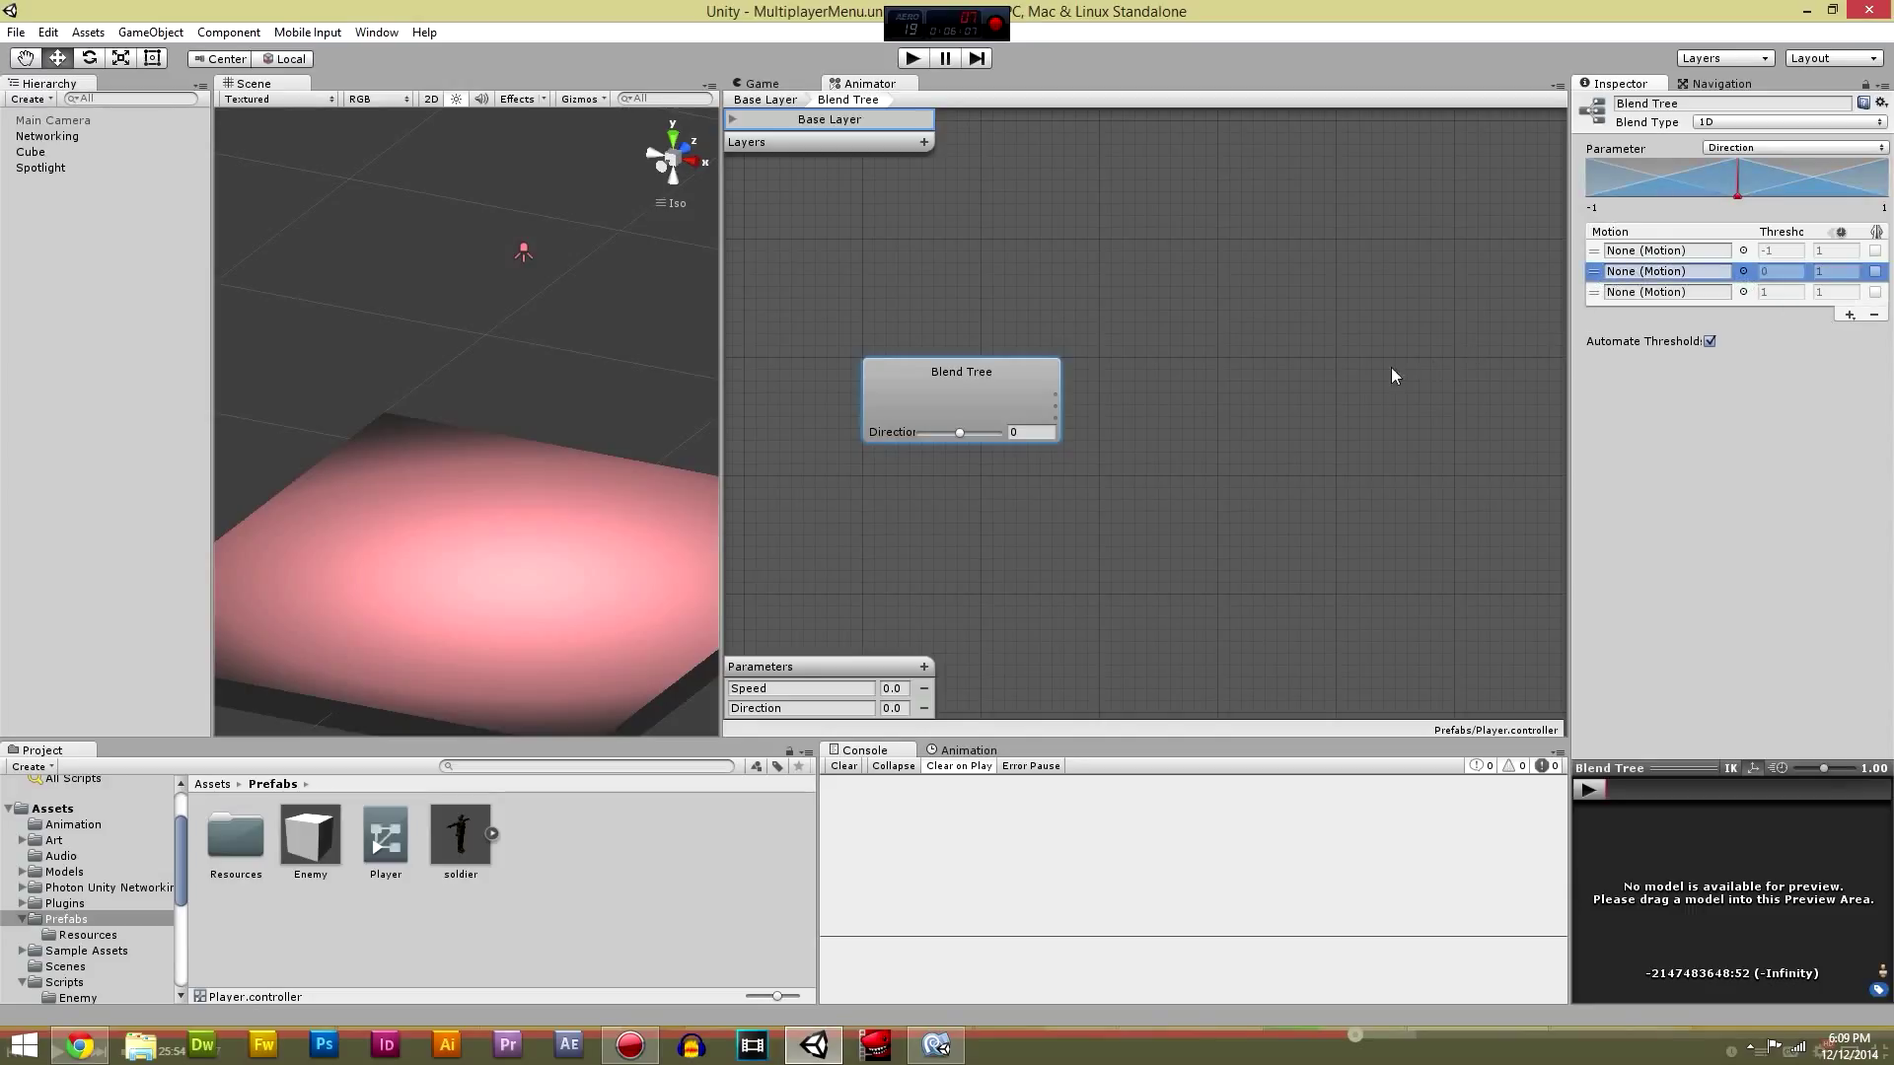
pyautogui.moveTo(466, 858)
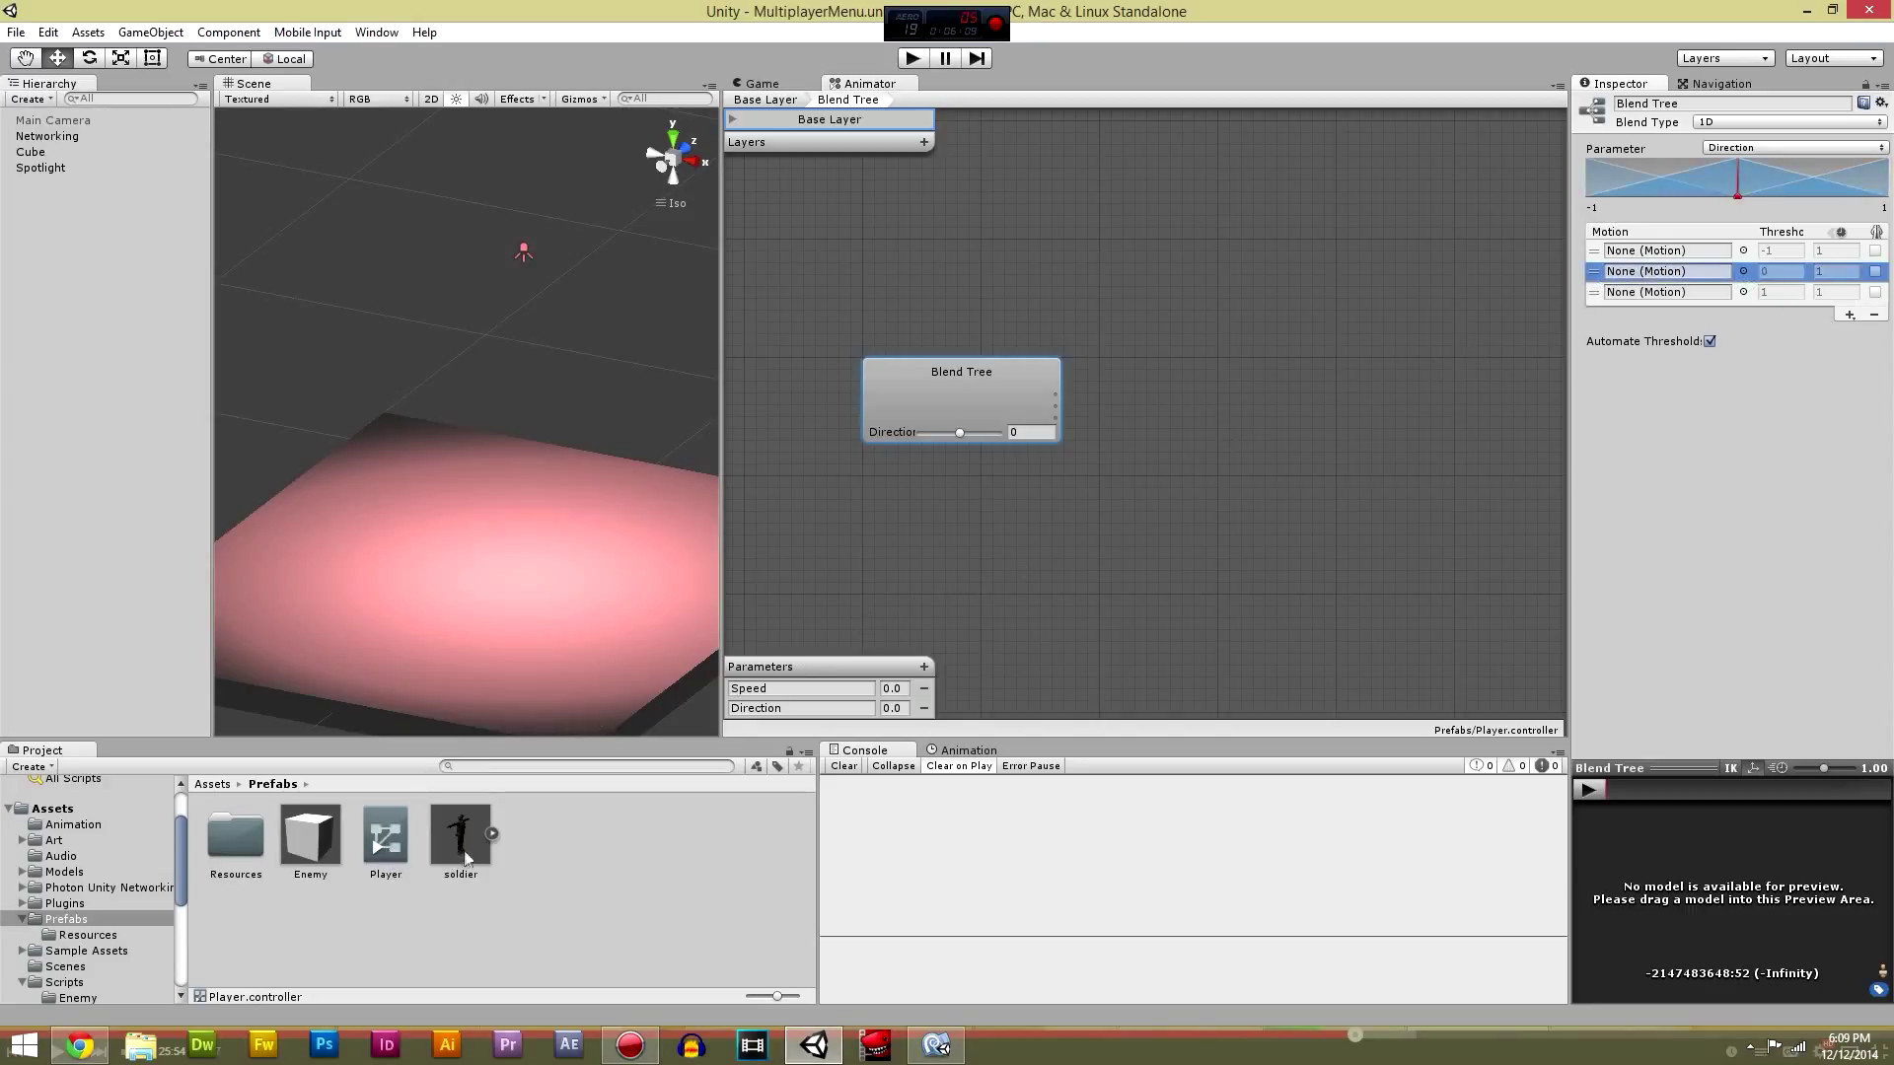
# Step: Fill the blend tree's motion slots with Run Left, Run and Run Right clips from the Animation folder
pyautogui.click(73, 824)
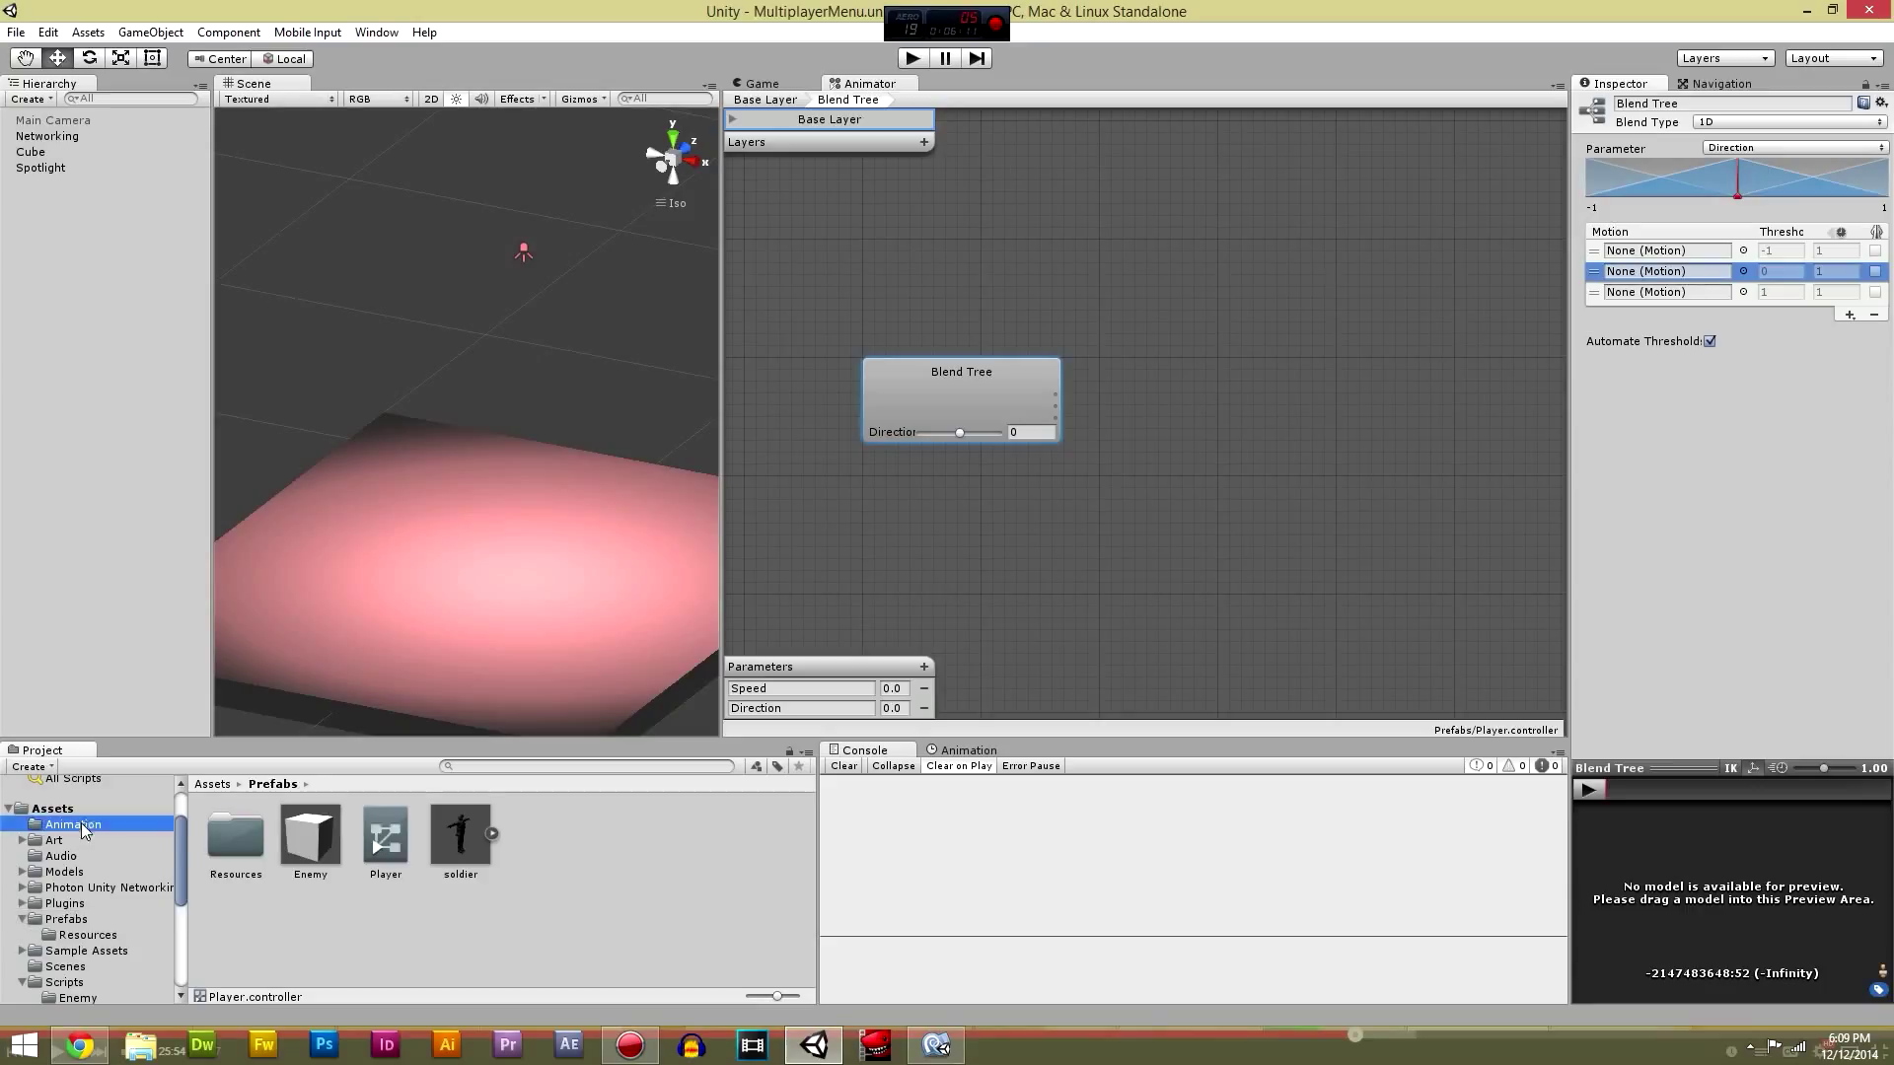
pyautogui.doubleClick(71, 825)
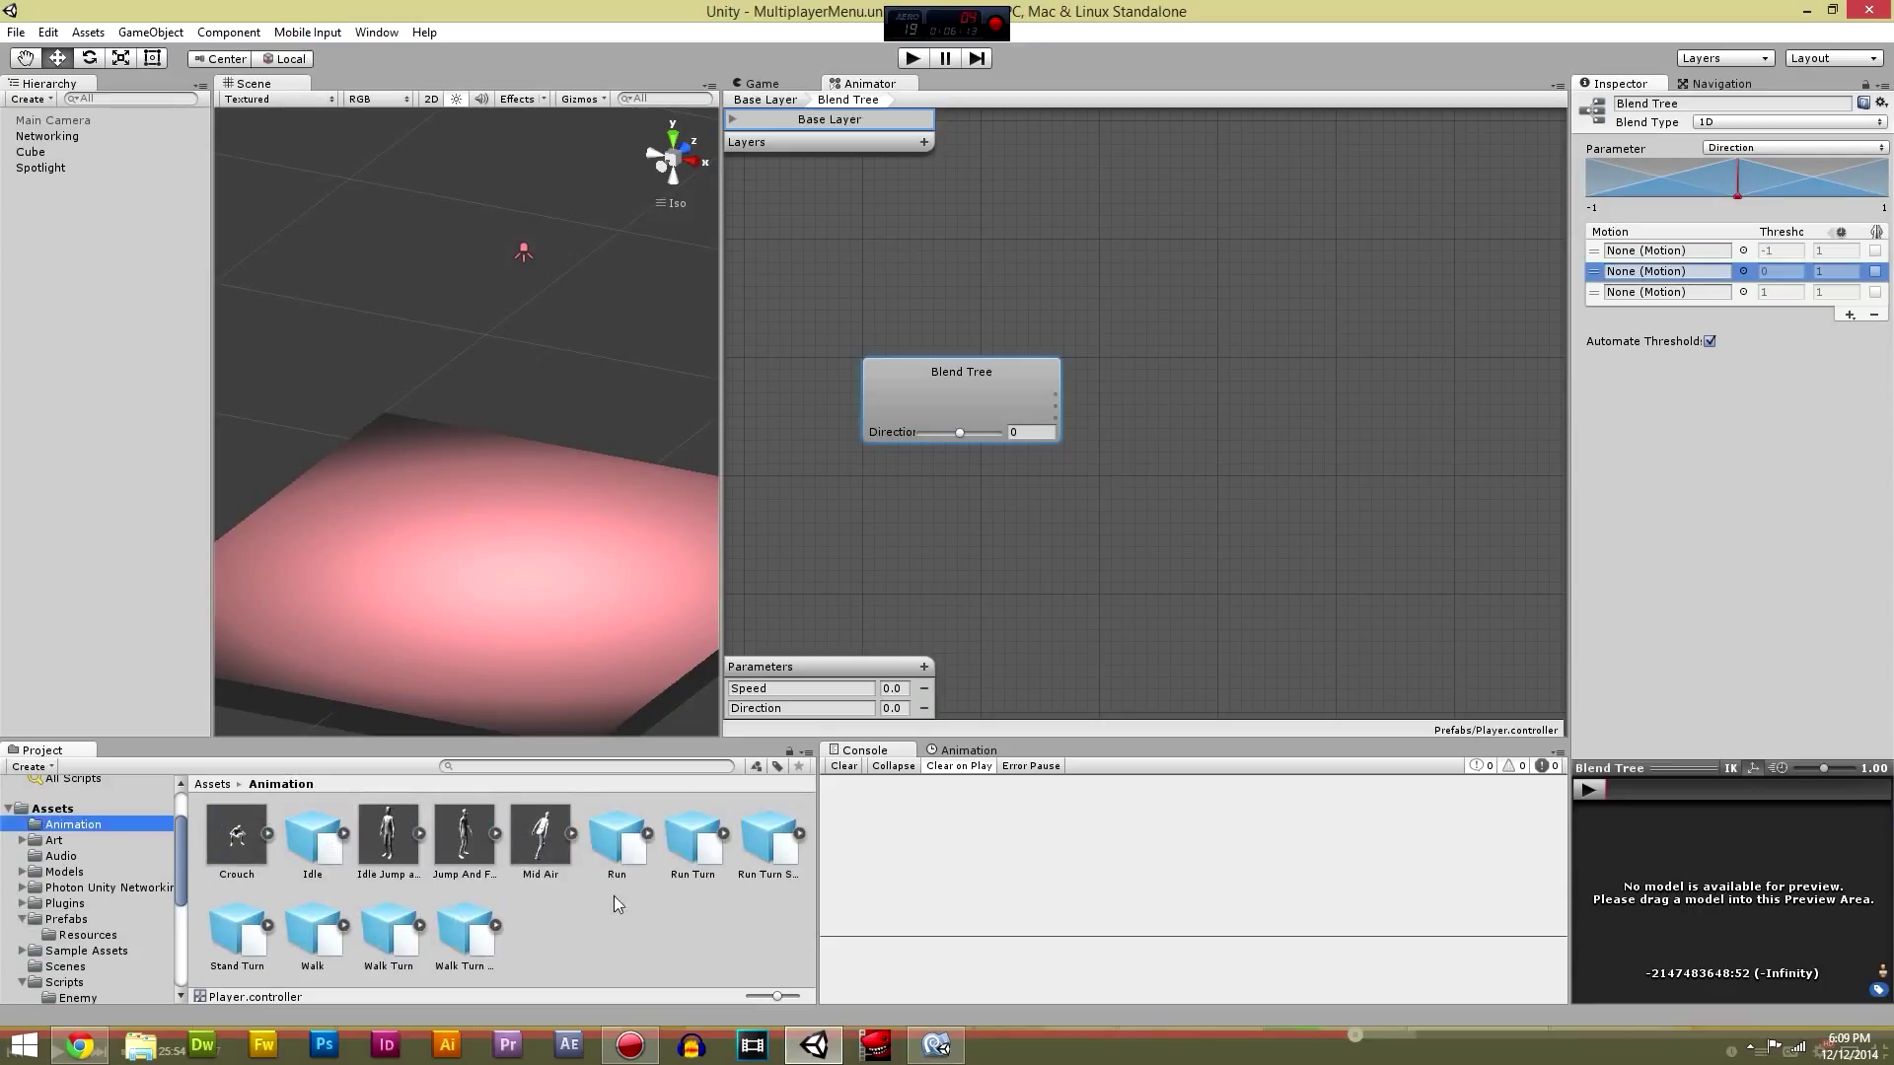
pyautogui.moveTo(643, 837)
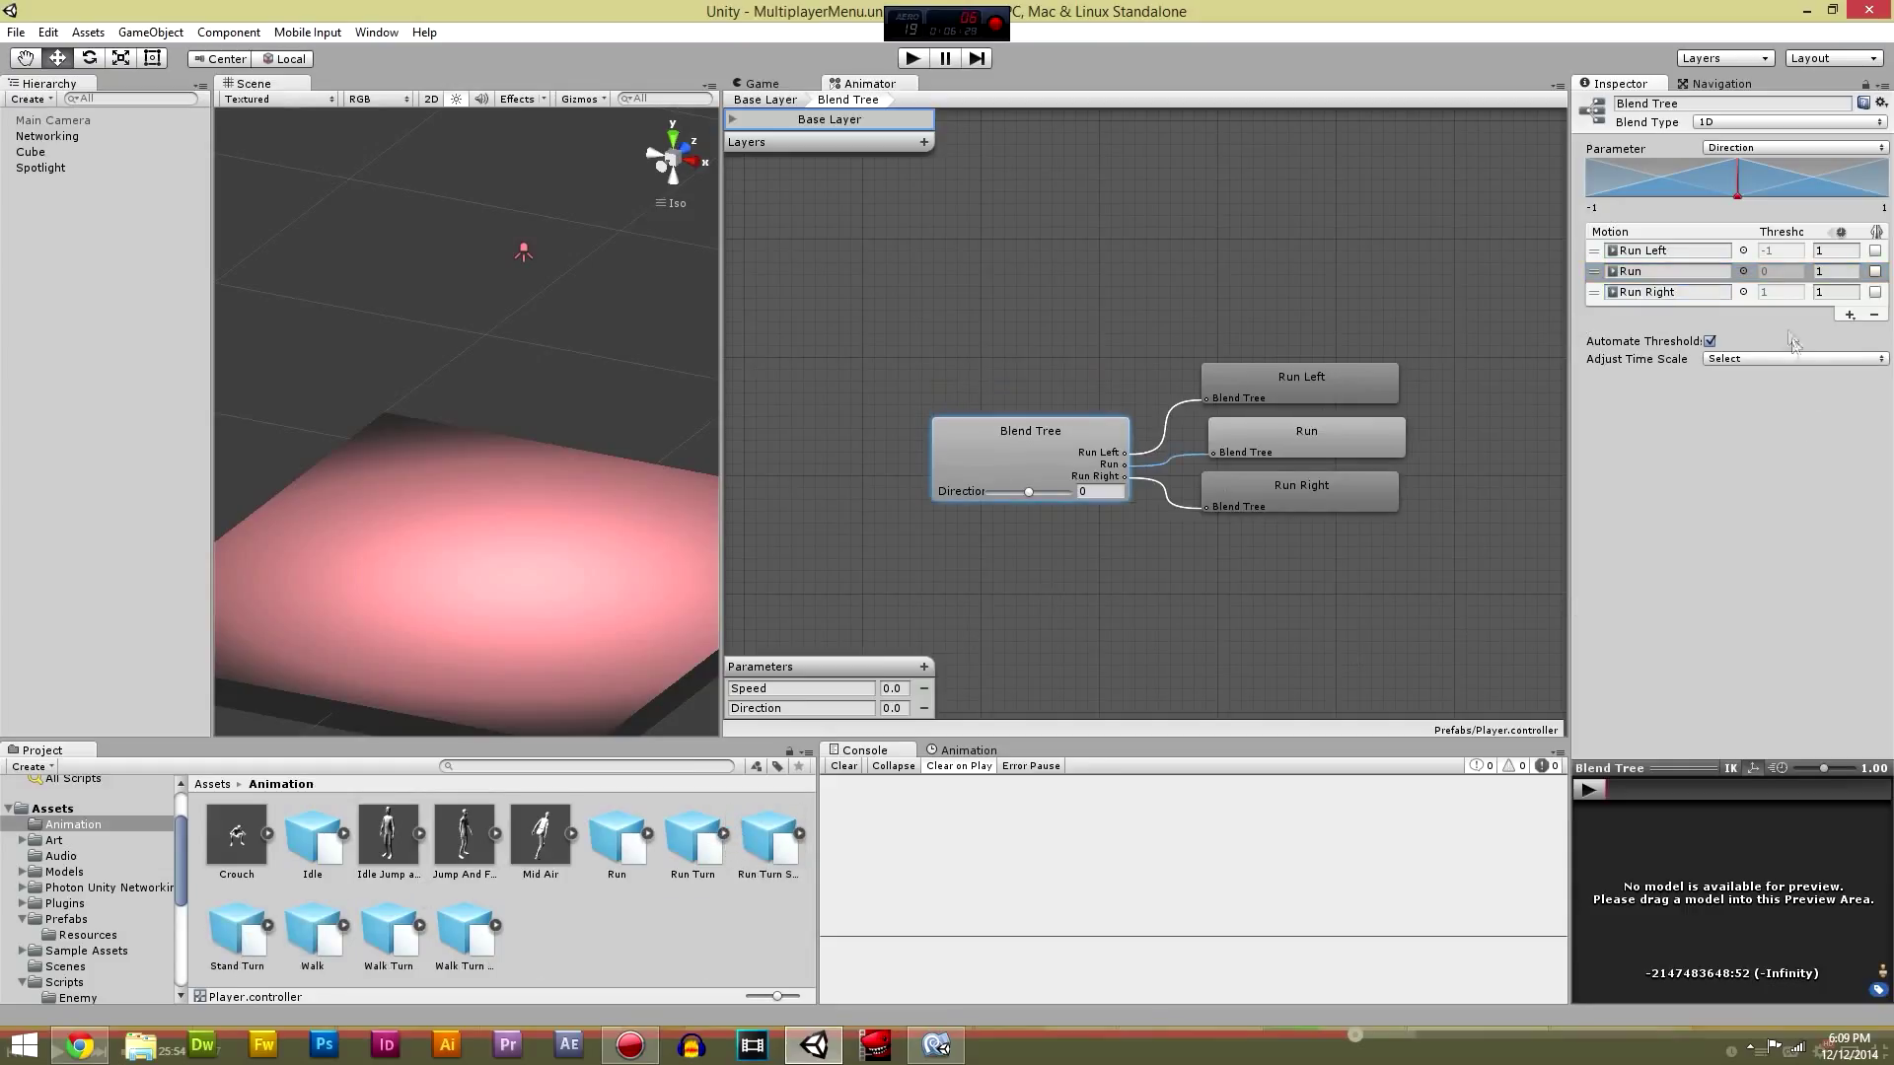
pyautogui.click(1792, 359)
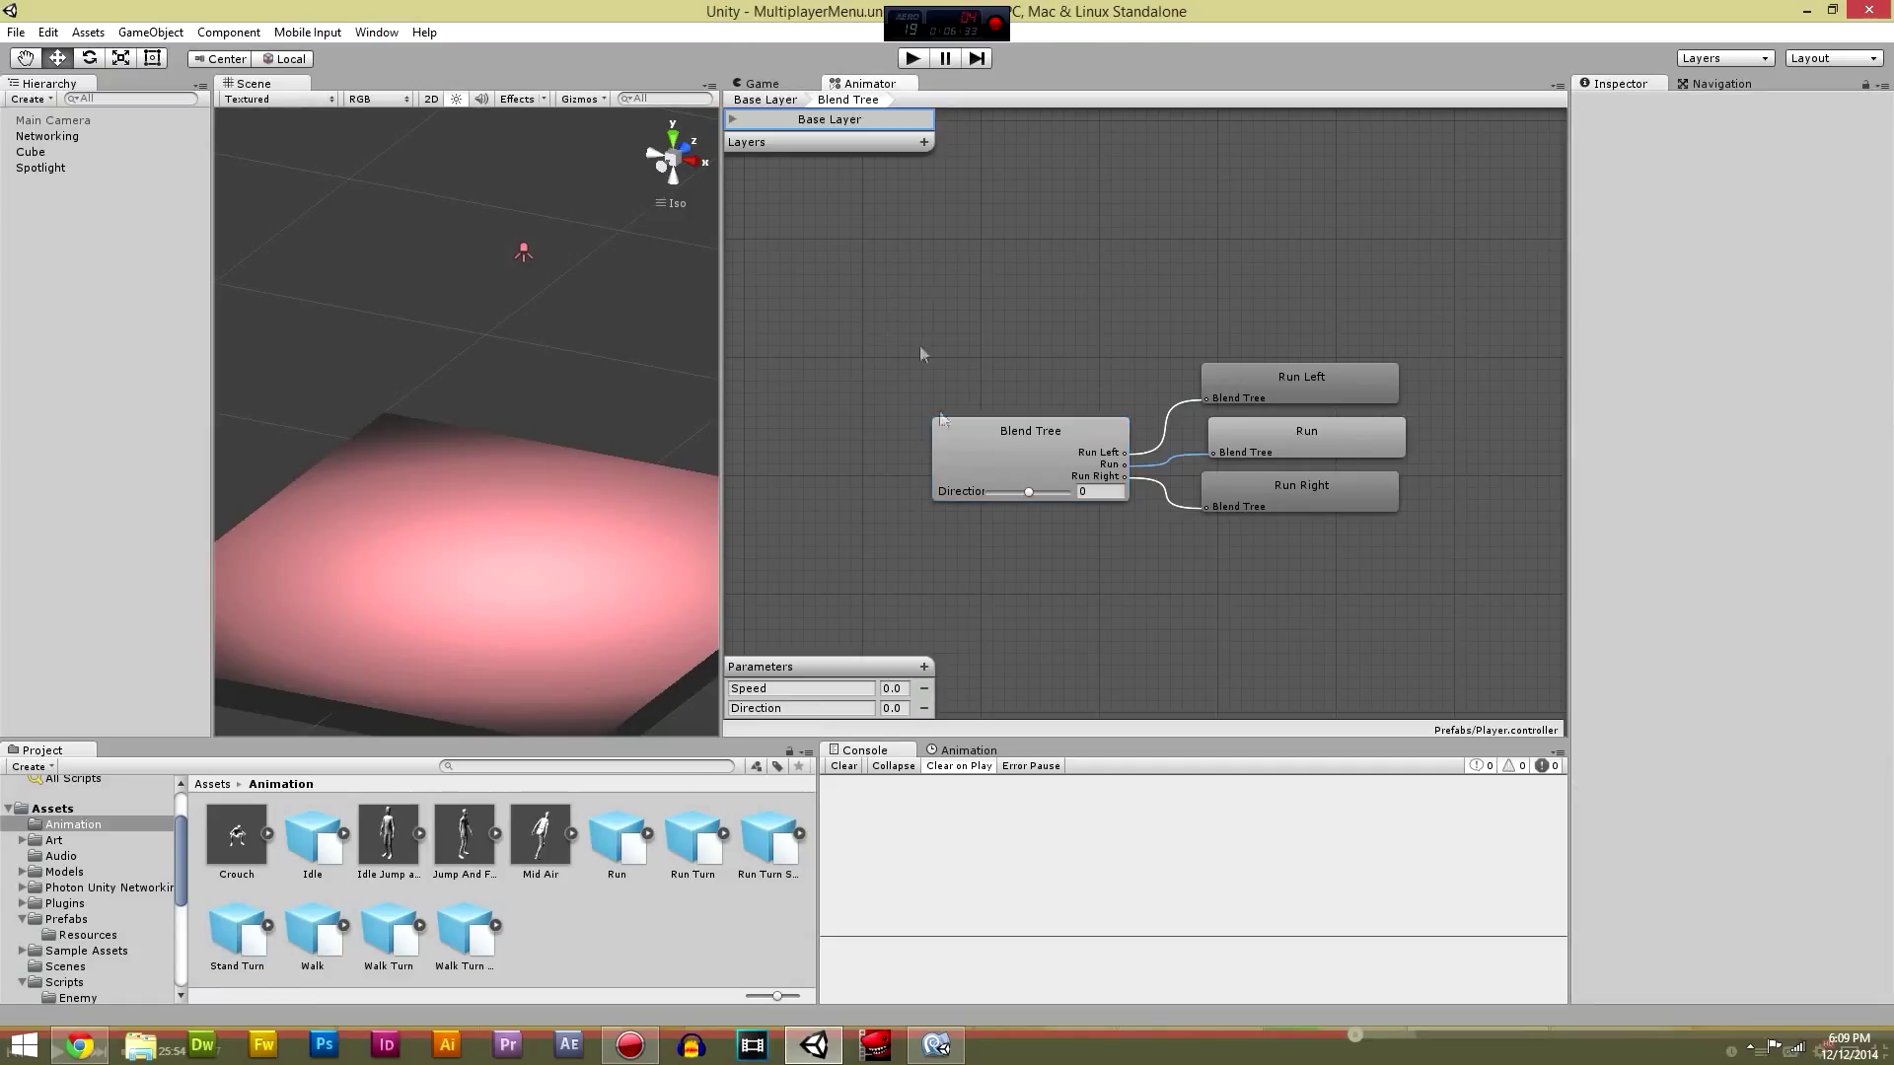
pyautogui.moveTo(943, 196)
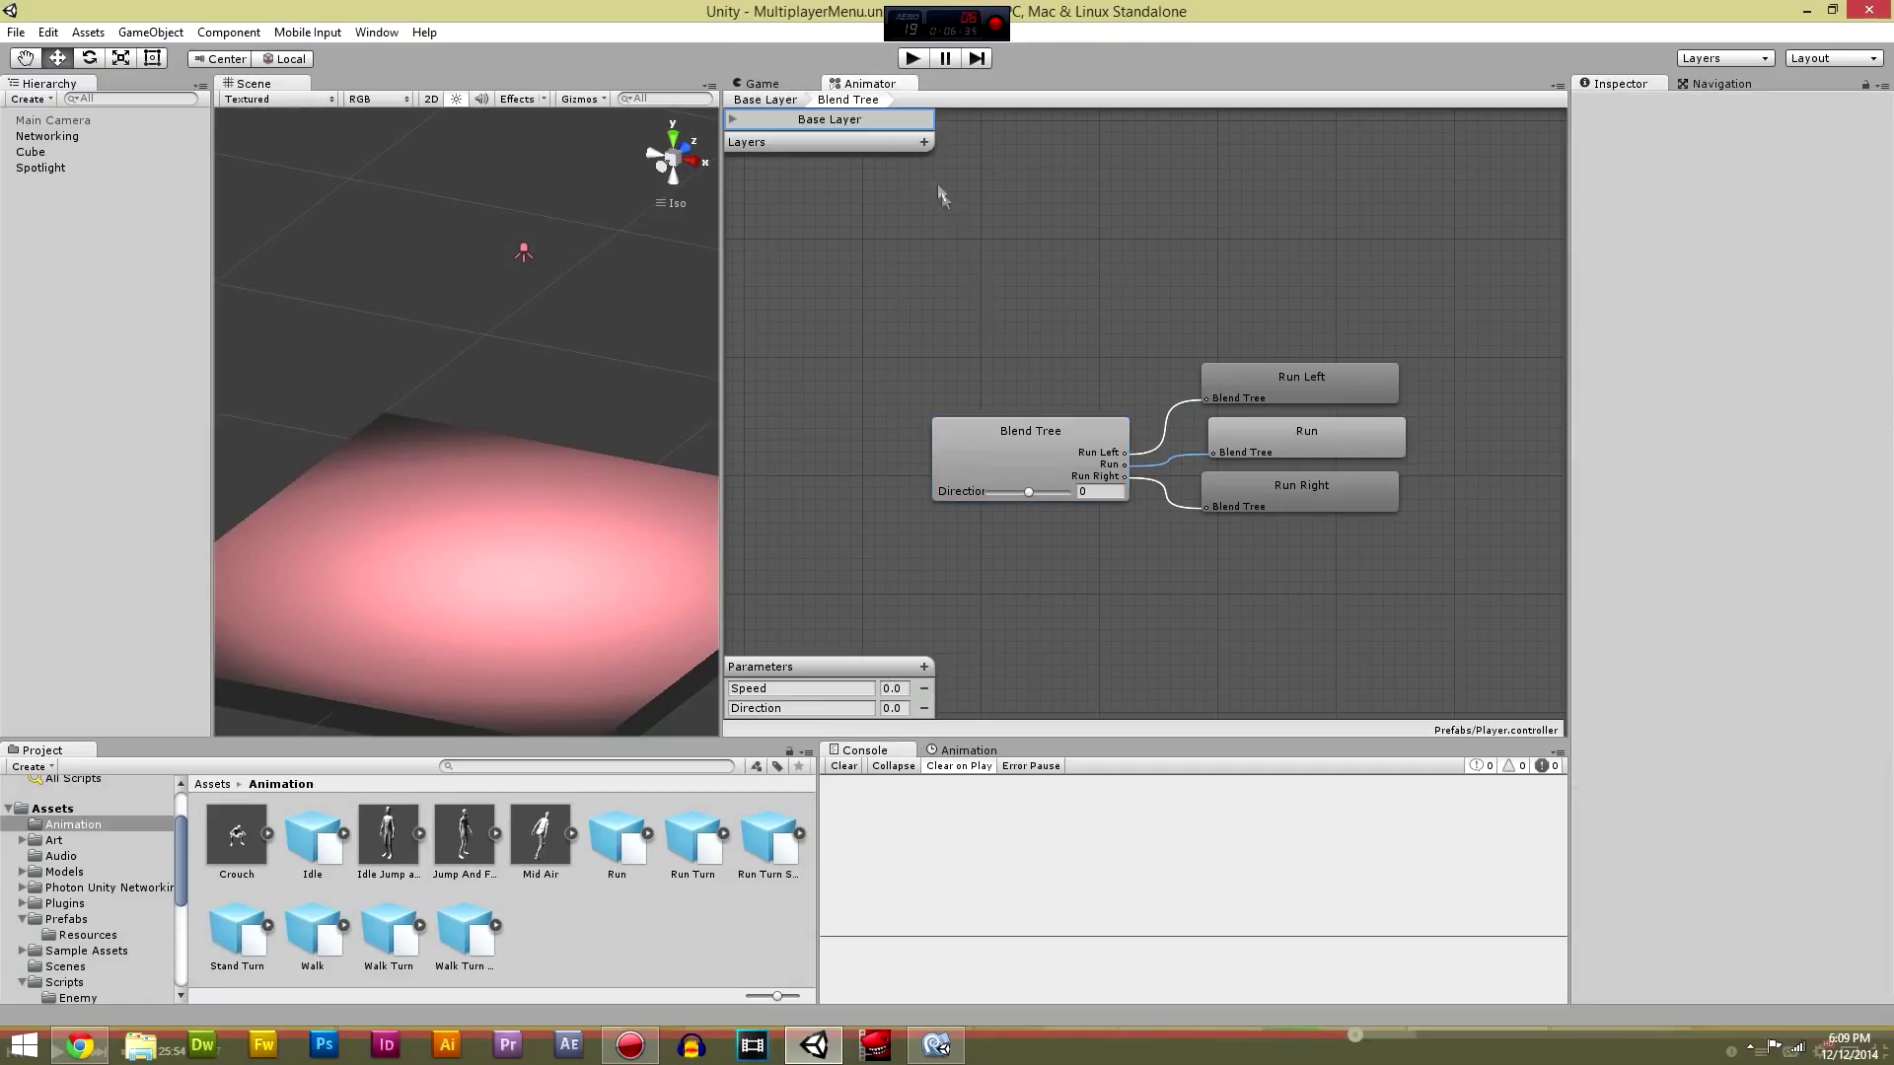
# Step: Add a Walk→Run transition on the base layer conditioned on the Speed parameter
pyautogui.click(763, 98)
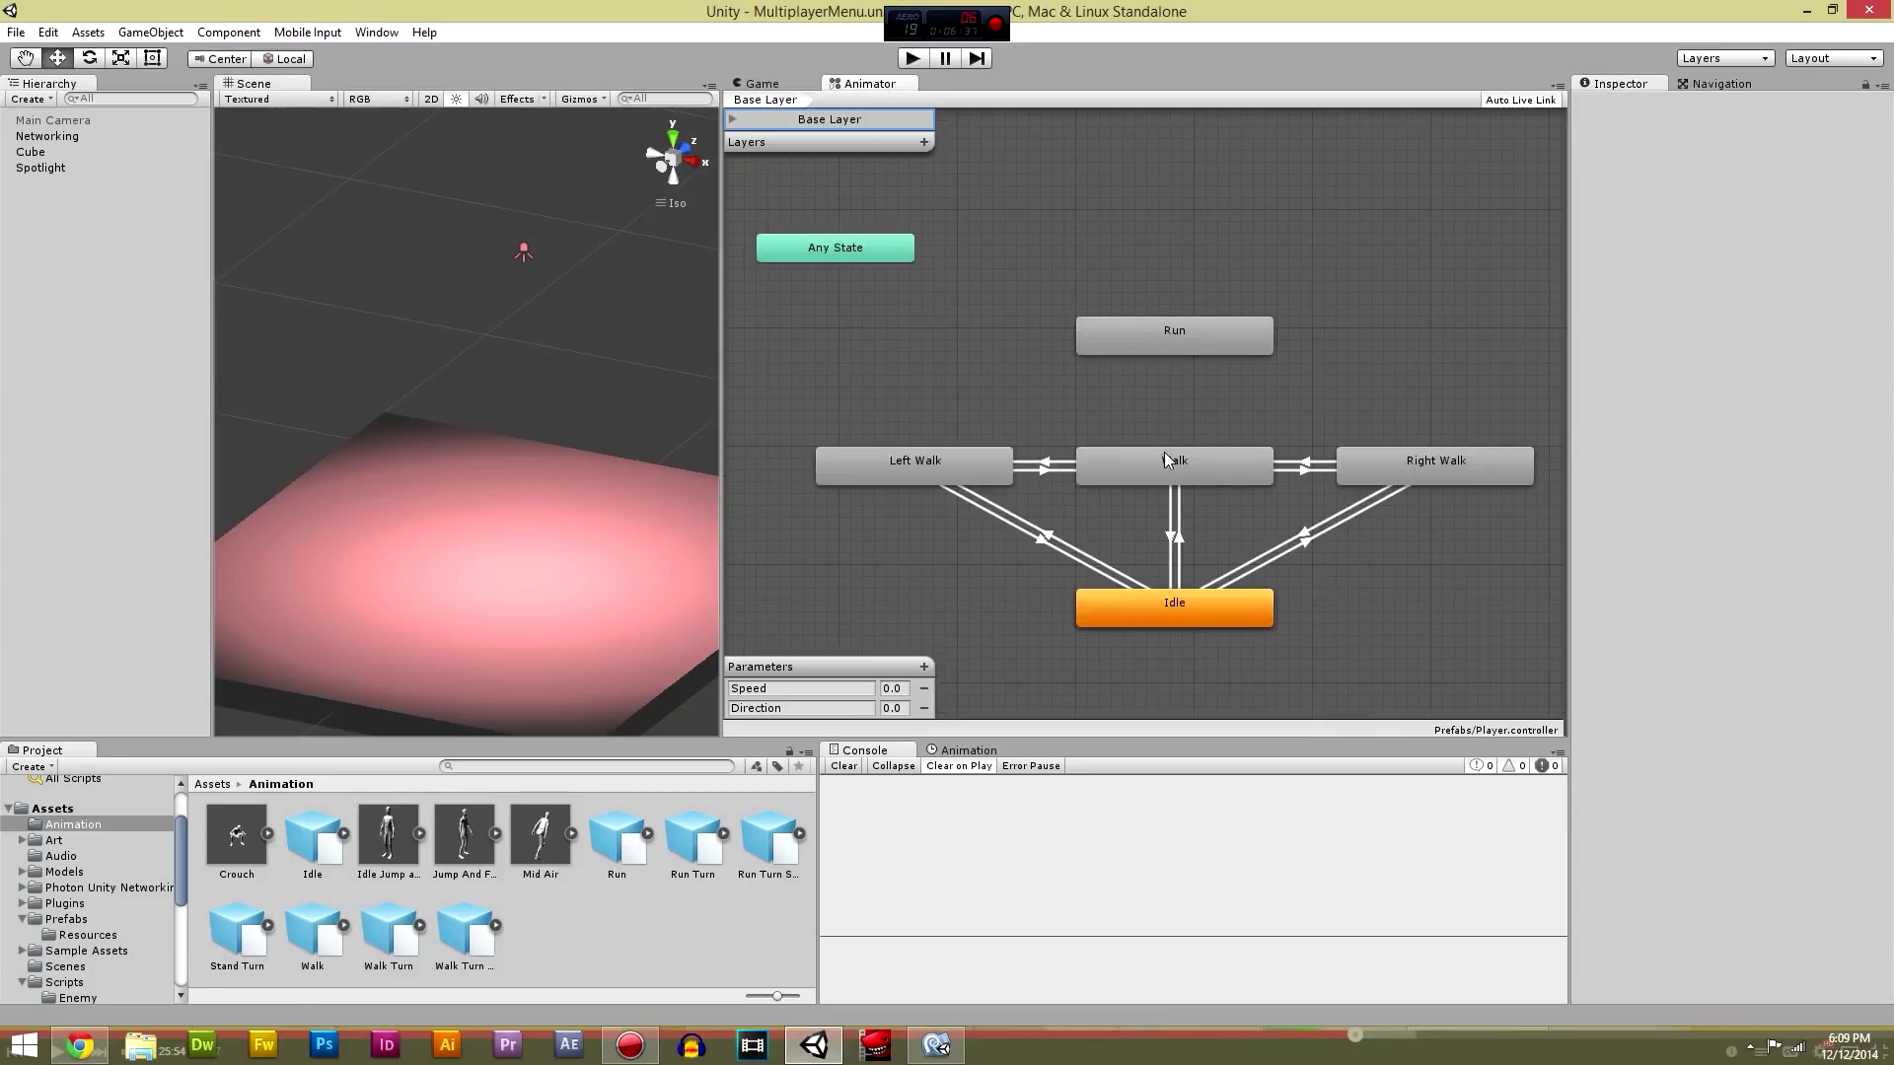
pyautogui.rightClick(1172, 466)
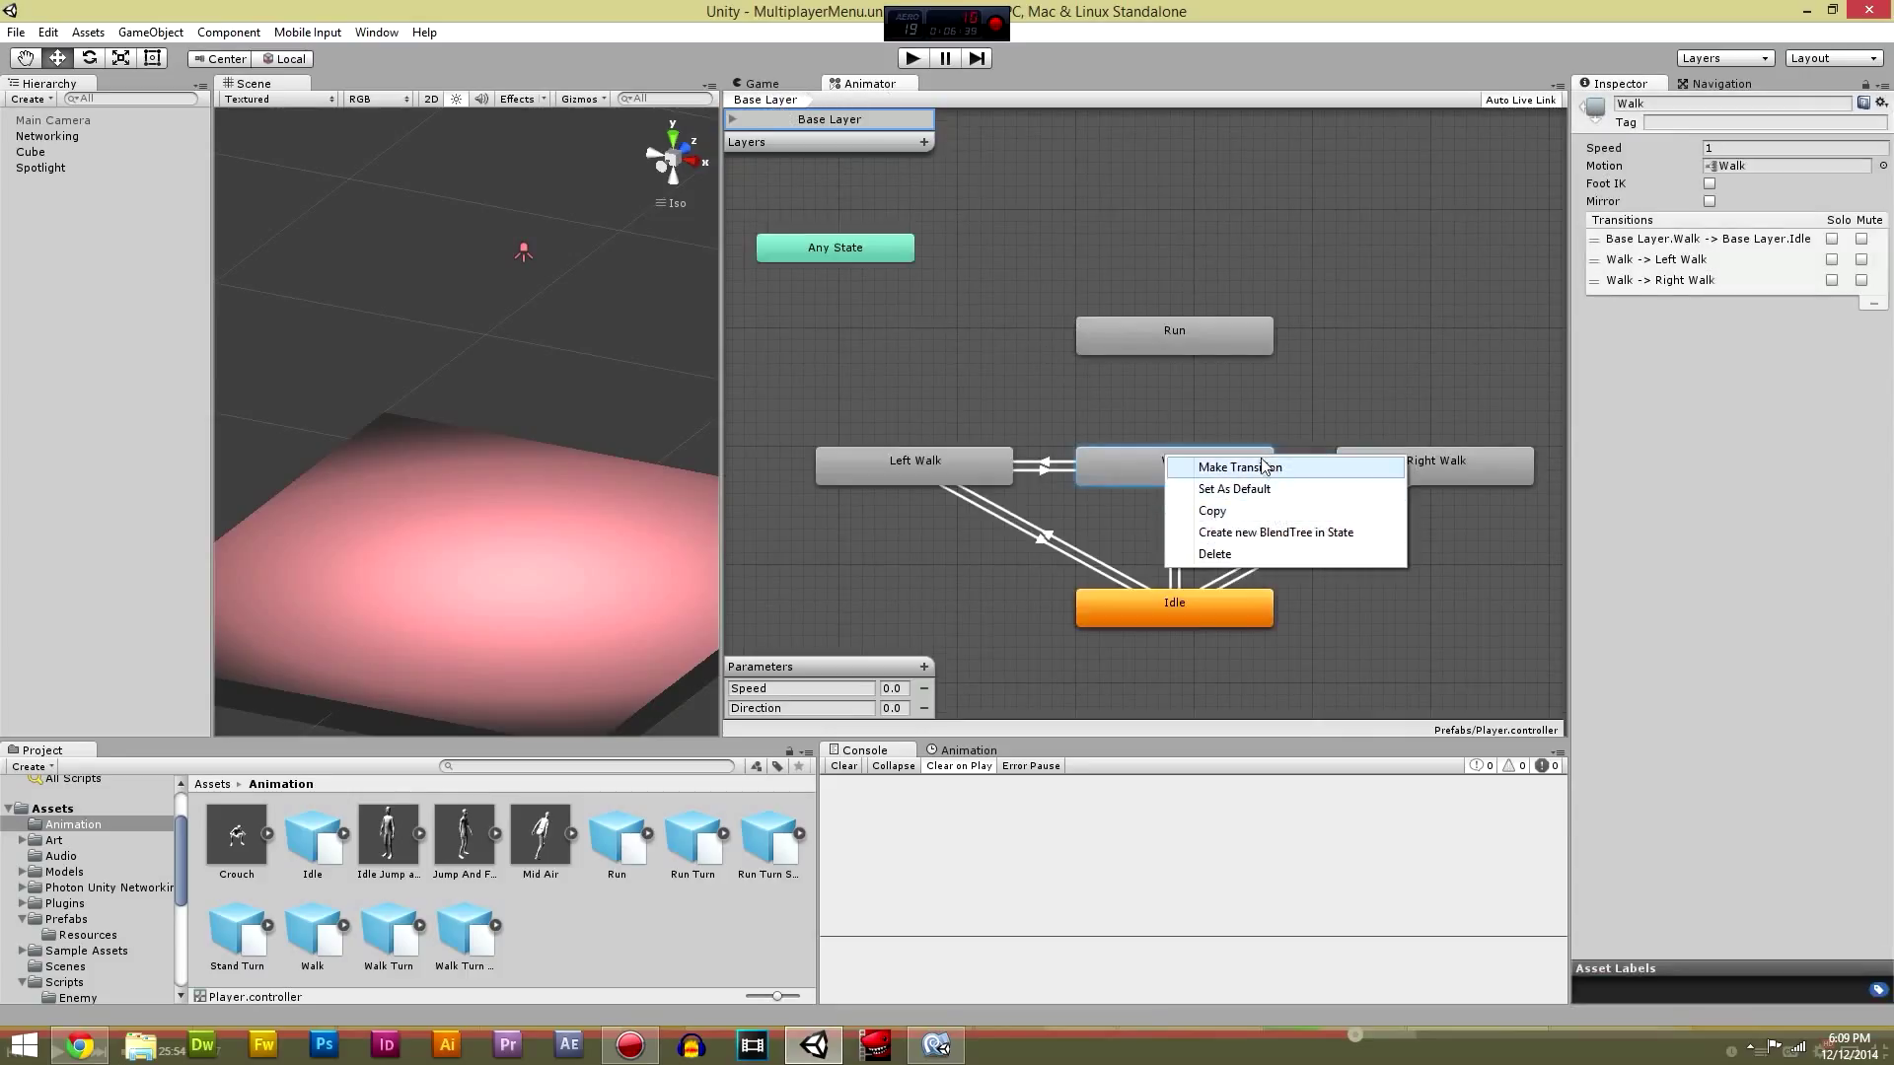
pyautogui.click(1237, 468)
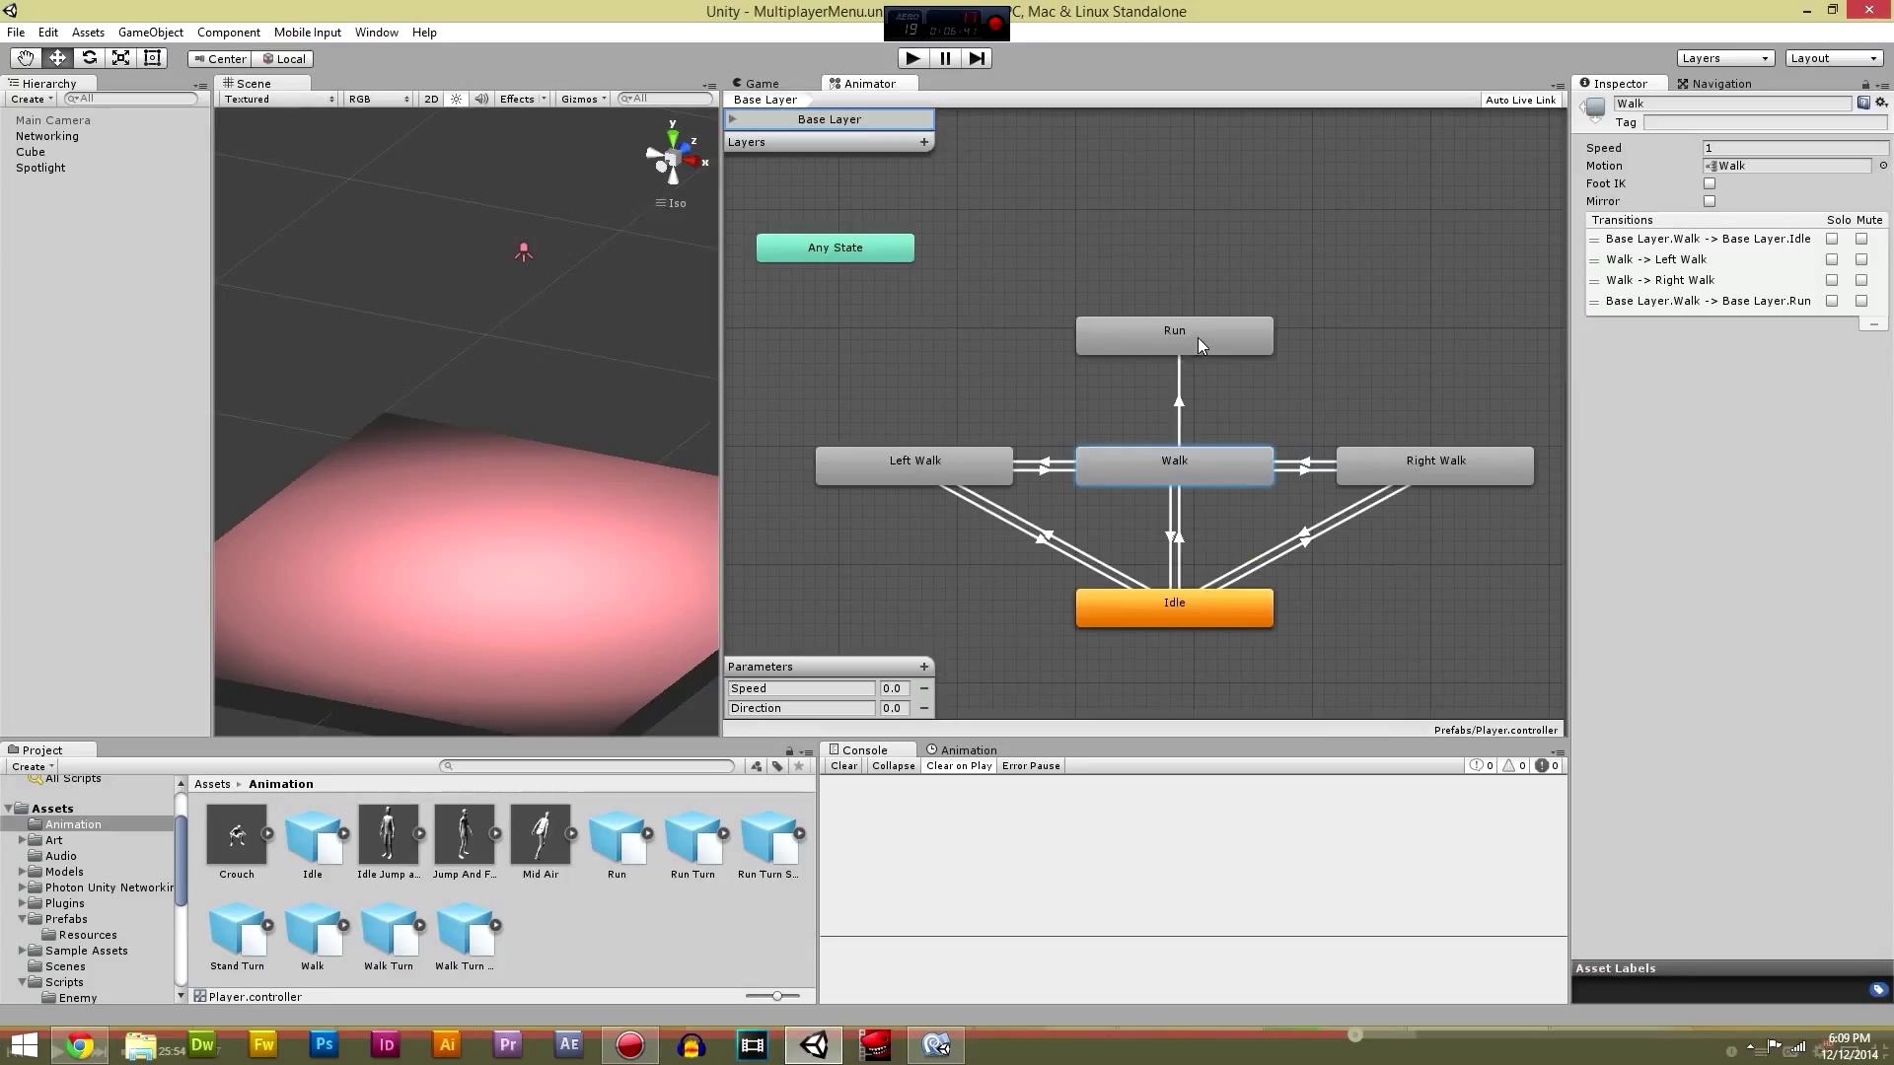
pyautogui.click(1179, 398)
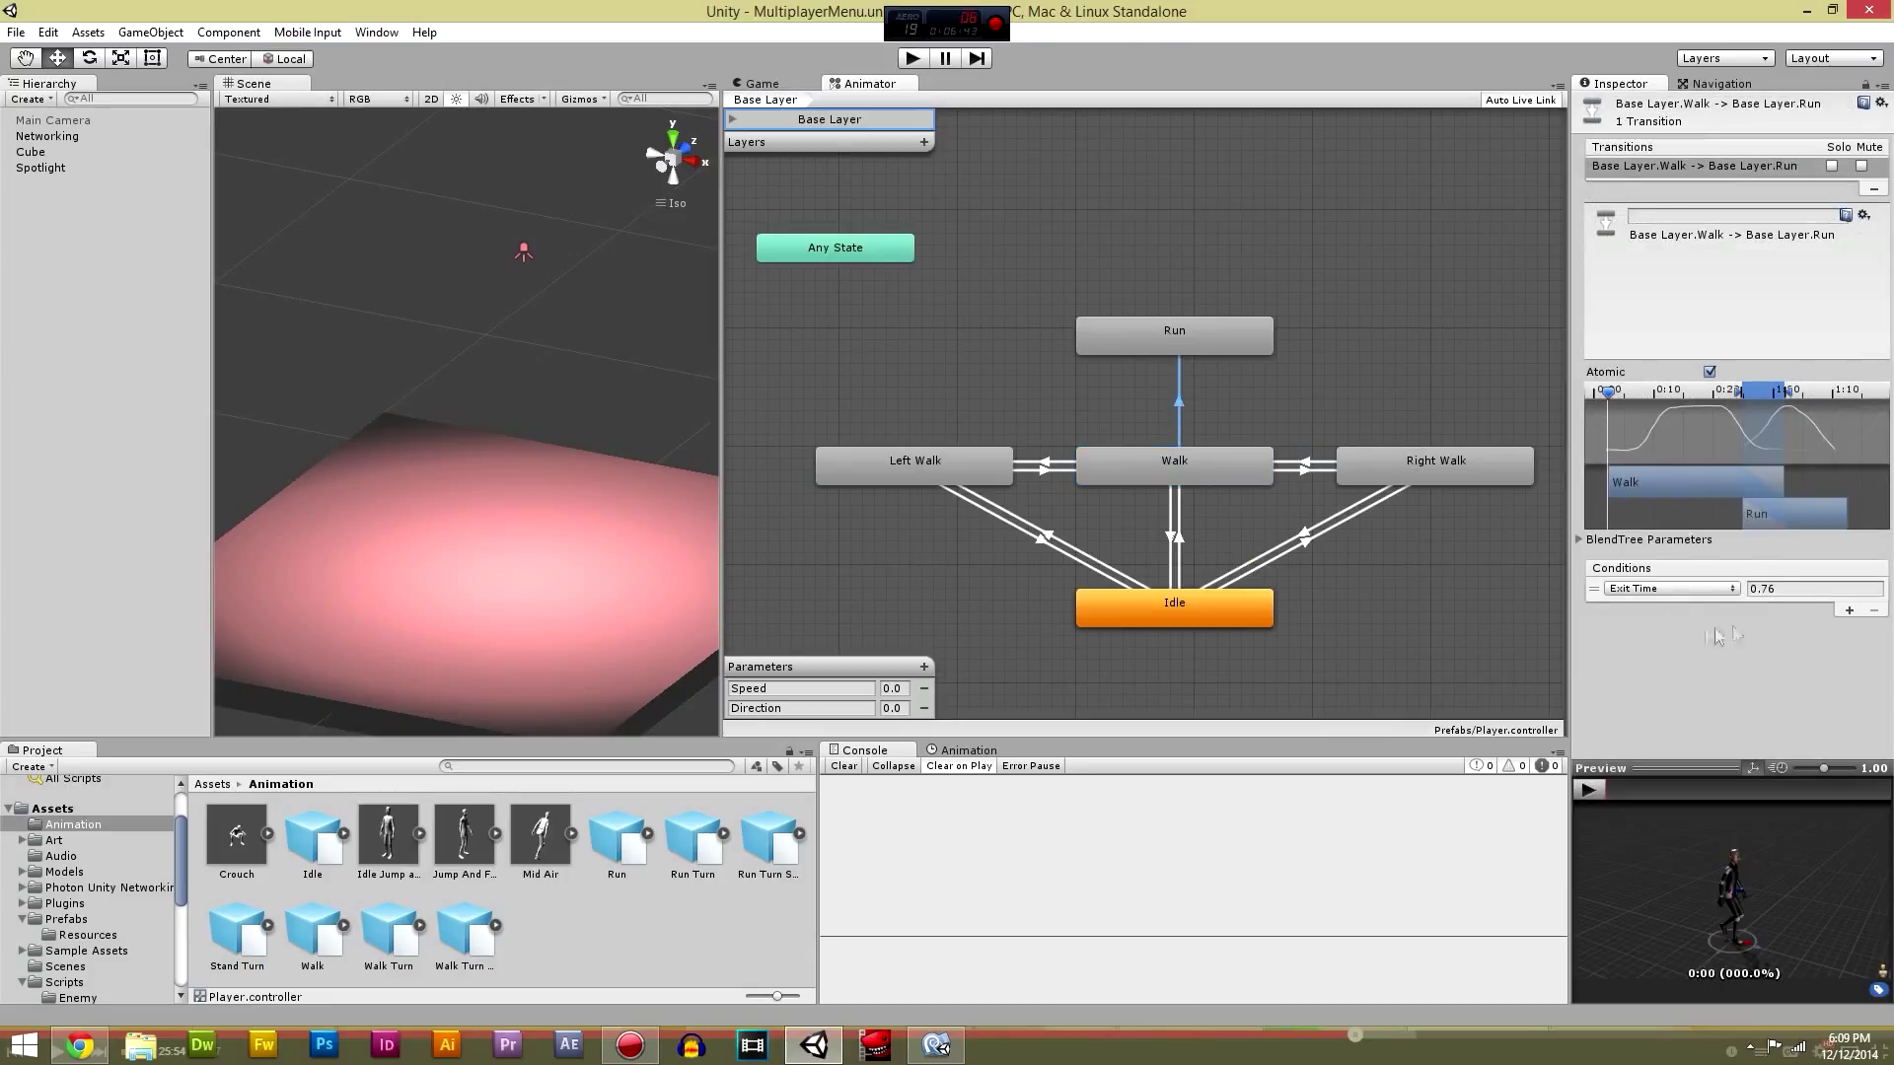
pyautogui.click(1671, 588)
pyautogui.write('0.5')
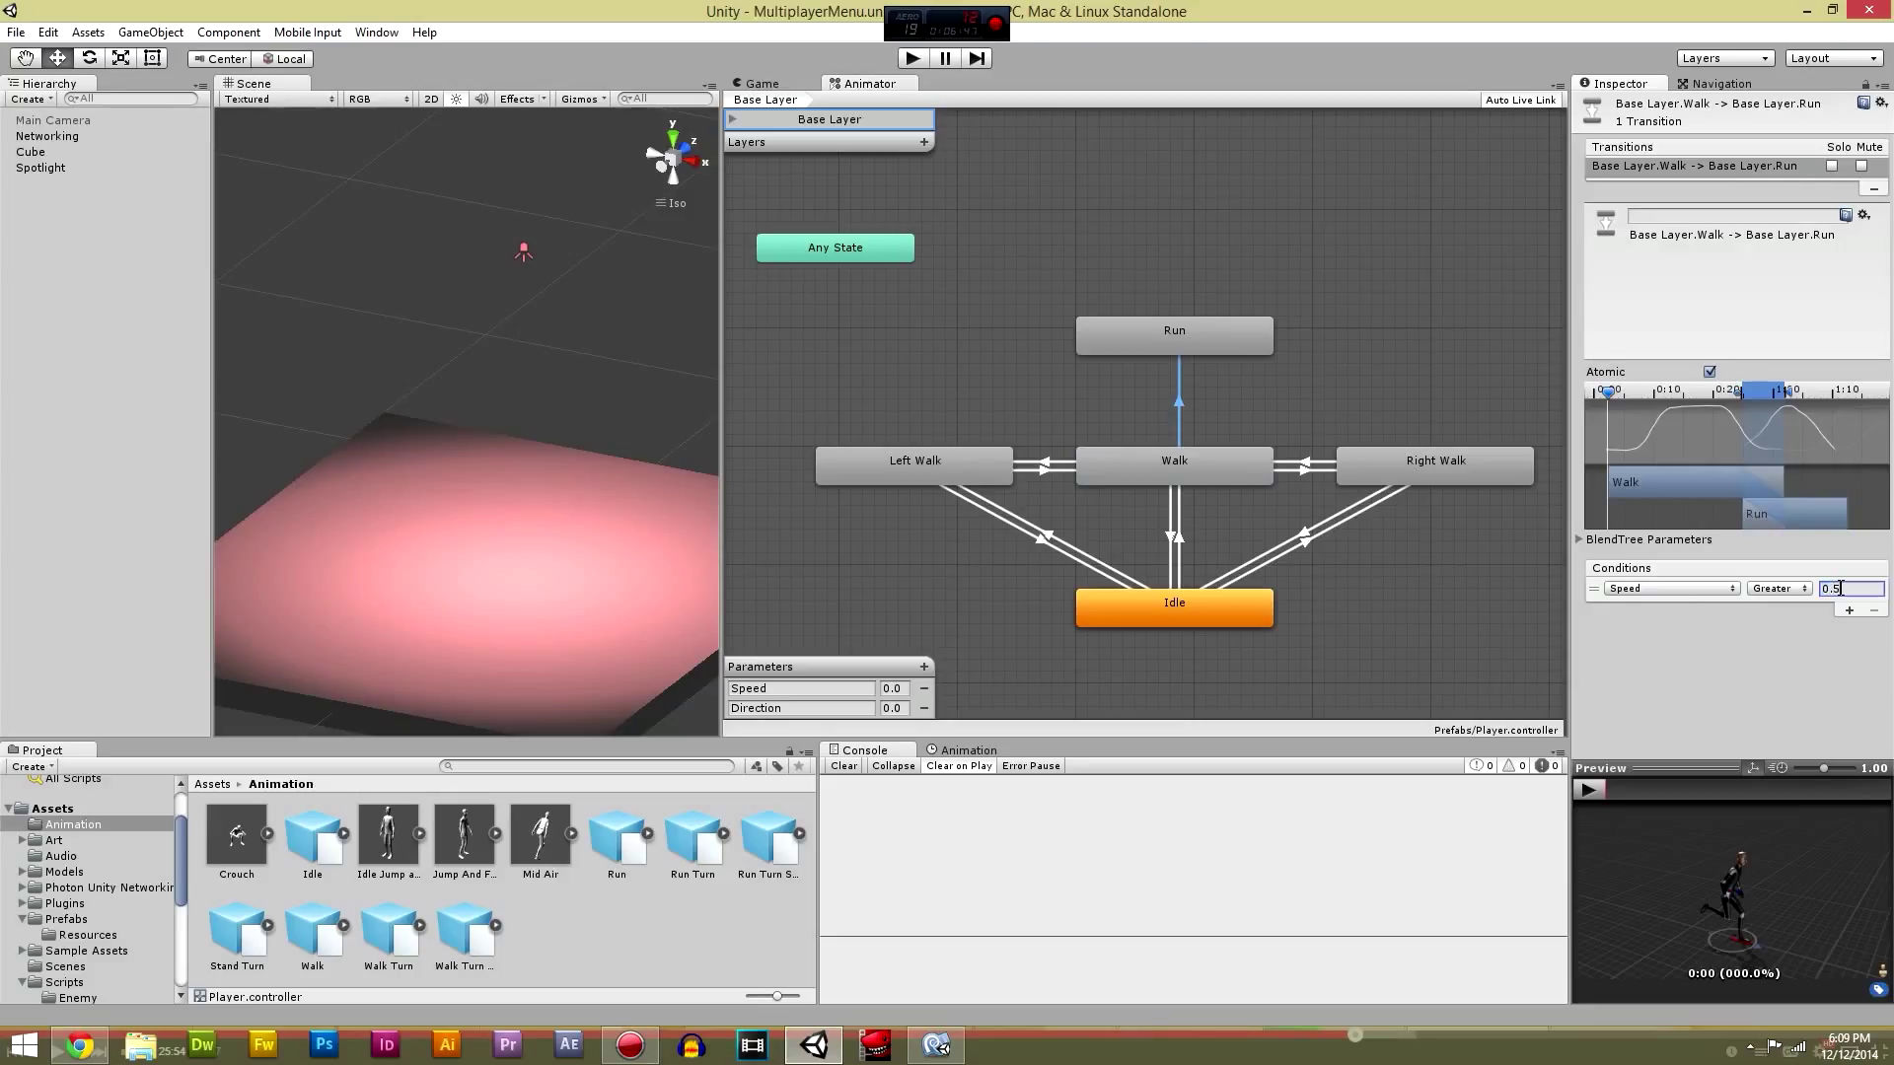
# Step: Add the Run→Walk transition with Speed threshold 0.5 and review Walk's transitions
pyautogui.rightClick(1172, 335)
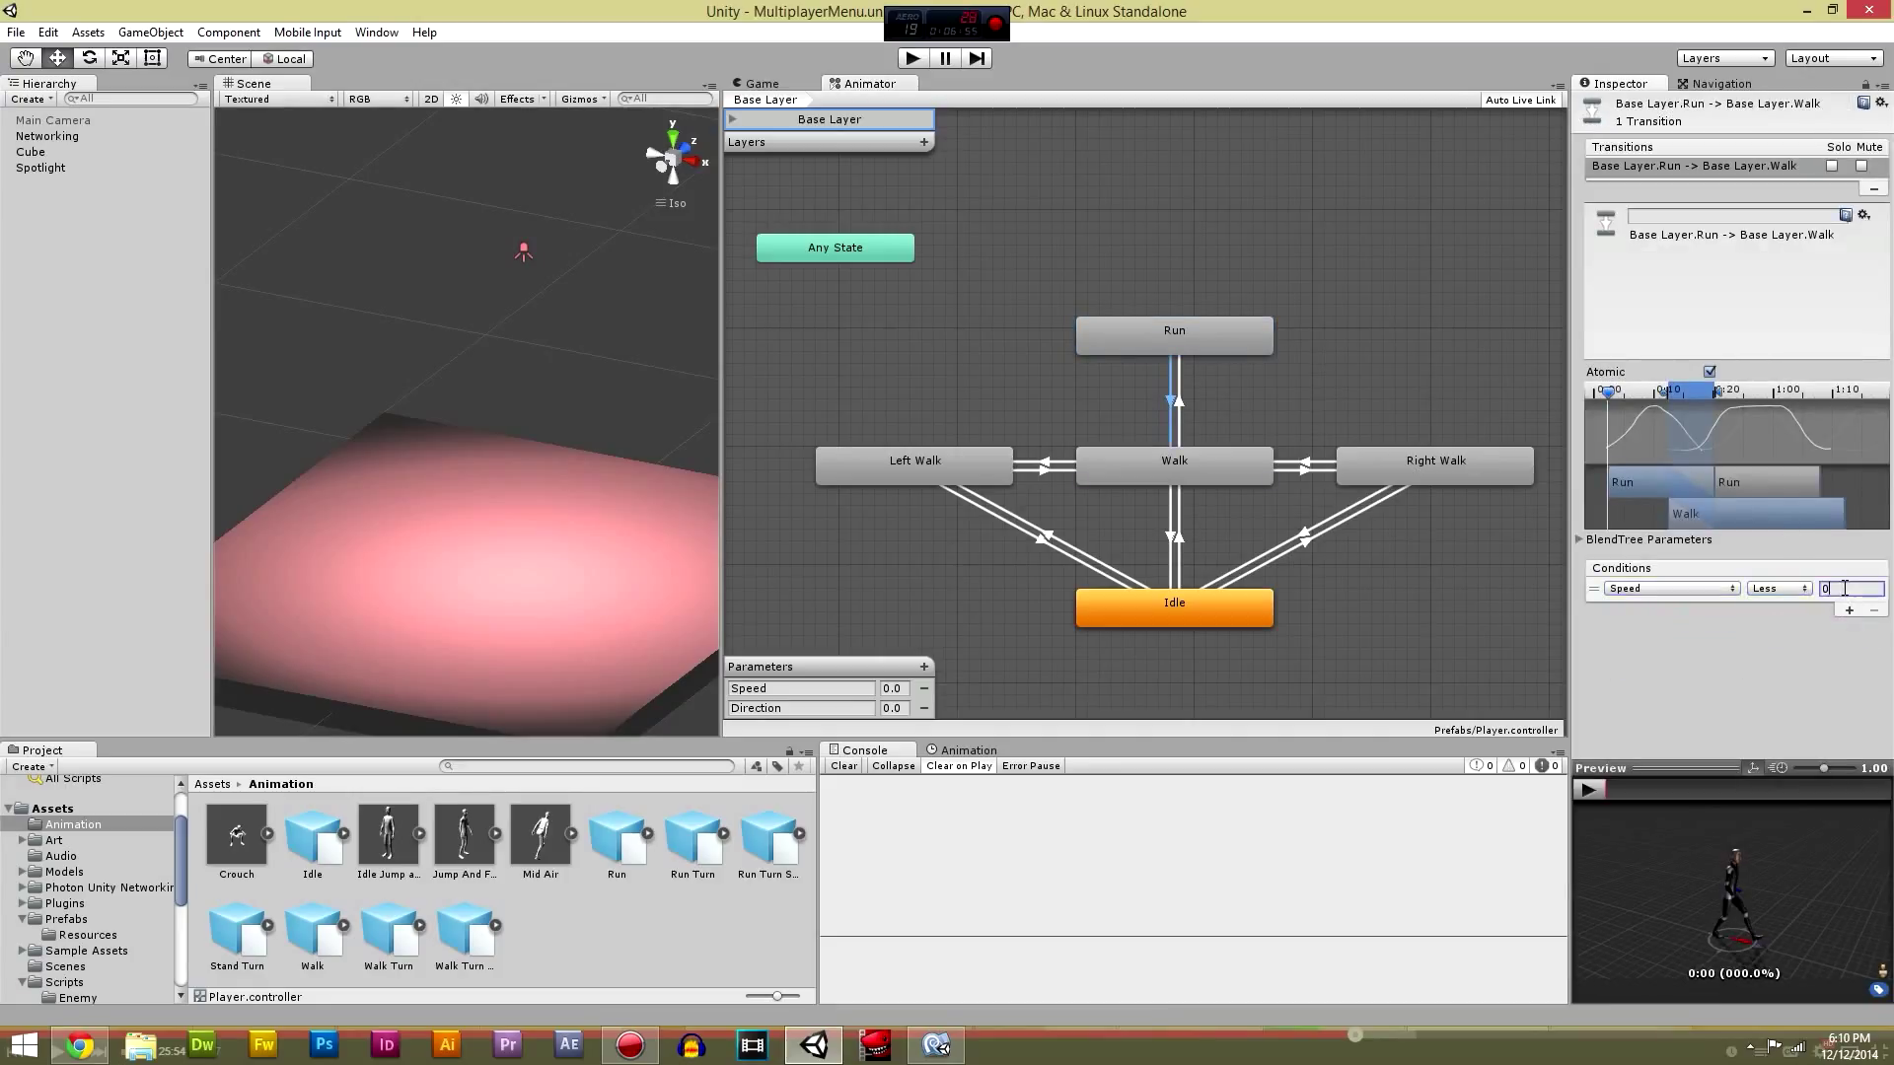
pyautogui.write('0.5')
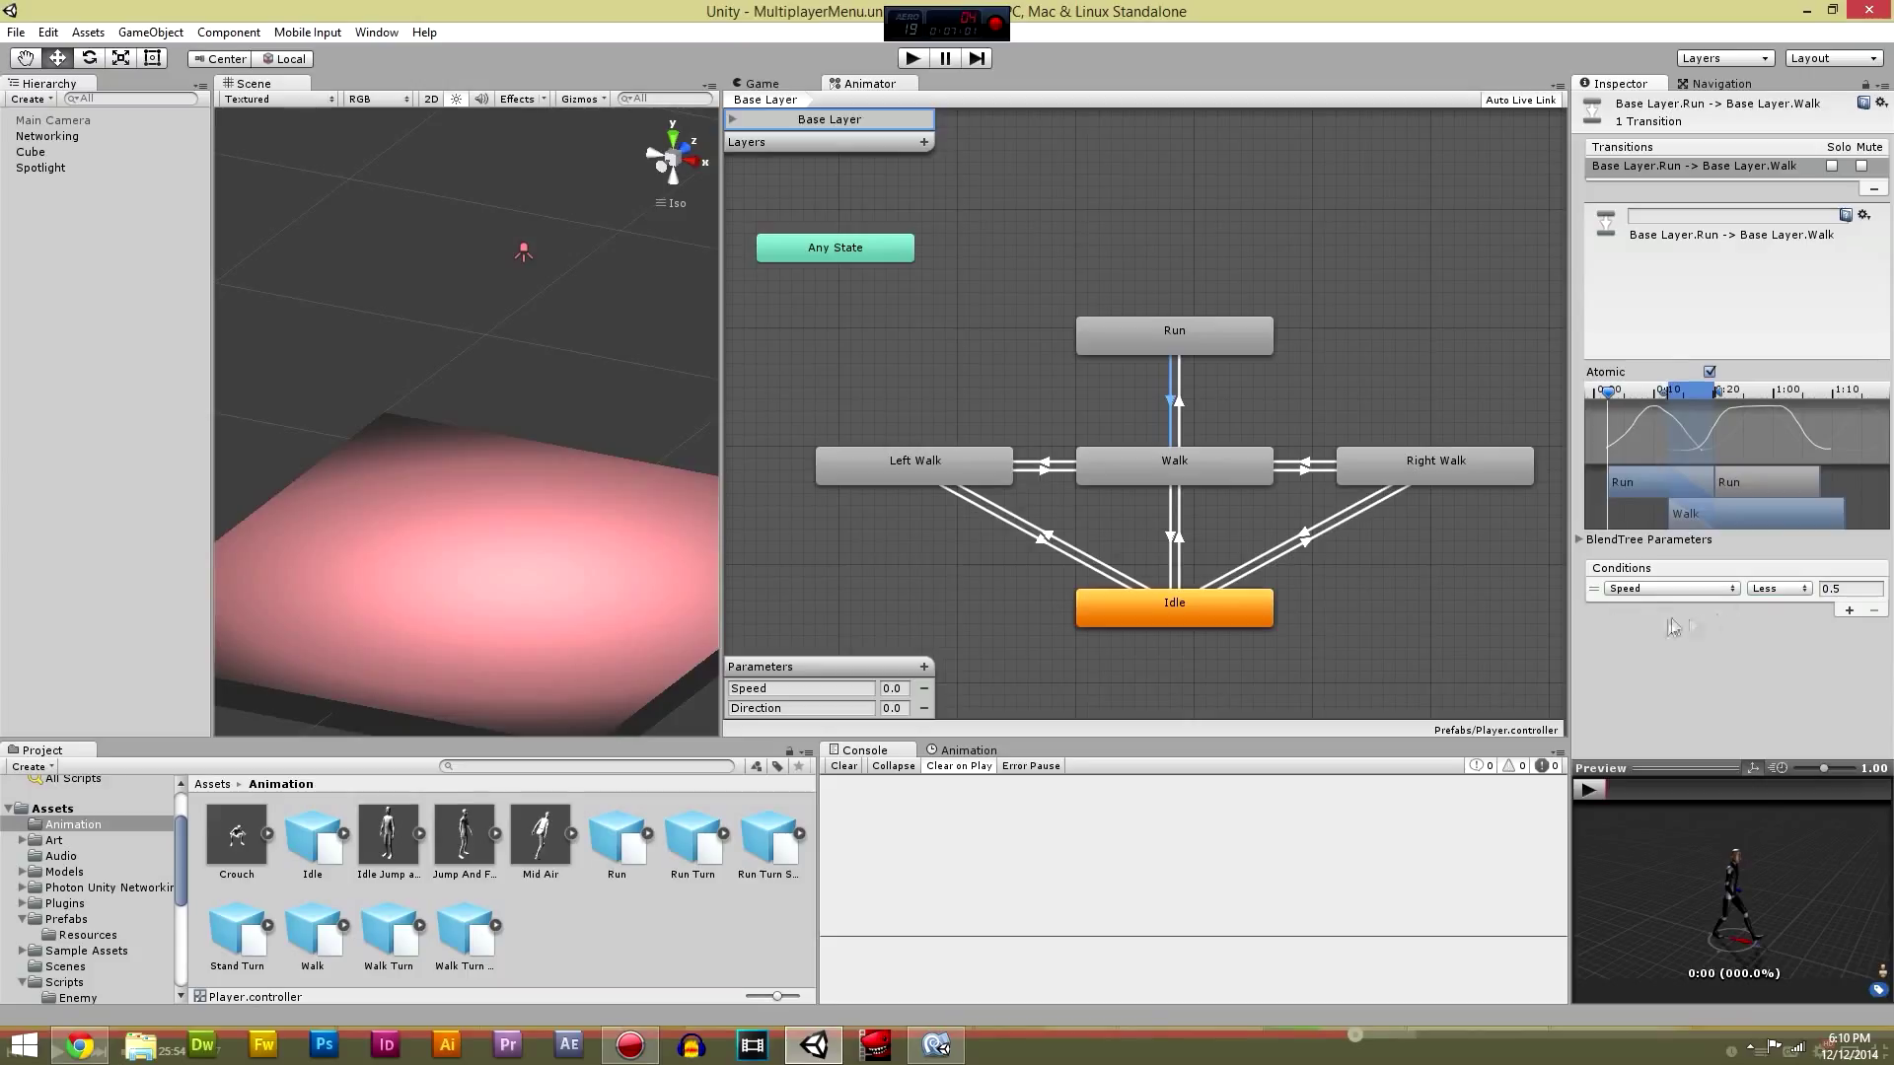
pyautogui.moveTo(1306, 442)
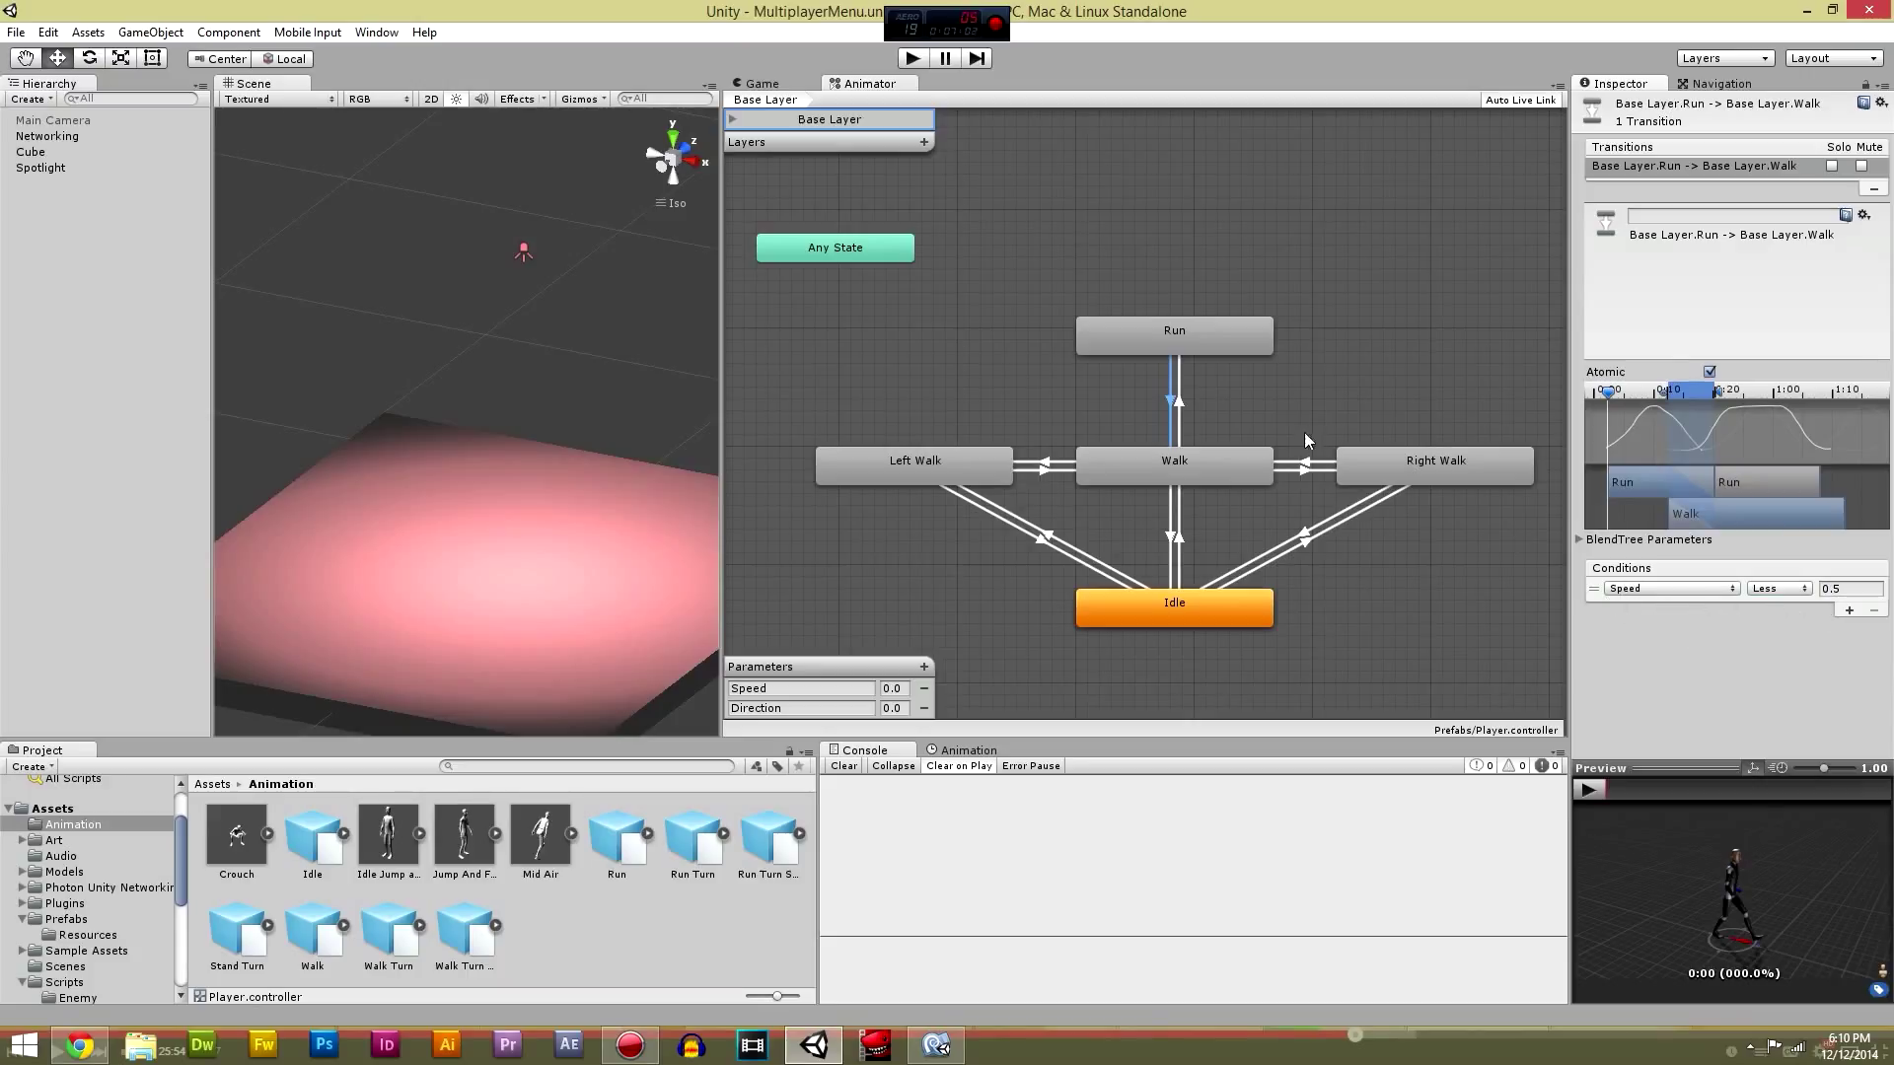
pyautogui.moveTo(1213, 394)
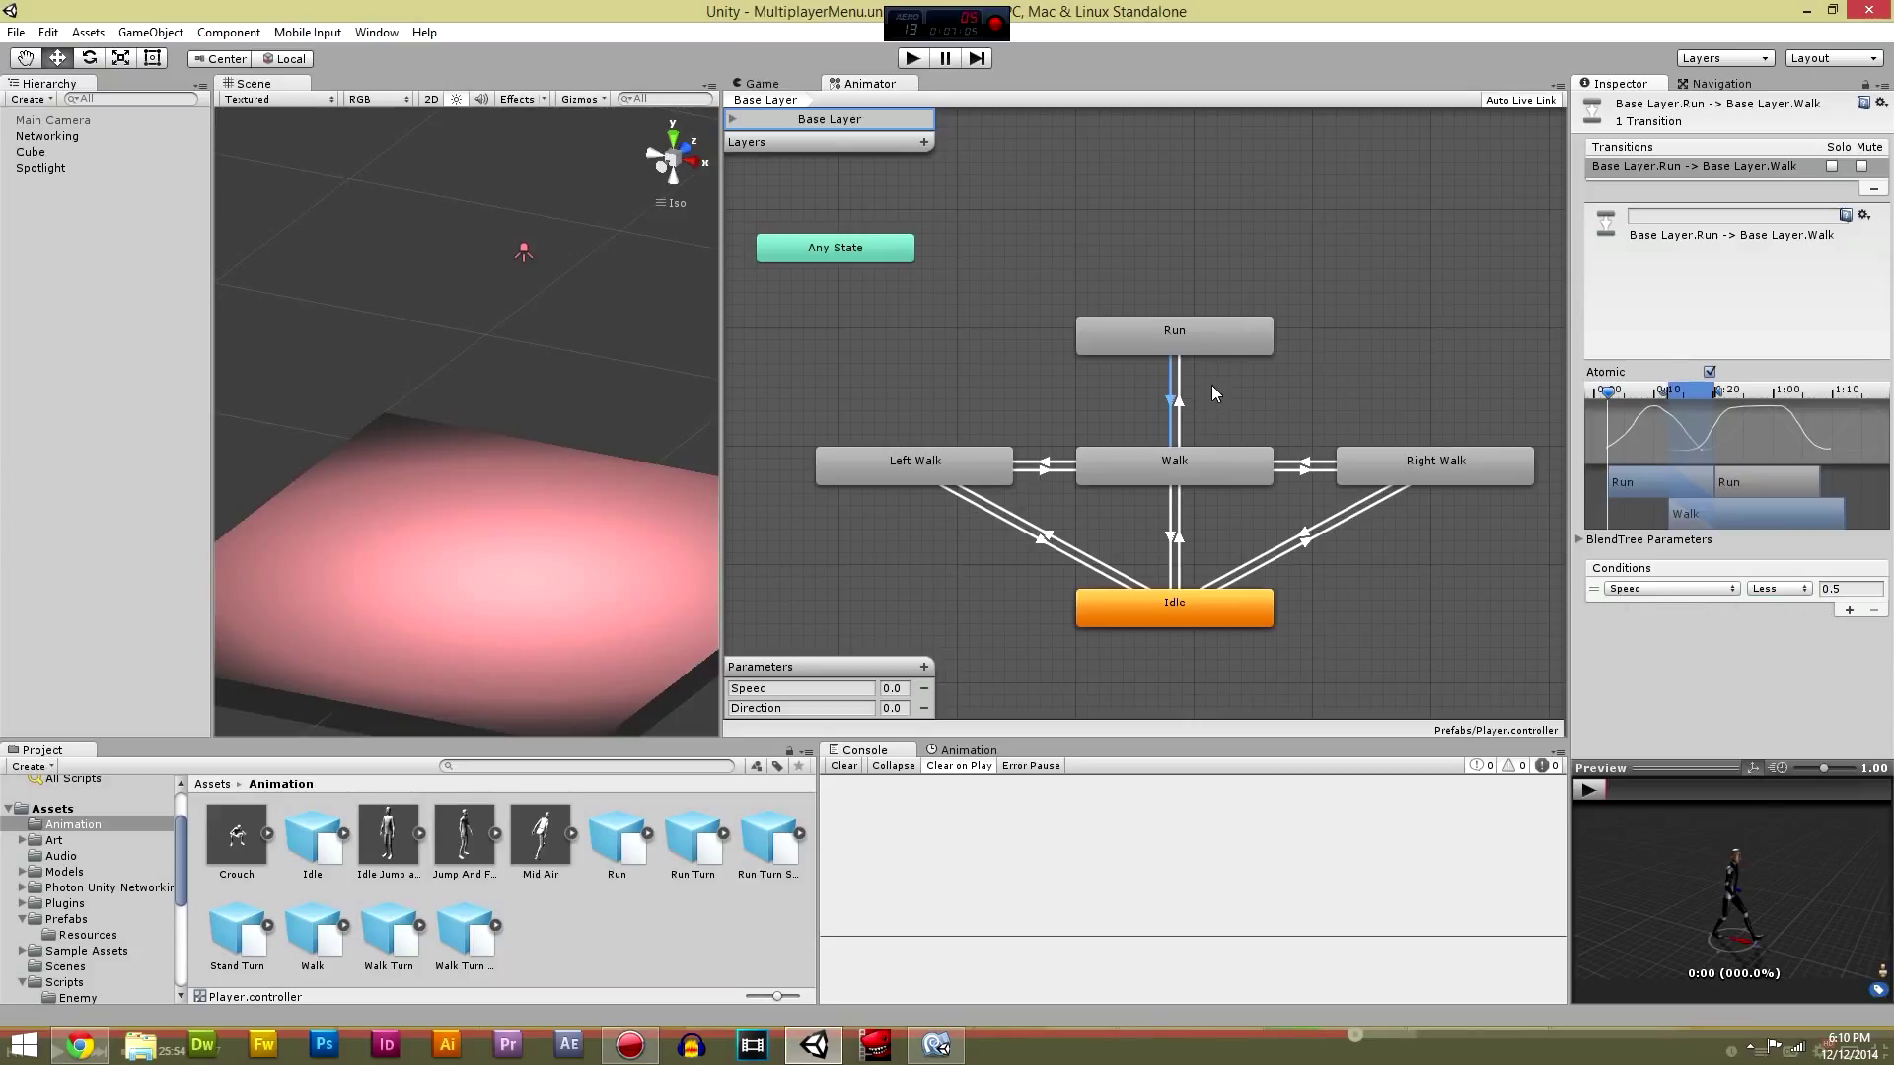
pyautogui.click(1172, 460)
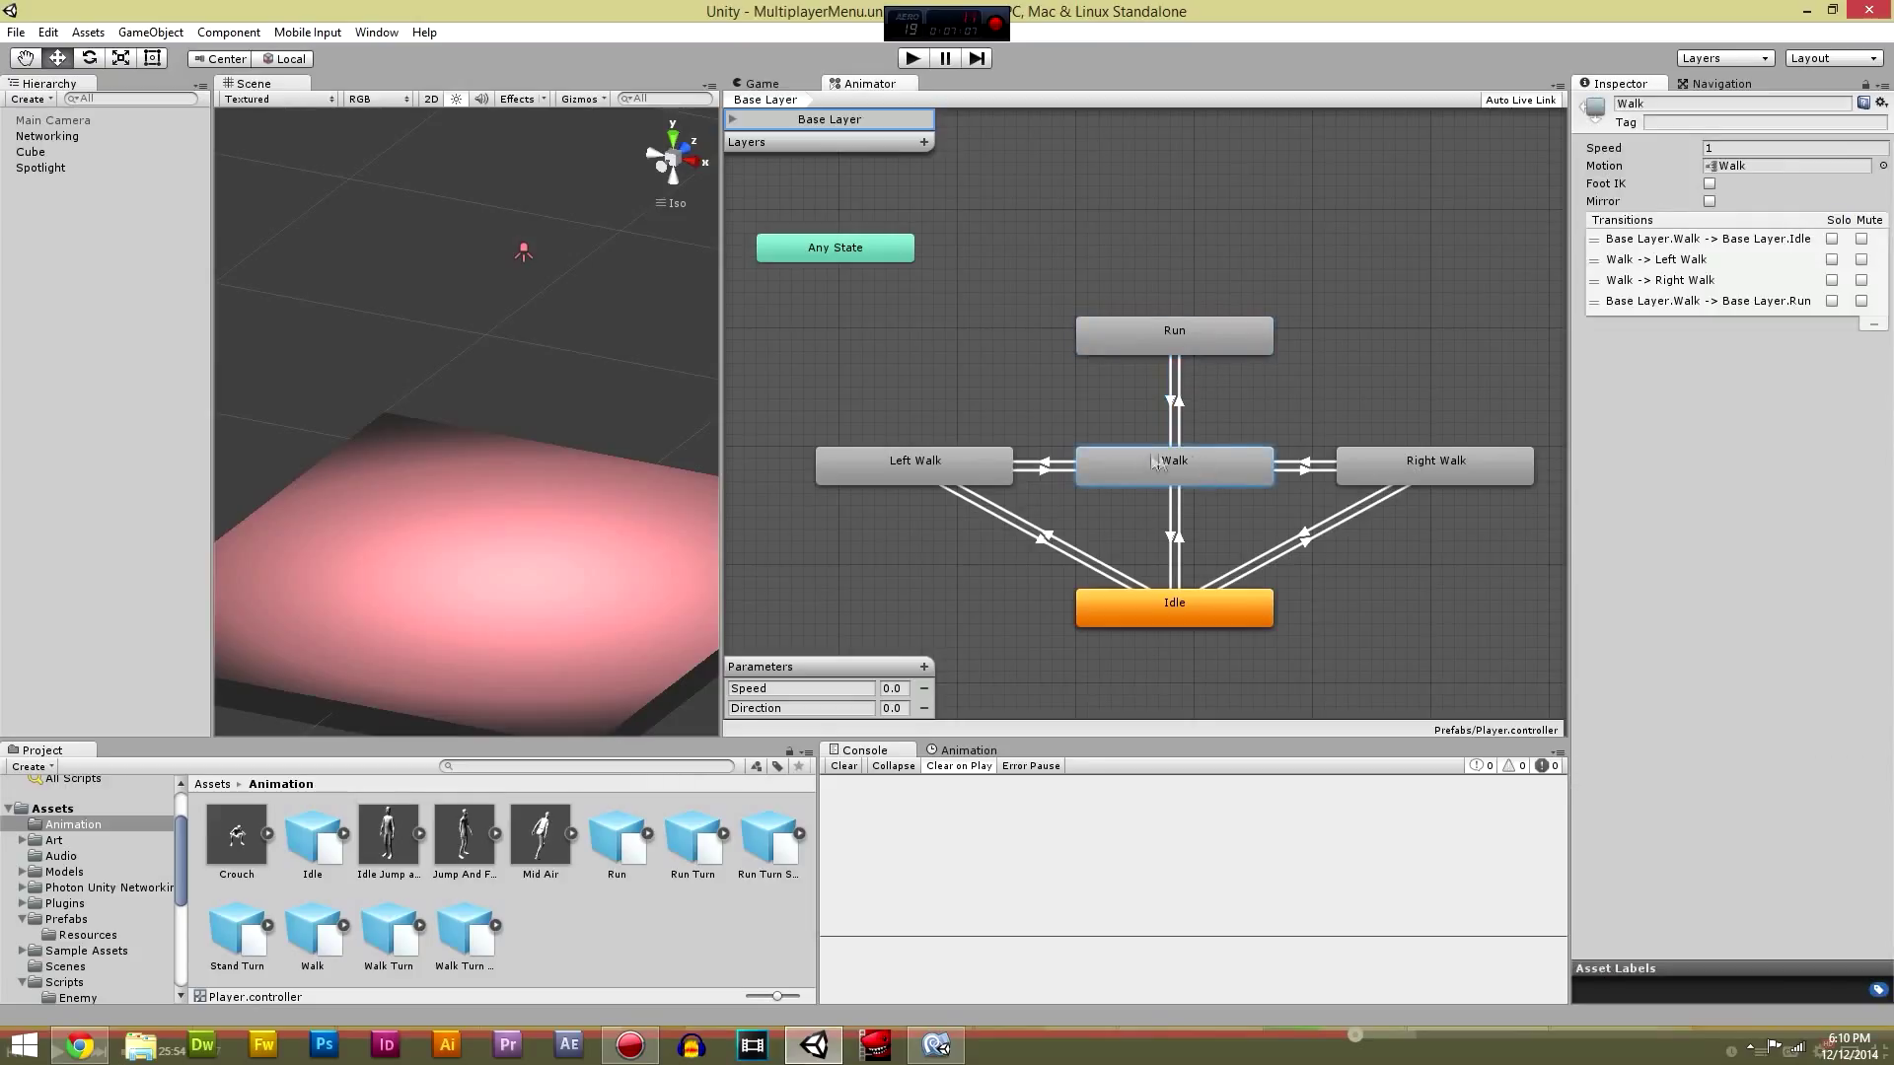
# Step: Run play mode, start the game from its main menu, then stop play mode
pyautogui.click(1172, 332)
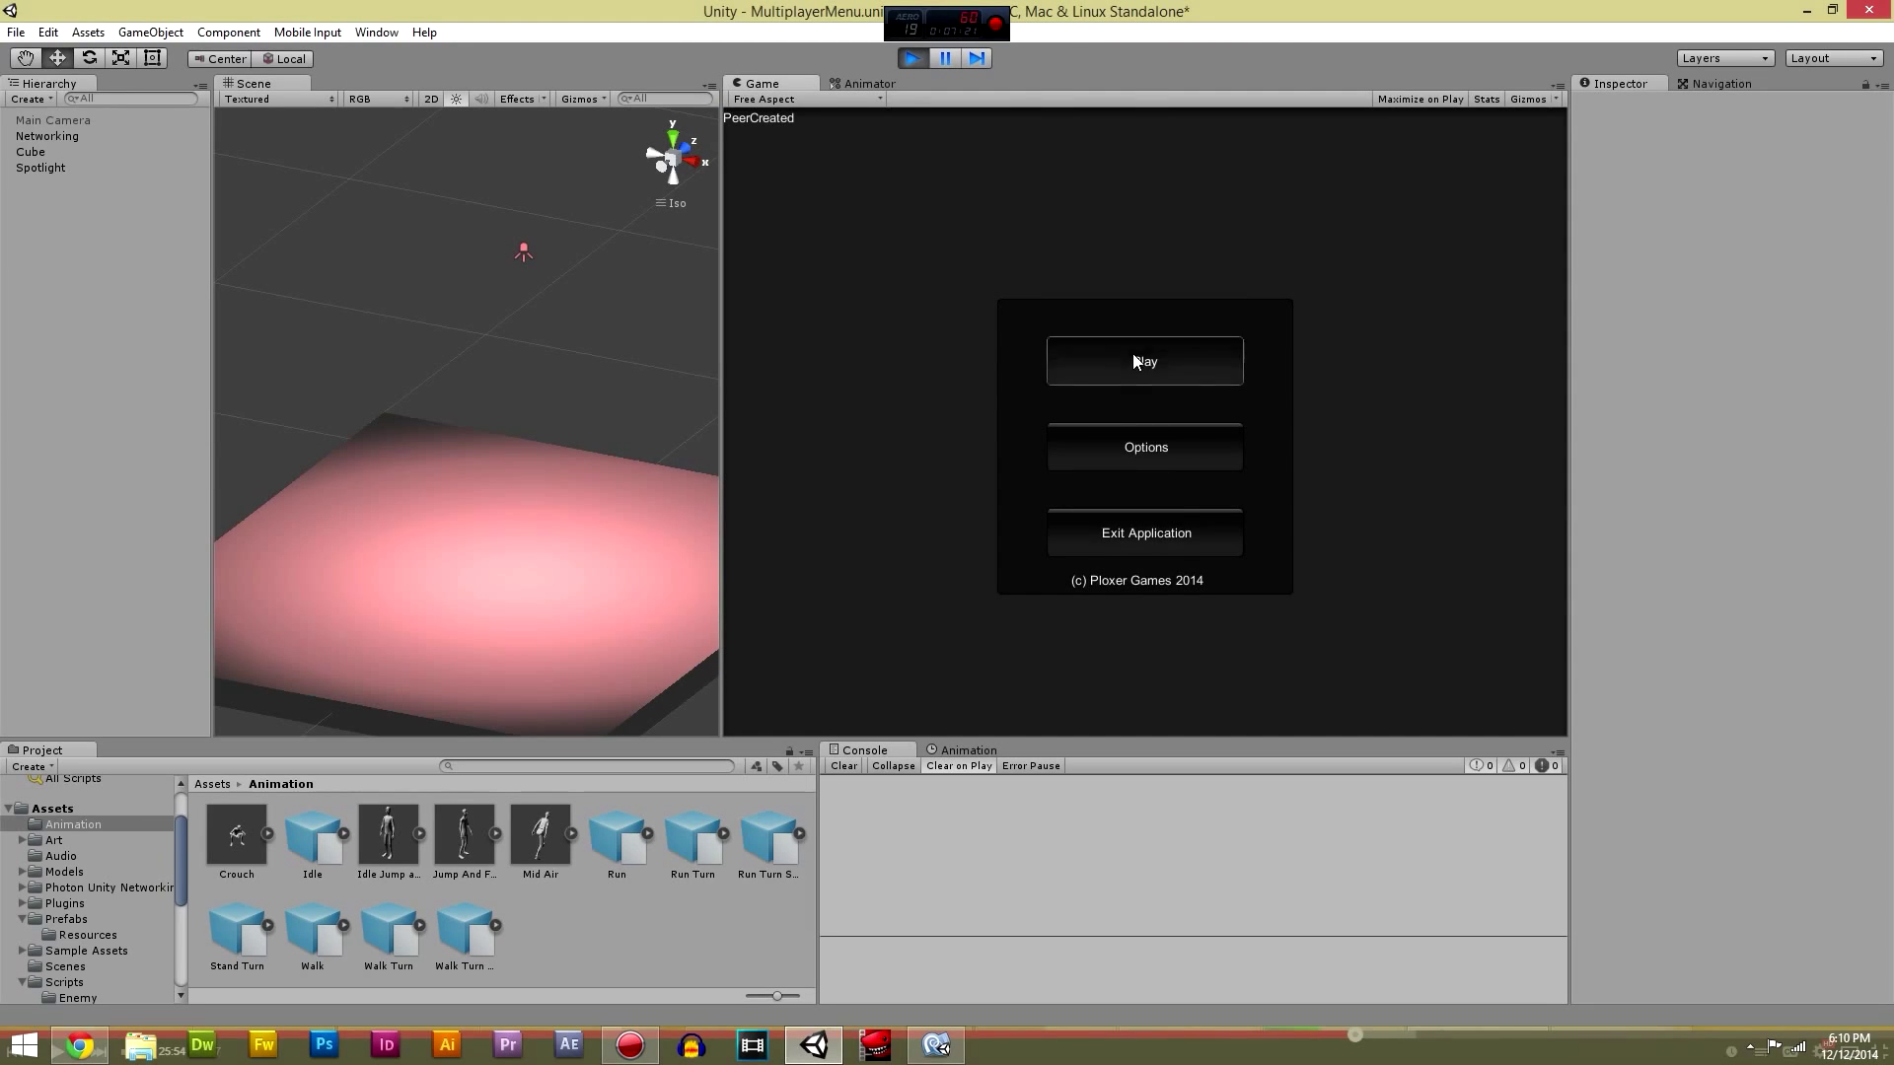
pyautogui.click(1142, 361)
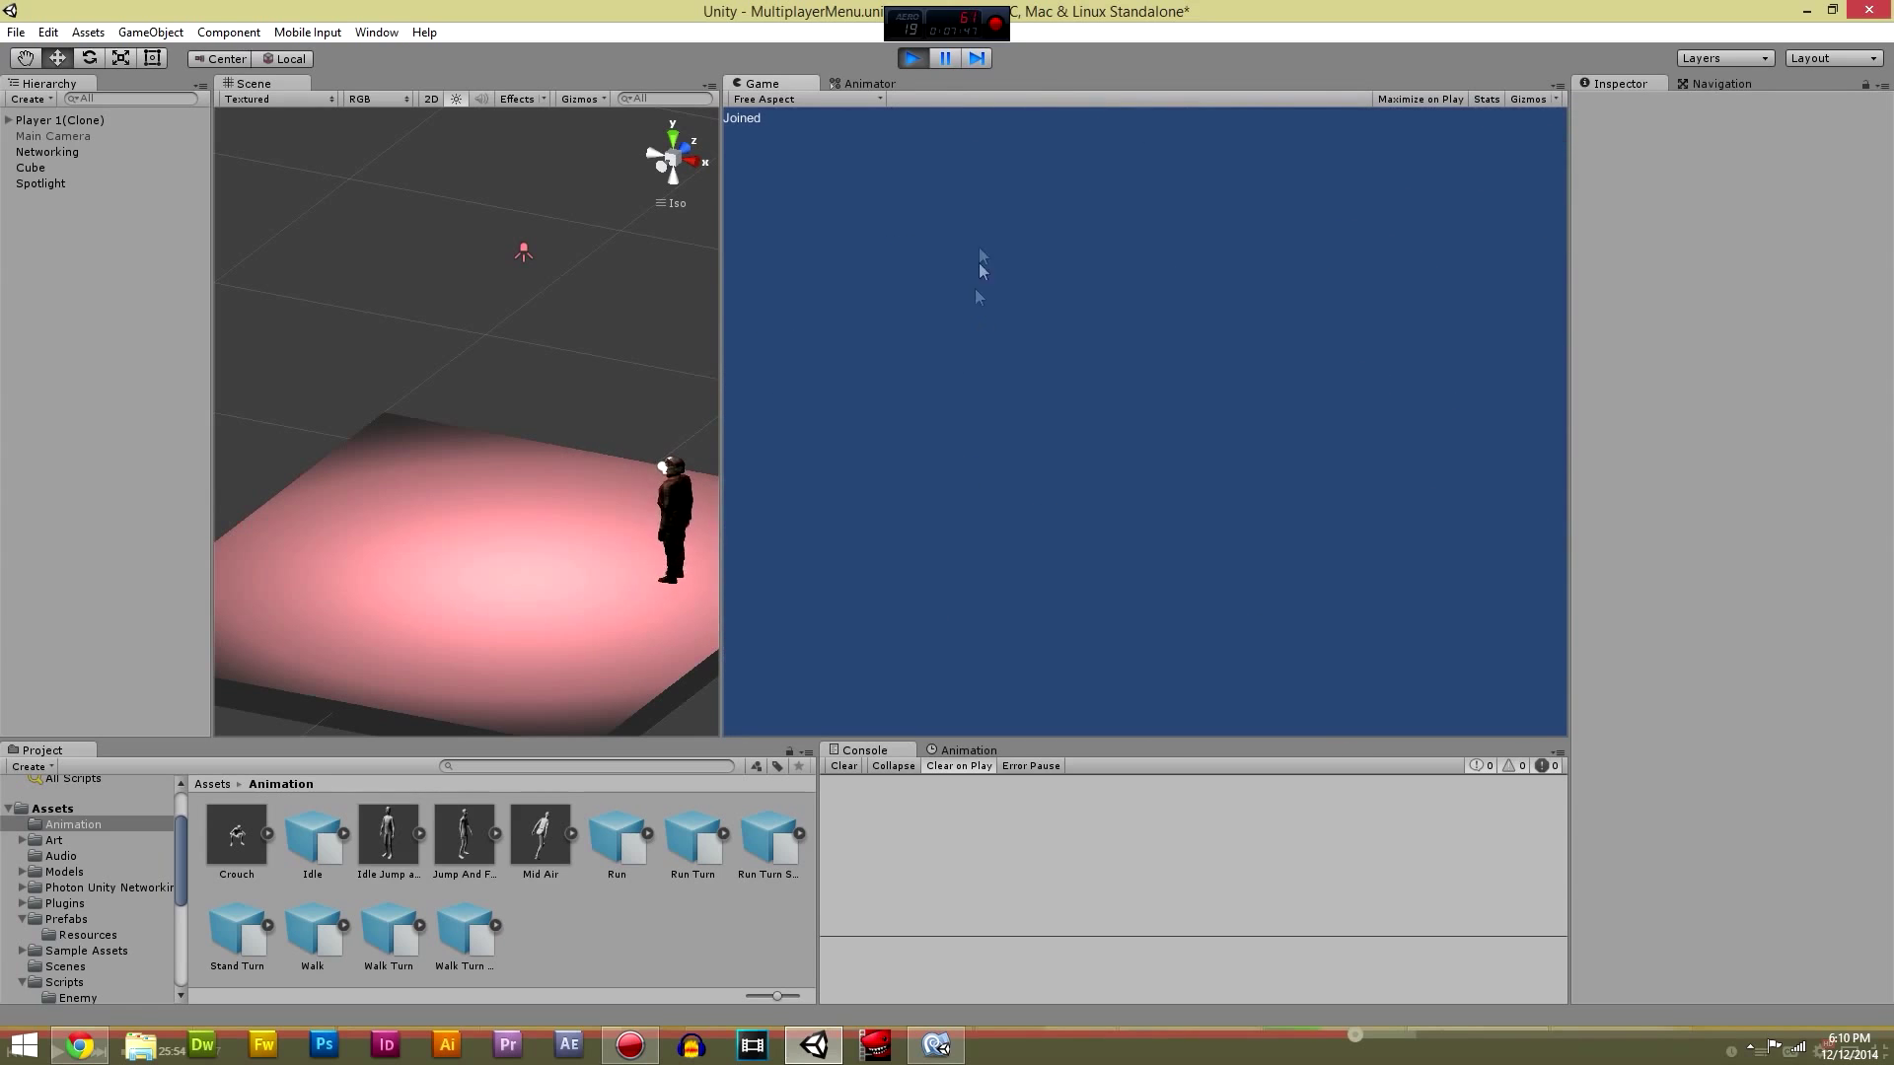
pyautogui.click(912, 58)
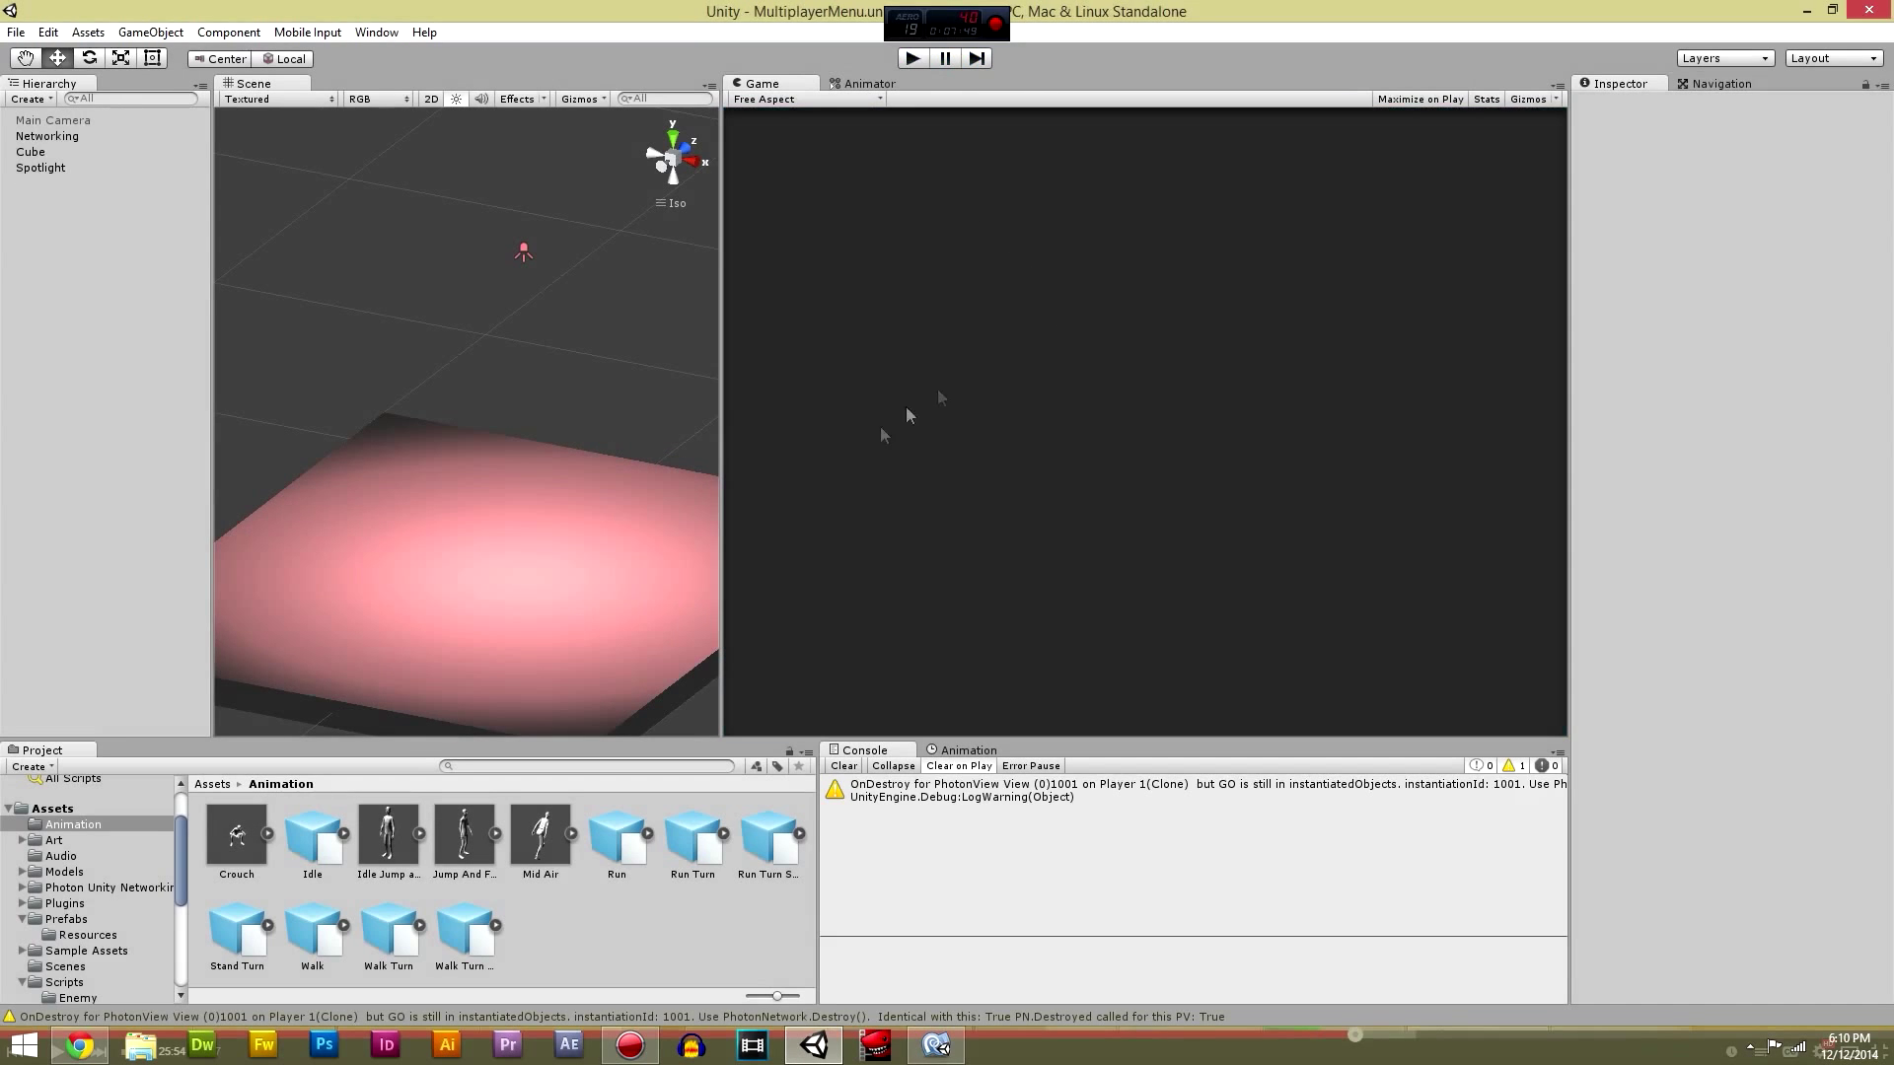
# Step: Clear the PhotonView warning from the console while orbiting the floor in the Scene view
pyautogui.moveTo(909, 414); pyautogui.dragTo(547, 465)
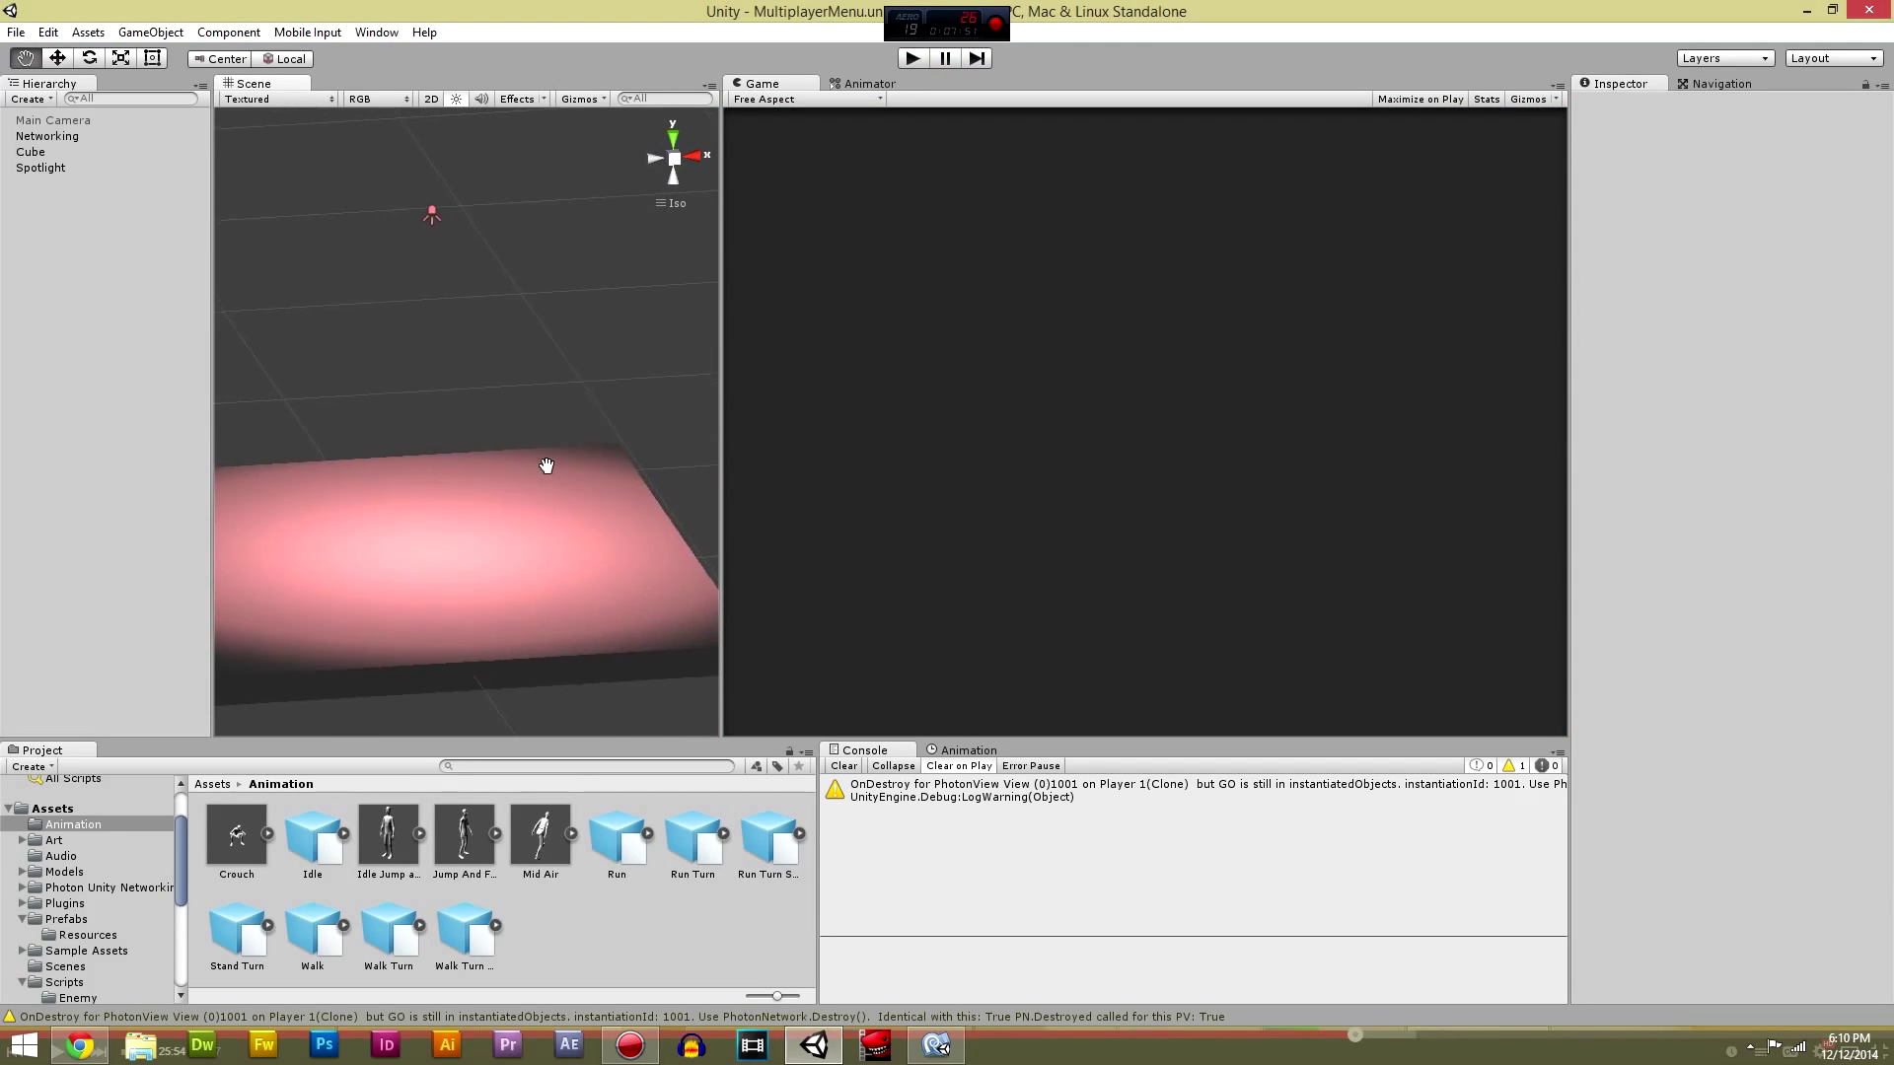
pyautogui.moveTo(546, 466); pyautogui.dragTo(621, 519)
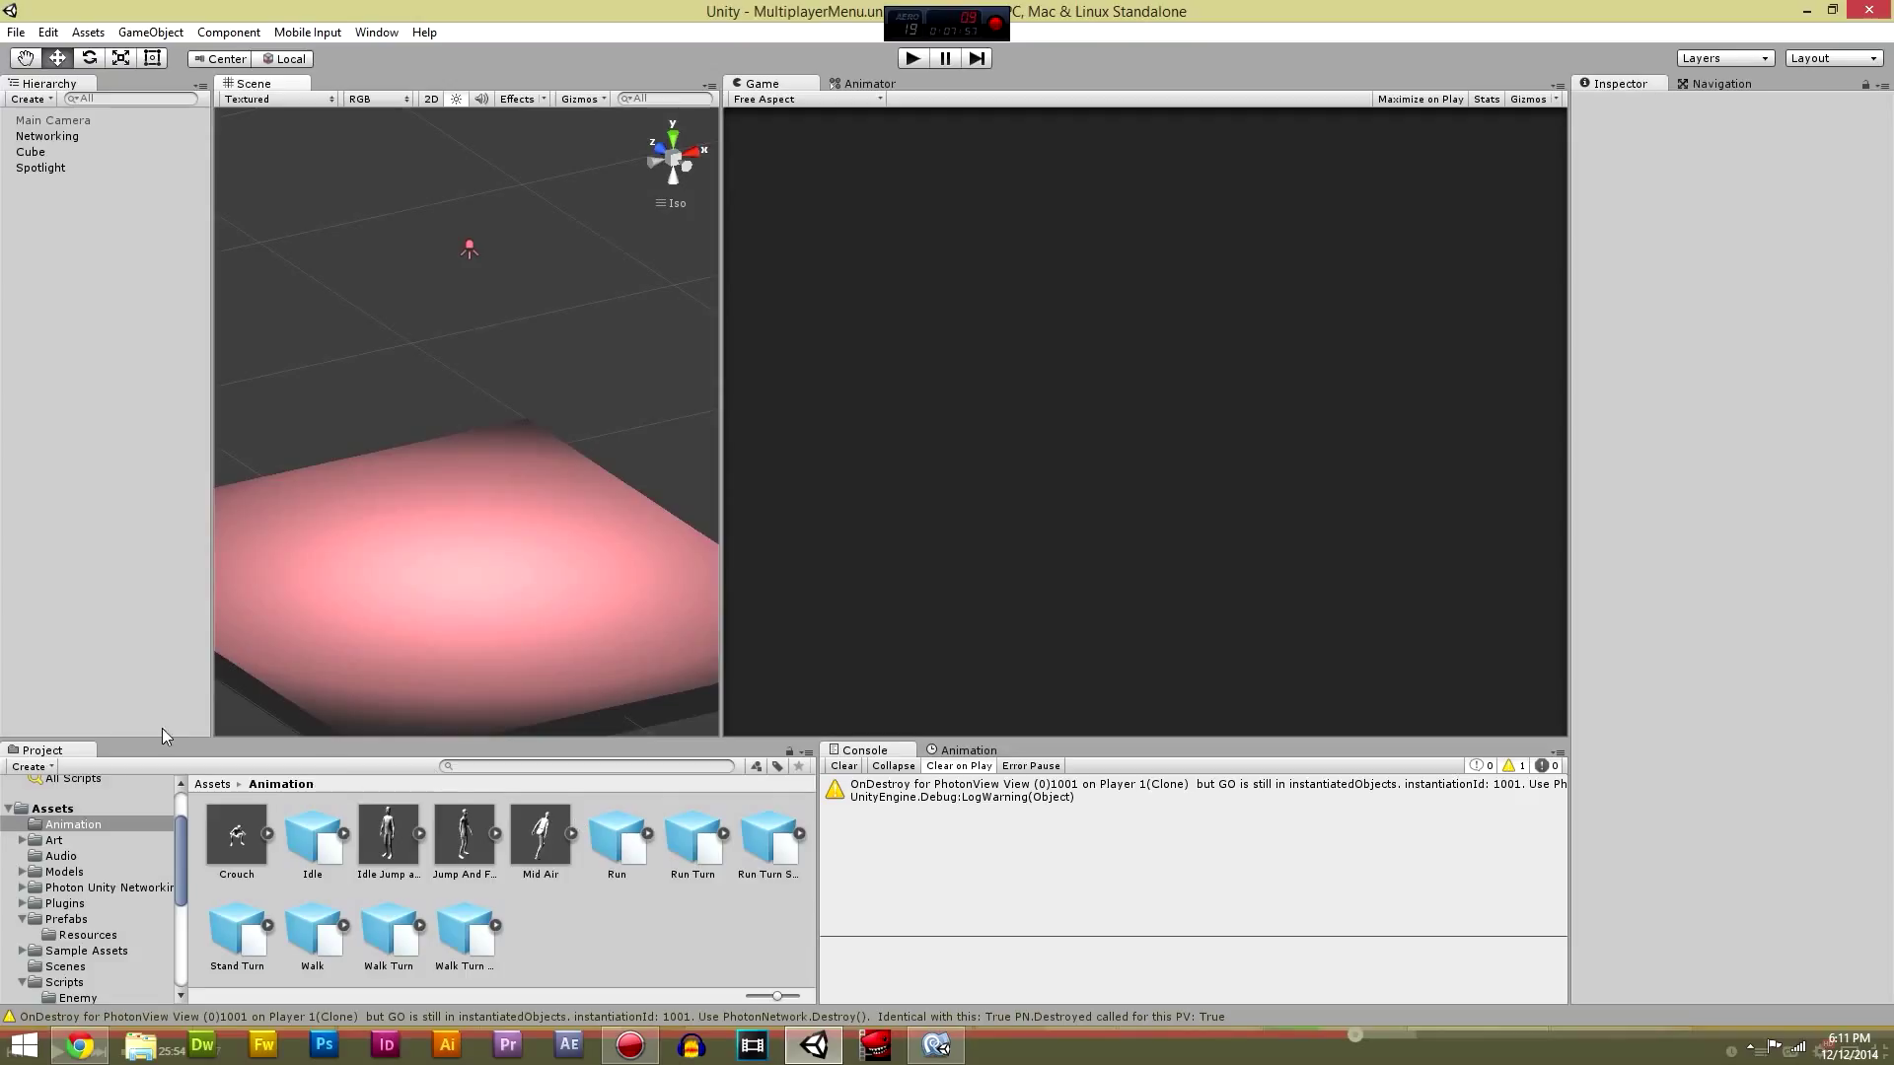
pyautogui.click(843, 765)
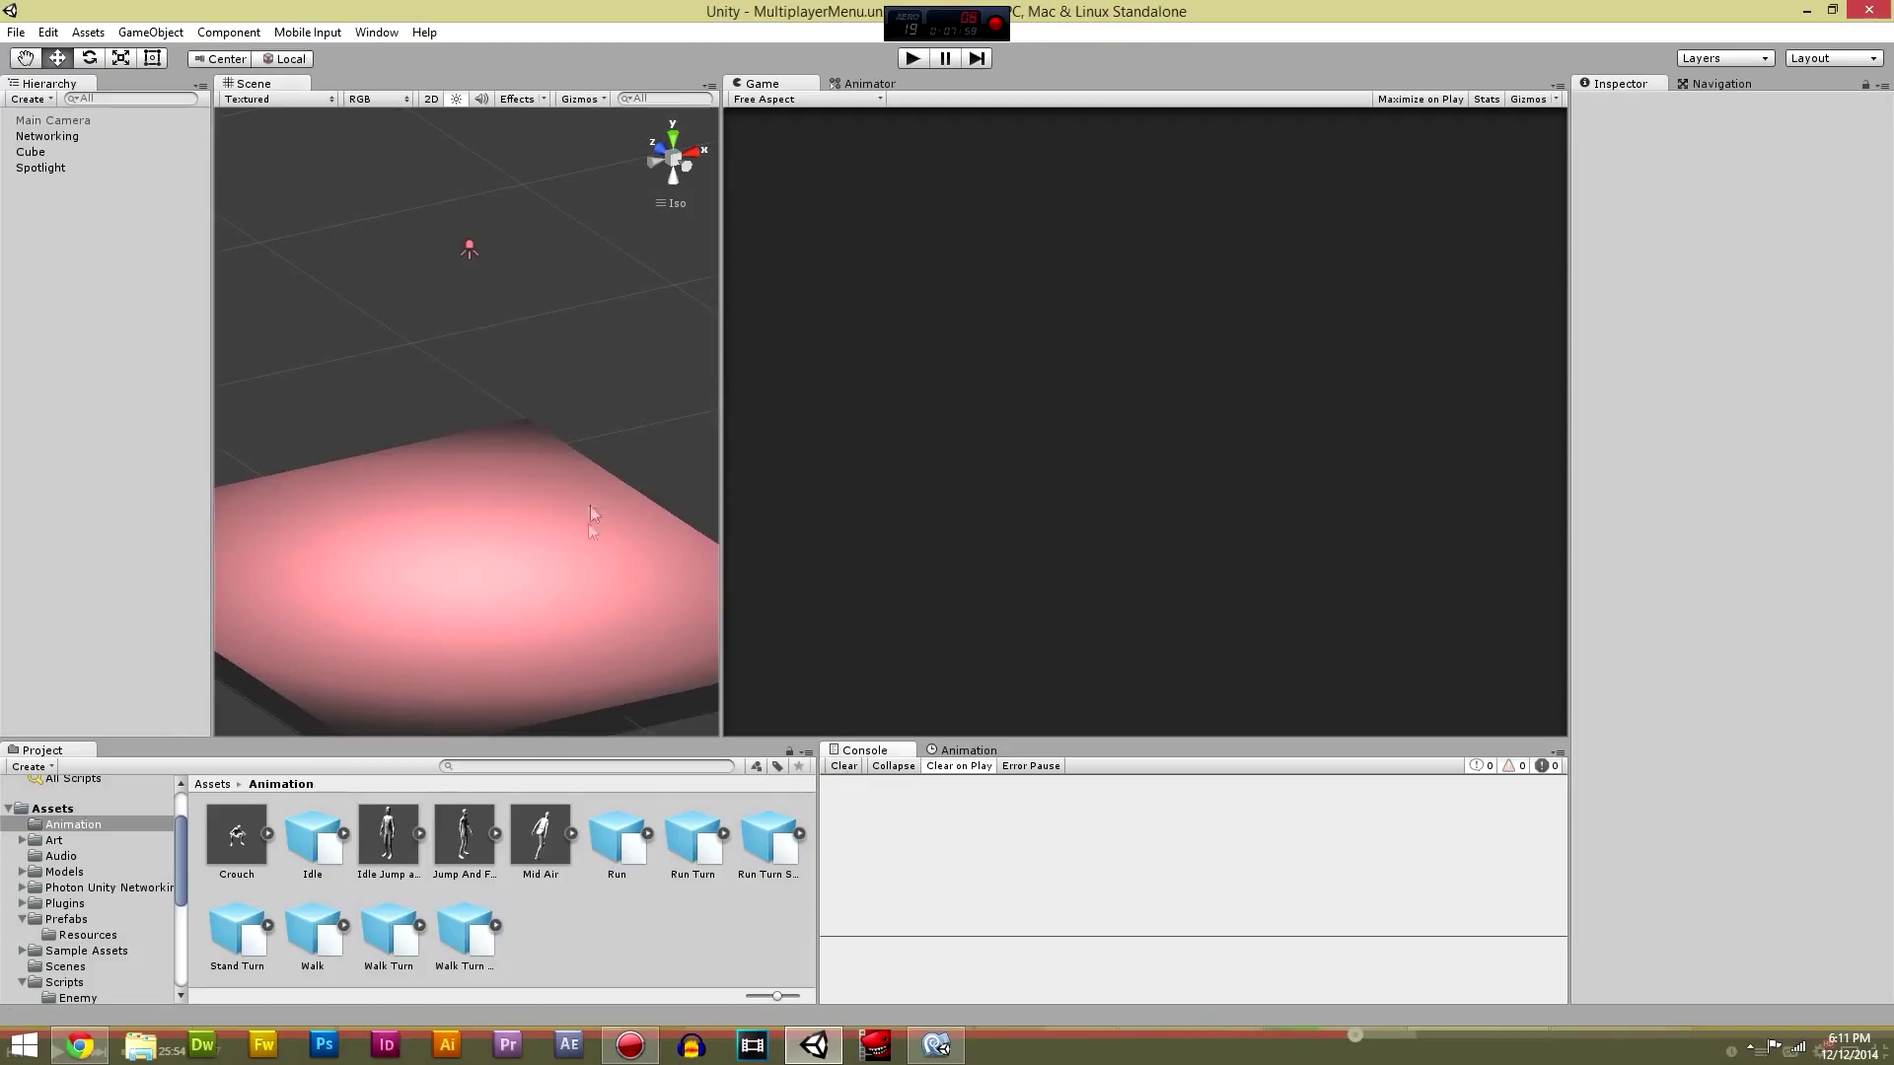
pyautogui.moveTo(594, 491)
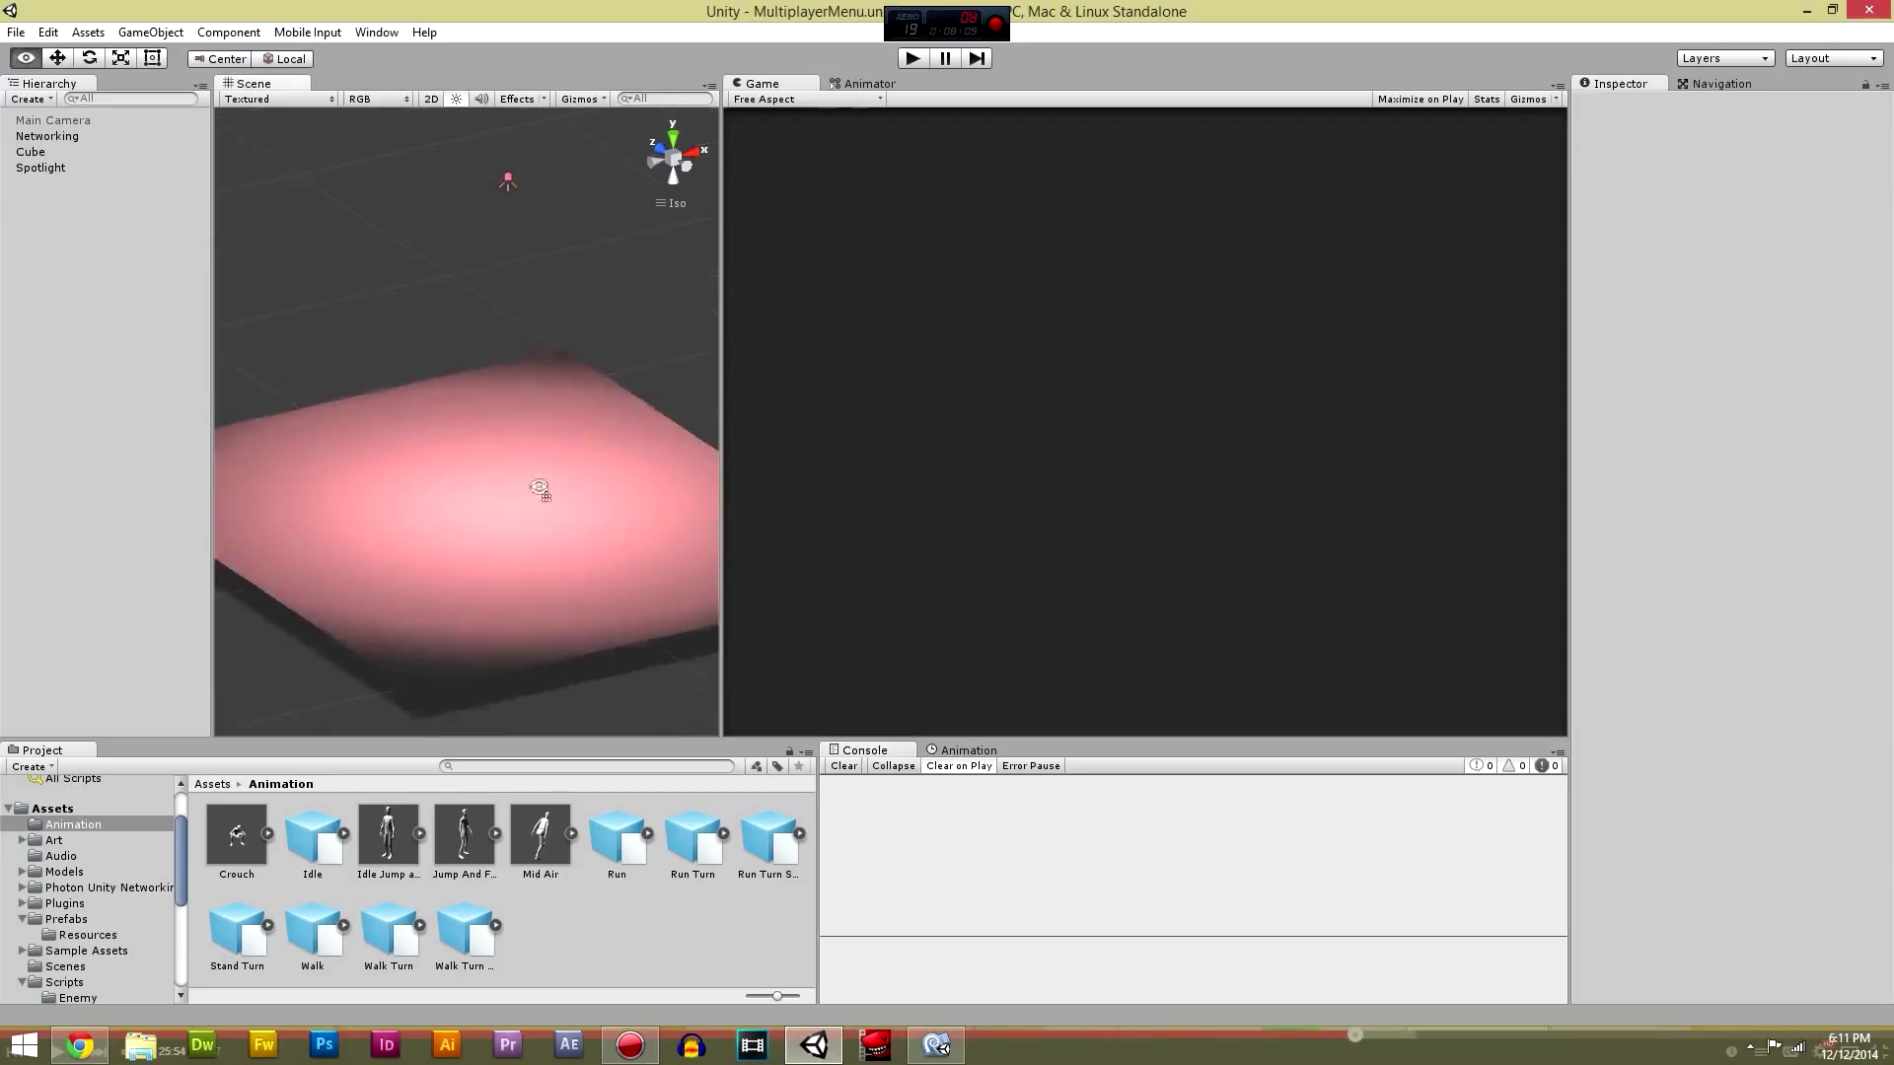
pyautogui.moveTo(541, 487); pyautogui.dragTo(406, 483)
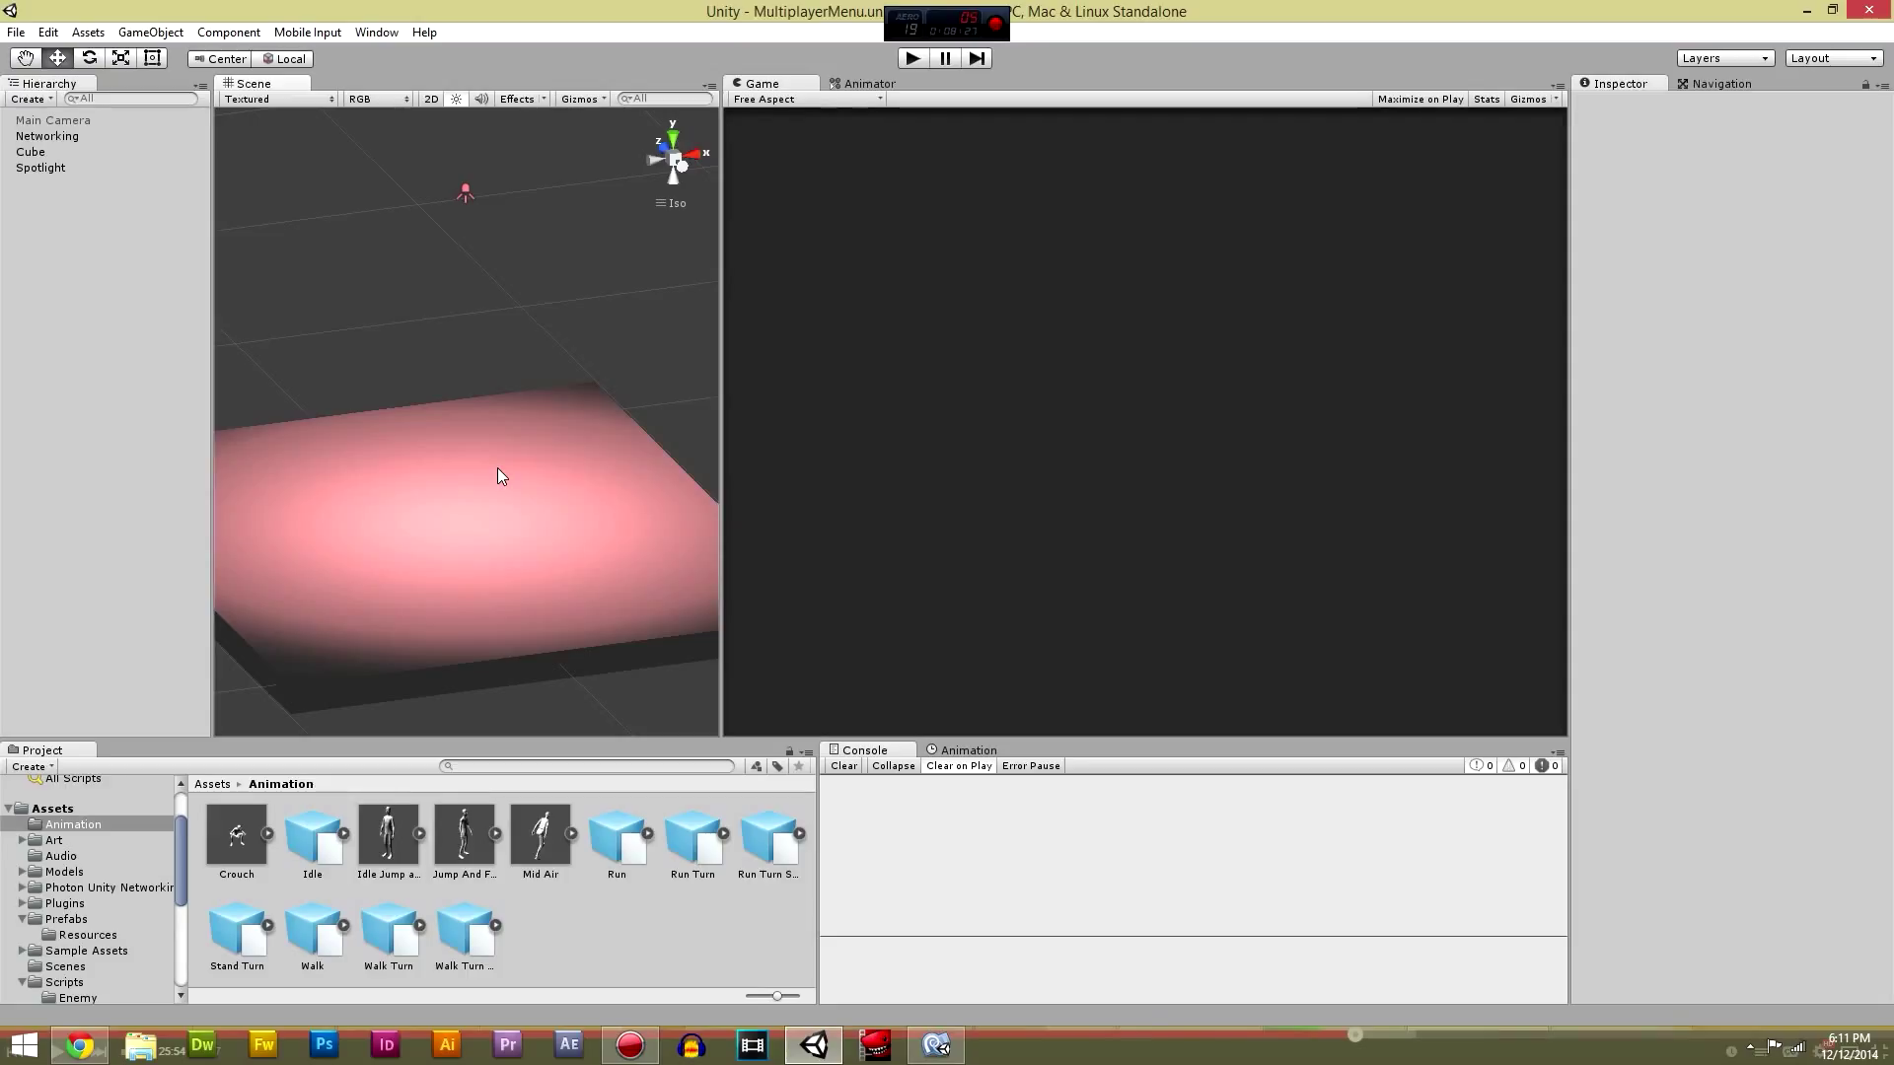
pyautogui.moveTo(590, 254)
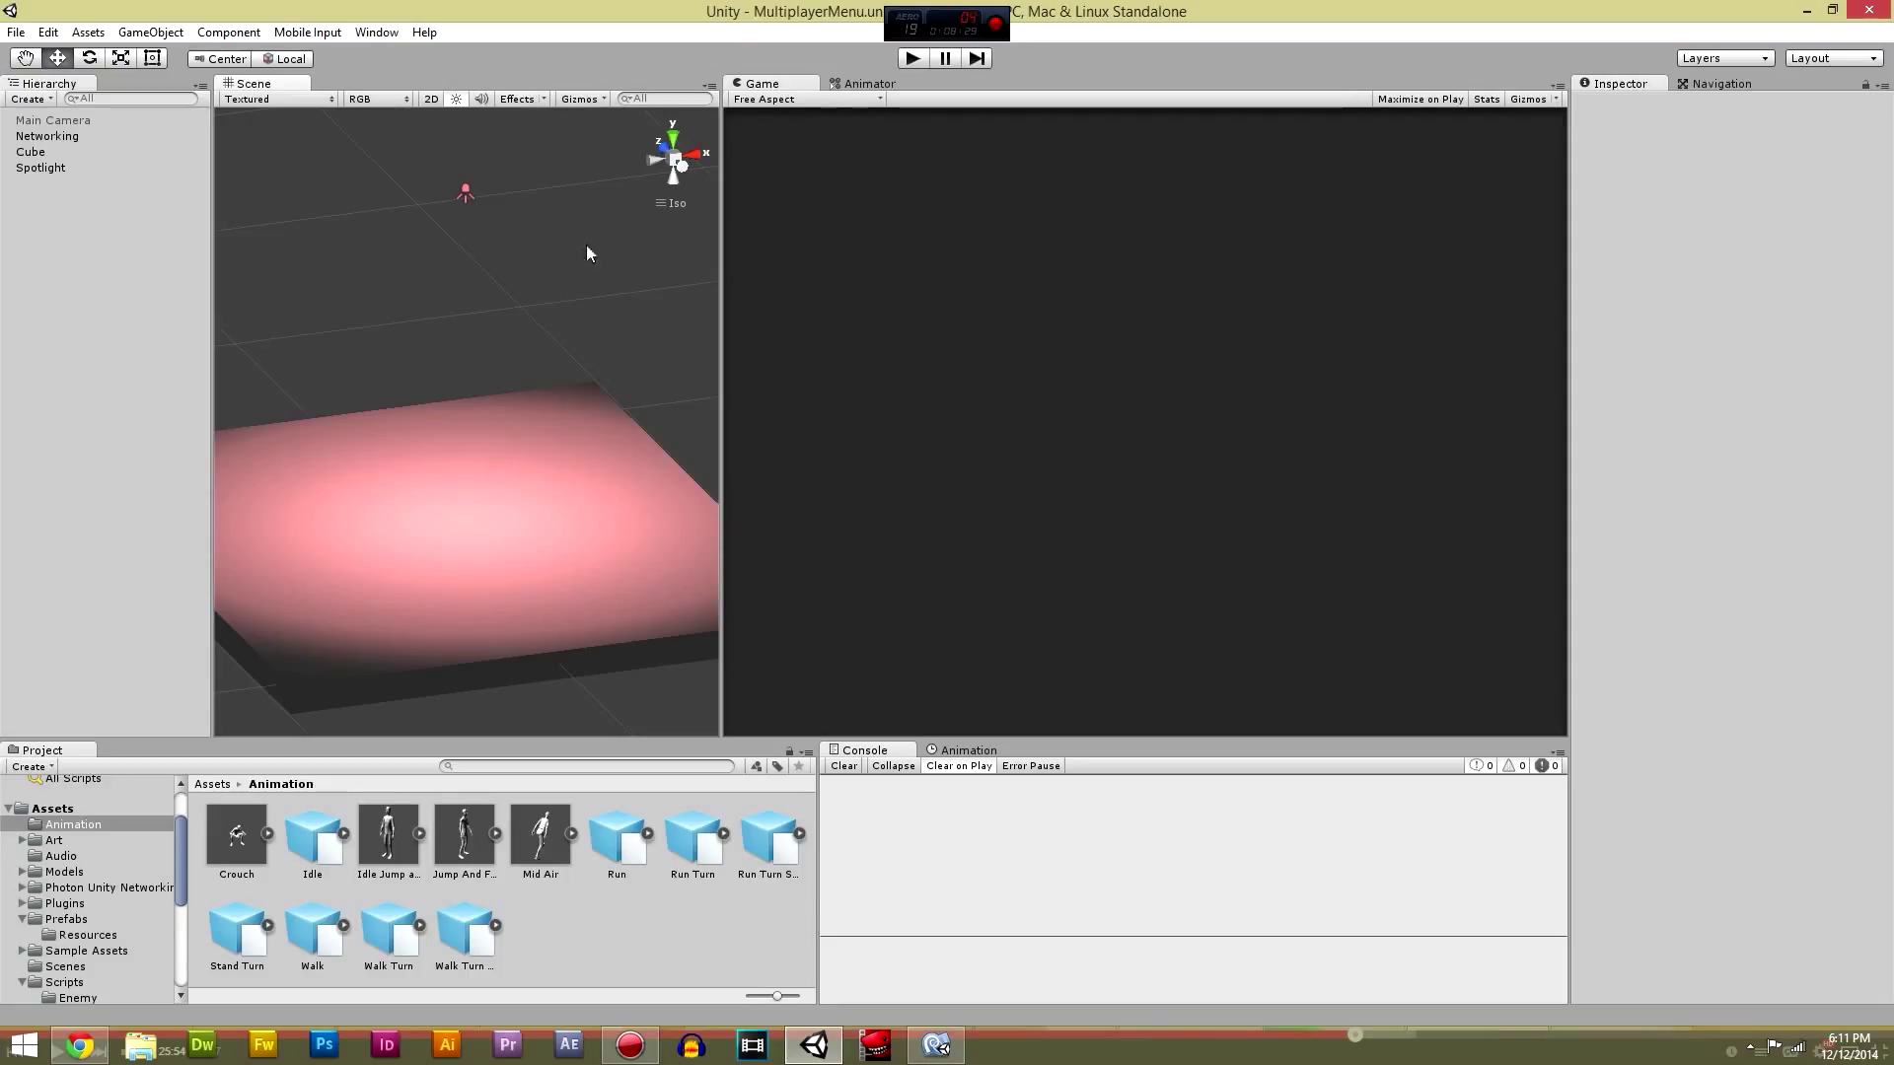
pyautogui.moveTo(632, 298)
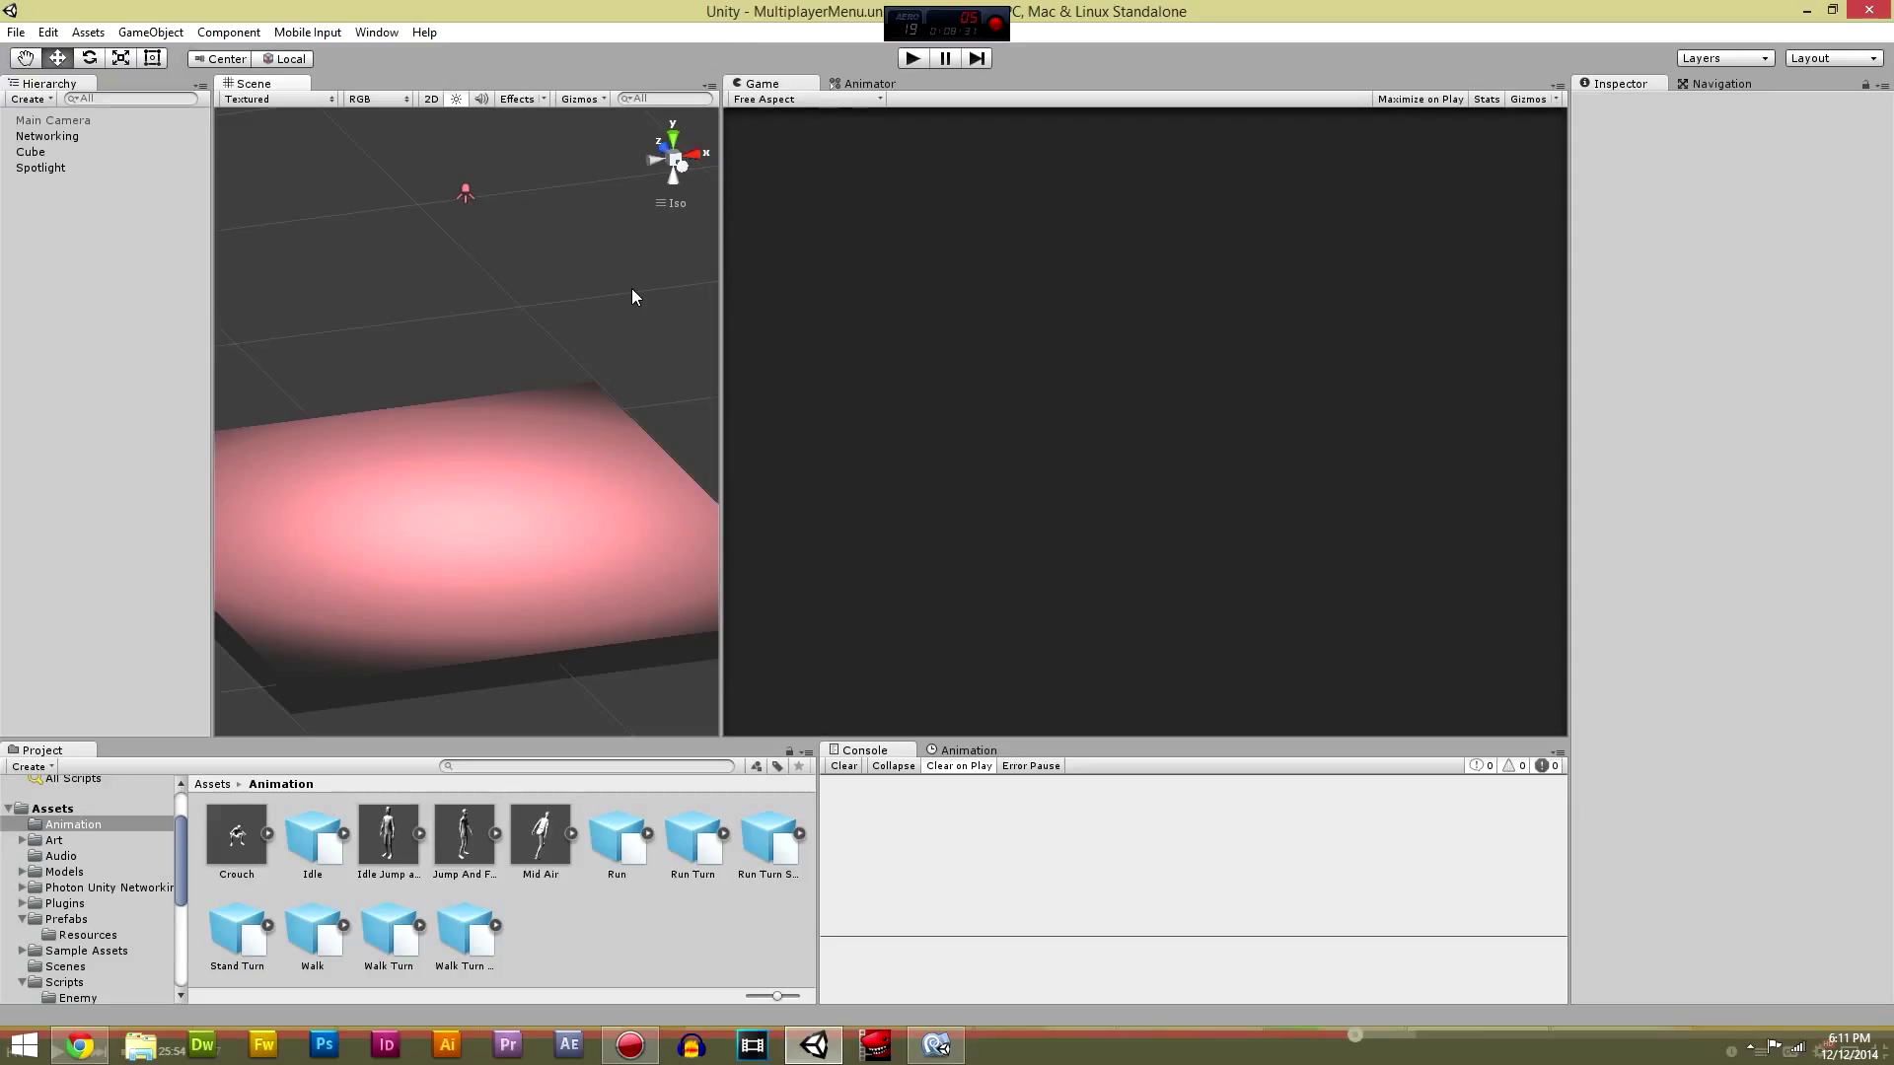